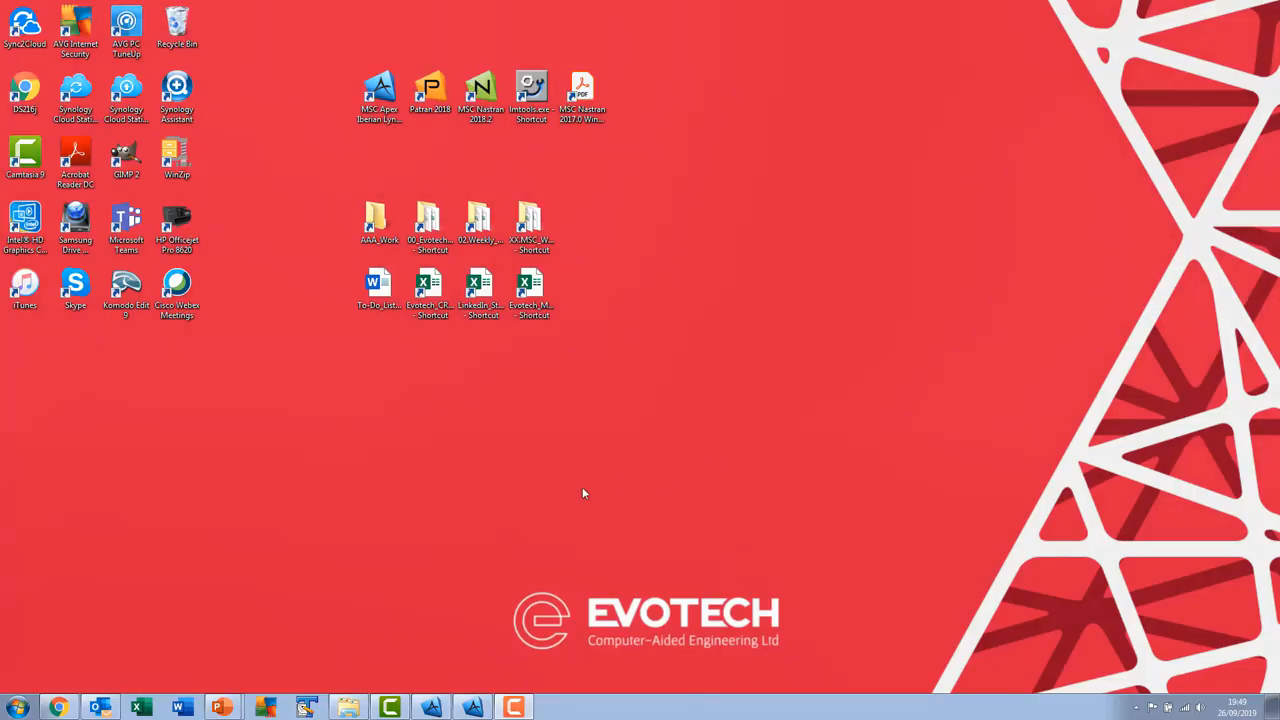
# - Import the Mixing_Tank_2000L_dirty Parasolid file so the tank assembly loads into the model
pyautogui.click(532, 290)
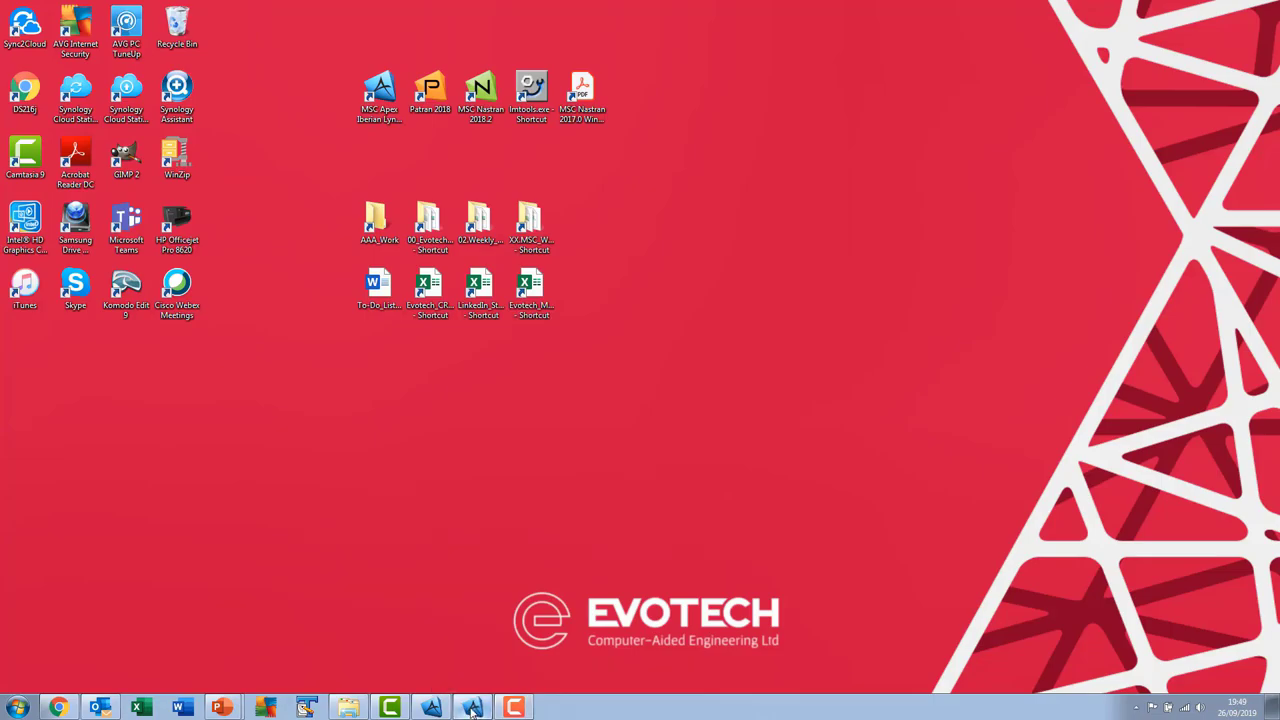
pyautogui.click(48, 8)
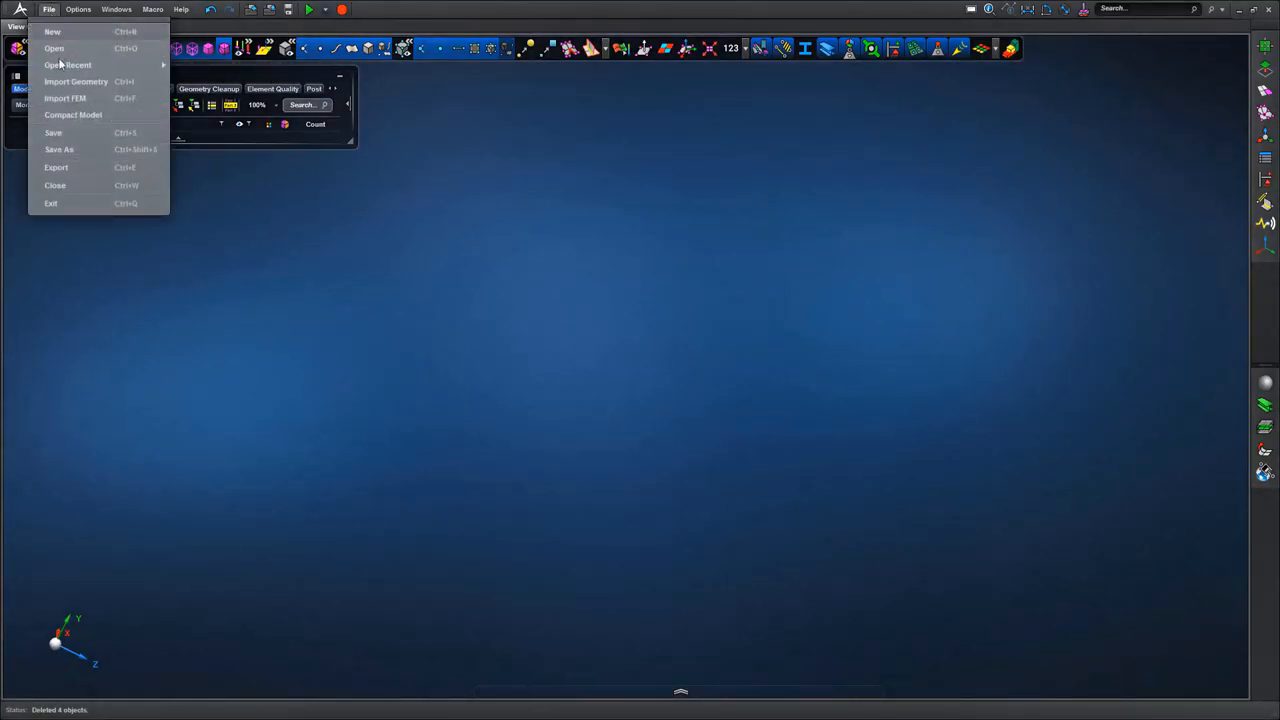
pyautogui.click(76, 80)
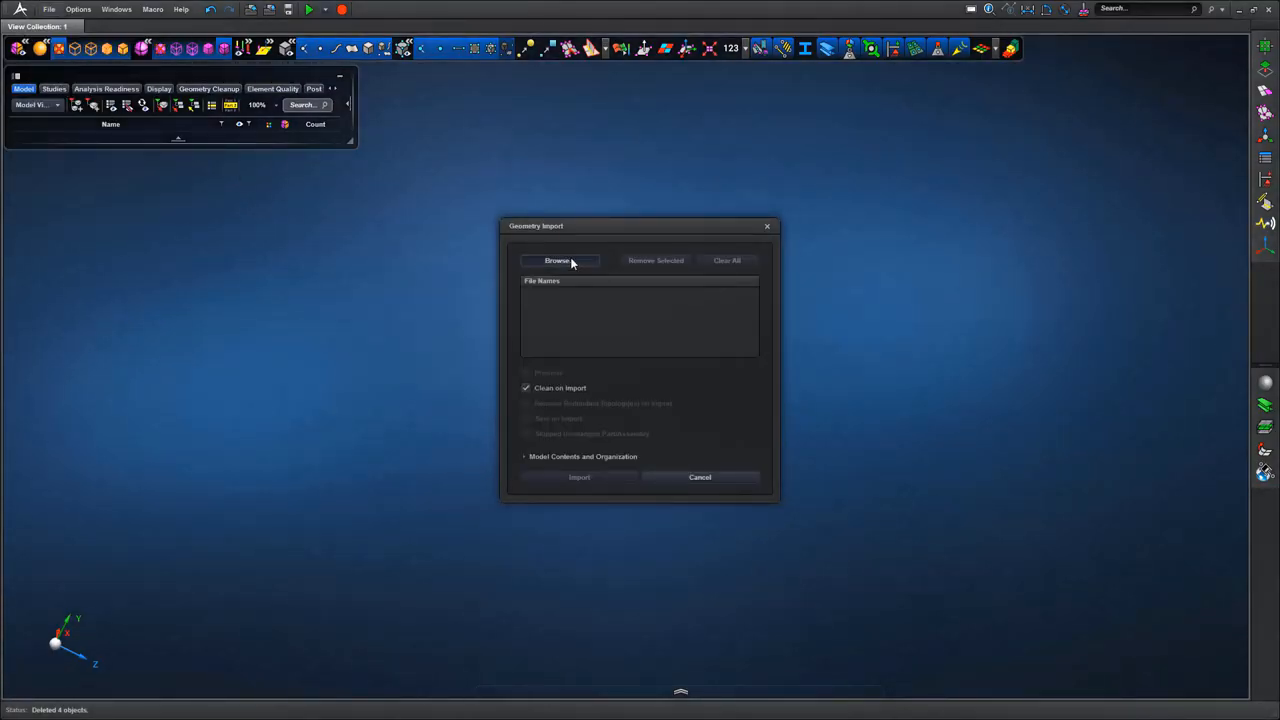
pyautogui.click(556, 260)
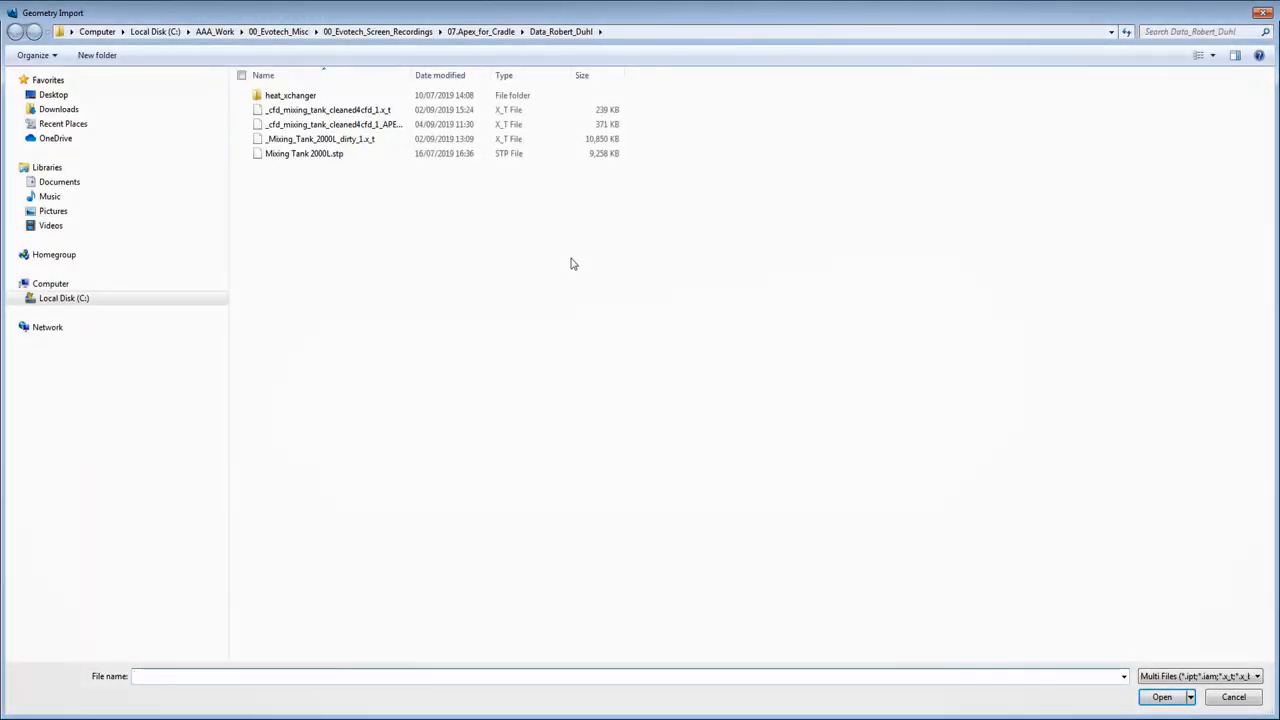
pyautogui.click(320, 140)
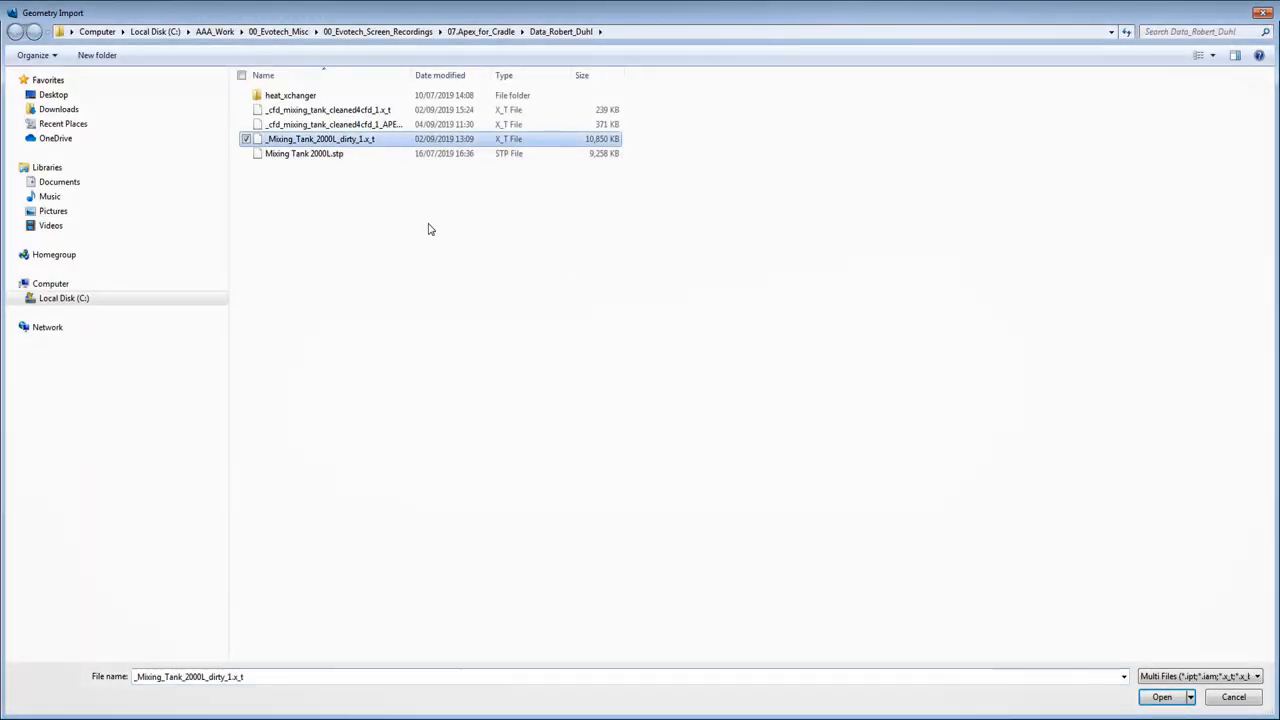
pyautogui.click(1160, 696)
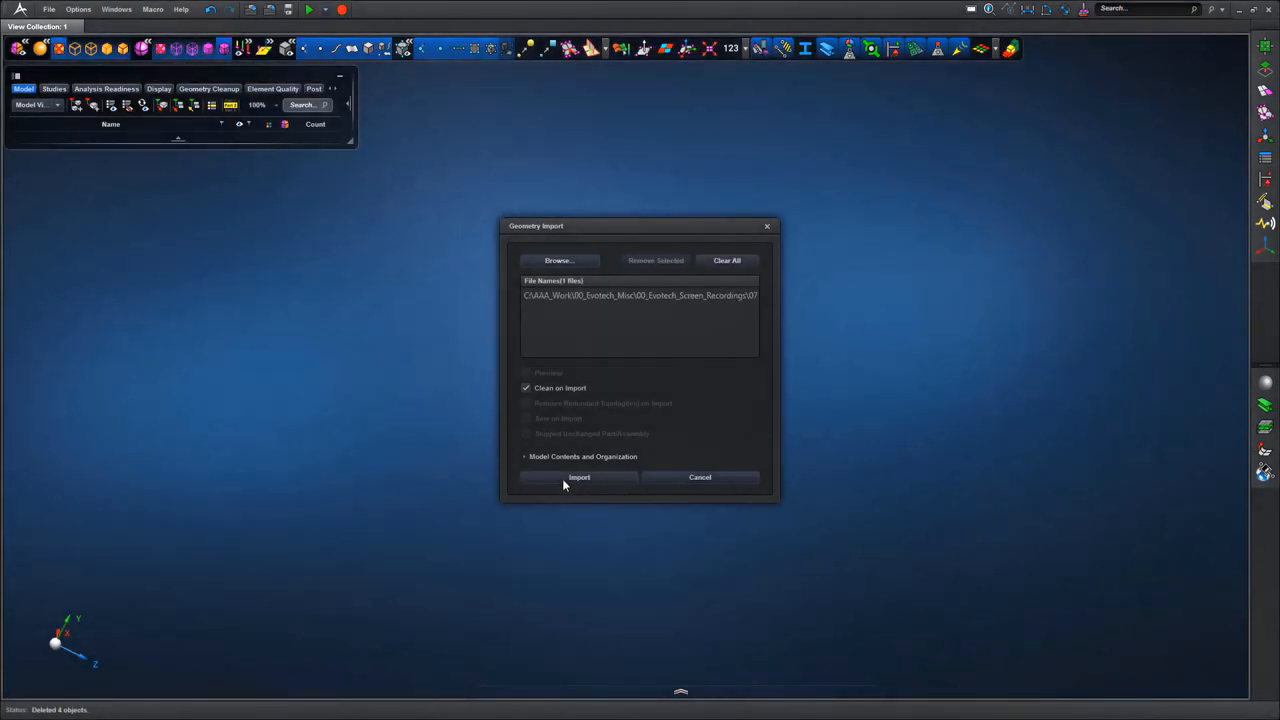
pyautogui.click(580, 476)
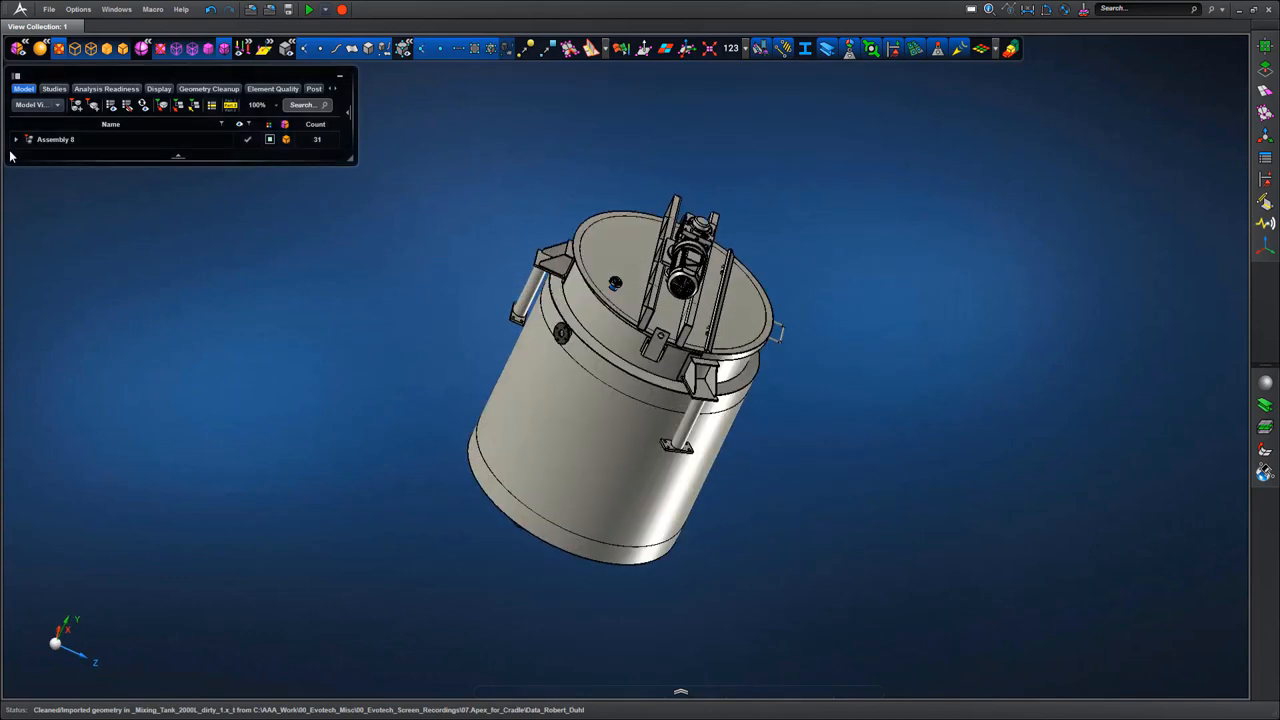
# - Expand Assembly 1, select all its parts and apply Auto Color to them
pyautogui.click(16, 140)
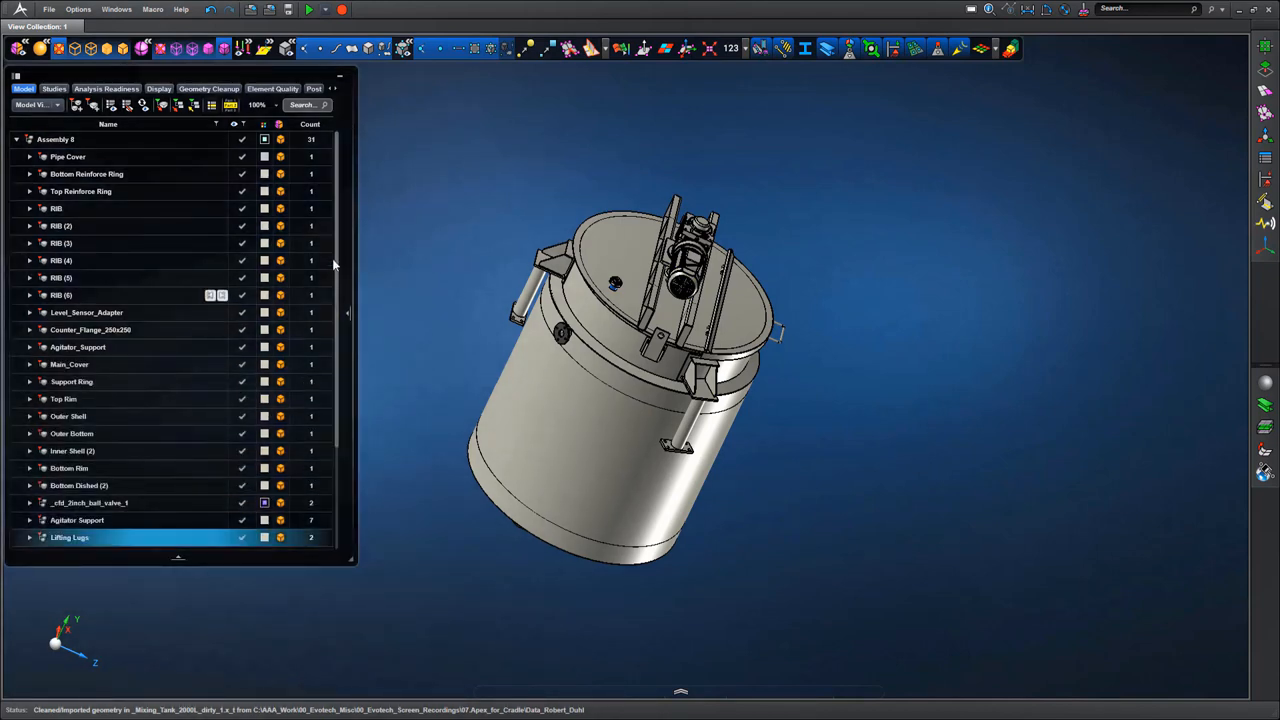
pyautogui.scroll(-3)
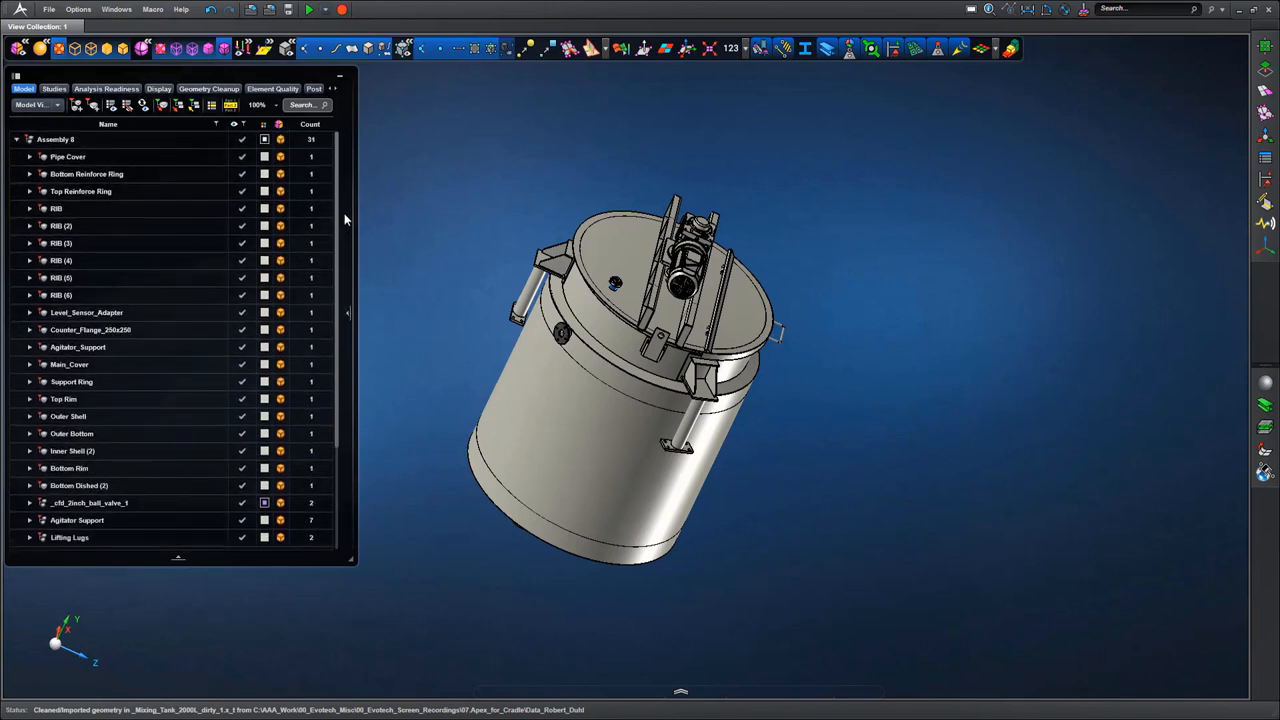
pyautogui.click(68, 156)
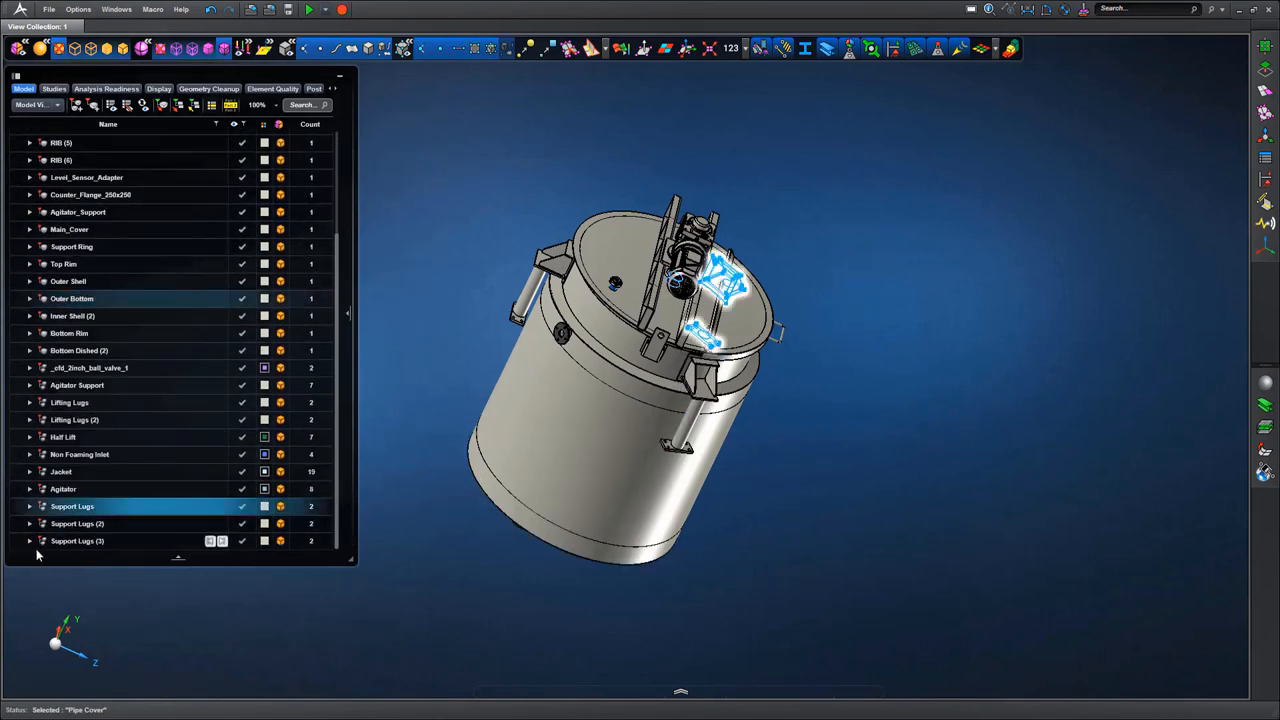
pyautogui.rightClick(76, 540)
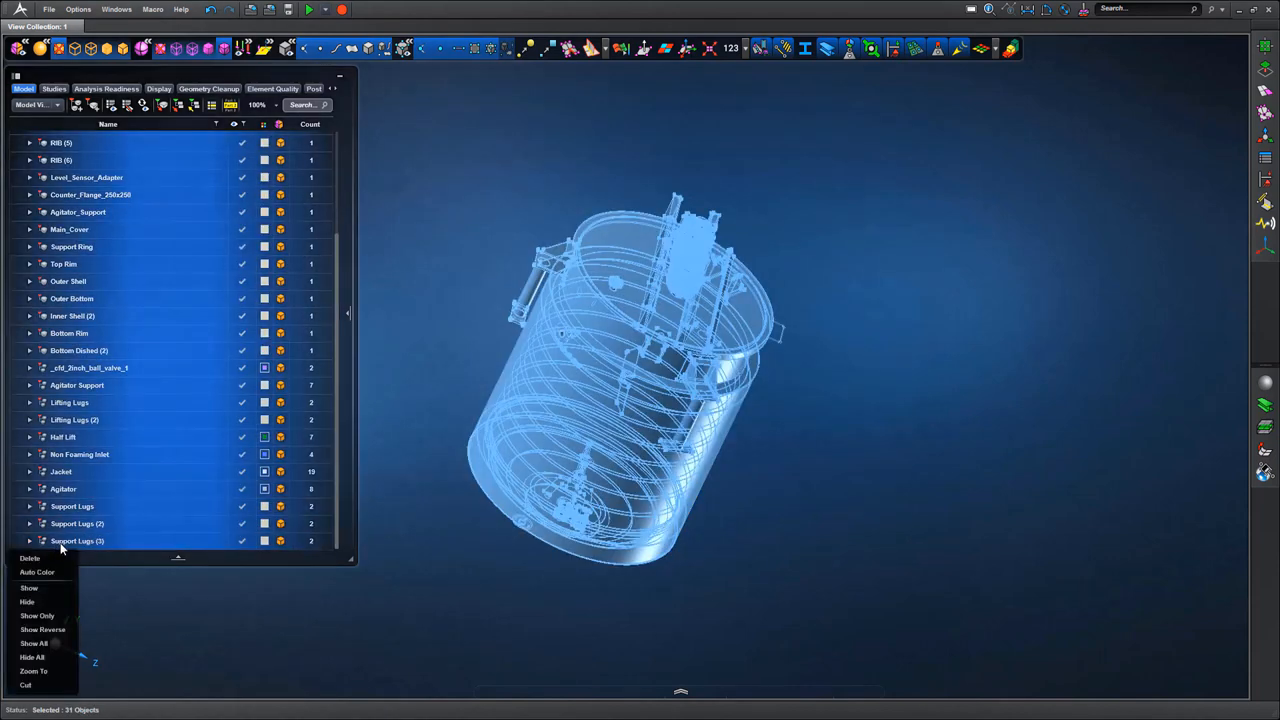
pyautogui.click(36, 572)
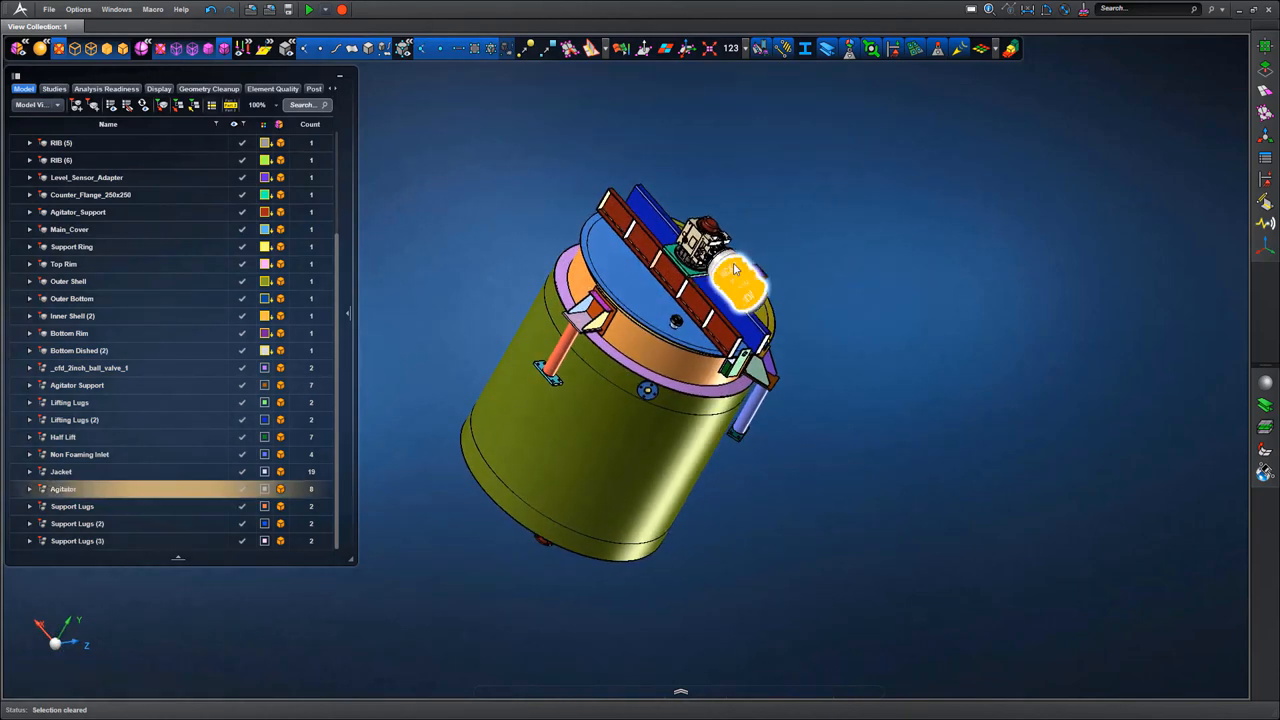
# - Delete both Agitator_Support beam groups from the top of the tank
pyautogui.click(28, 472)
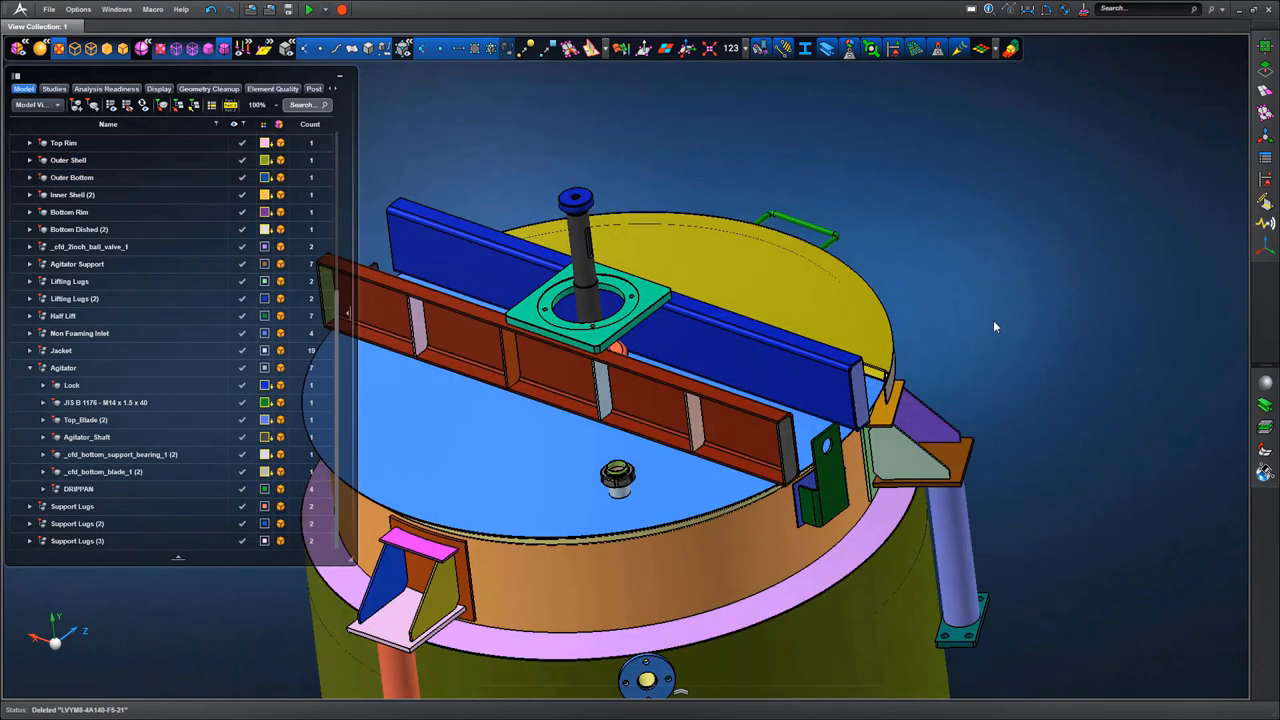
pyautogui.moveTo(984, 244)
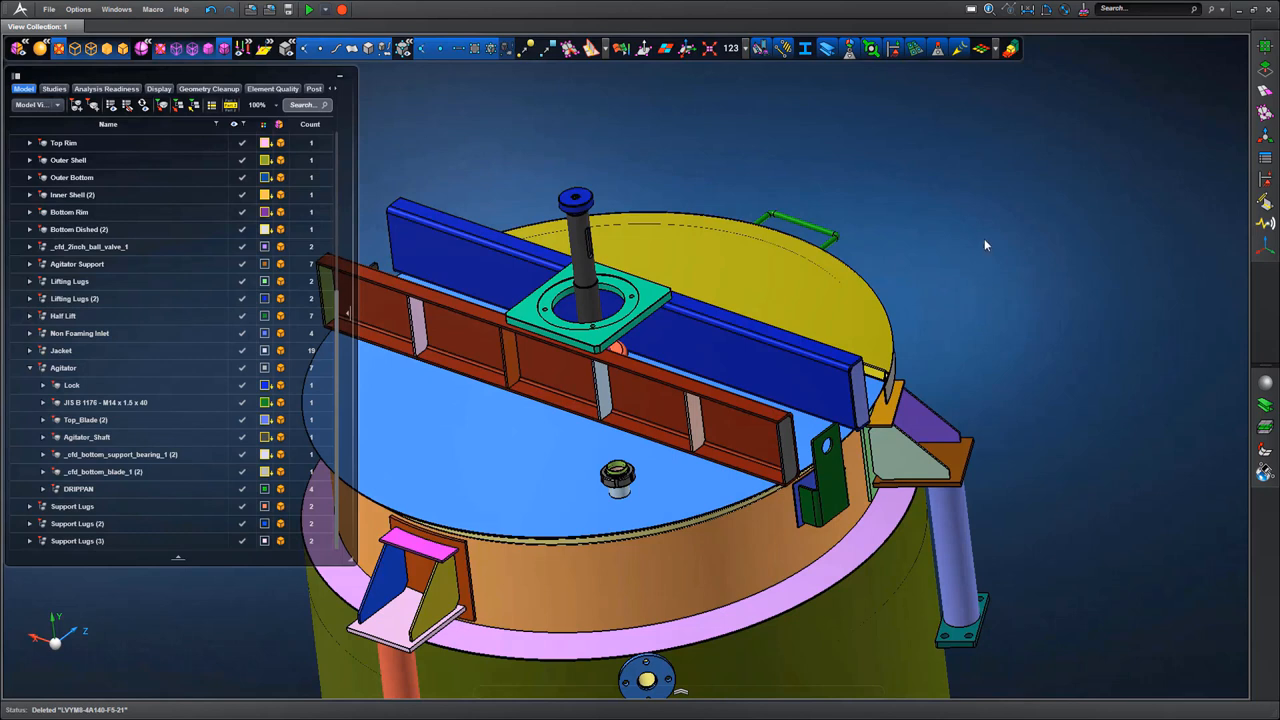
pyautogui.click(60, 350)
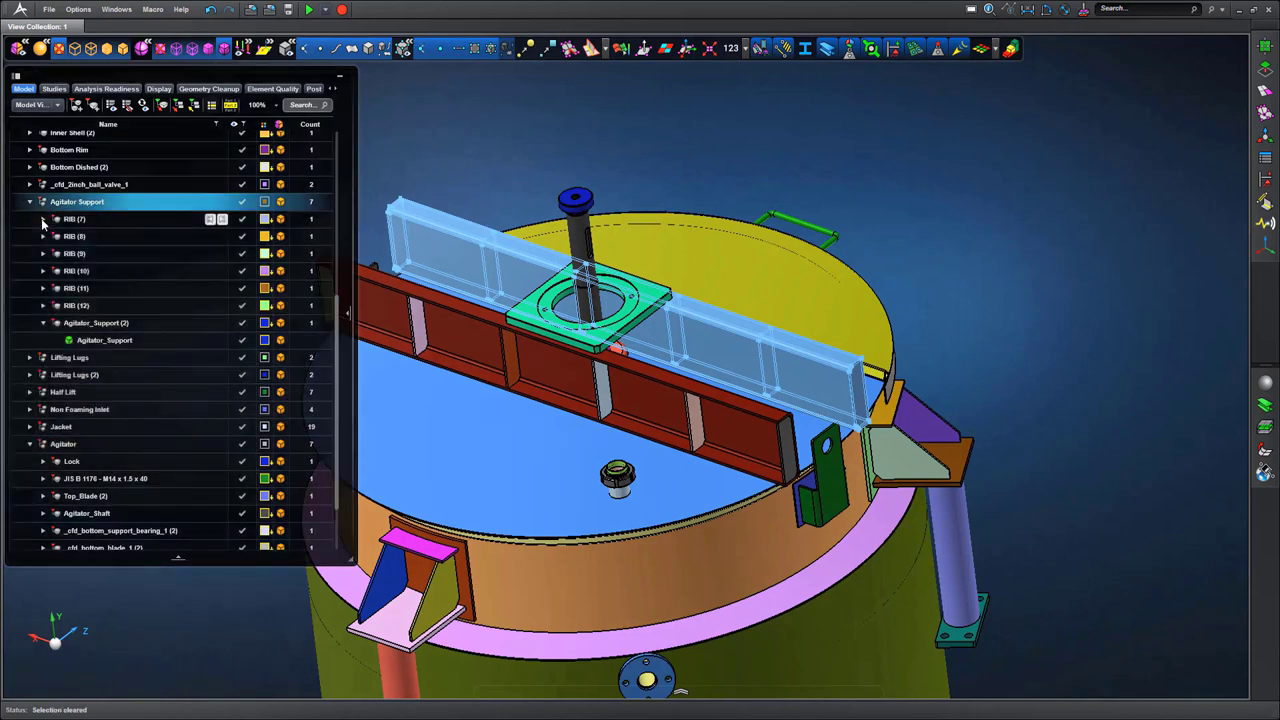
pyautogui.press('Delete')
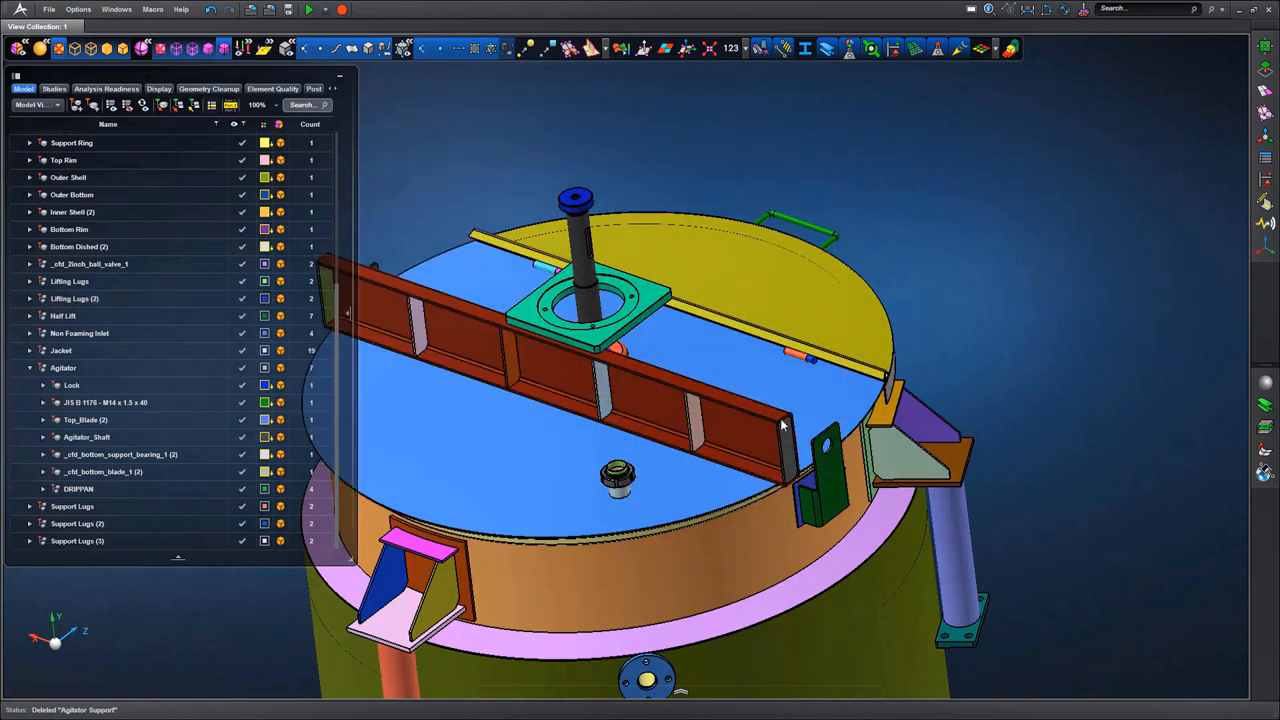
pyautogui.click(700, 414)
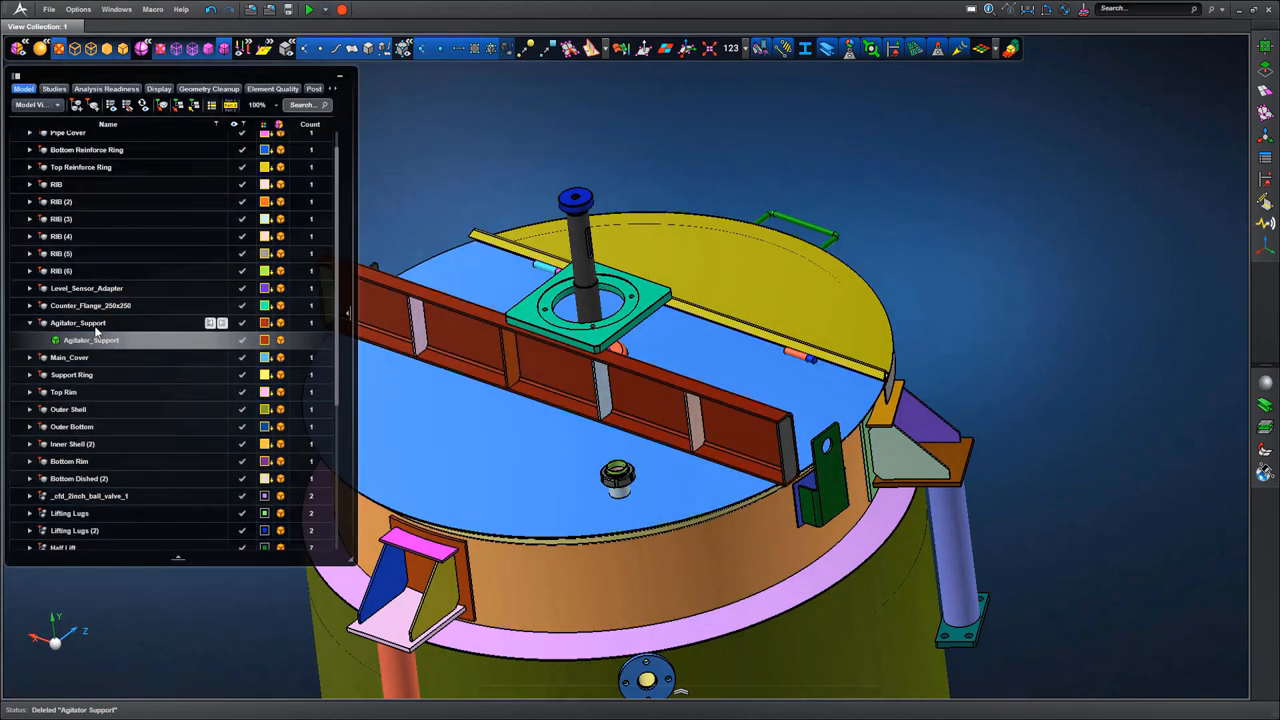
pyautogui.rightClick(78, 322)
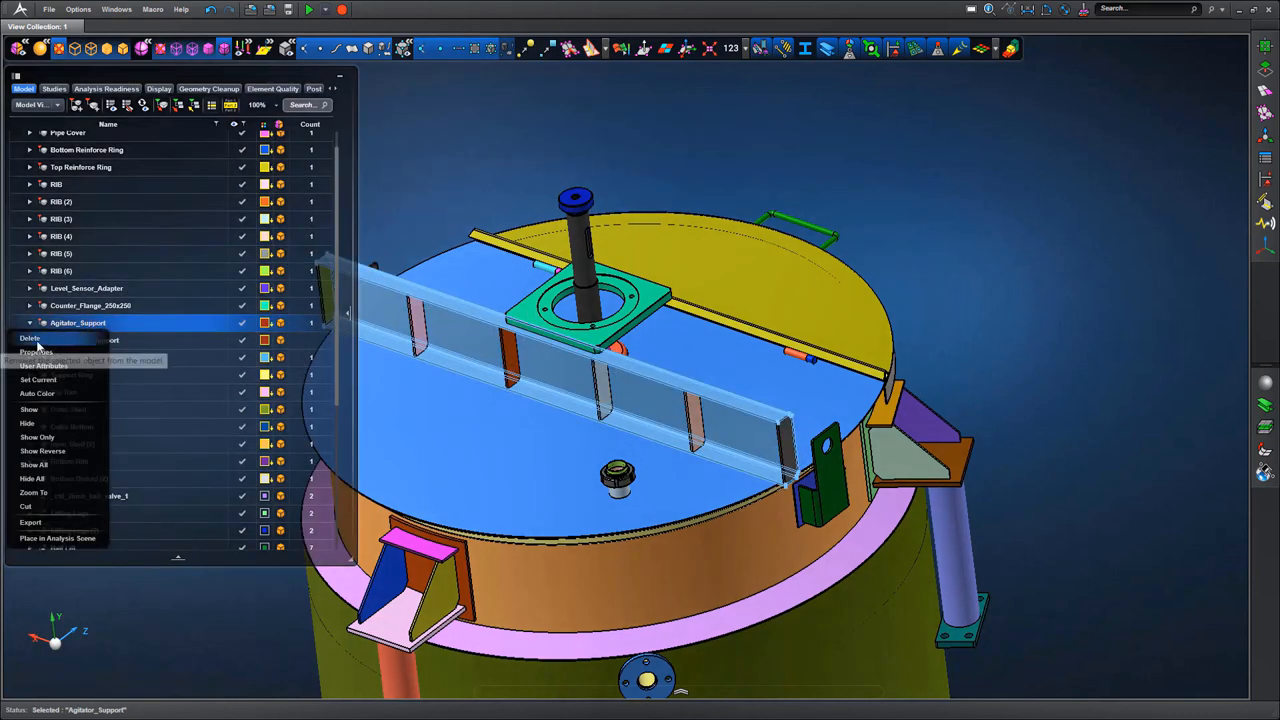
pyautogui.click(30, 340)
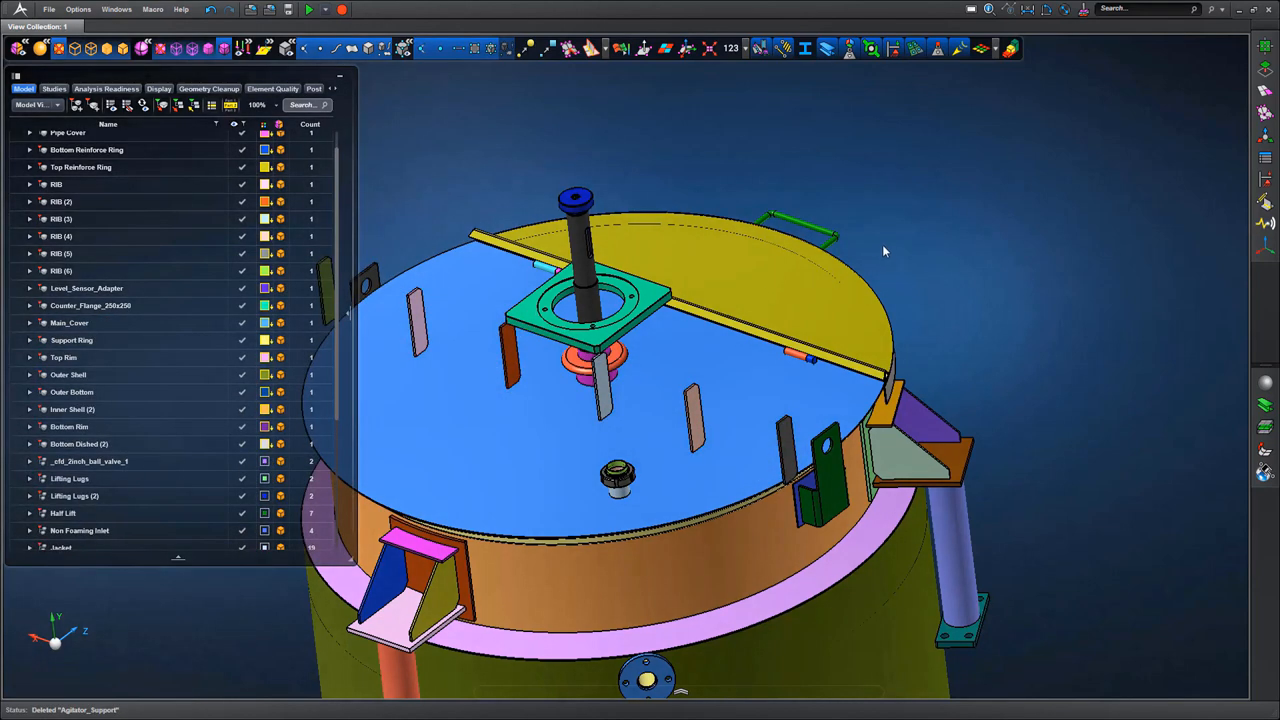
pyautogui.moveTo(892, 240)
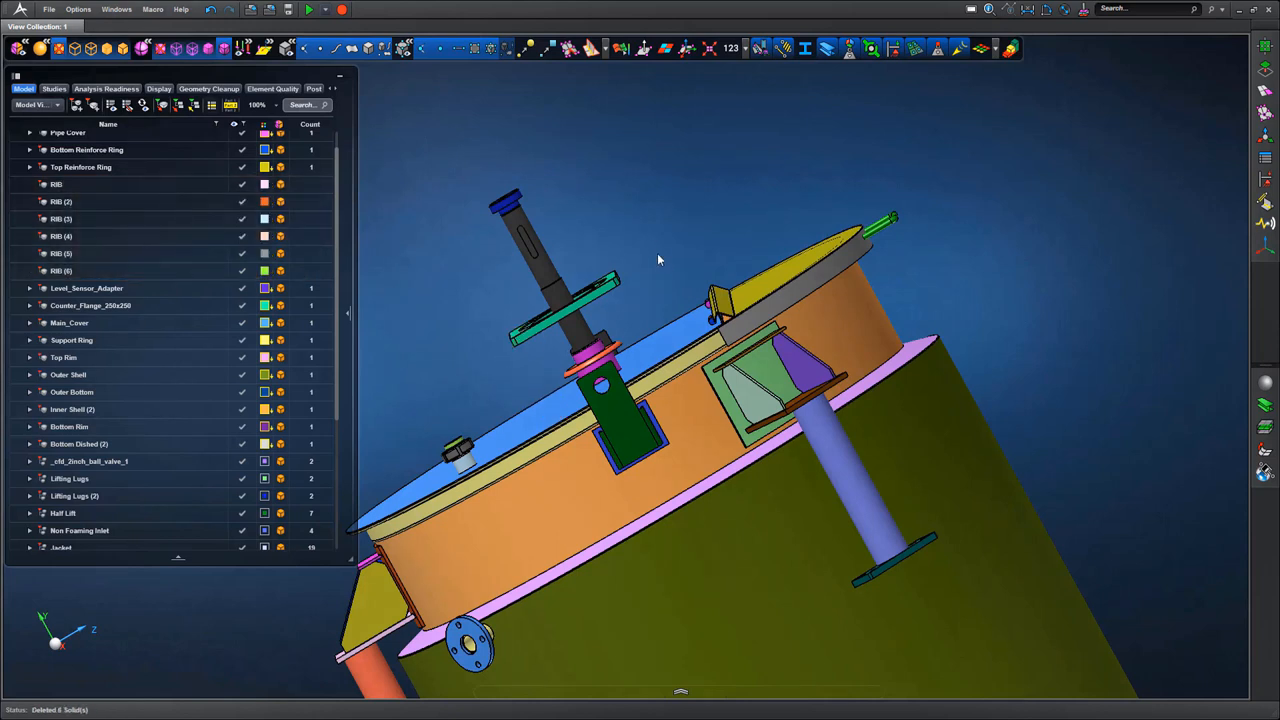
pyautogui.moveTo(928, 274)
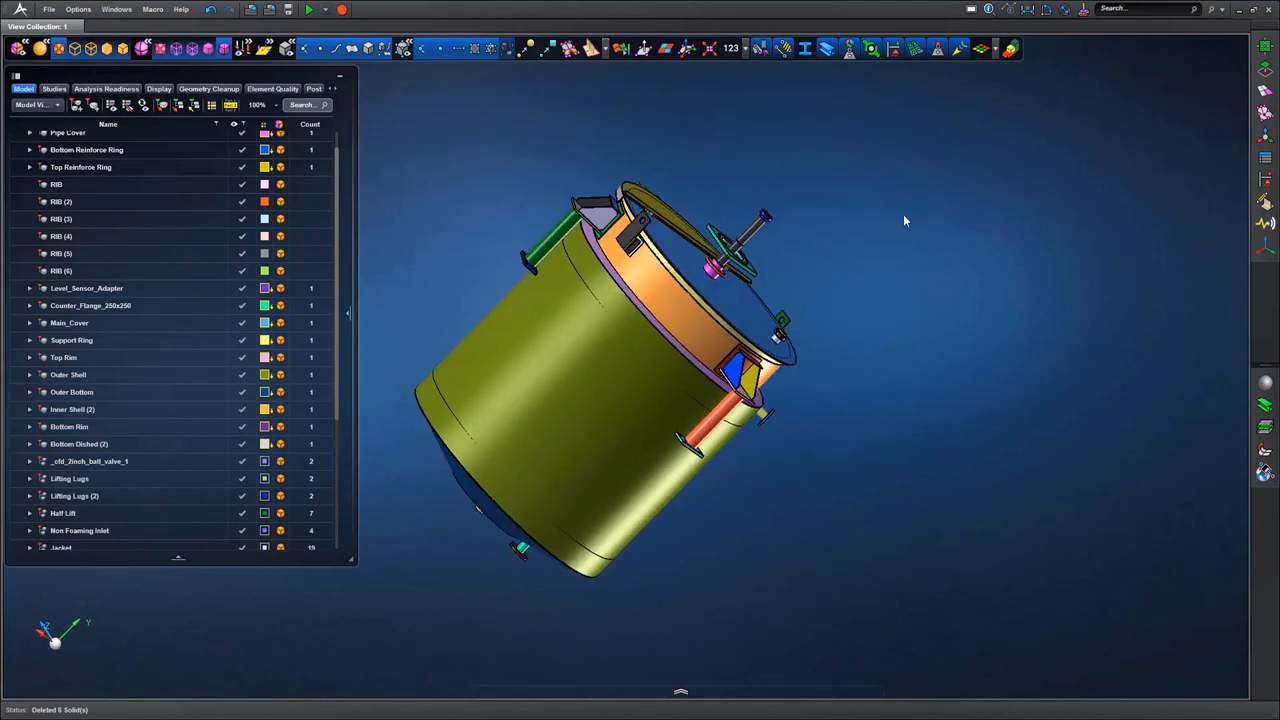
# - Show only the Agitator and delete its lock, bolt and DISPPIN collar disc parts
pyautogui.rightClick(640, 230)
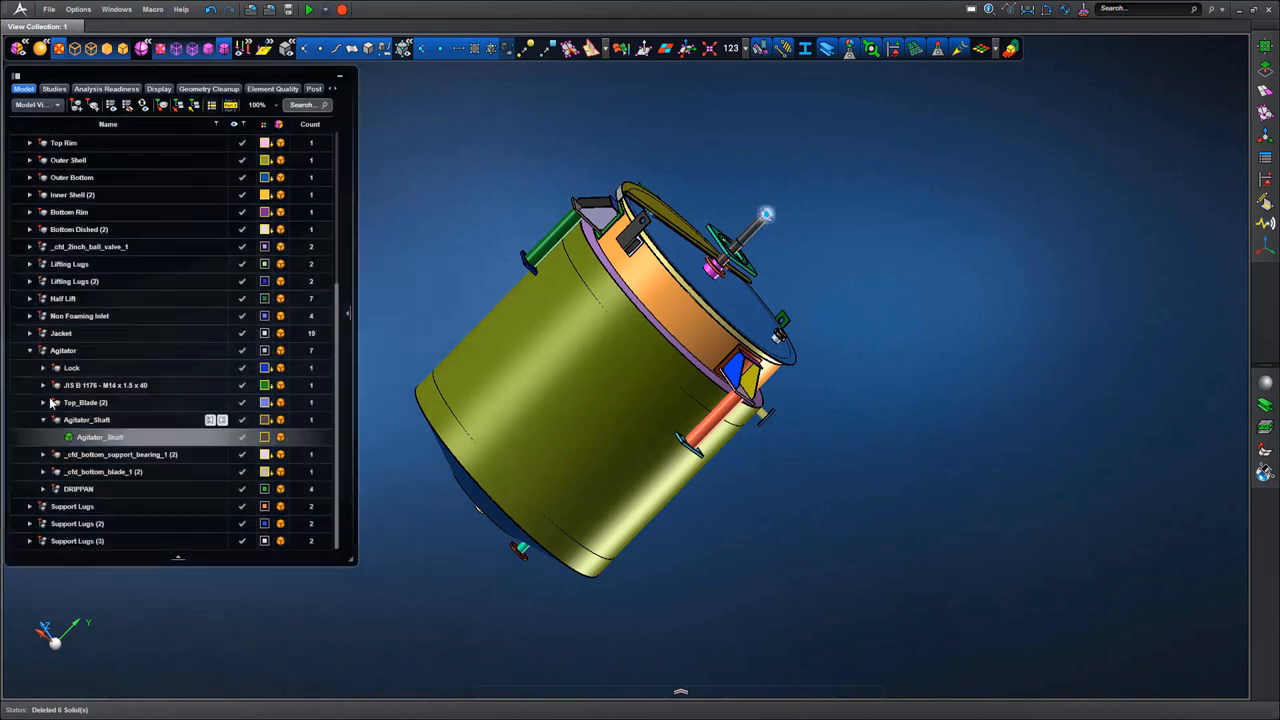
pyautogui.rightClick(64, 350)
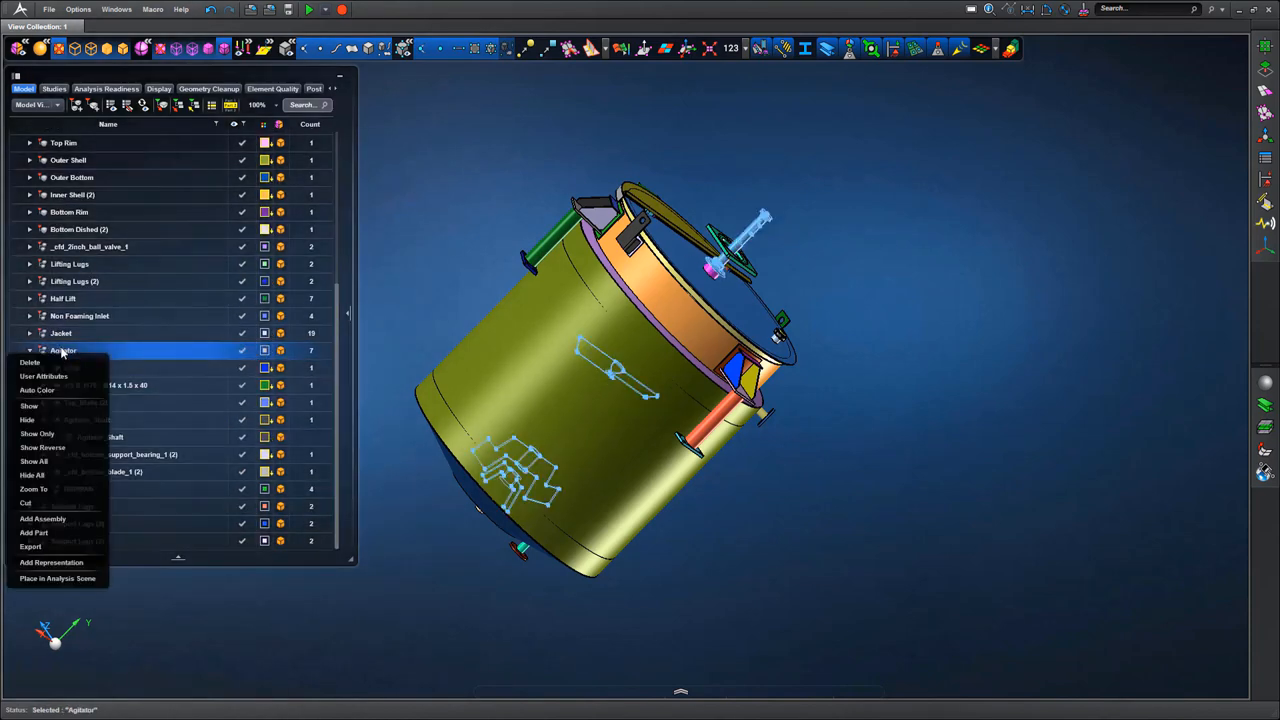
pyautogui.click(36, 432)
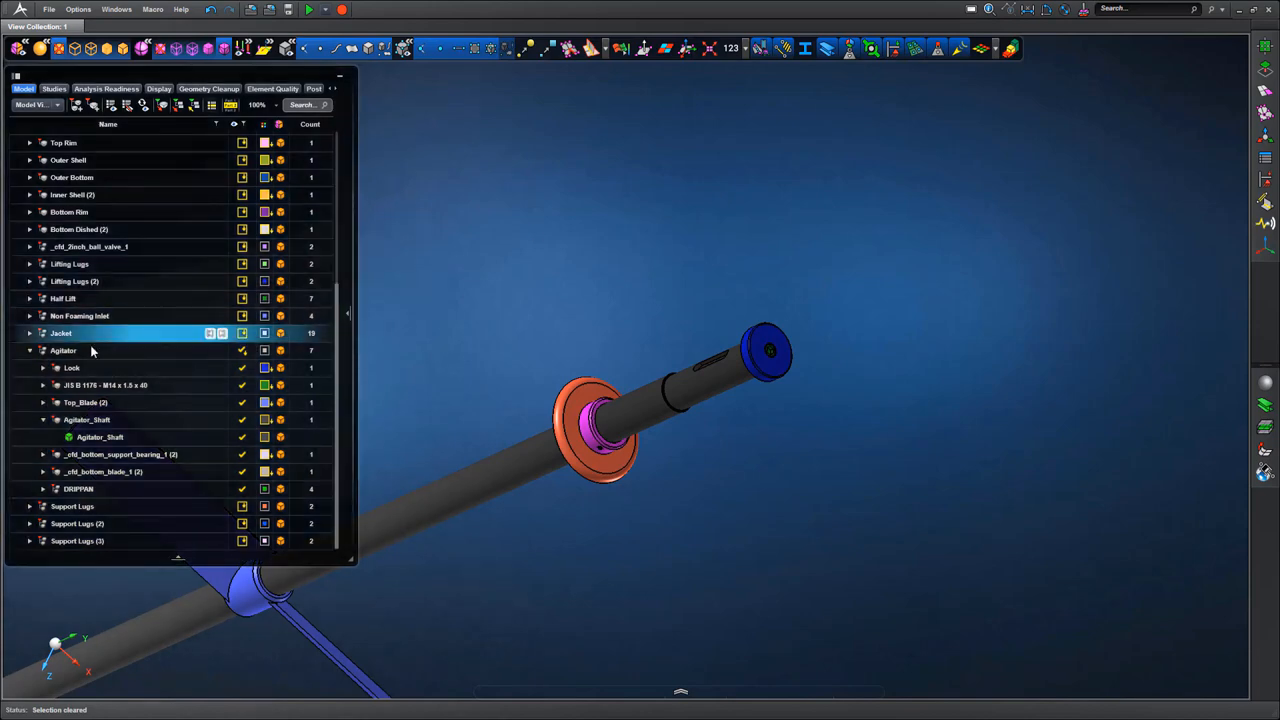
pyautogui.click(72, 368)
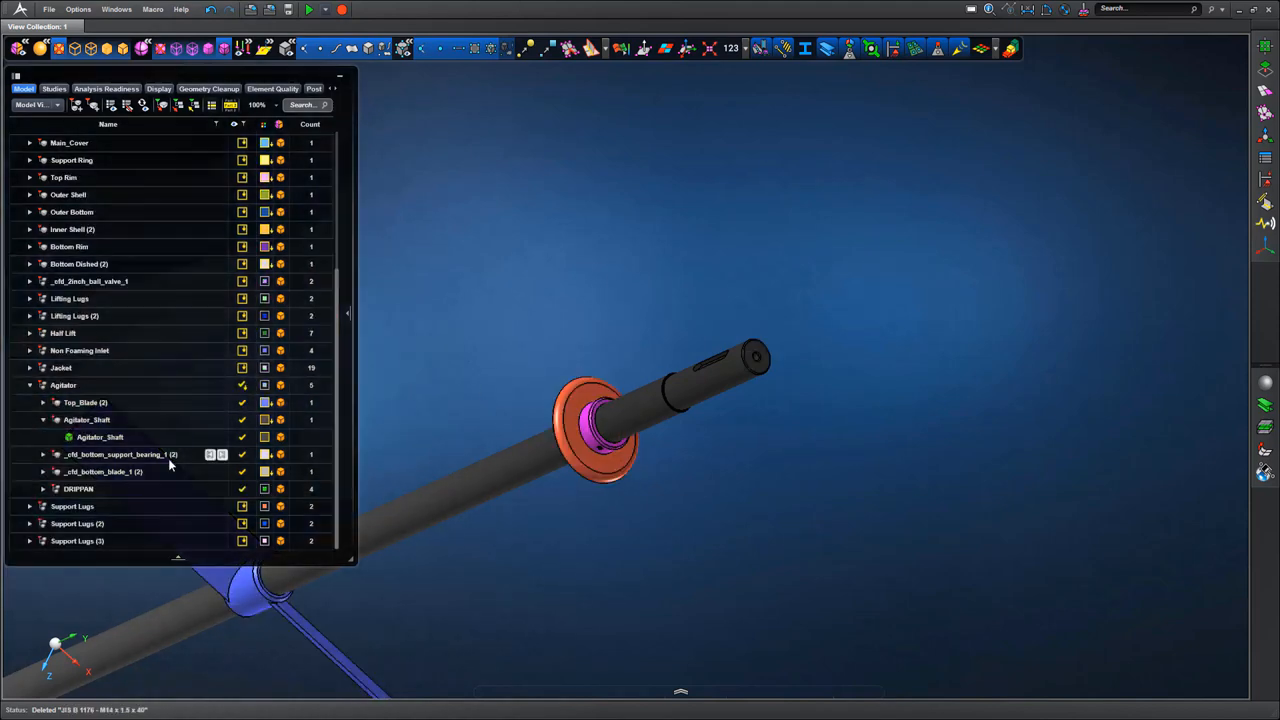
pyautogui.click(78, 488)
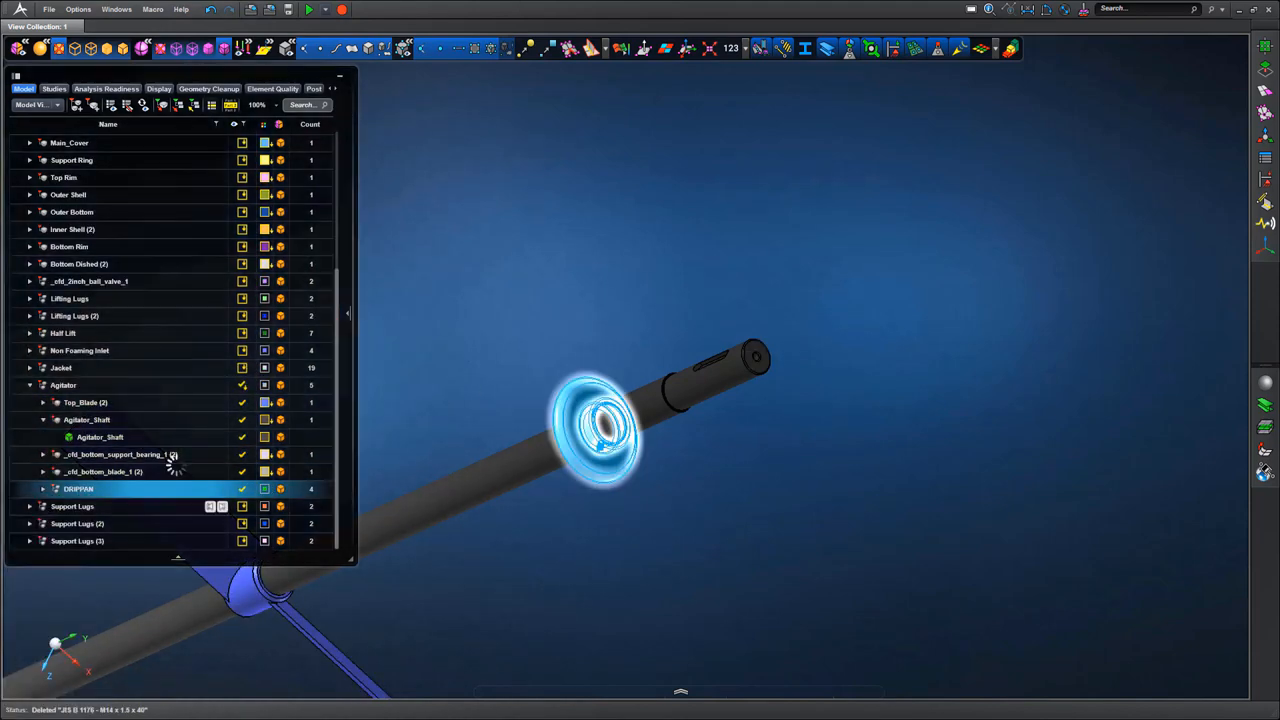
pyautogui.press('Delete')
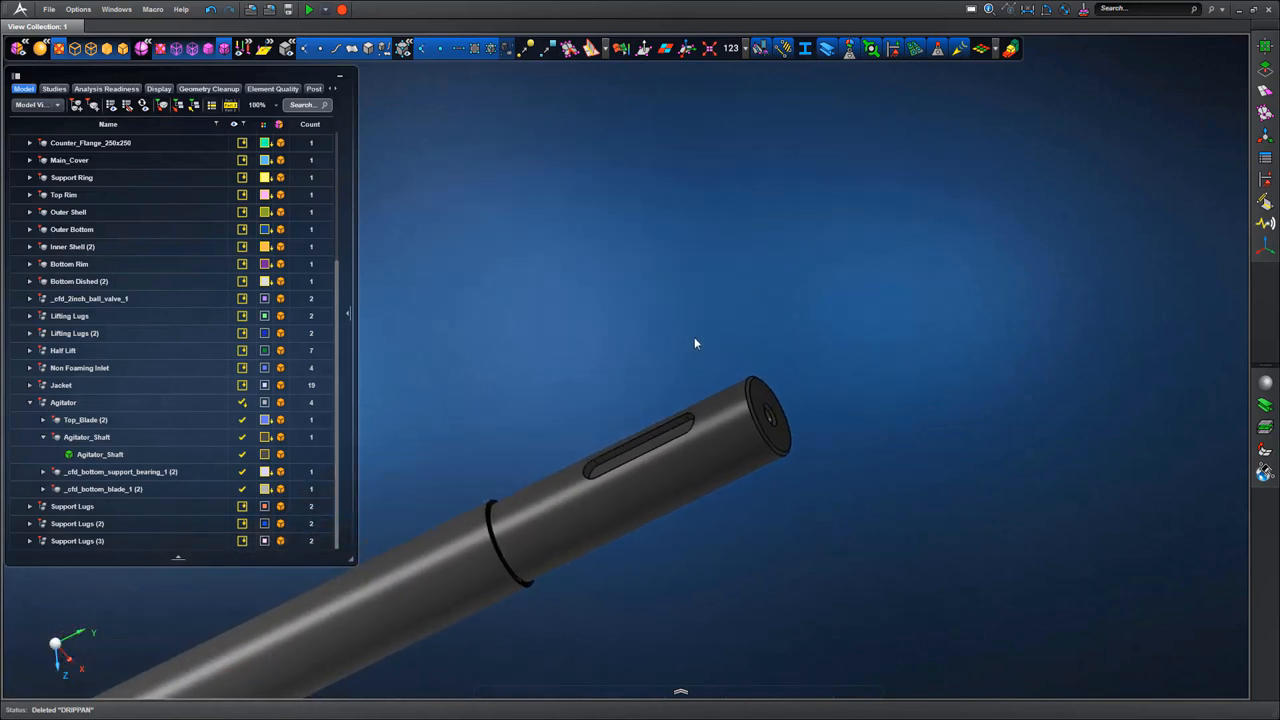
# - Remove the keyway and end-hole details from the agitator shaft end
pyautogui.click(1264, 68)
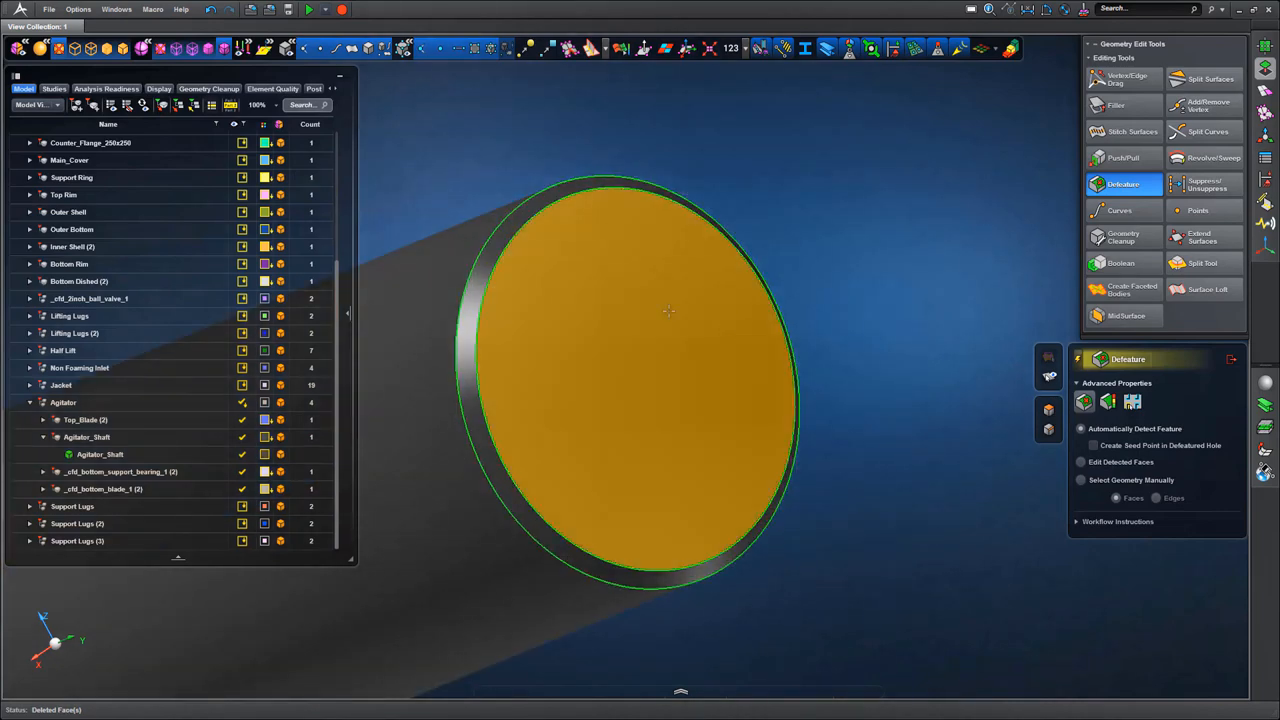
pyautogui.click(1124, 156)
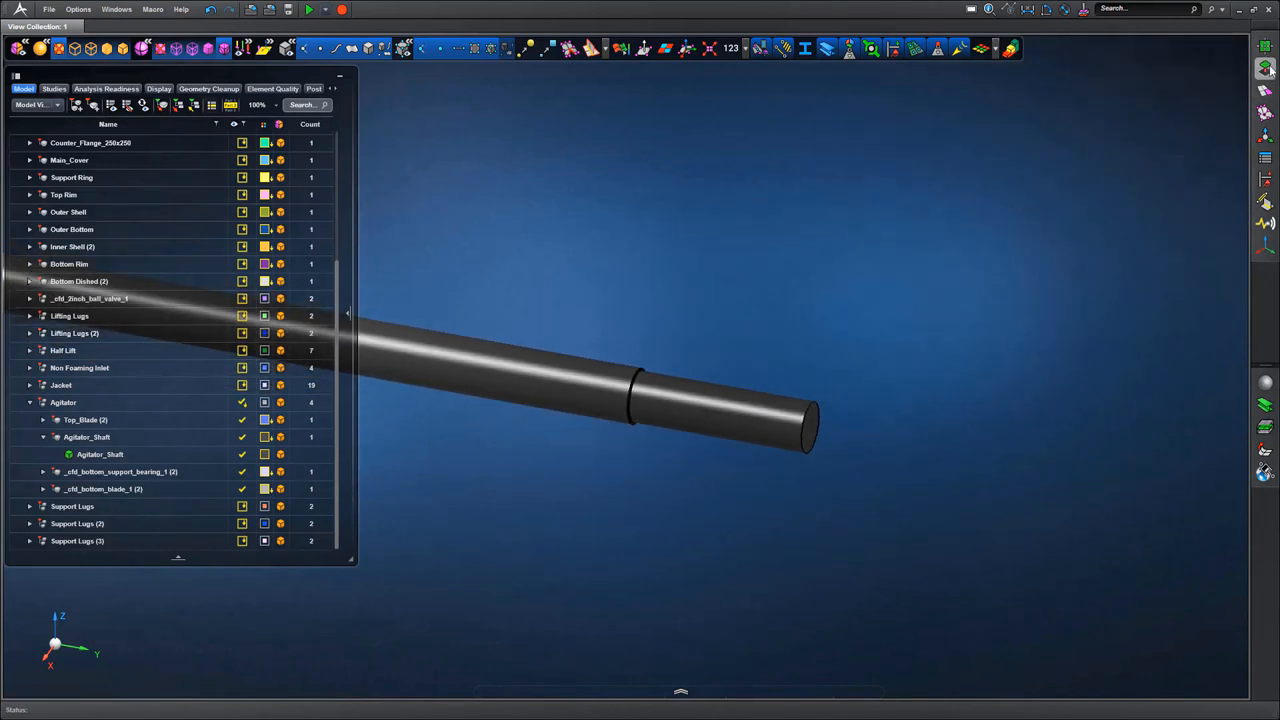
pyautogui.click(1264, 68)
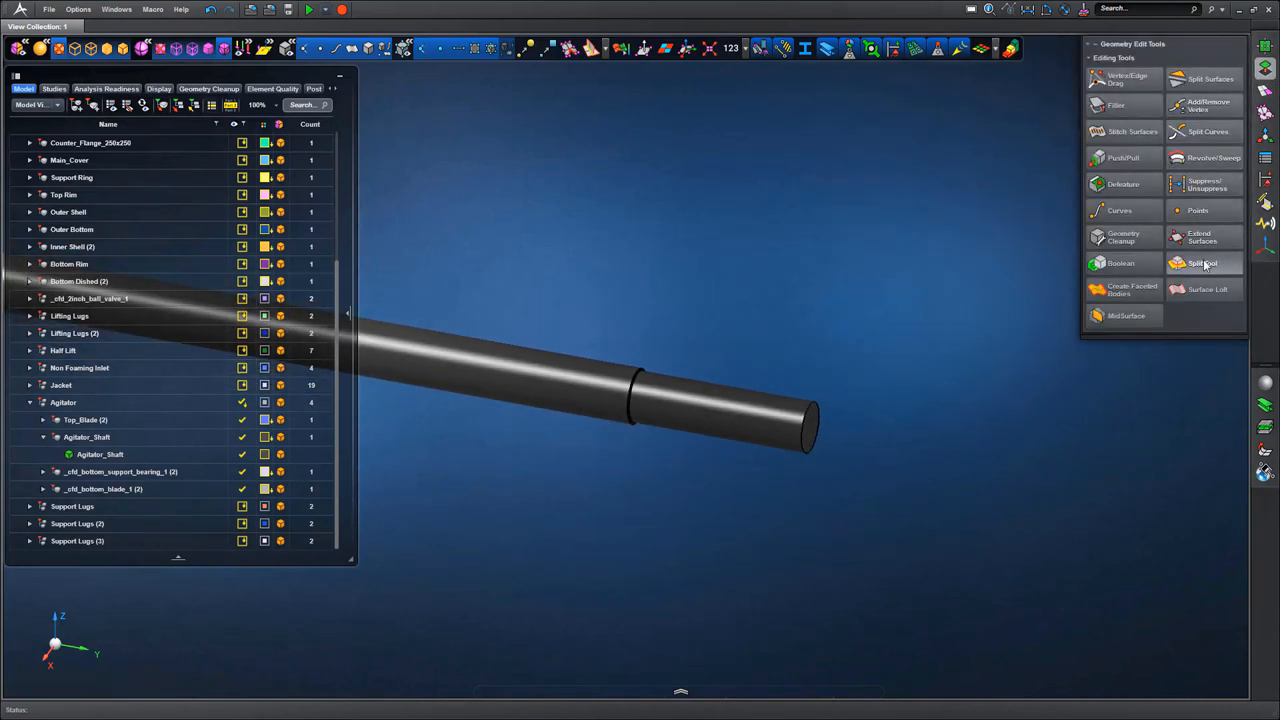
# - Split the shaft with a plane dragged along it to cut off the stepped end section
pyautogui.click(1202, 264)
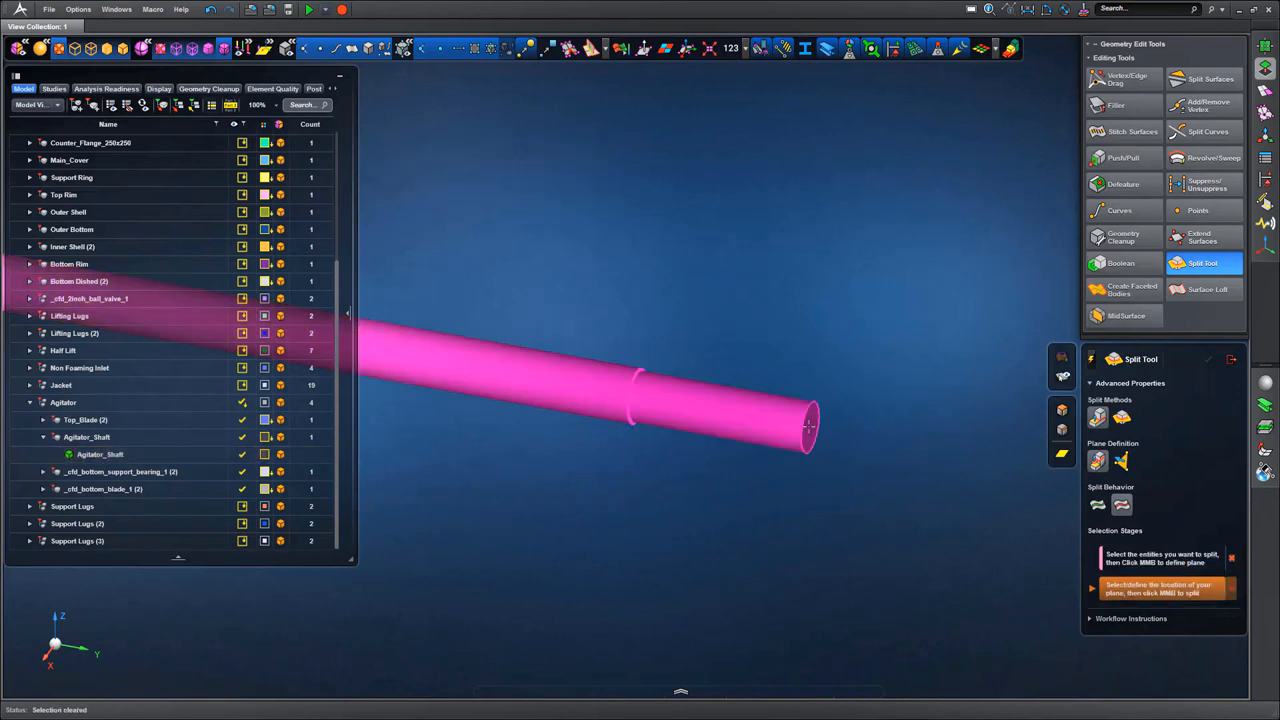
pyautogui.click(808, 428)
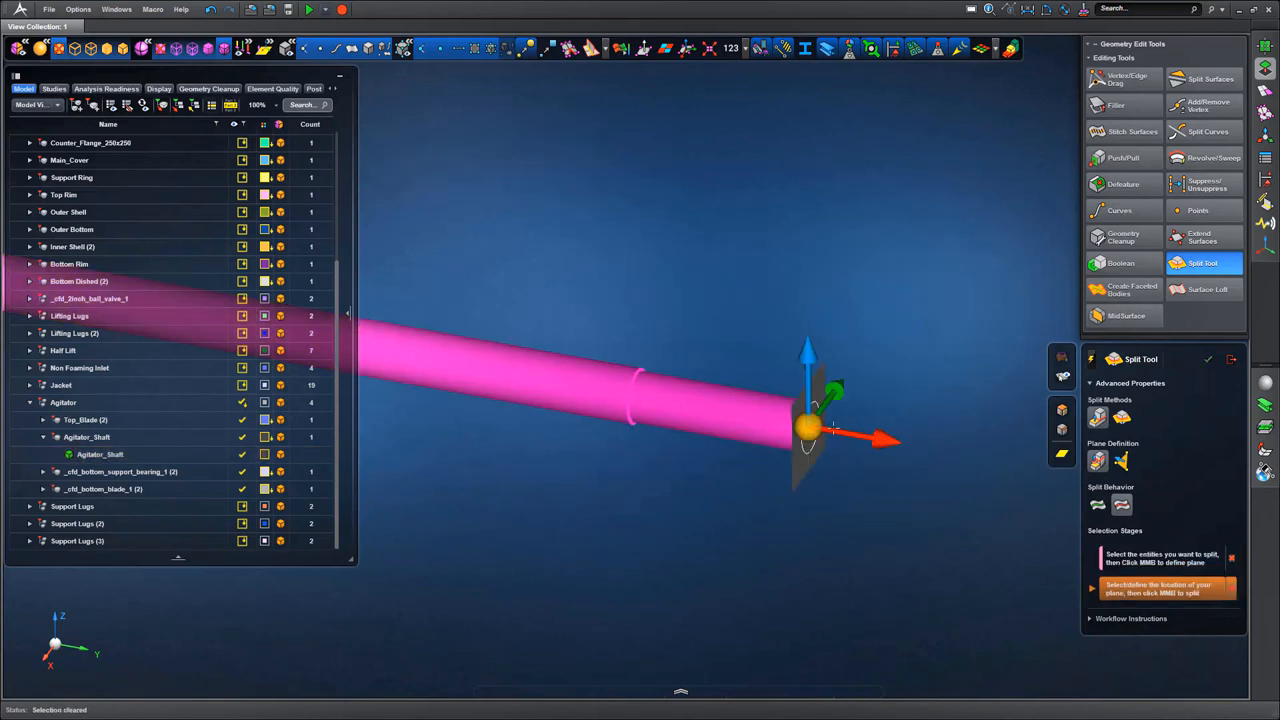
pyautogui.click(884, 438)
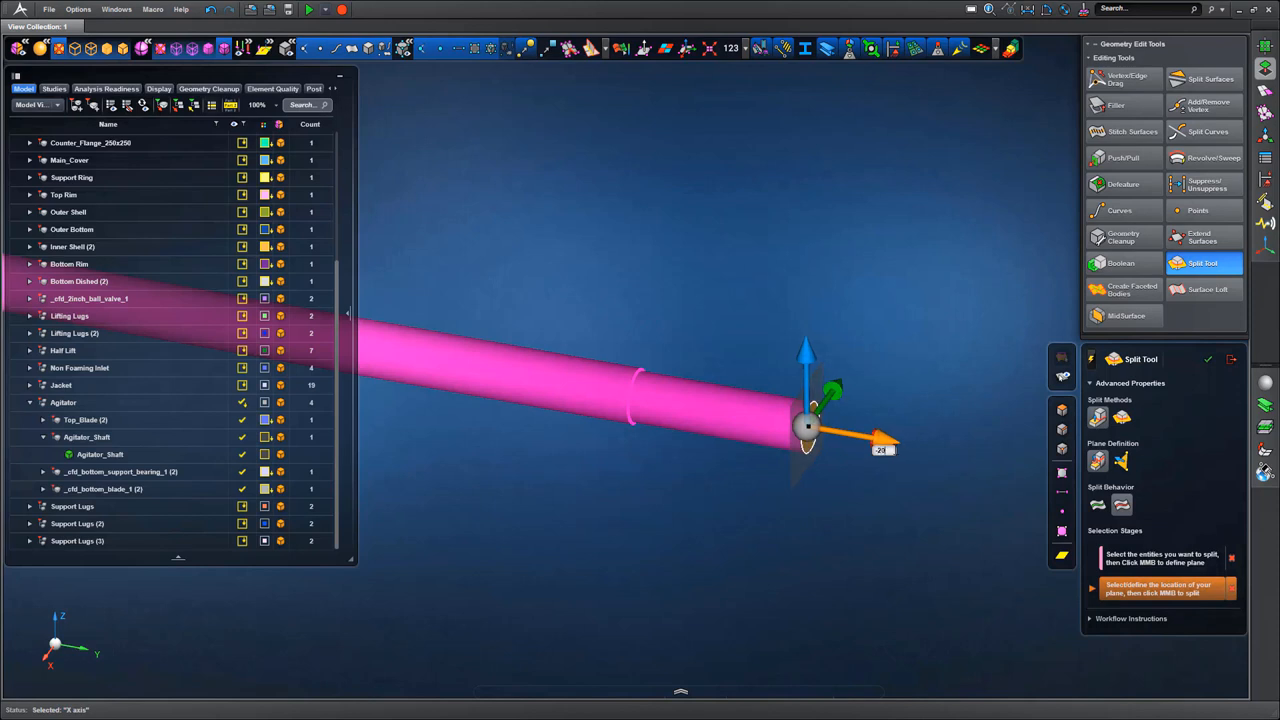
pyautogui.moveTo(808, 424); pyautogui.dragTo(636, 398)
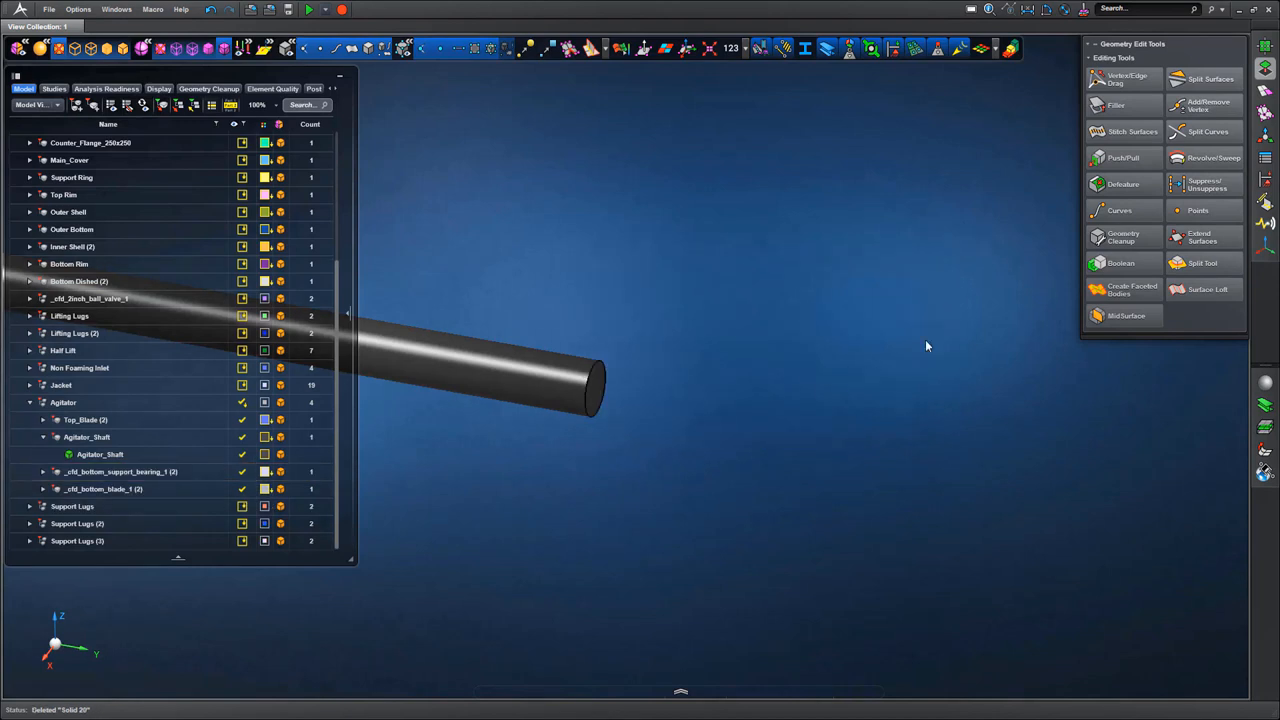
# - PushPull the shaft end face down into the agitator blade hub
pyautogui.click(1124, 158)
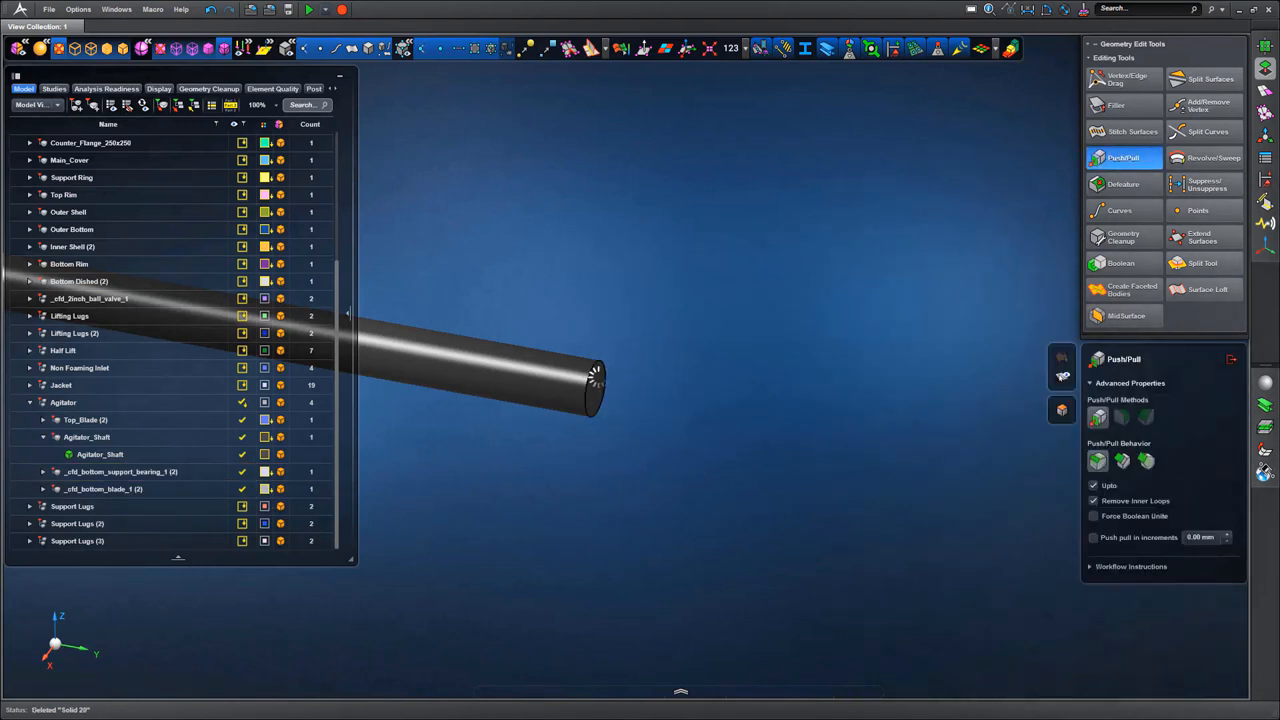
pyautogui.click(590, 390)
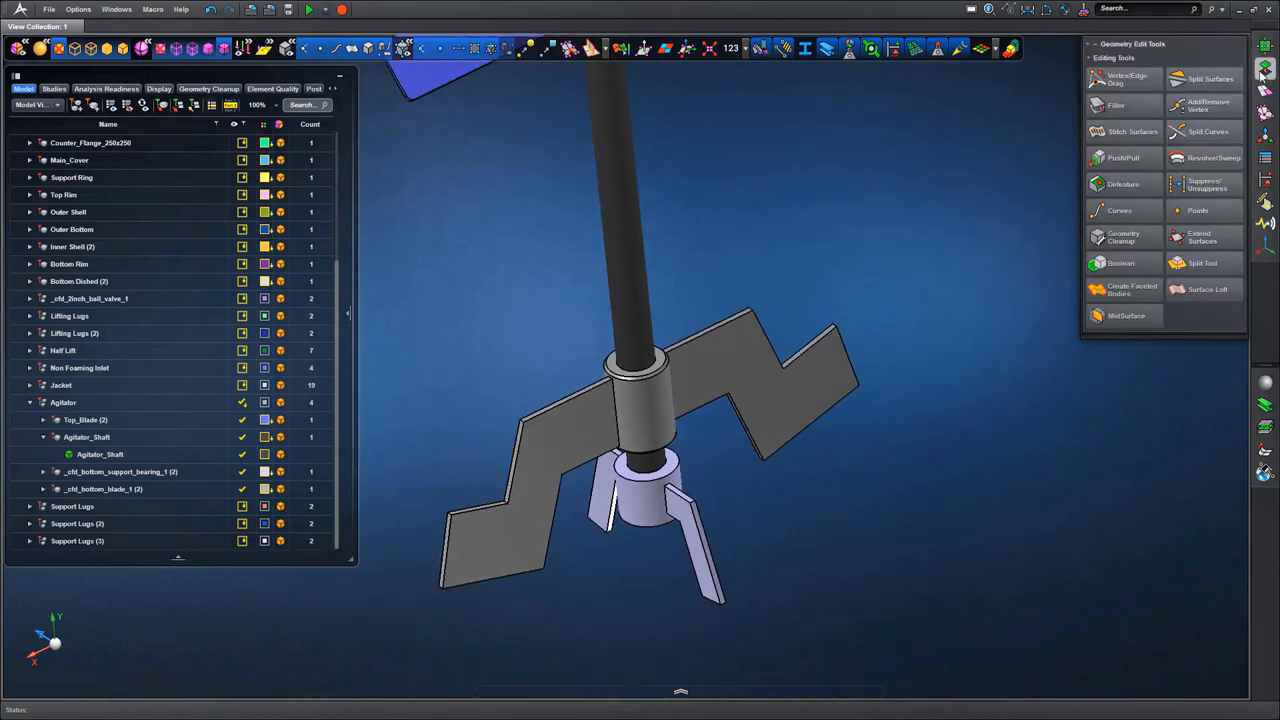
# - Defeature the agitator blade body, detecting and deleting its small holes and fillets
pyautogui.click(1124, 184)
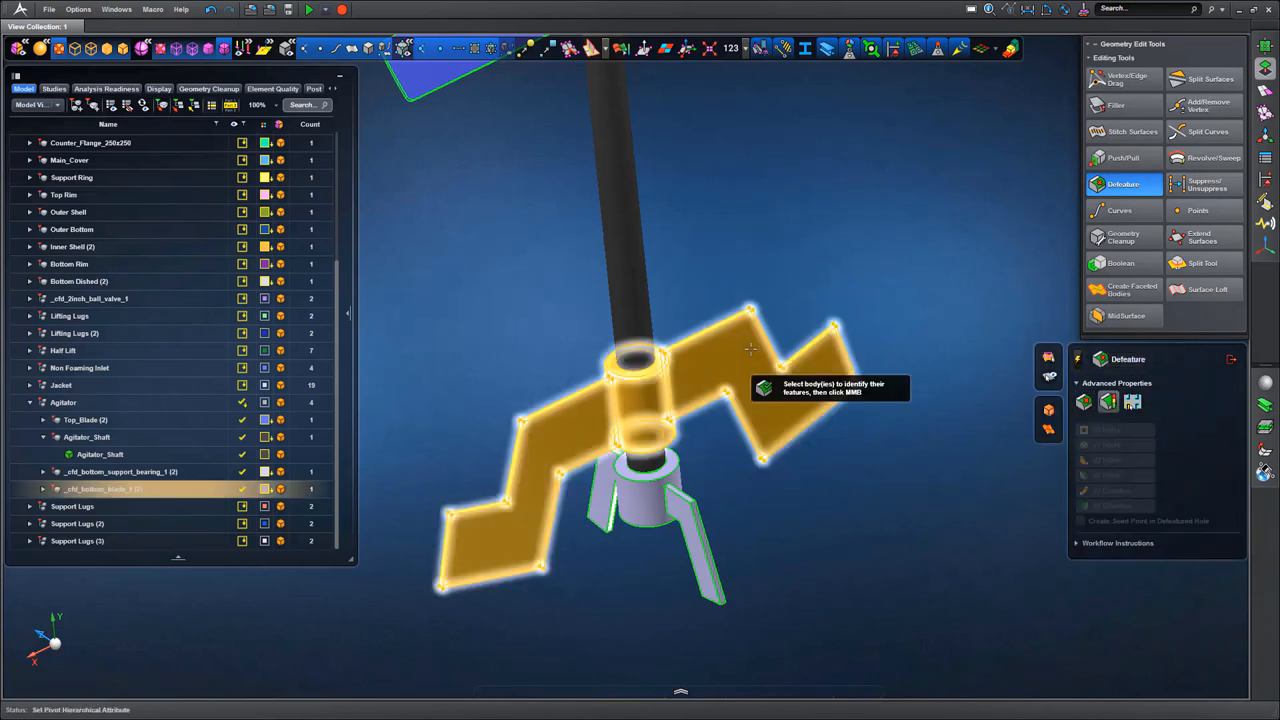
pyautogui.click(640, 400)
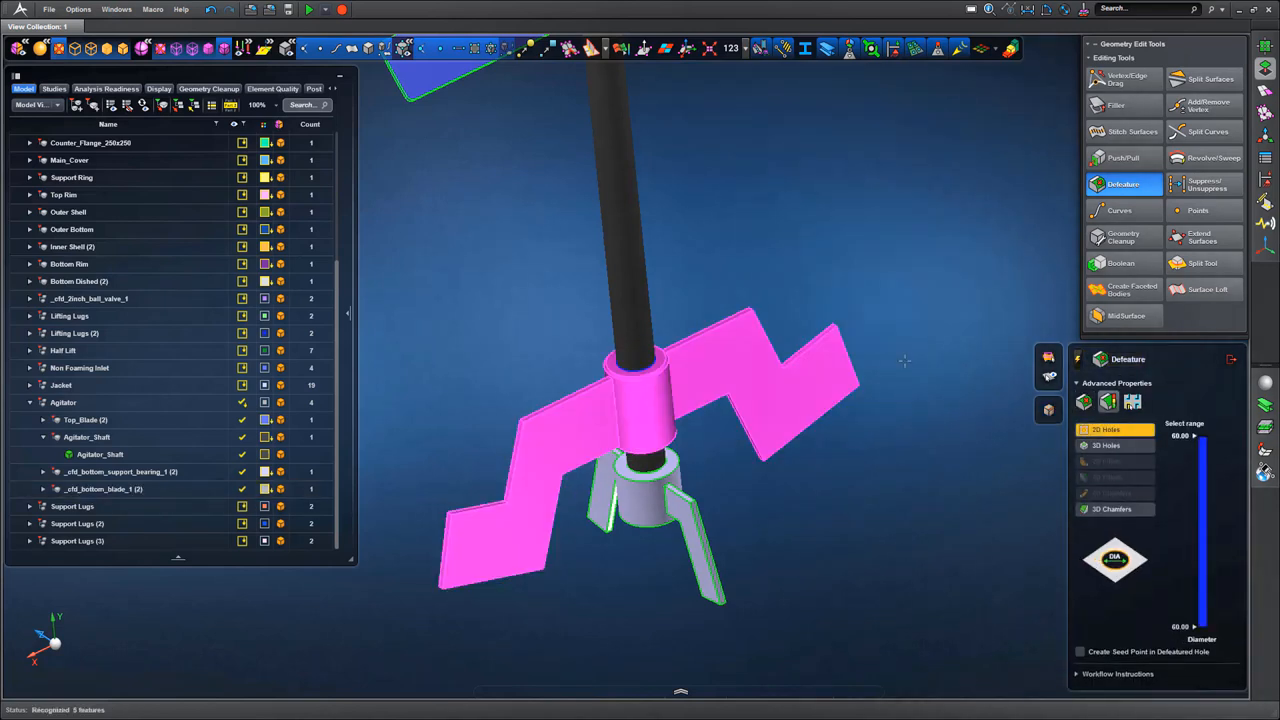
pyautogui.click(1112, 510)
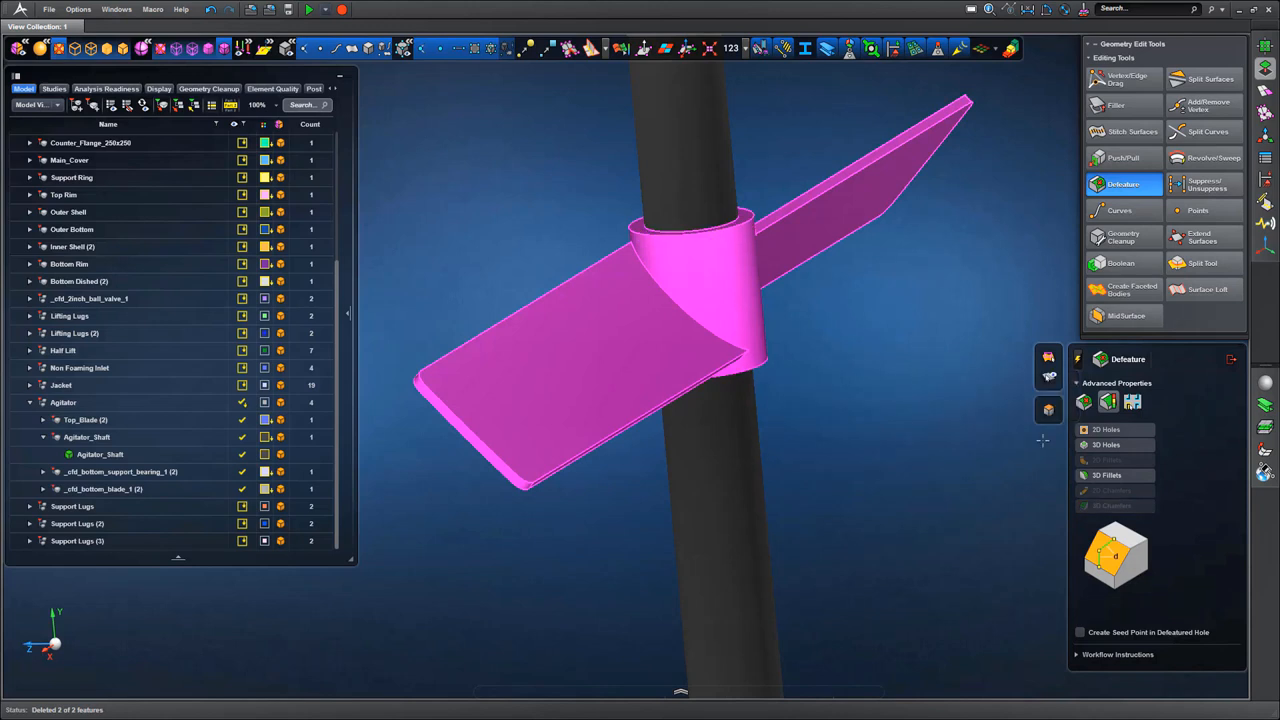
pyautogui.click(1108, 476)
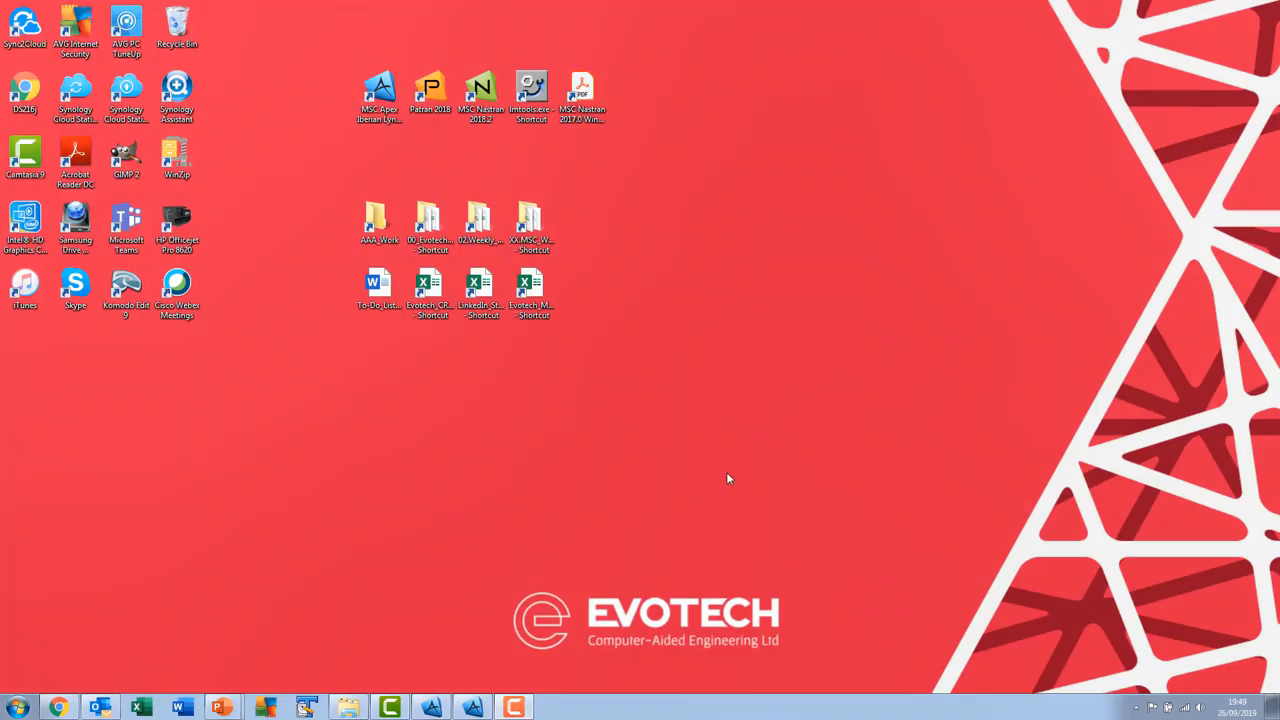
# - Launch MSC Apex from the desktop to load the CFD_Geometry tank model
pyautogui.click(380, 96)
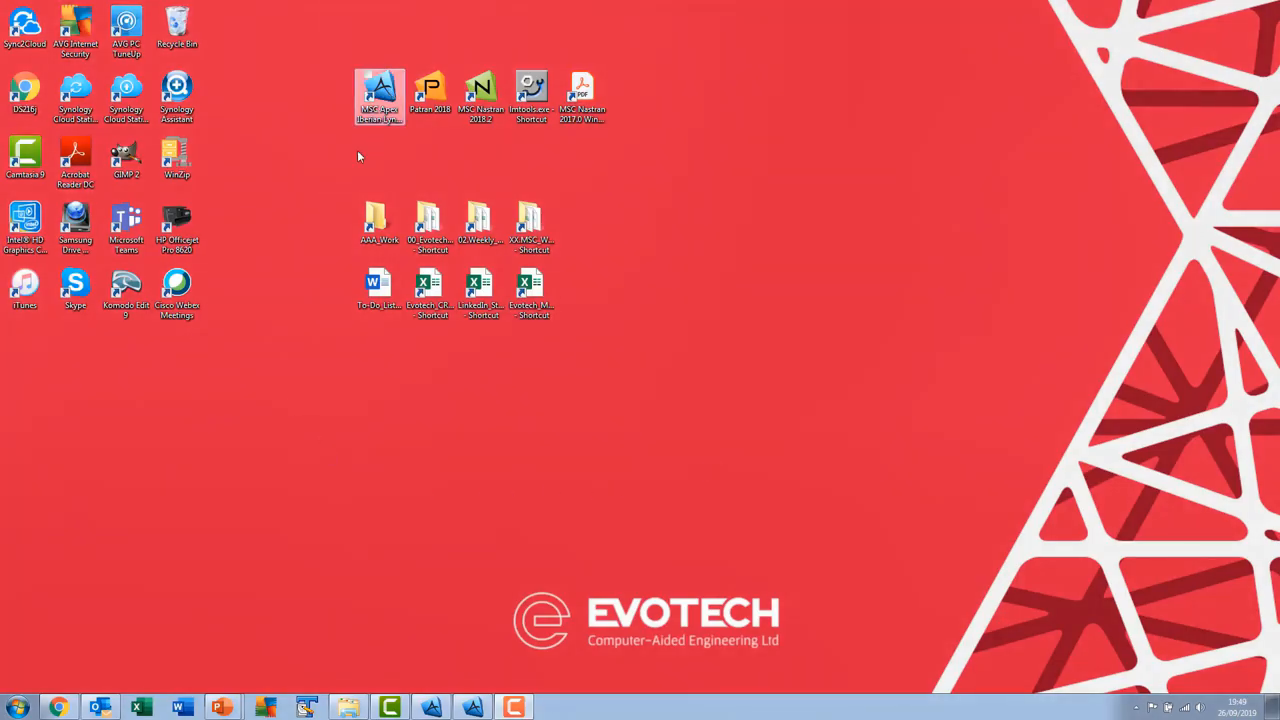
pyautogui.moveTo(472, 708)
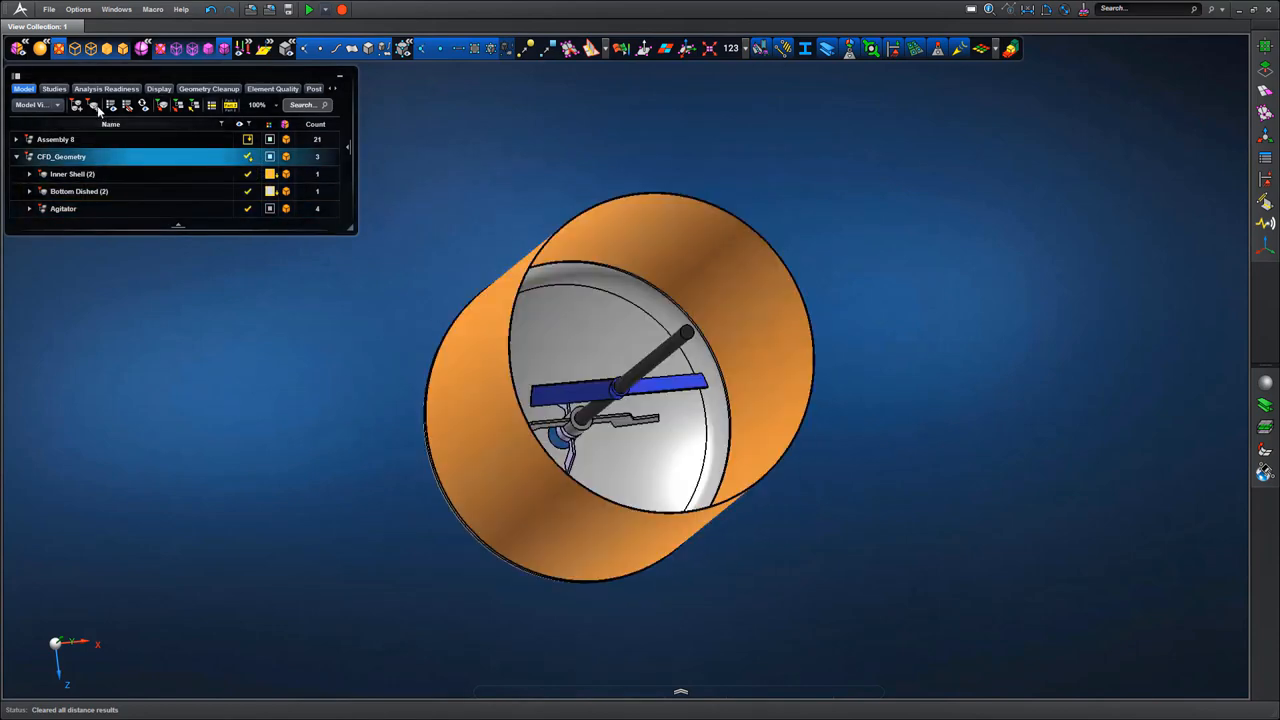
# - Create a new assembly and two parts named Liquid_01 and Liquid_02
pyautogui.click(76, 104)
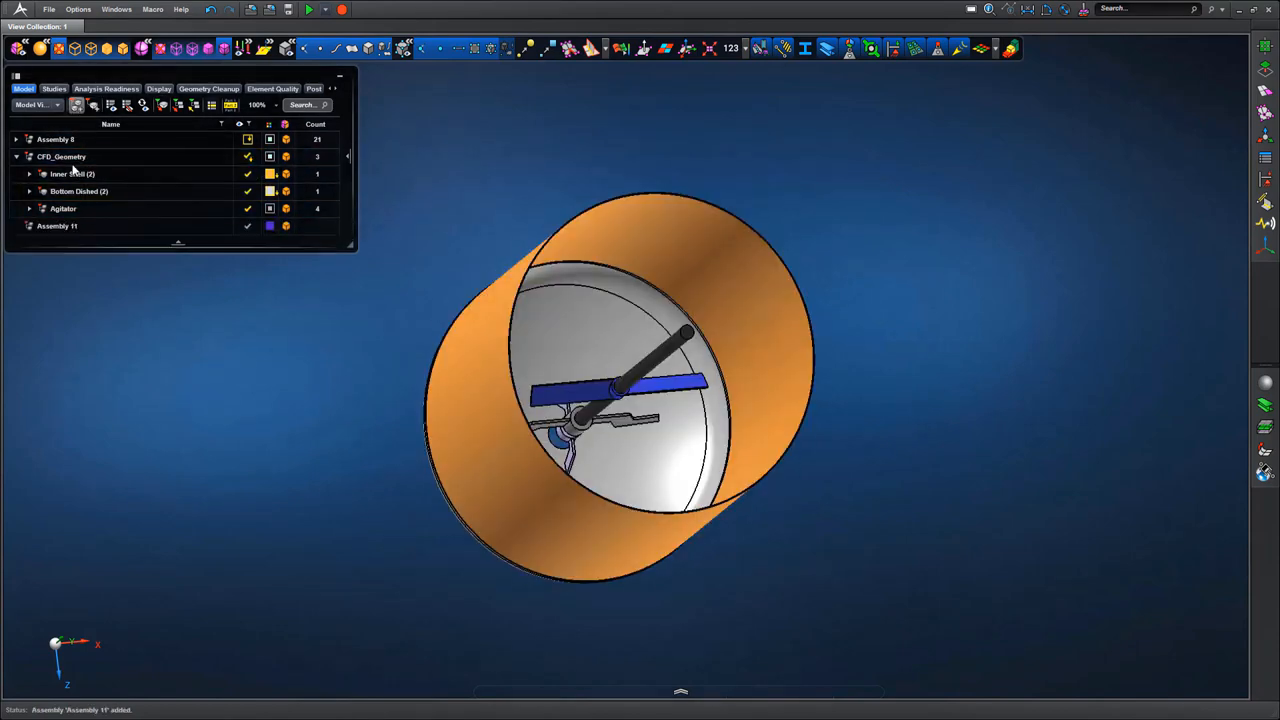
pyautogui.click(56, 224)
pyautogui.write('CFD_Volumes')
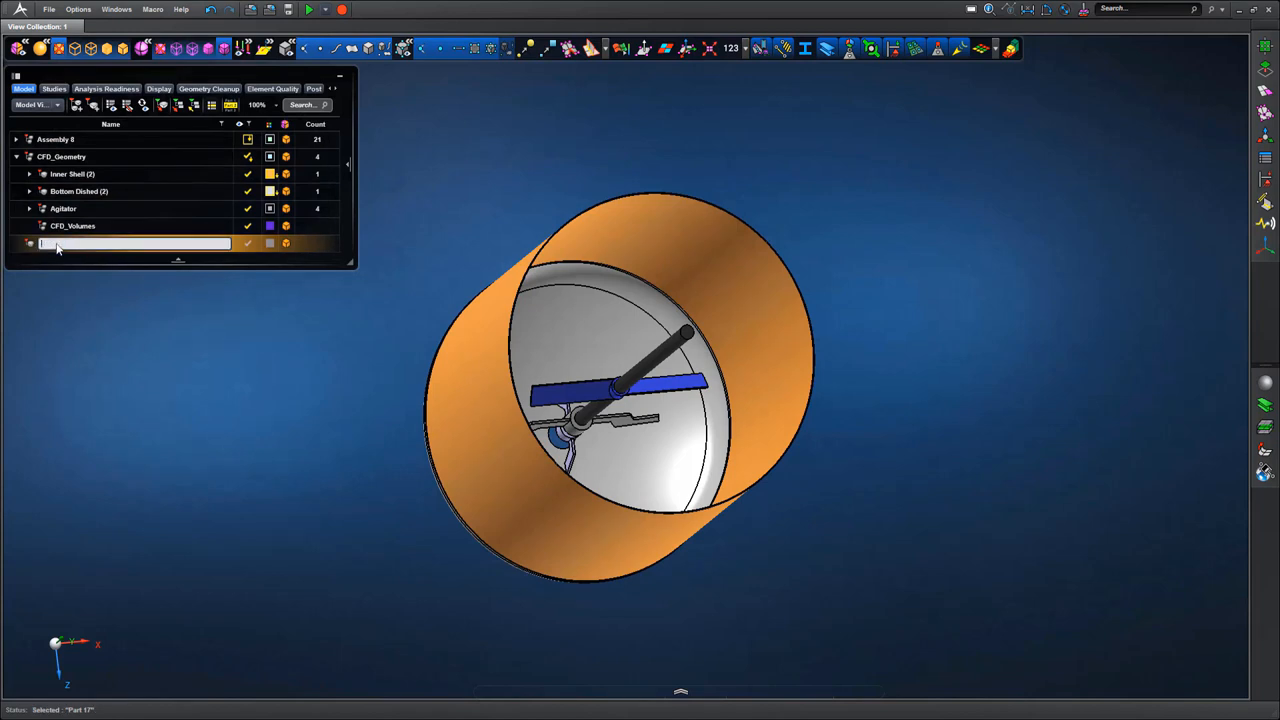
pyautogui.write('Liquid_01')
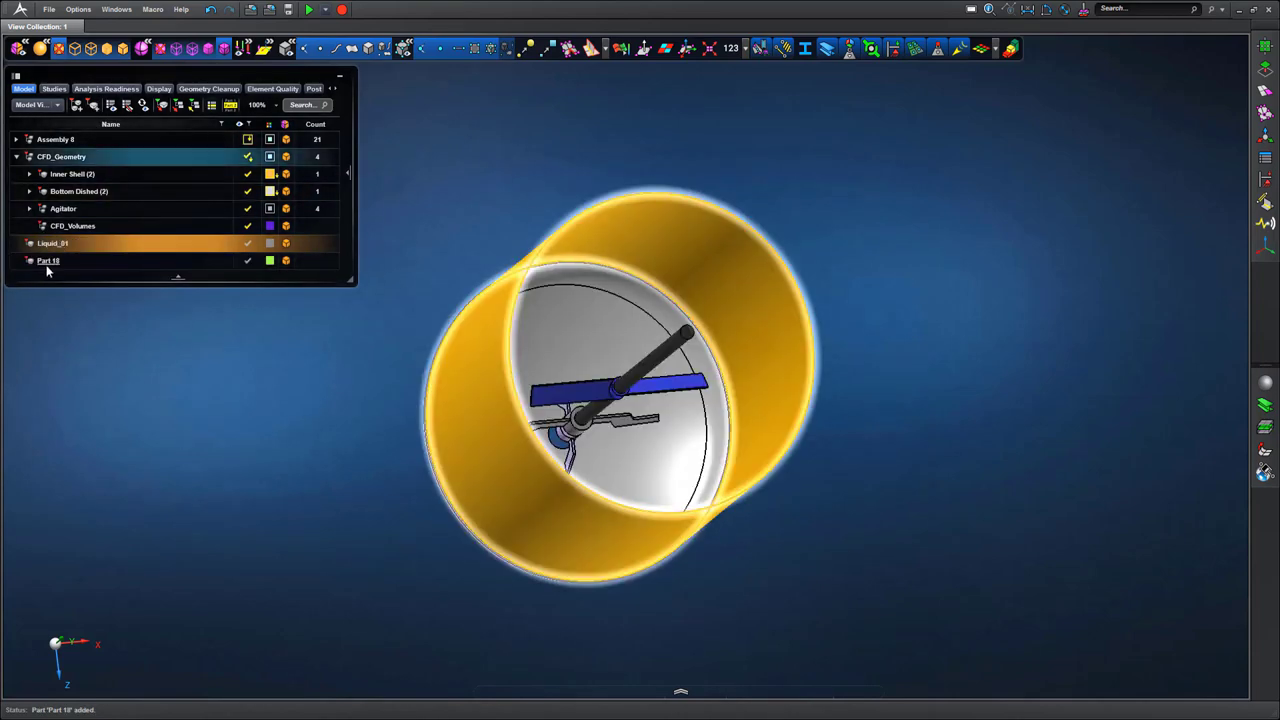
pyautogui.doubleClick(48, 260)
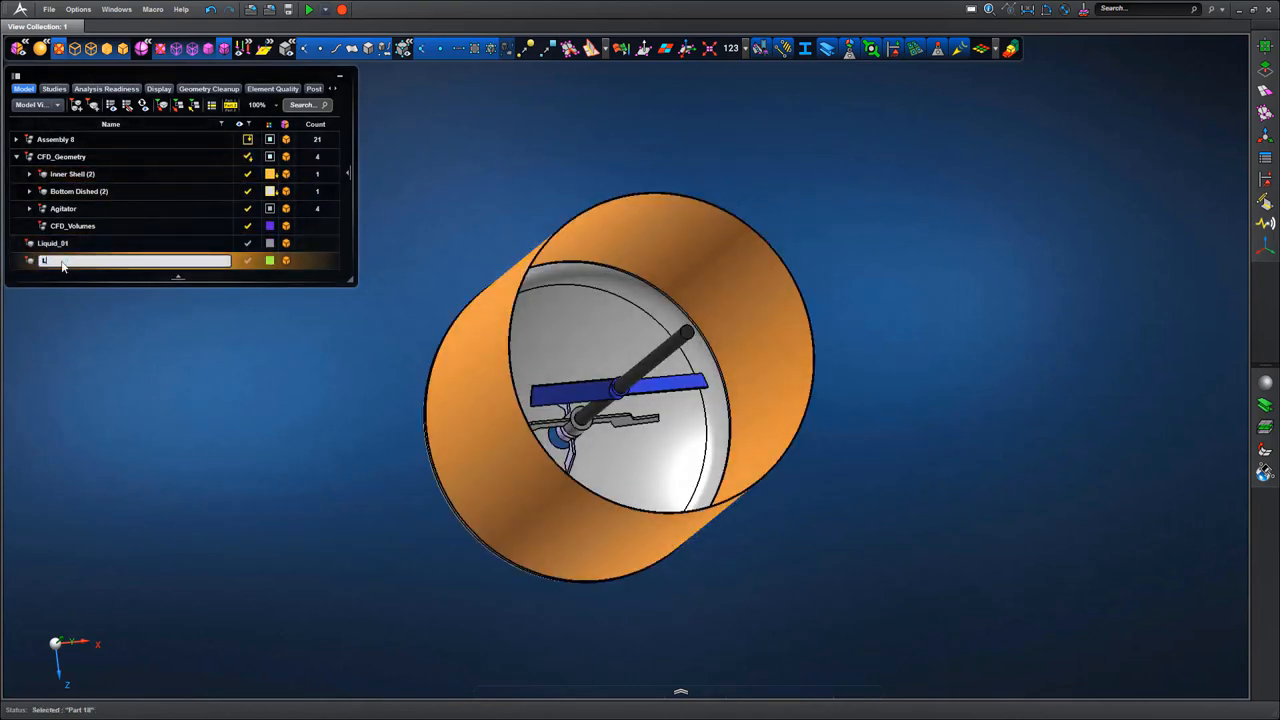
pyautogui.write('Liquid_02')
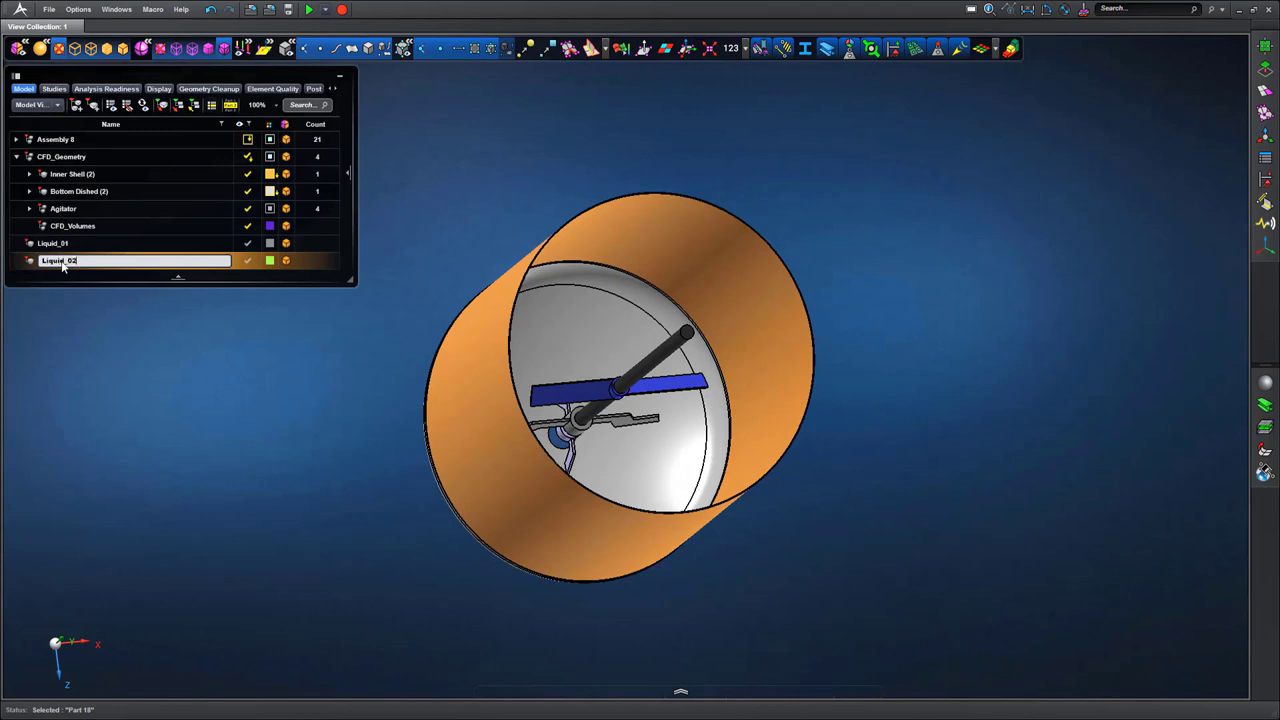
pyautogui.click(52, 244)
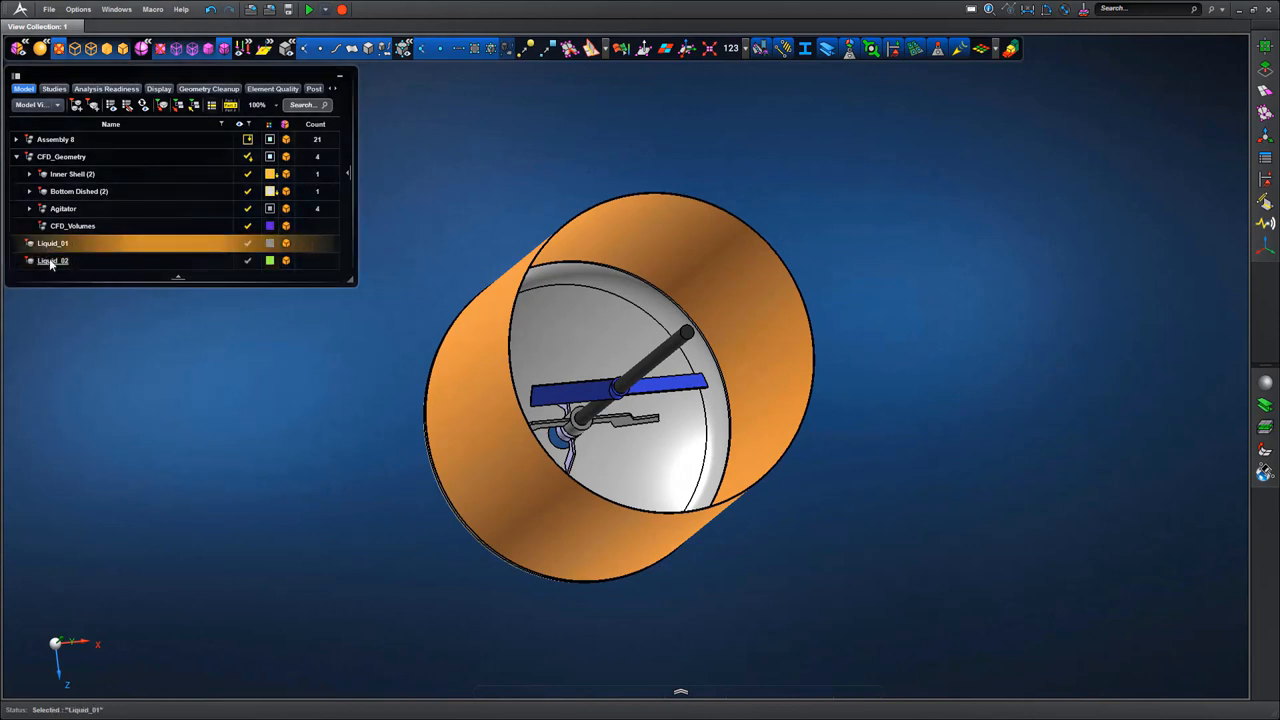
# - Select Liquid_01 and Liquid_02 together to move them under the CFD_Volumes assembly
pyautogui.click(52, 260)
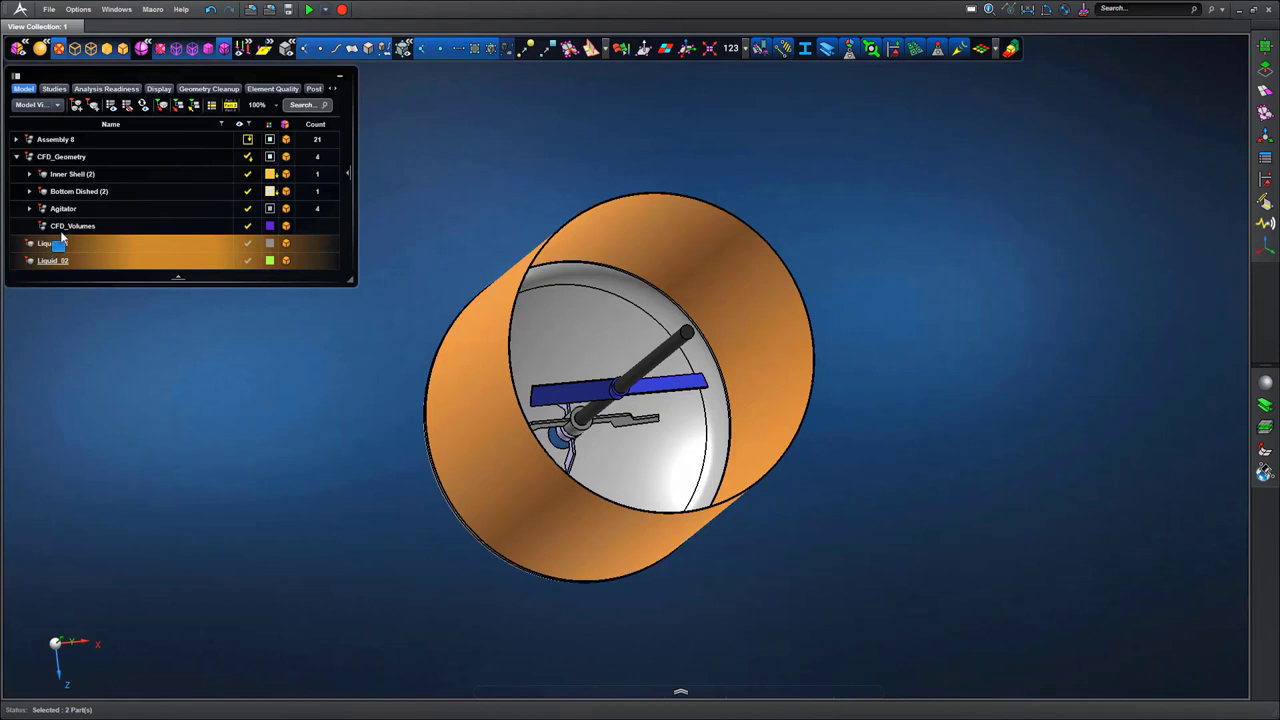
pyautogui.click(28, 224)
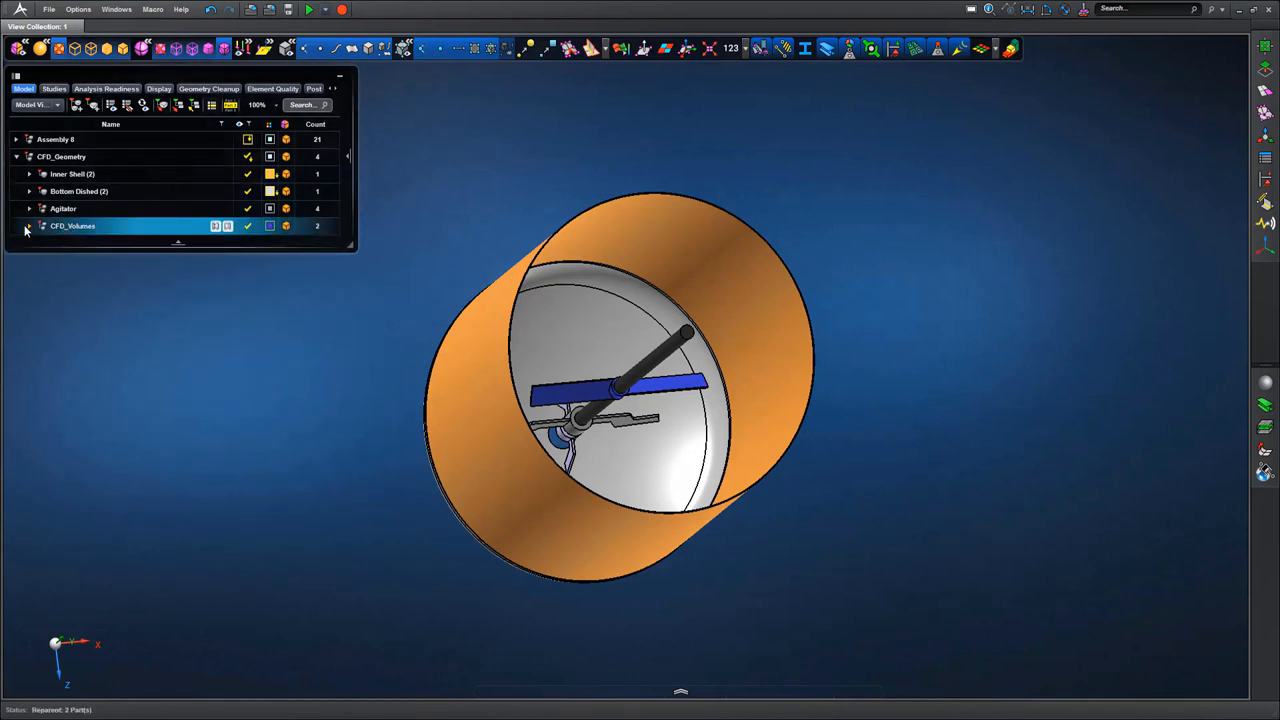
pyautogui.rightClick(76, 244)
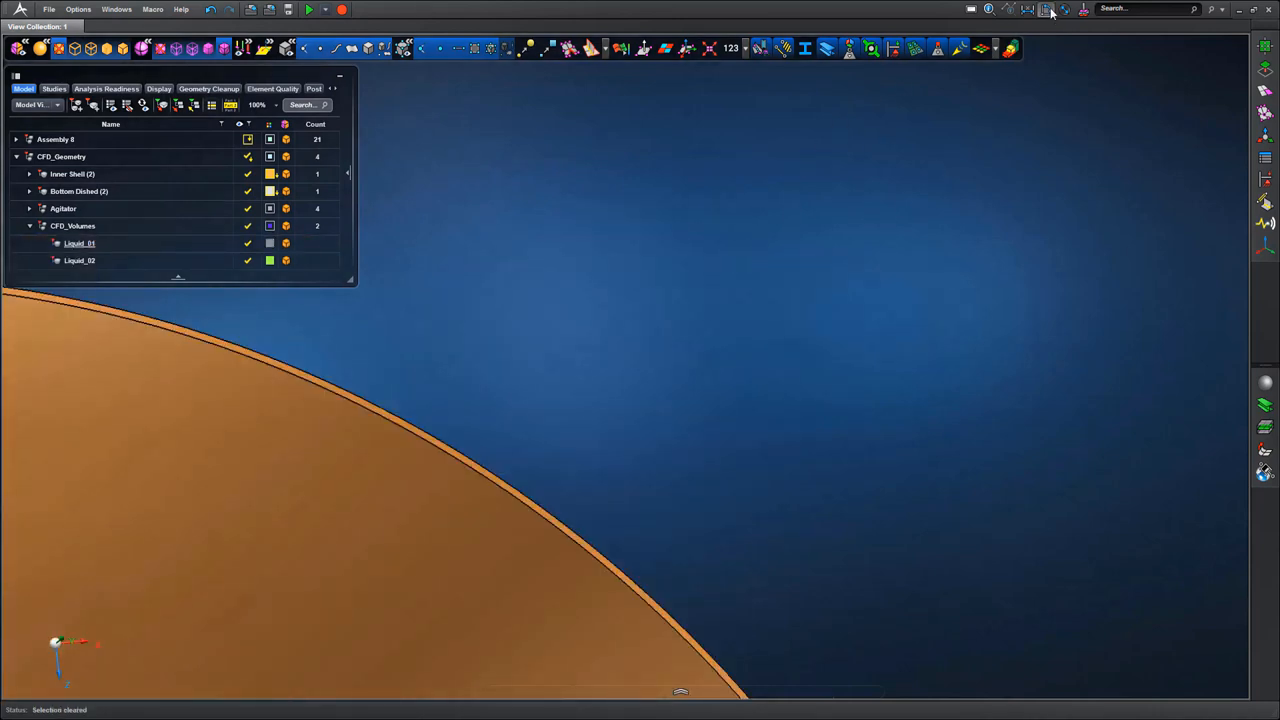
# - Measure the tank diameter and sketch a centre-point circle on the tank base matching it
pyautogui.click(1048, 8)
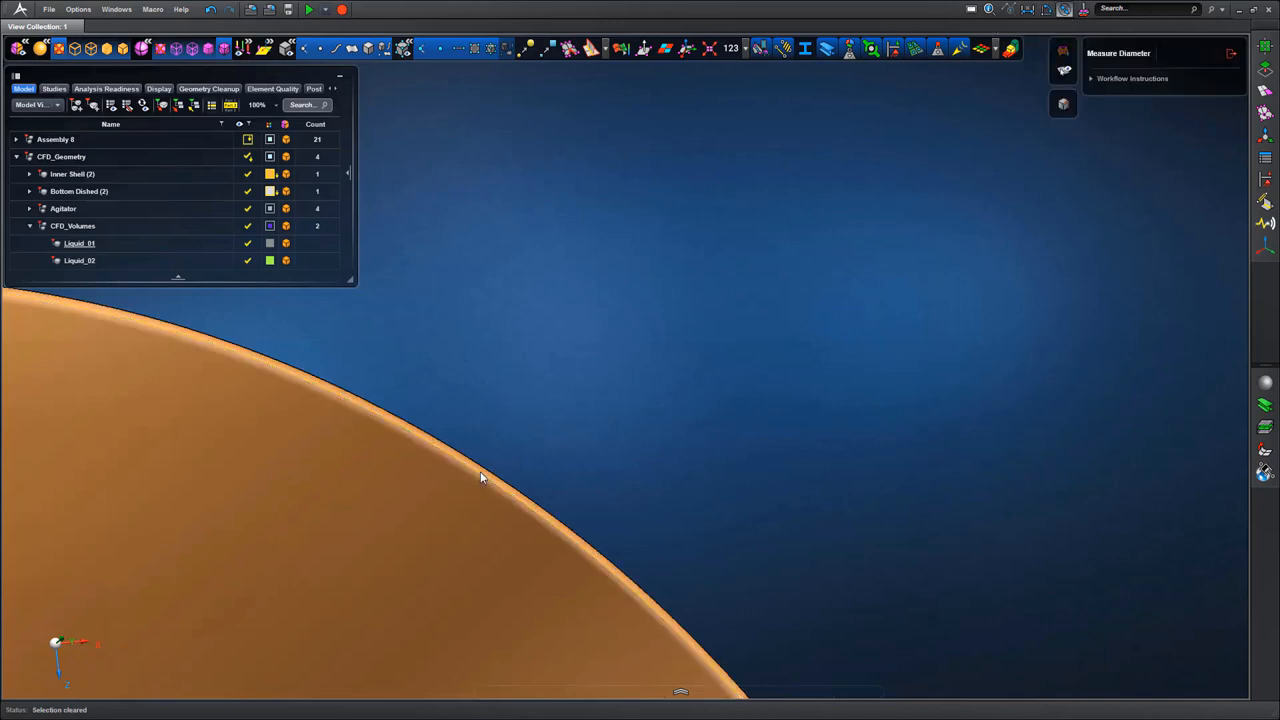
pyautogui.click(484, 478)
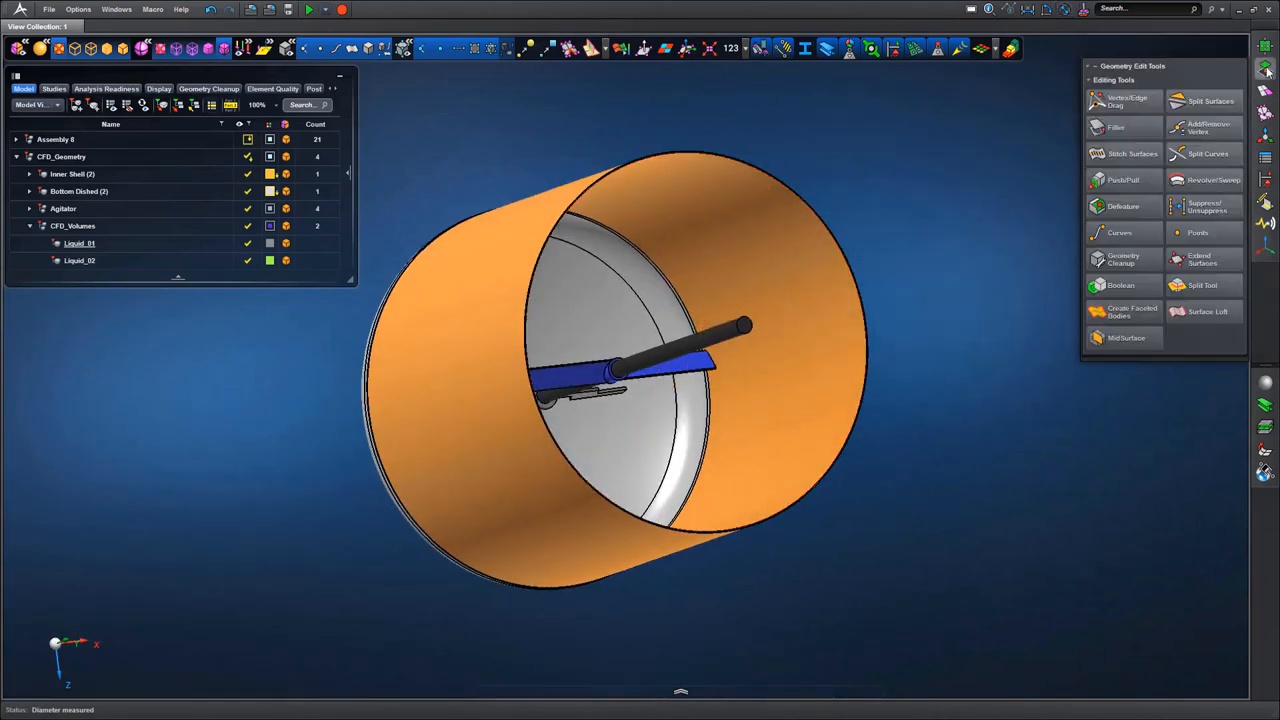
pyautogui.click(1264, 68)
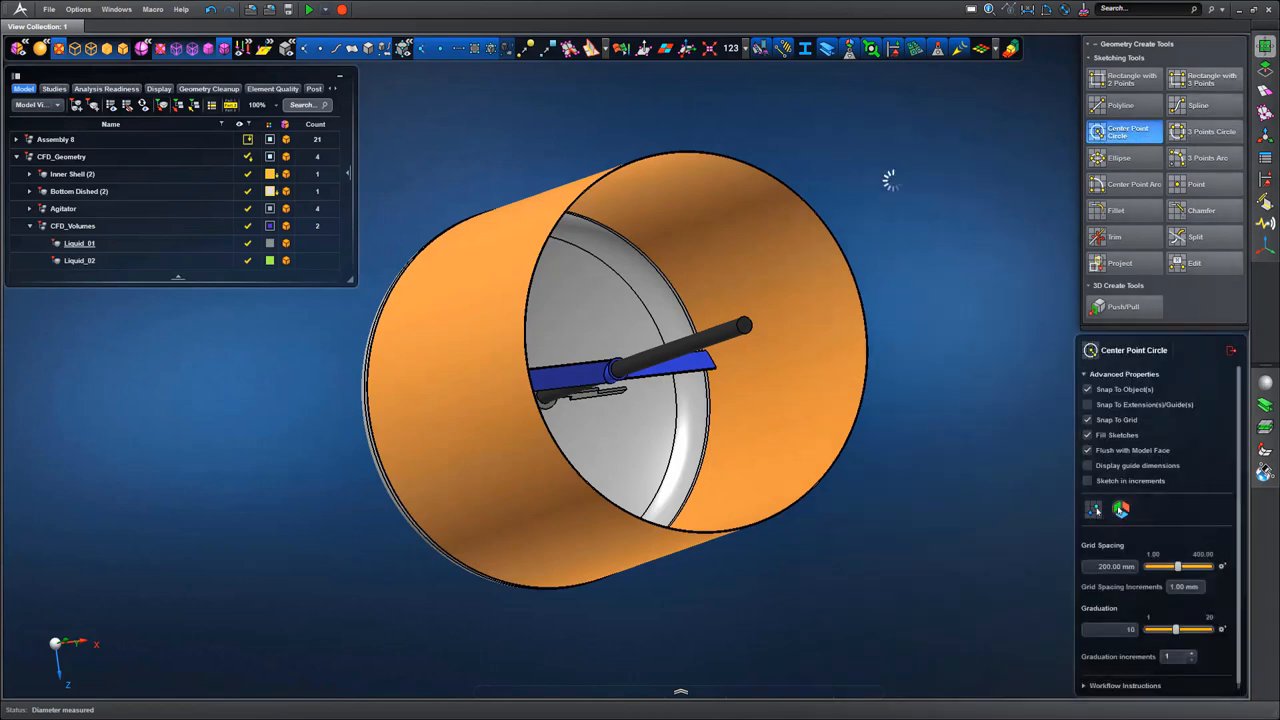
pyautogui.click(1128, 132)
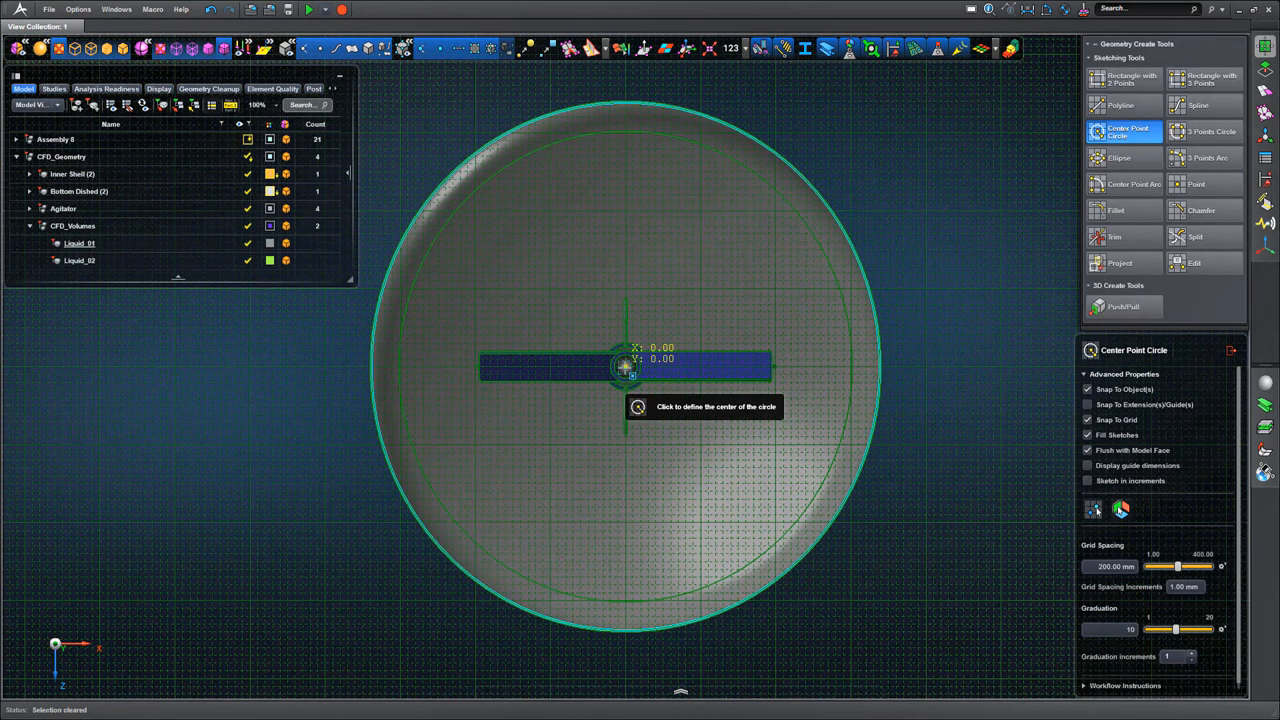
pyautogui.click(624, 368)
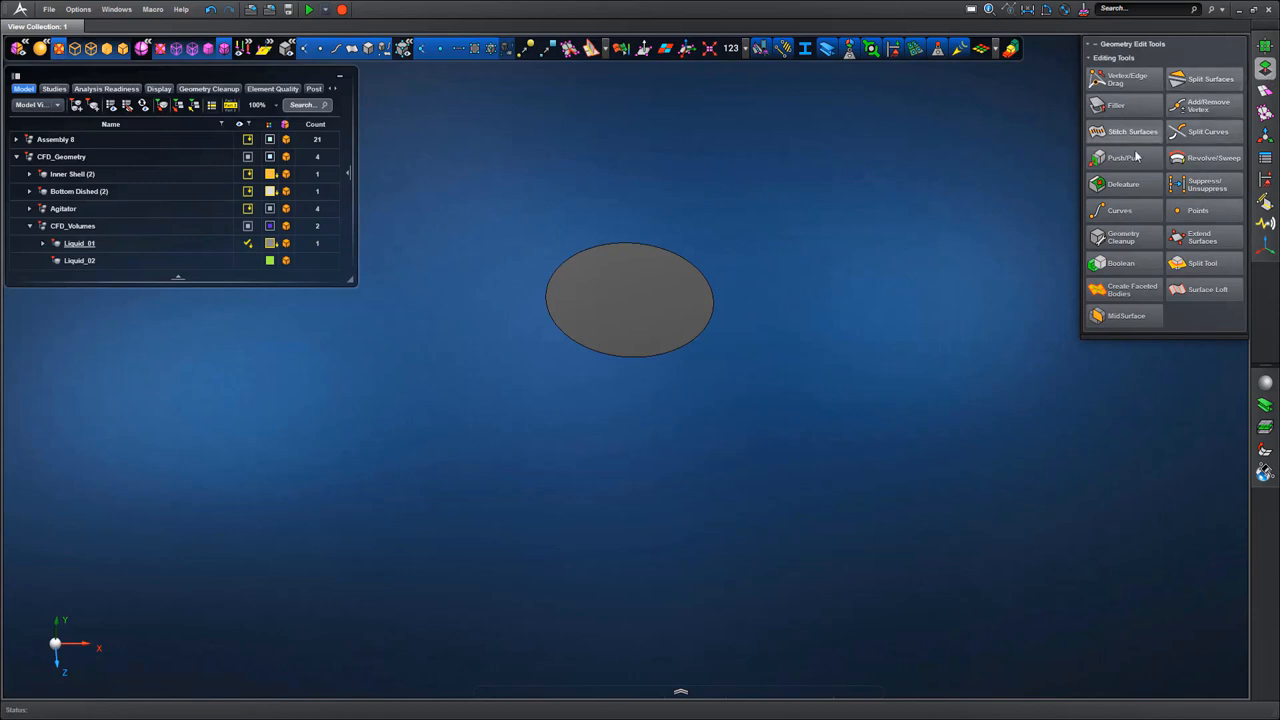
# - Pull the disc face up into a solid cylinder forming the Liquid_01 volume
pyautogui.click(1124, 156)
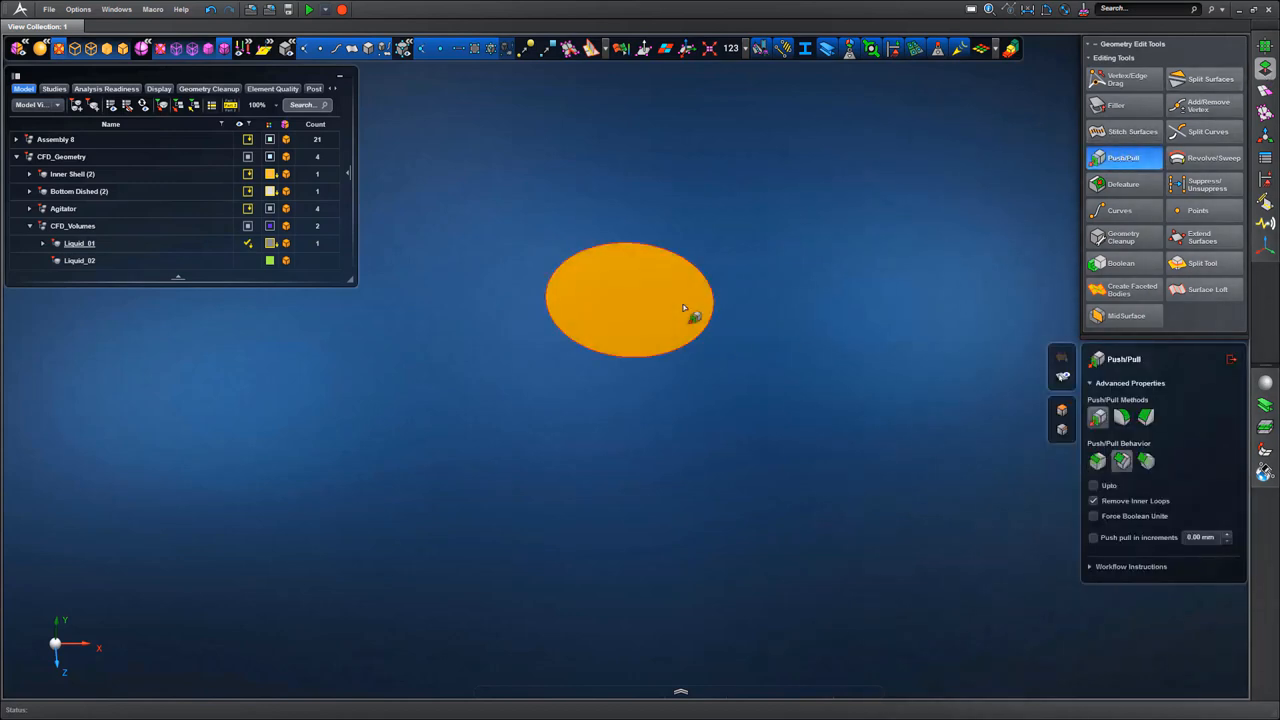
pyautogui.click(630, 300)
pyautogui.write('-680')
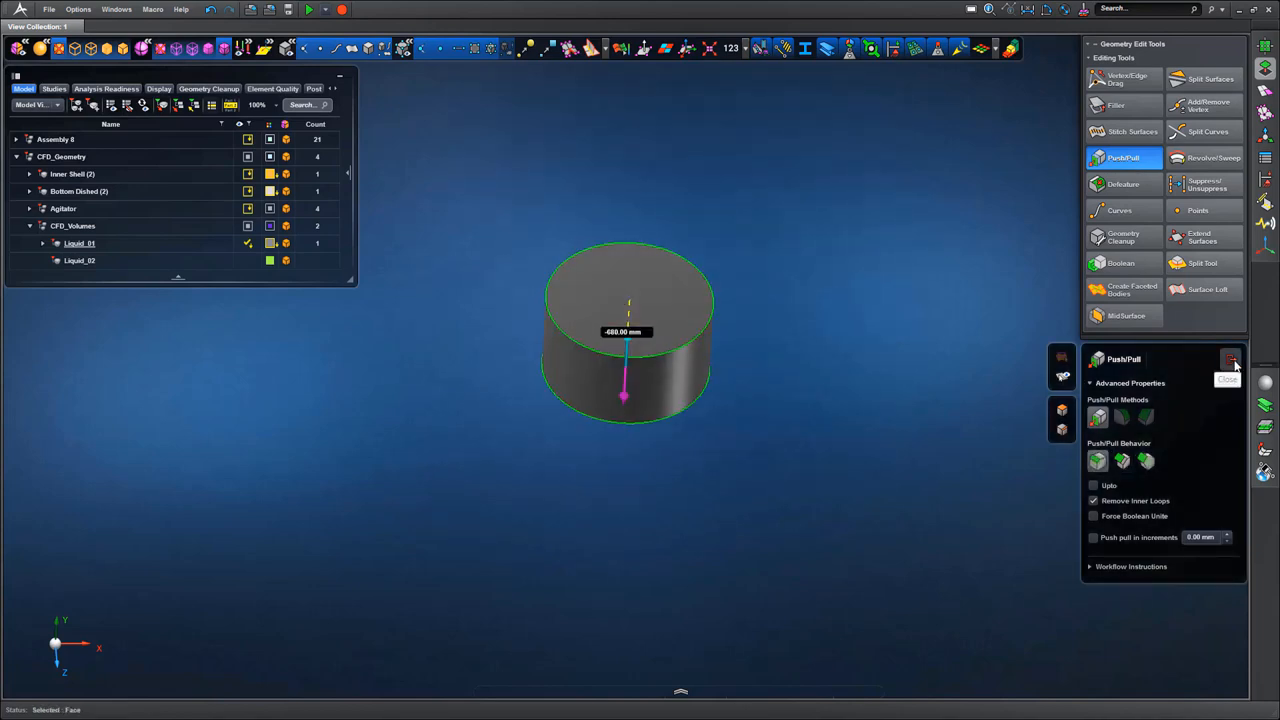
pyautogui.click(1232, 360)
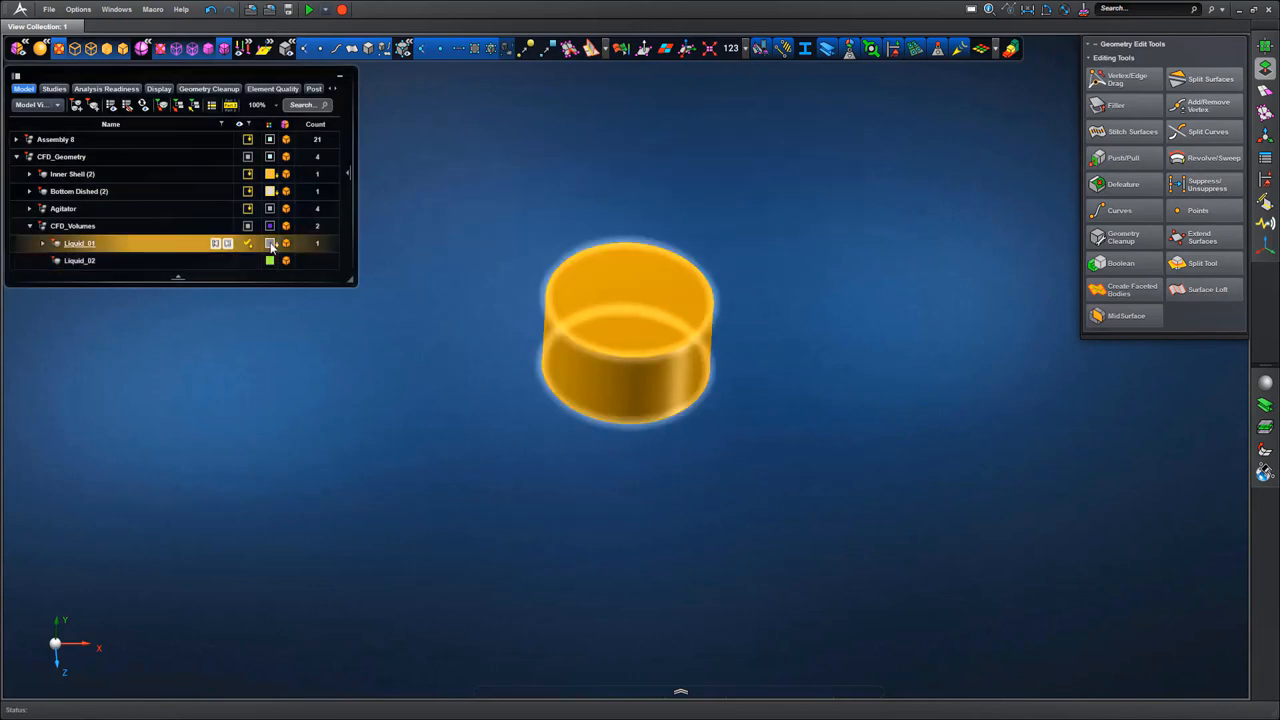
# - Hide the Liquid_01 cylinder so no geometry remains visible
pyautogui.click(270, 244)
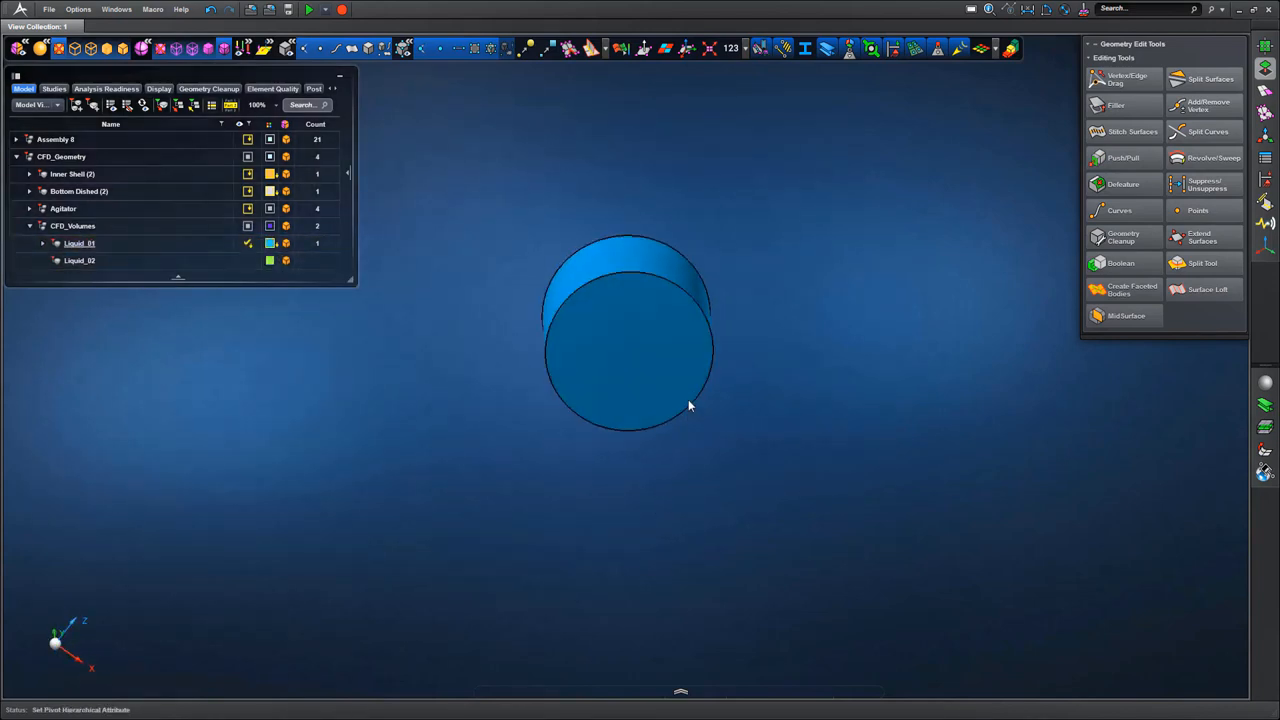
pyautogui.click(80, 260)
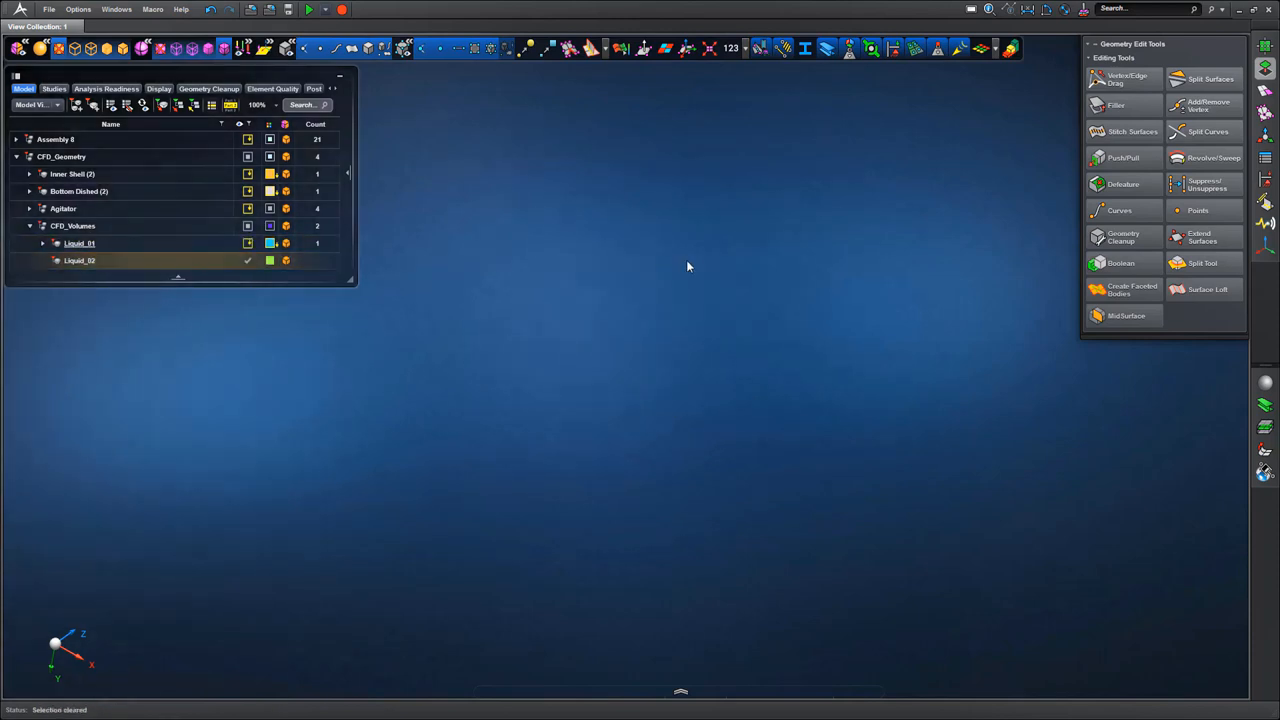
# - Show Liquid_01 and sketch a centre-point circle at the origin on its top face
pyautogui.click(80, 244)
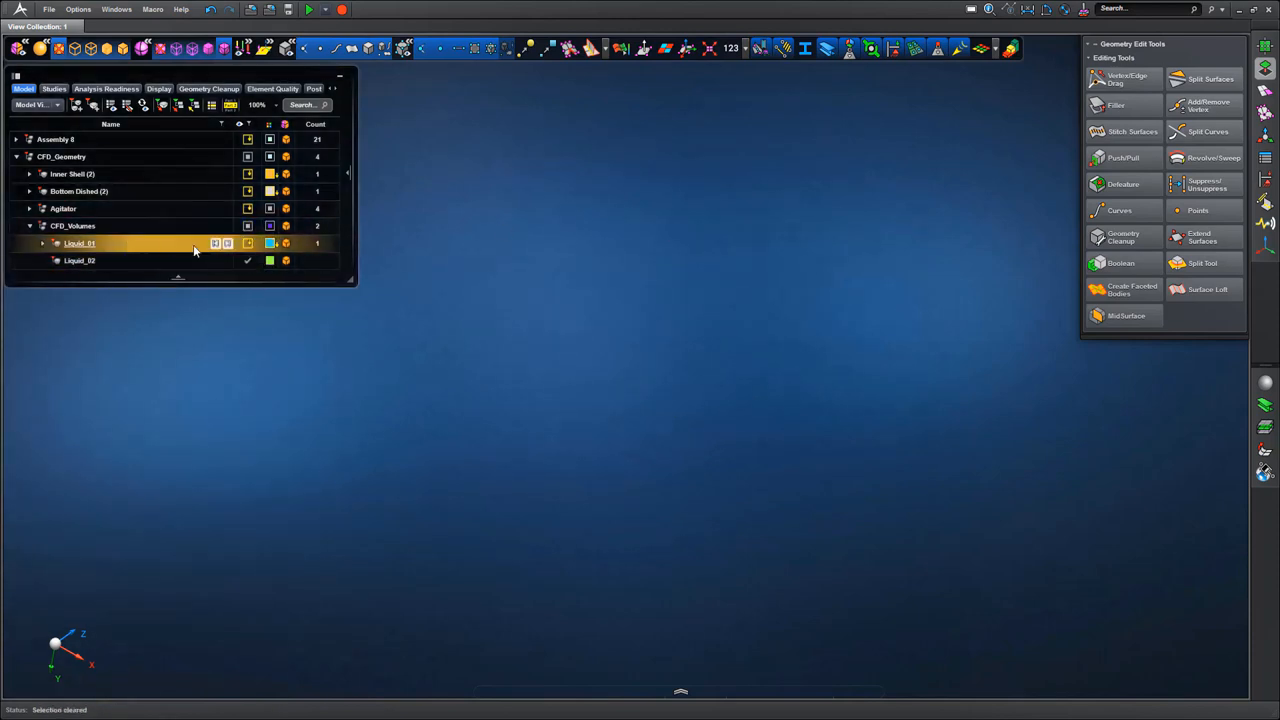
pyautogui.click(80, 260)
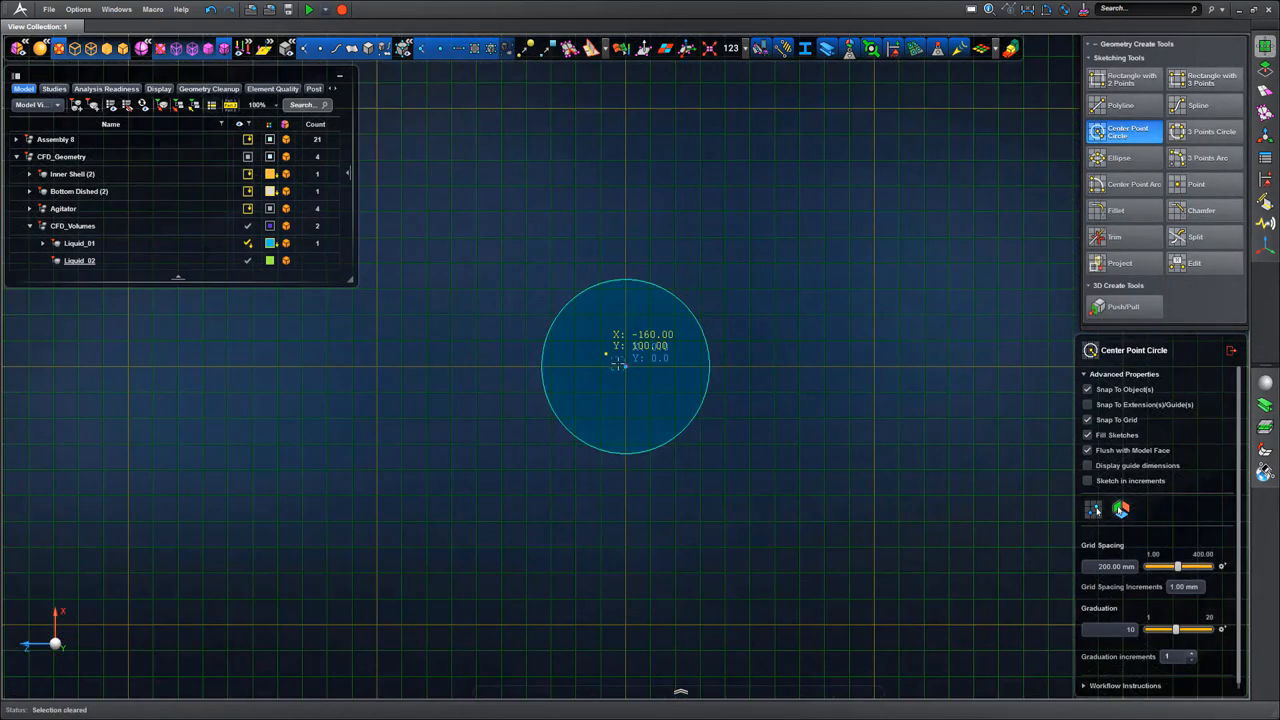
pyautogui.moveTo(622, 364)
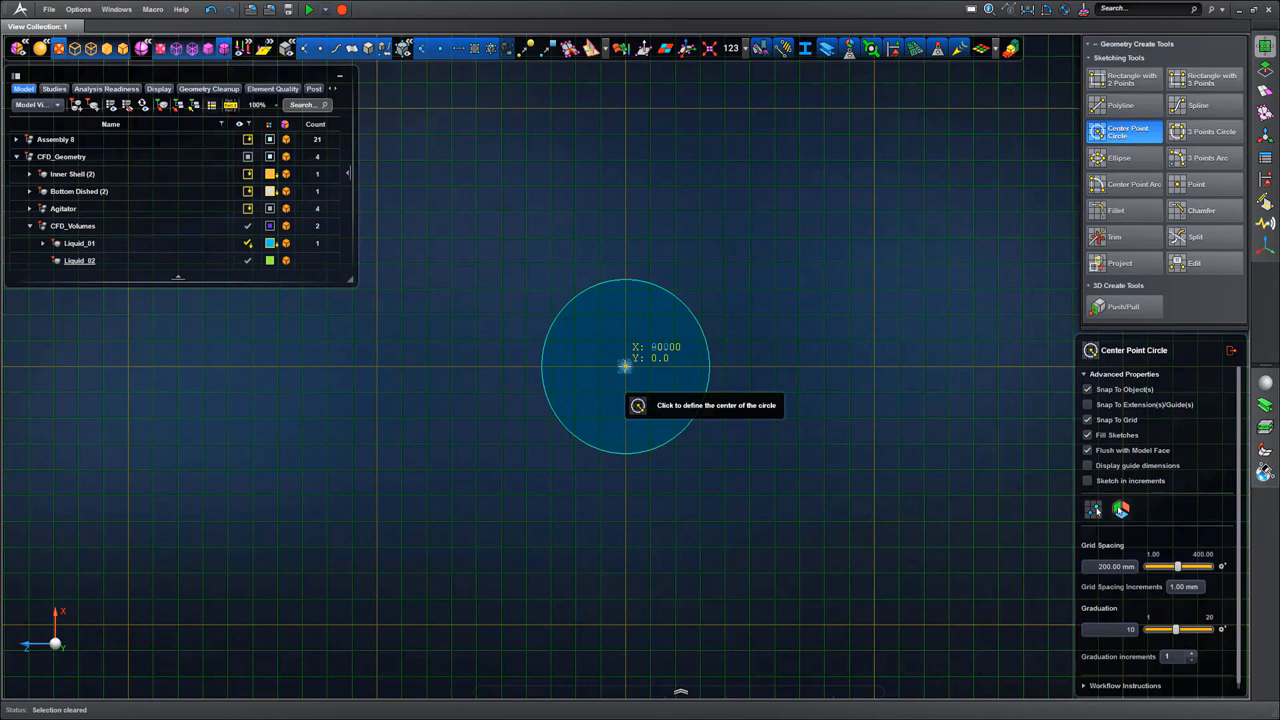
pyautogui.click(624, 364)
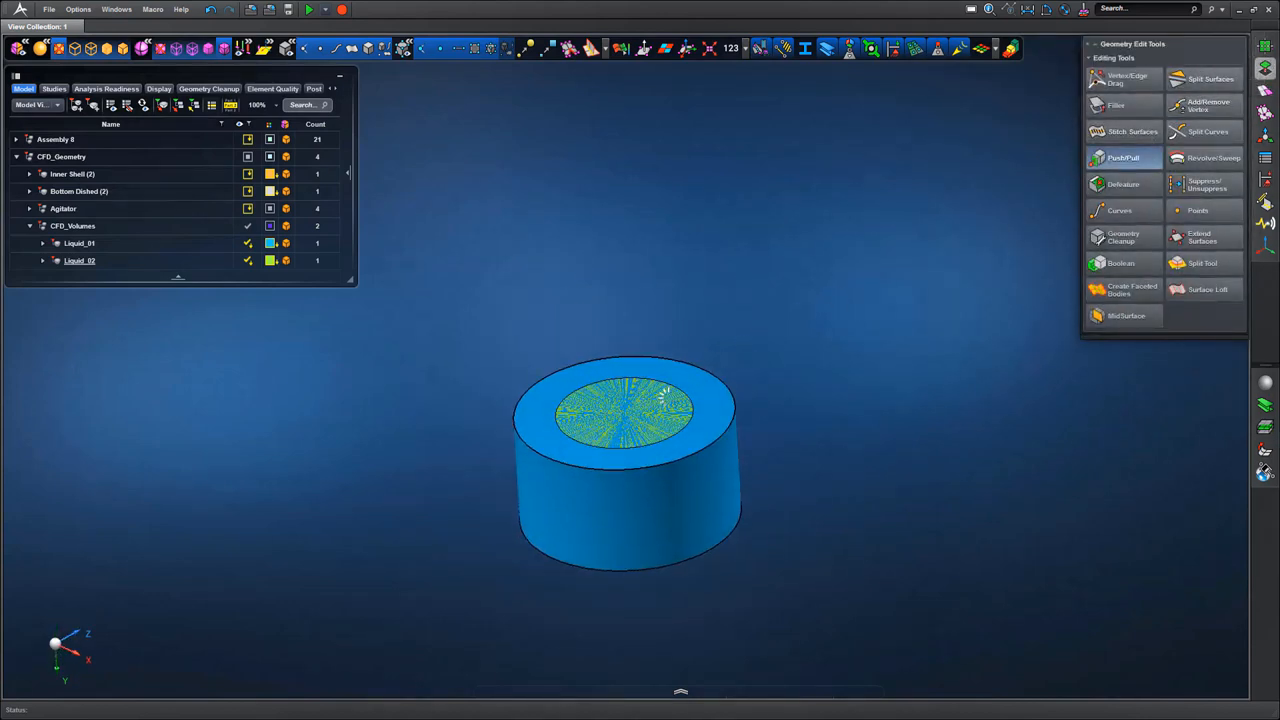
# - Pull the circular face outward into a narrower cylinder, Liquid_02
pyautogui.click(1124, 156)
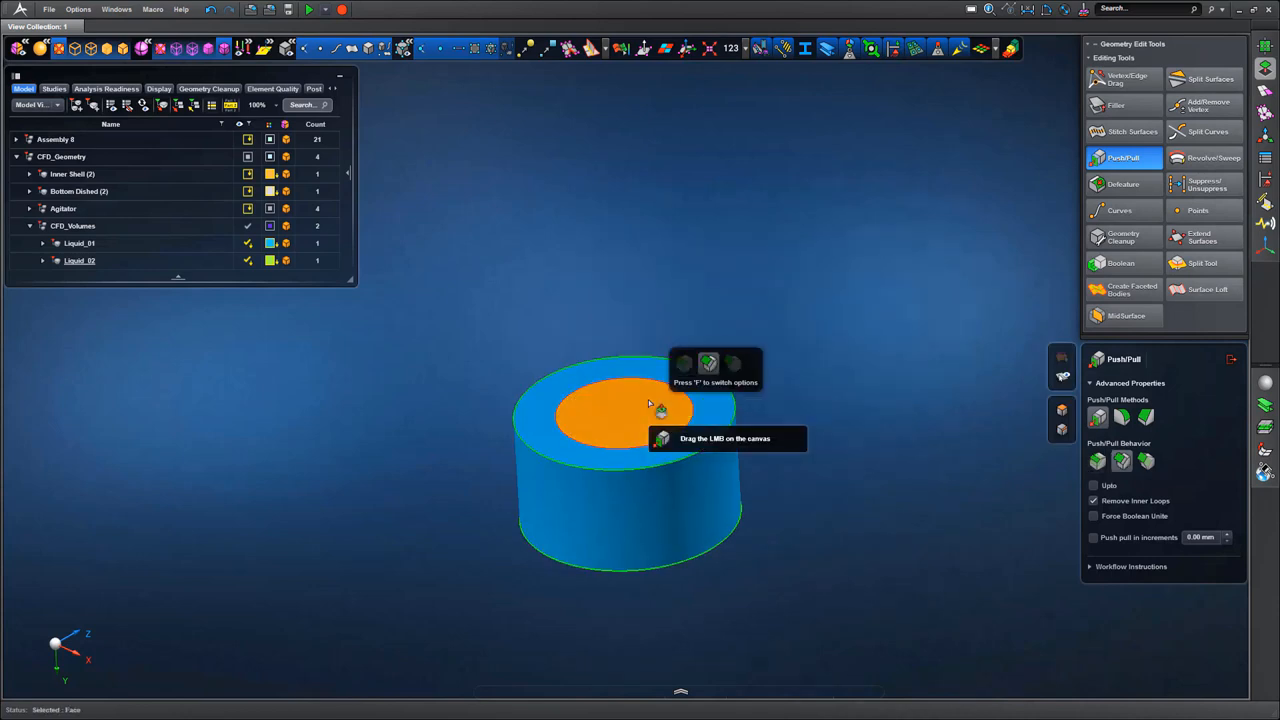
pyautogui.click(620, 410)
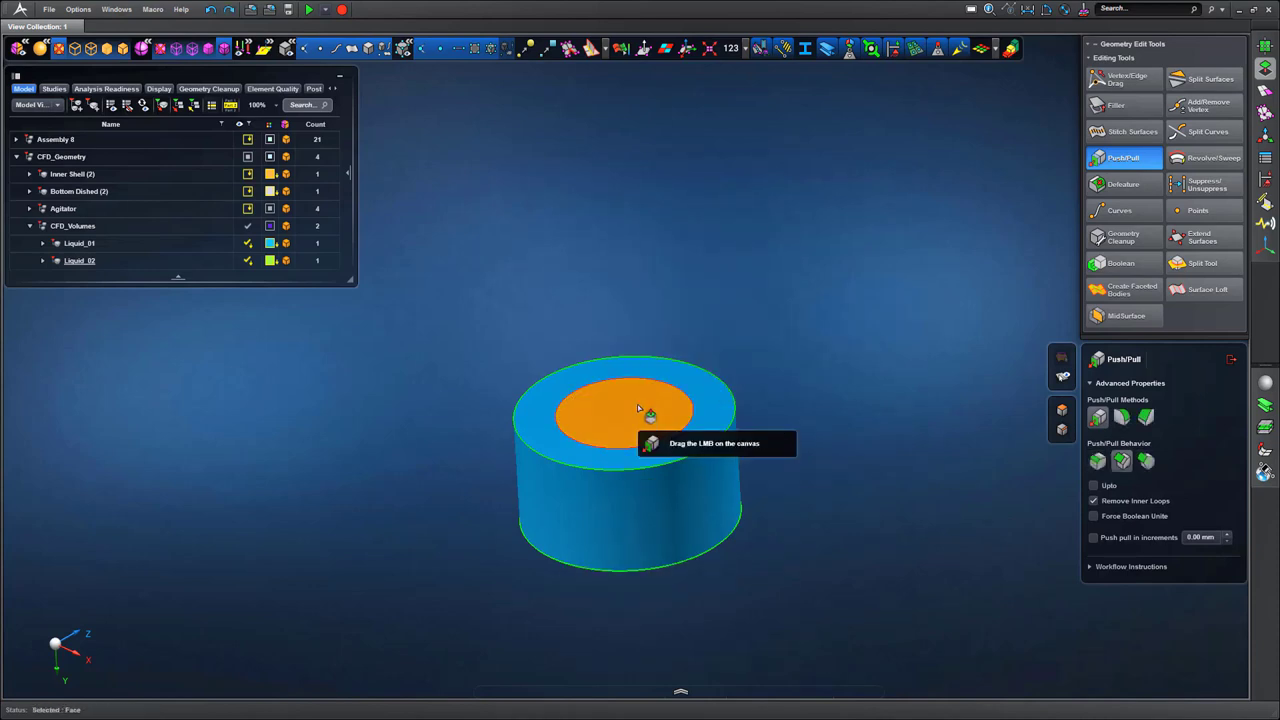
pyautogui.click(624, 410)
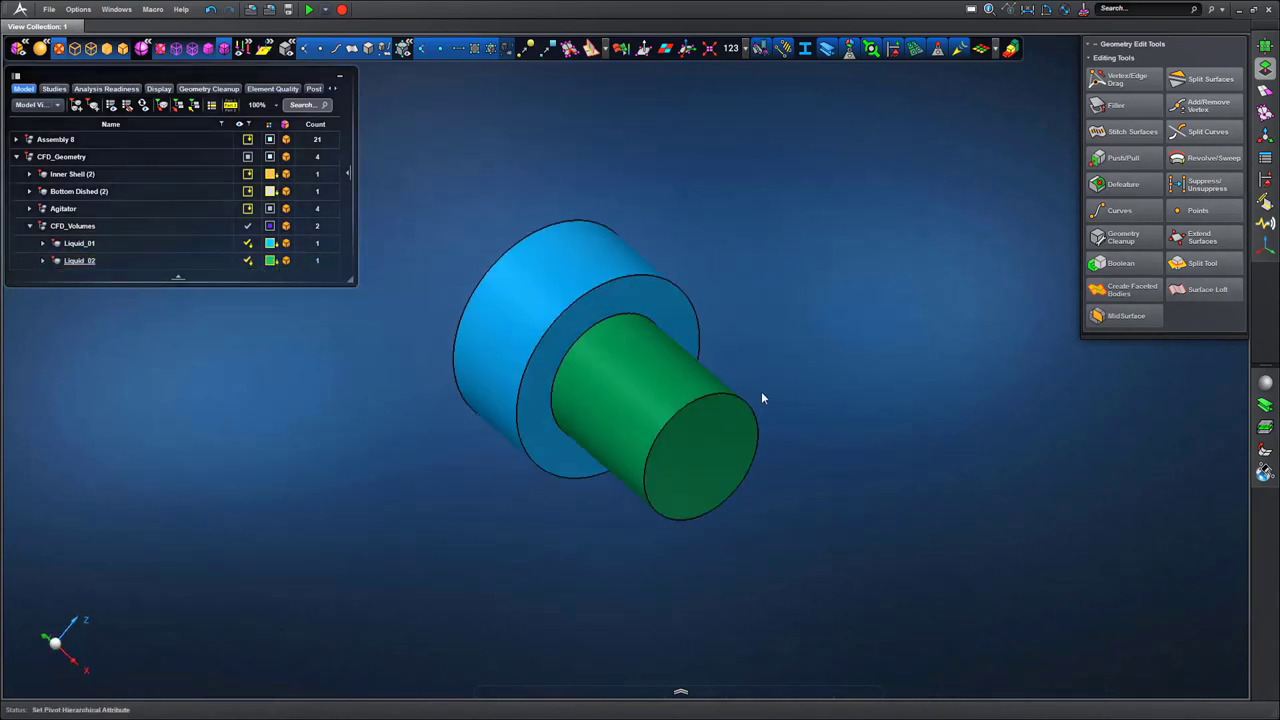
# - Show the inner shell, dished bottom and CFD_Volumes together and orbit to view the full tank
pyautogui.click(62, 156)
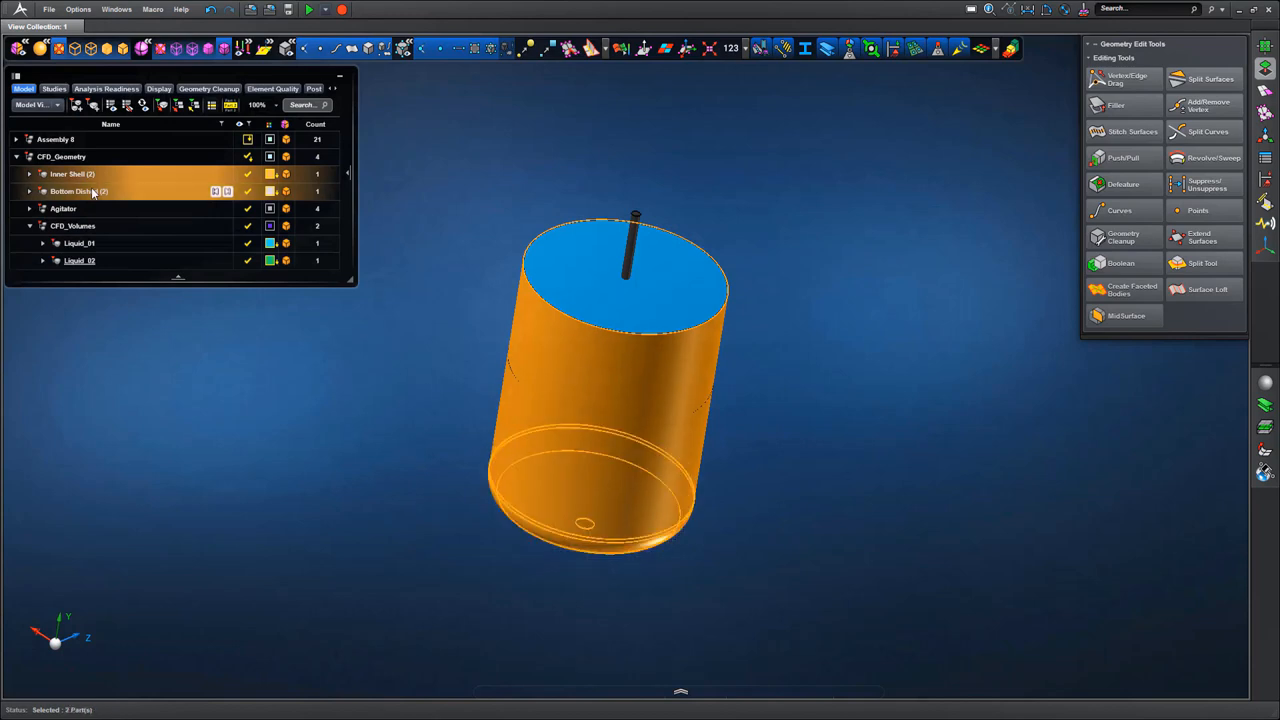
pyautogui.rightClick(76, 192)
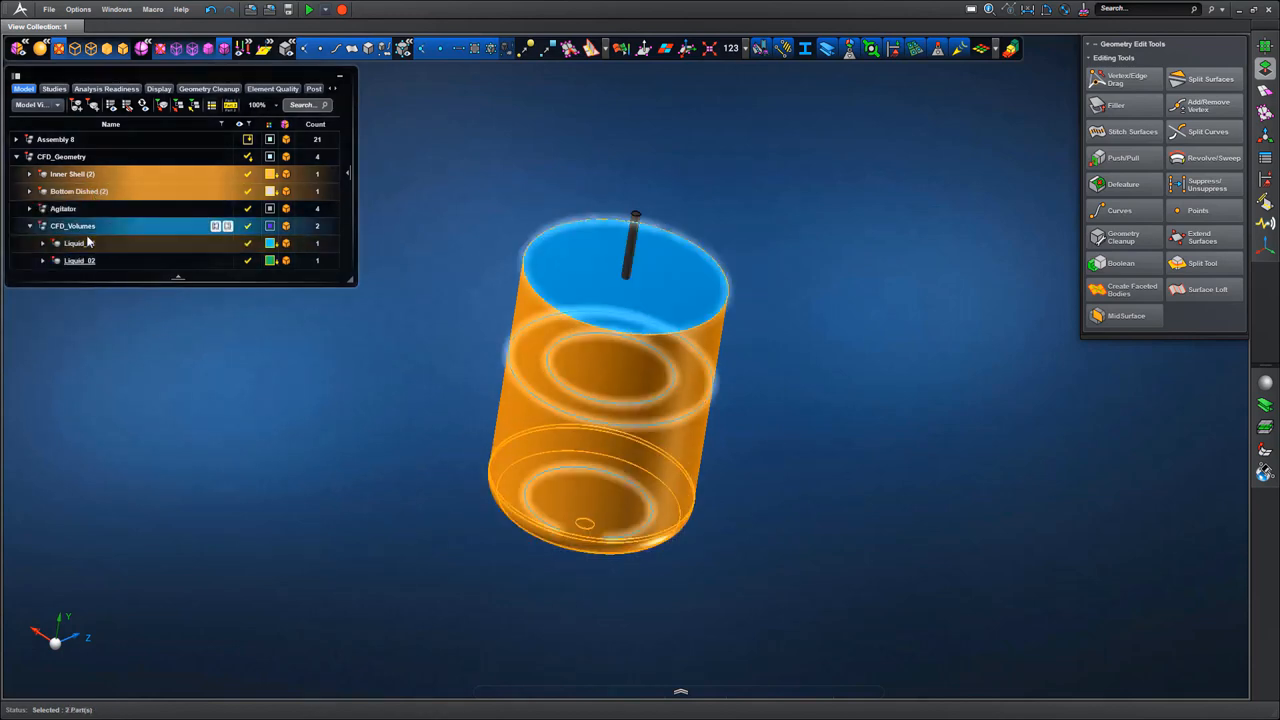
pyautogui.click(286, 156)
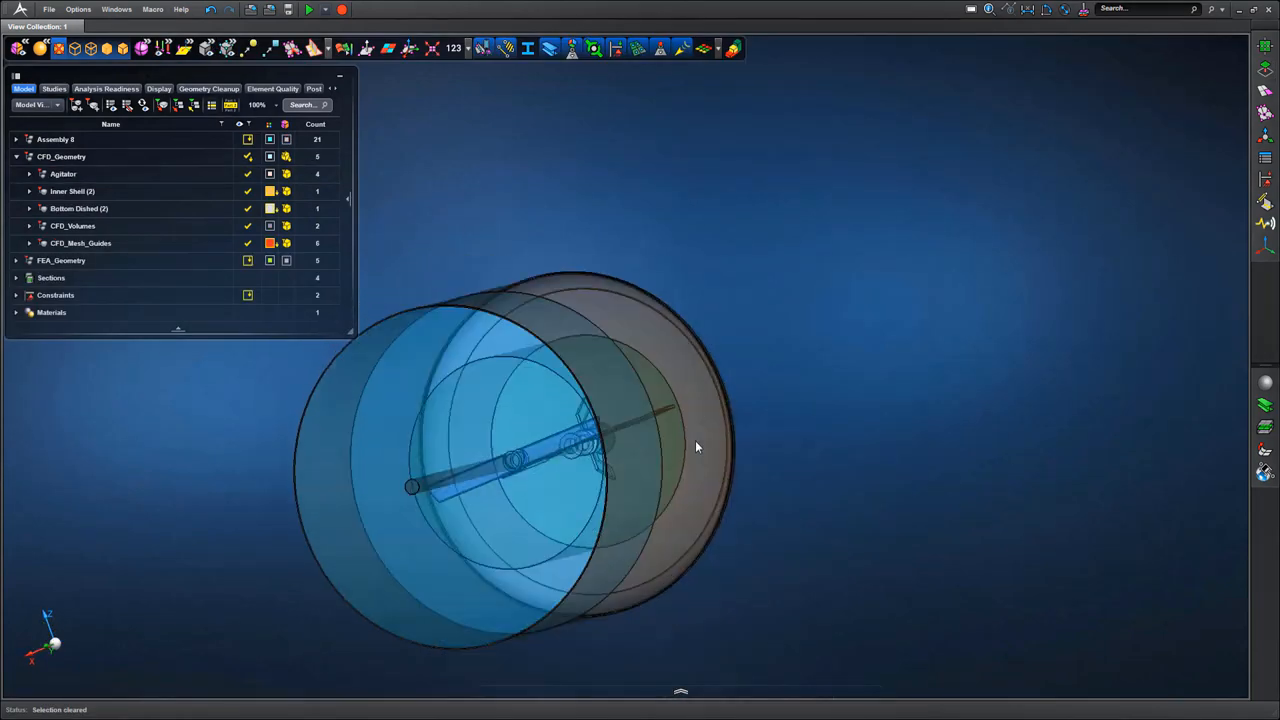
pyautogui.moveTo(696, 448); pyautogui.dragTo(970, 374)
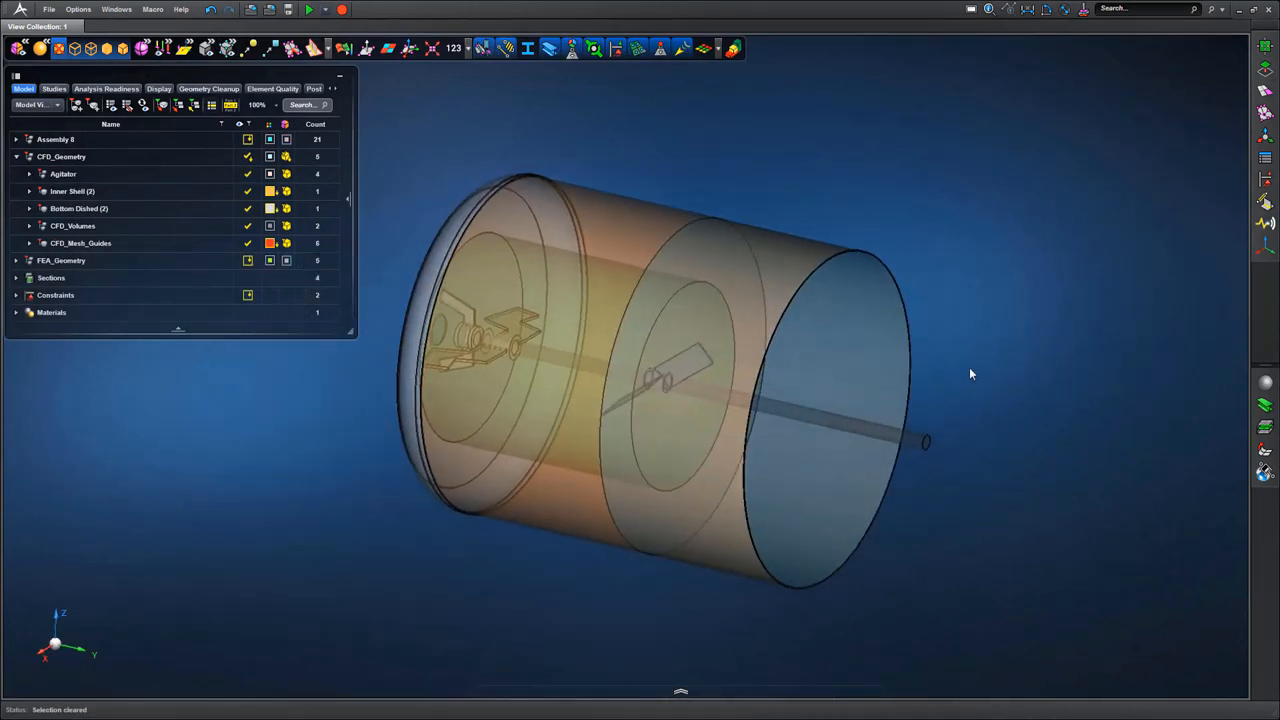
pyautogui.click(62, 156)
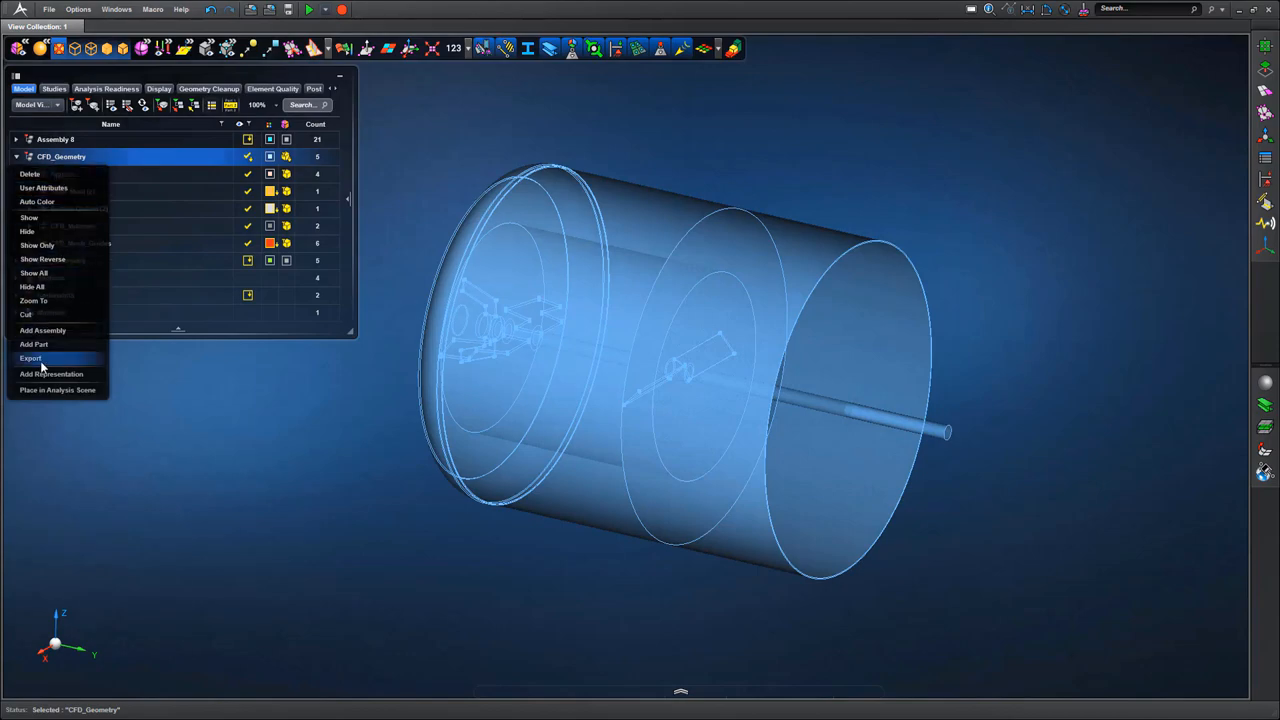
# - Export CFD_Geometry as a Parasolid Text (*.x_t) file into the 07.Apex_for_Cradle folder
pyautogui.click(30, 358)
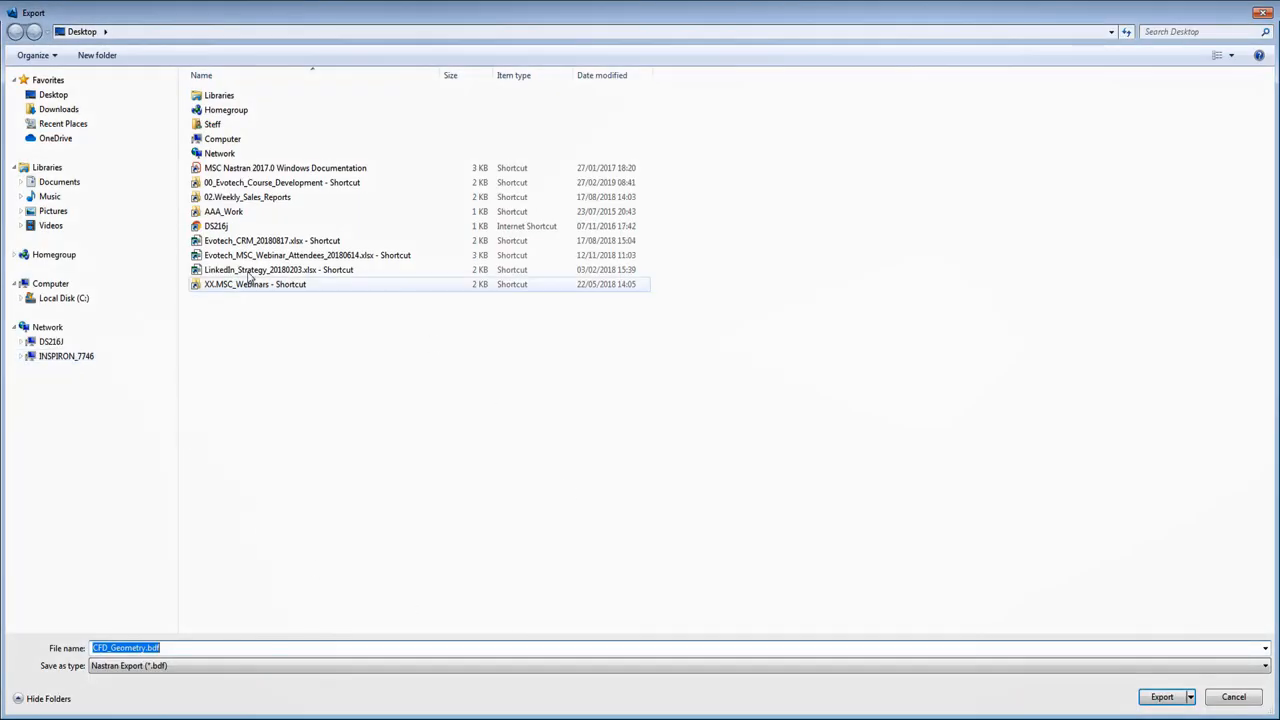
pyautogui.click(64, 298)
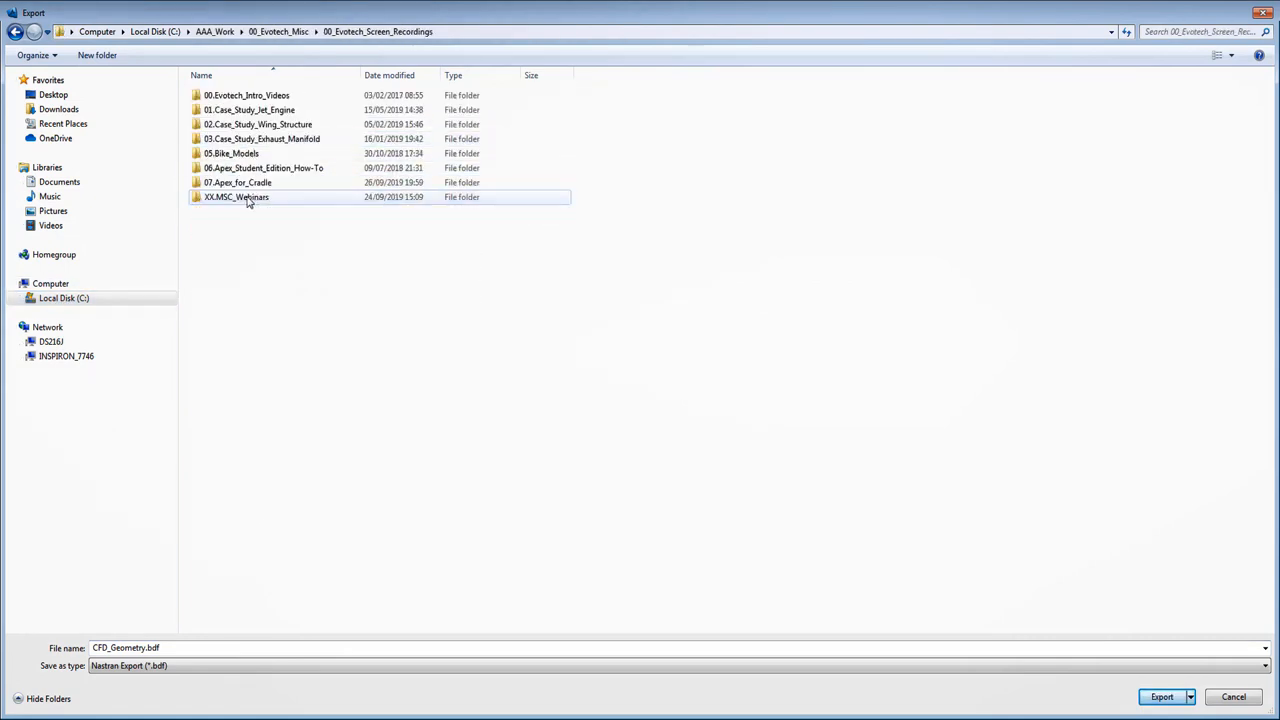
pyautogui.doubleClick(238, 182)
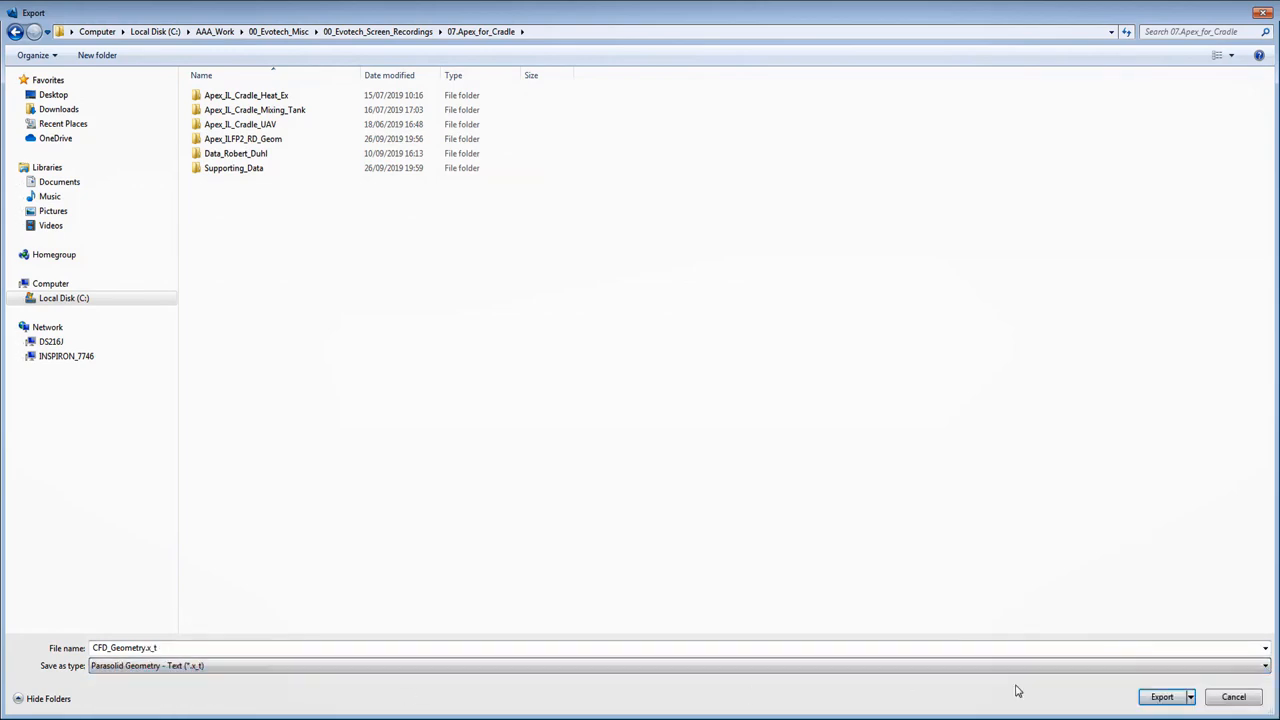
pyautogui.click(1160, 696)
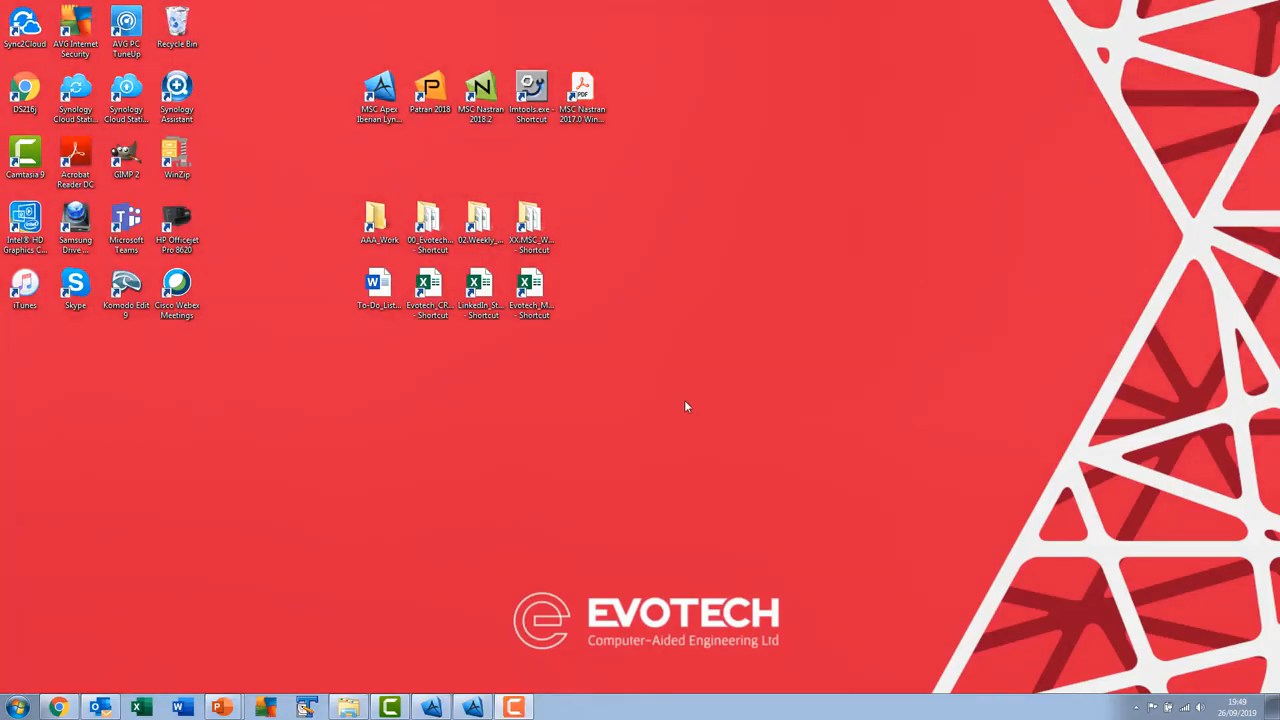
pyautogui.moveTo(500, 404)
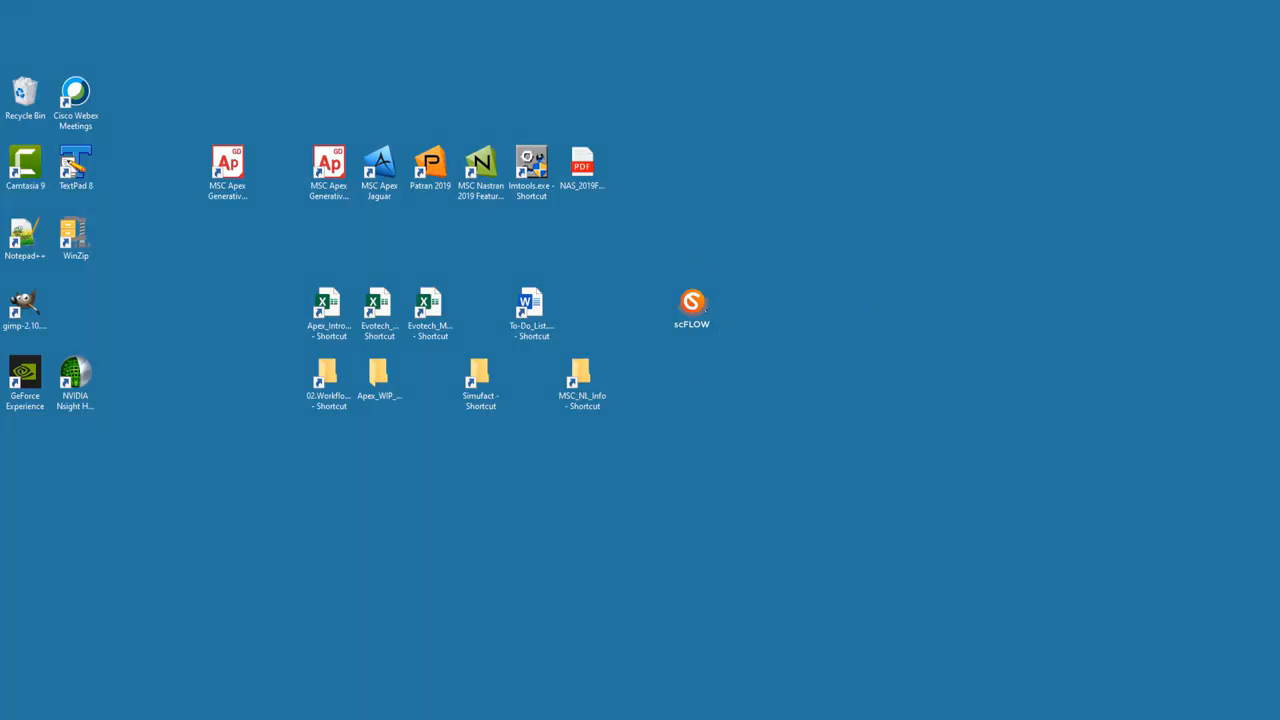
# - Launch scFLOW from the desktop shortcut
pyautogui.doubleClick(692, 304)
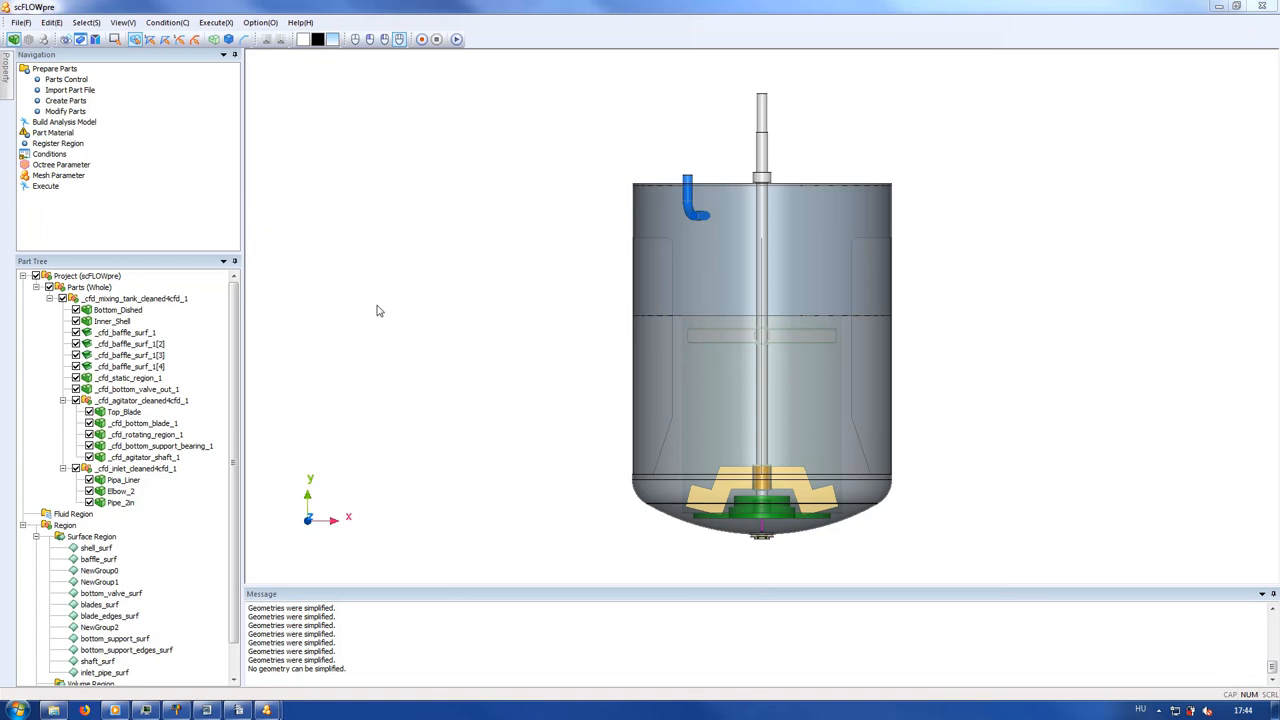
pyautogui.moveTo(72, 86)
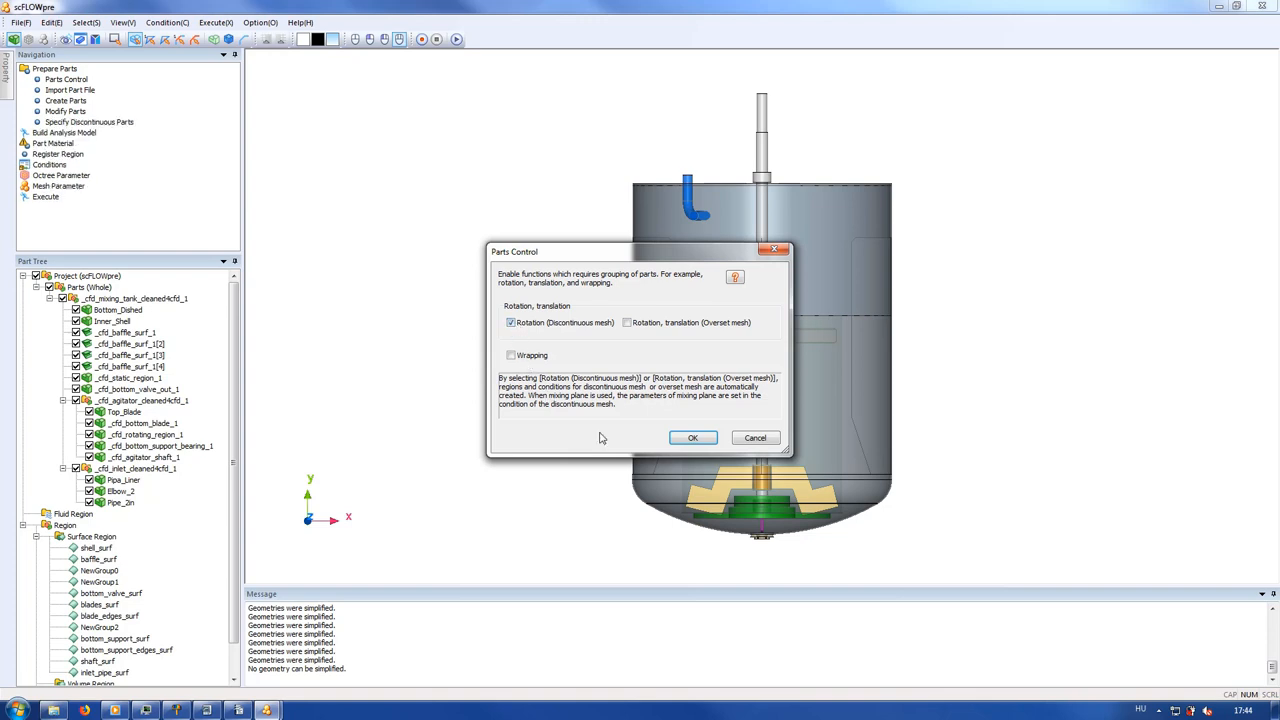
# - Enable rotation with discontinuous mesh and register _cfd_rotating_region_1 as the discontinuous part
pyautogui.click(692, 438)
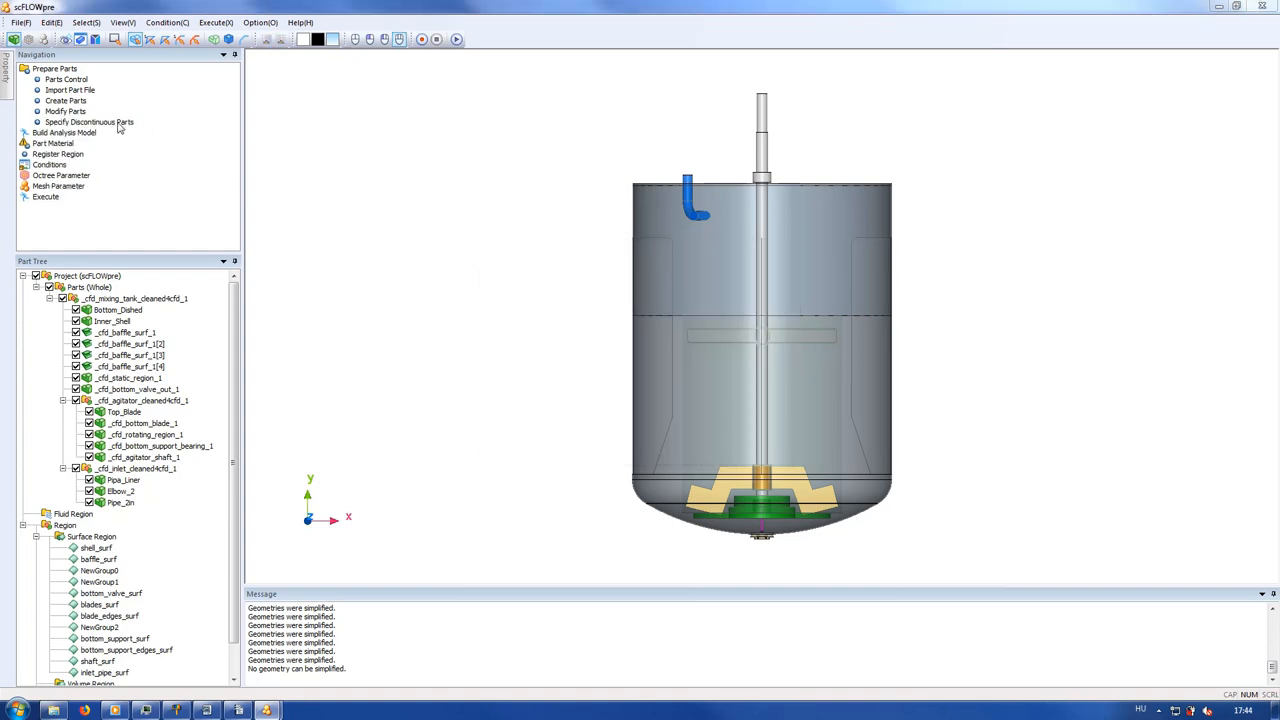
pyautogui.click(88, 122)
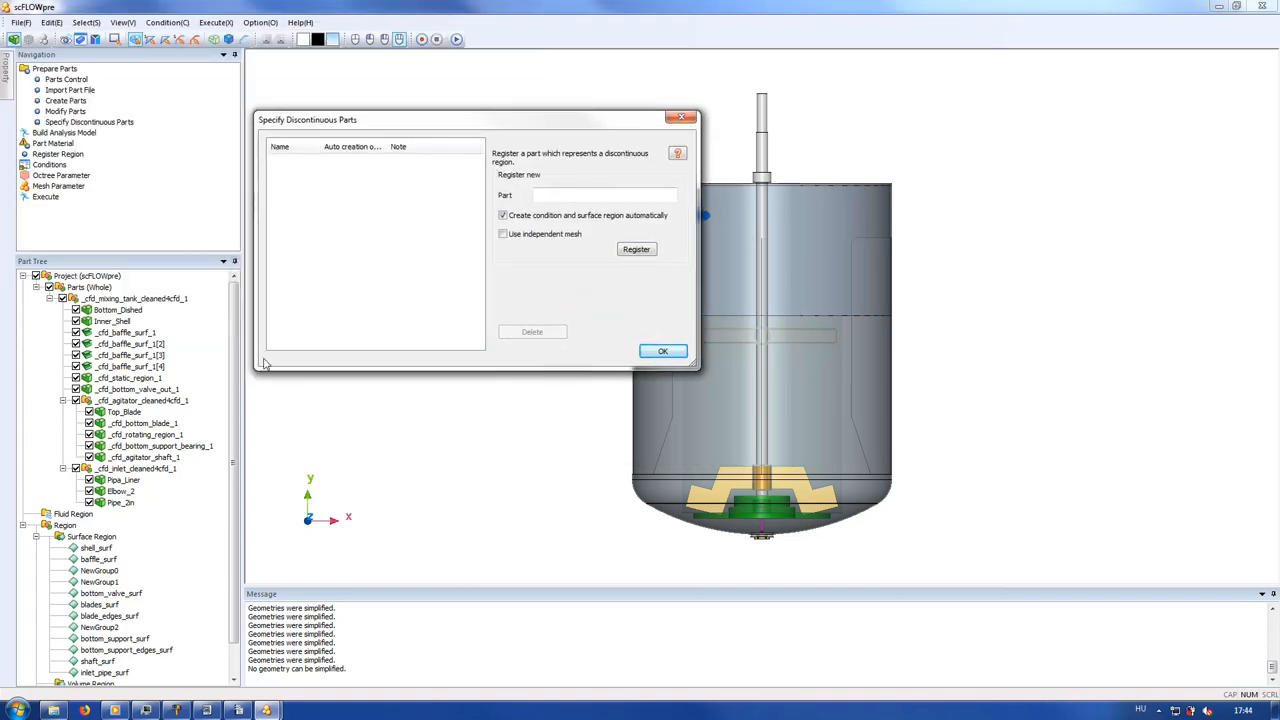
pyautogui.click(144, 434)
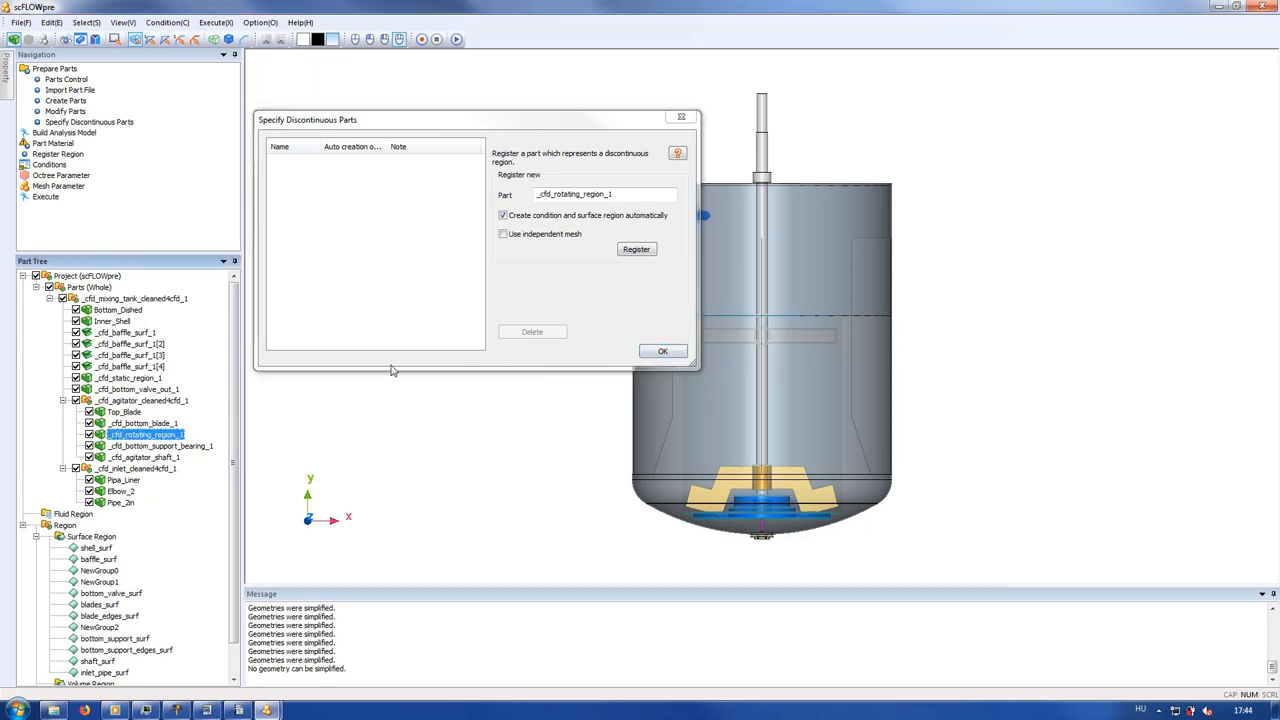
pyautogui.click(636, 248)
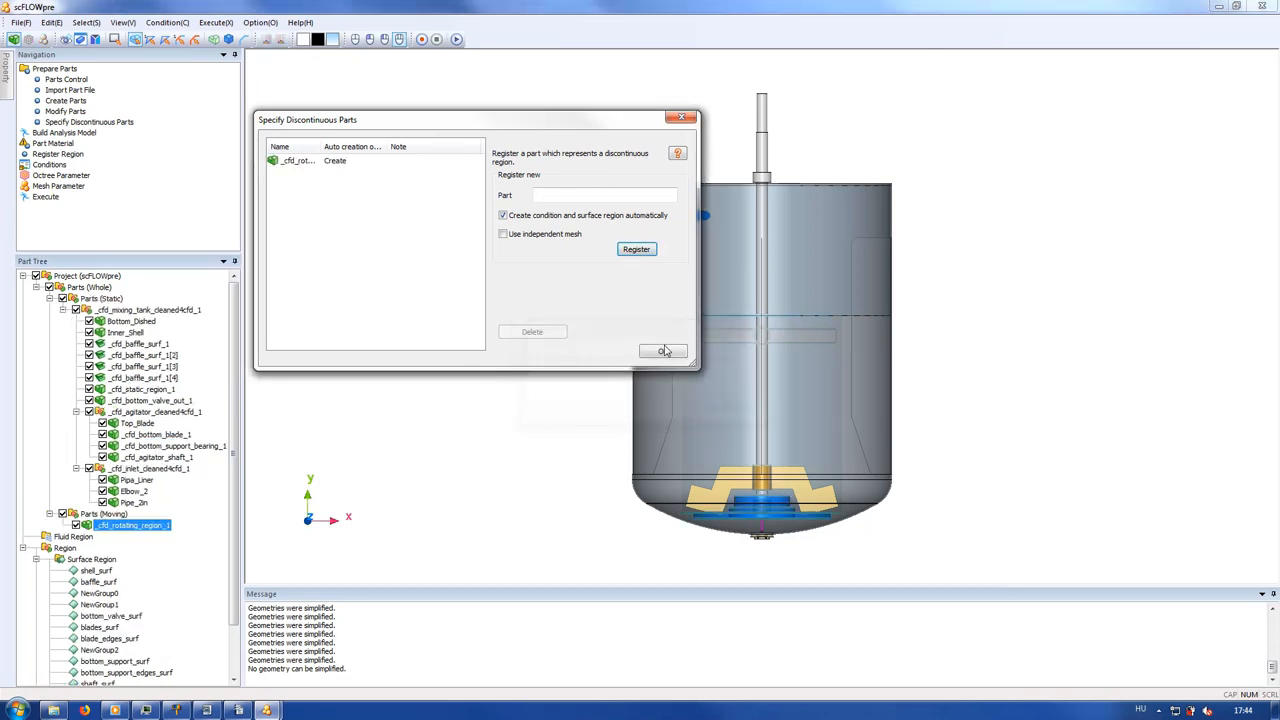
pyautogui.click(664, 352)
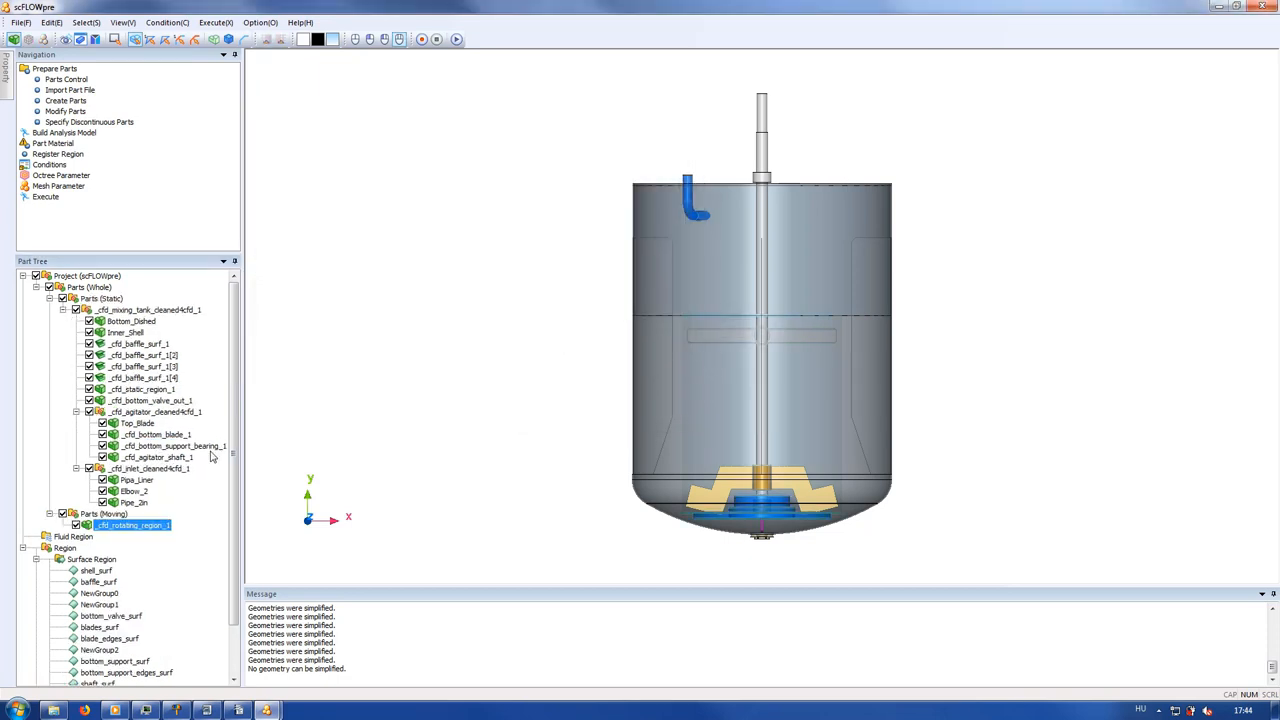
# - Move the blades and agitator shaft into the Parts (Moving) group
pyautogui.click(138, 424)
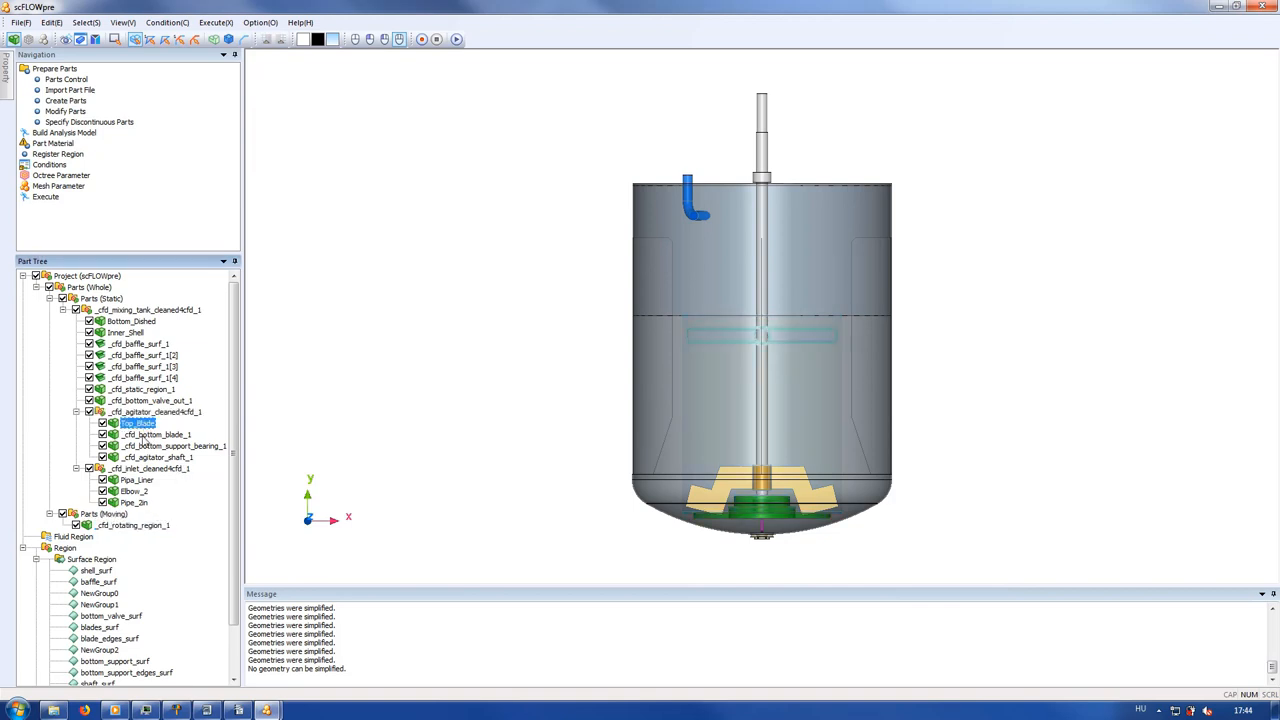
pyautogui.click(156, 424)
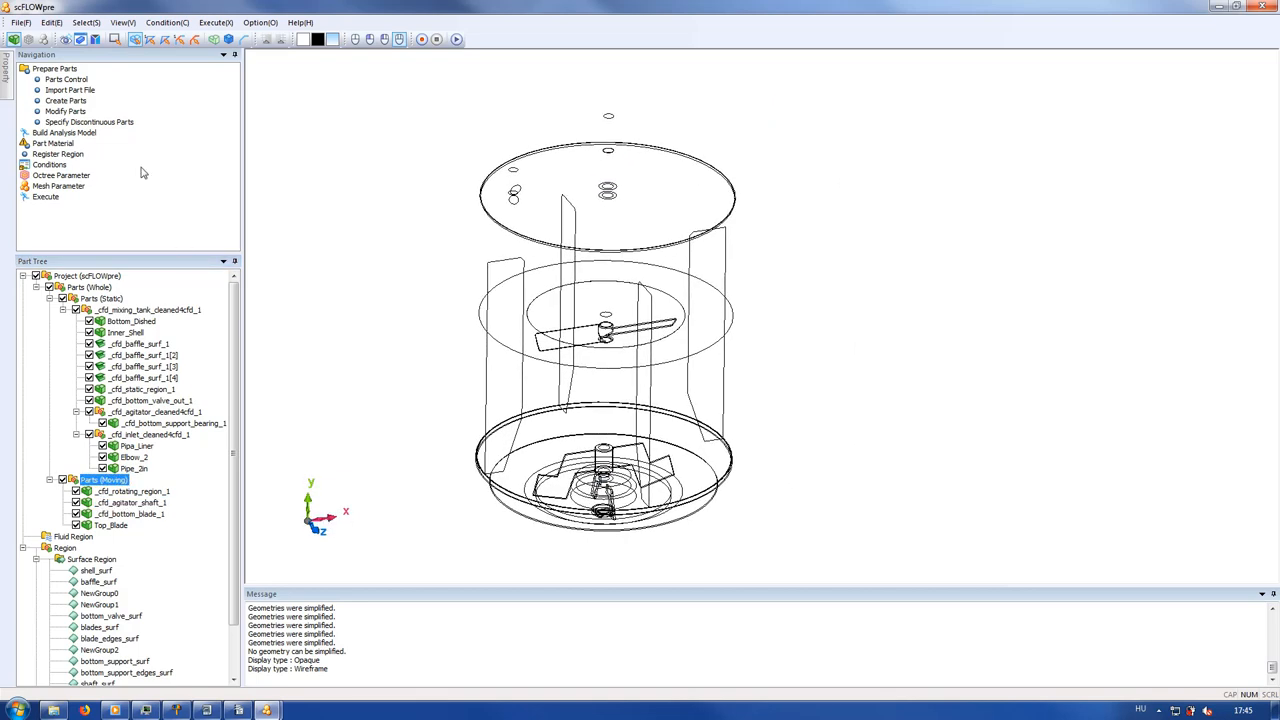
# - Build the analysis model, run Repair MDL with no problems reported, and finish the wizard
pyautogui.click(64, 132)
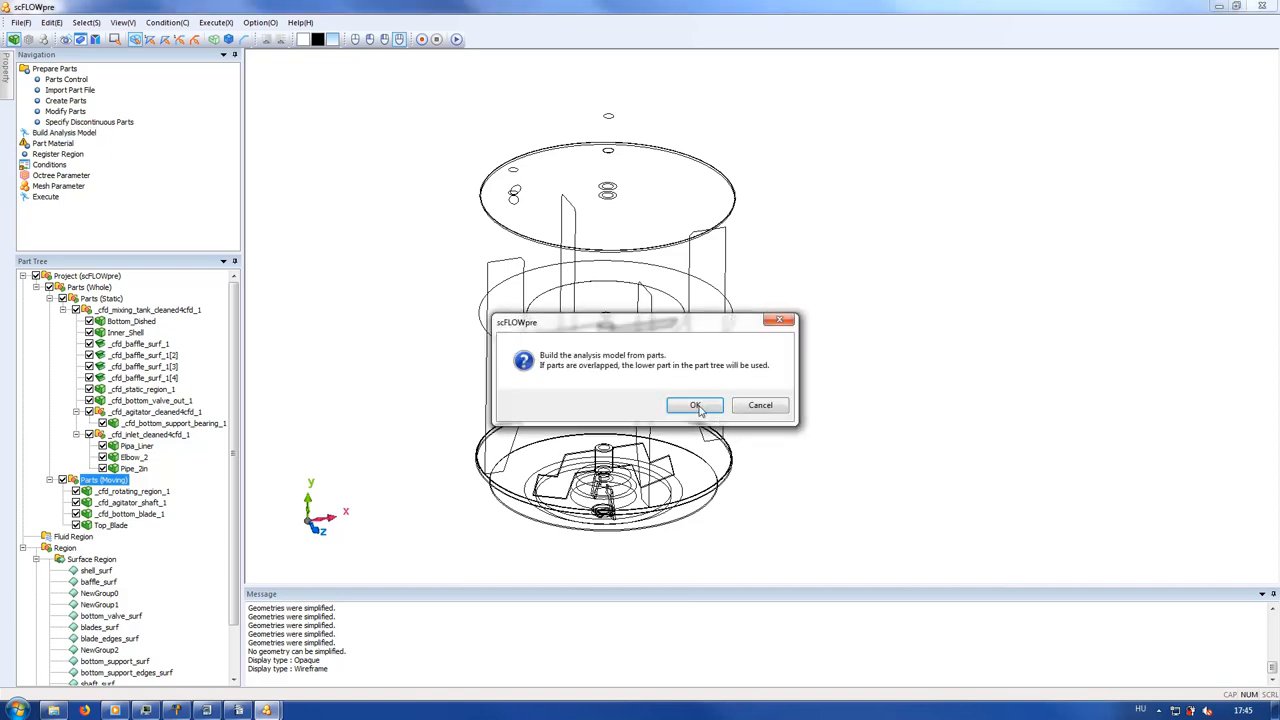
pyautogui.click(696, 404)
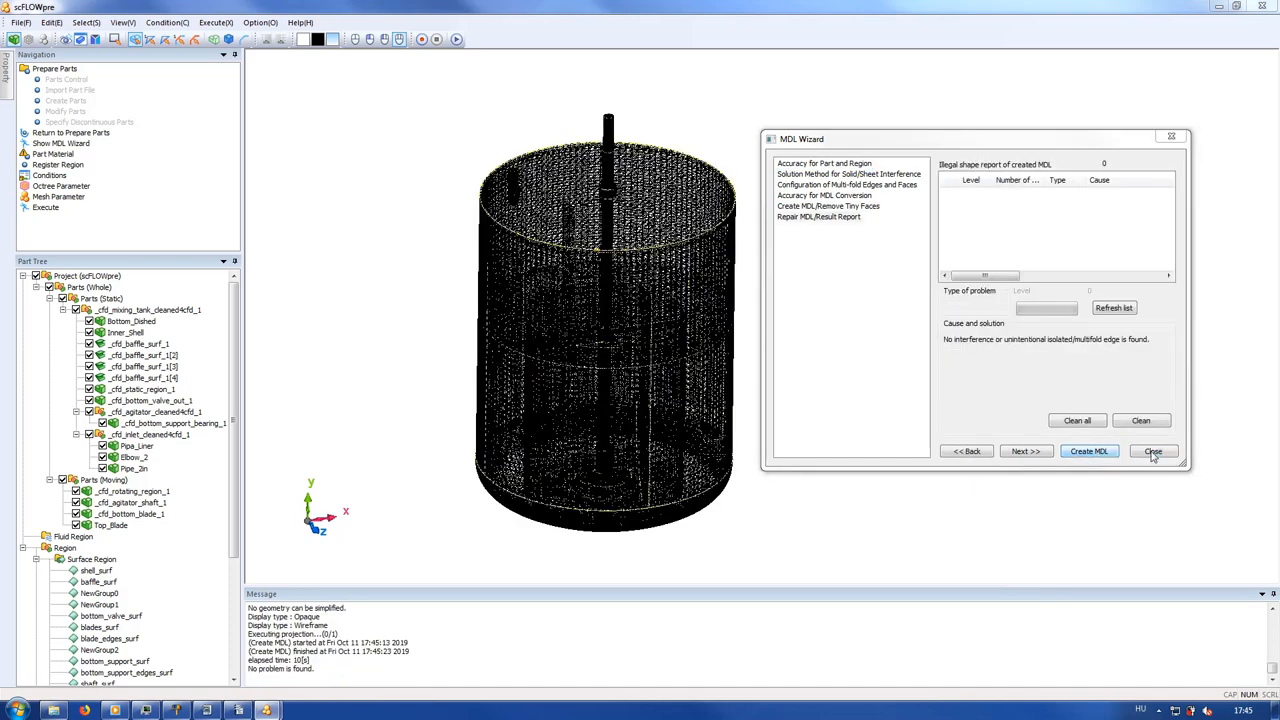
pyautogui.click(1156, 452)
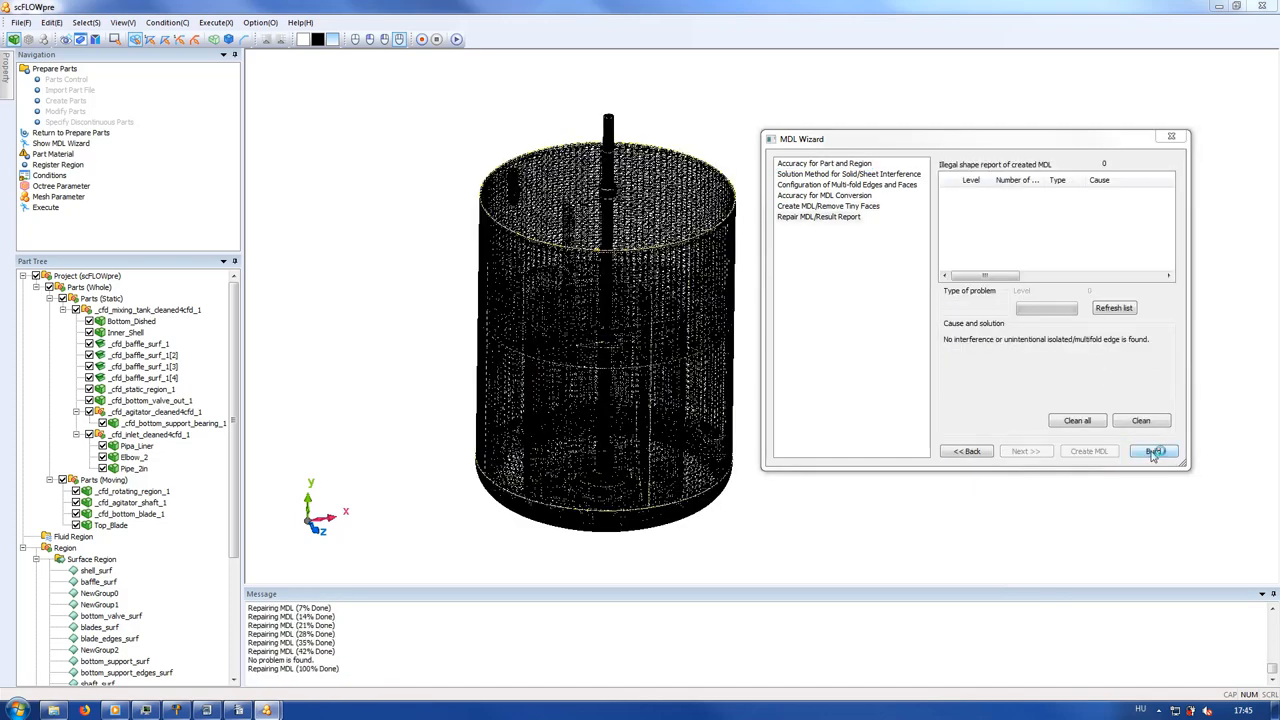
pyautogui.click(1154, 452)
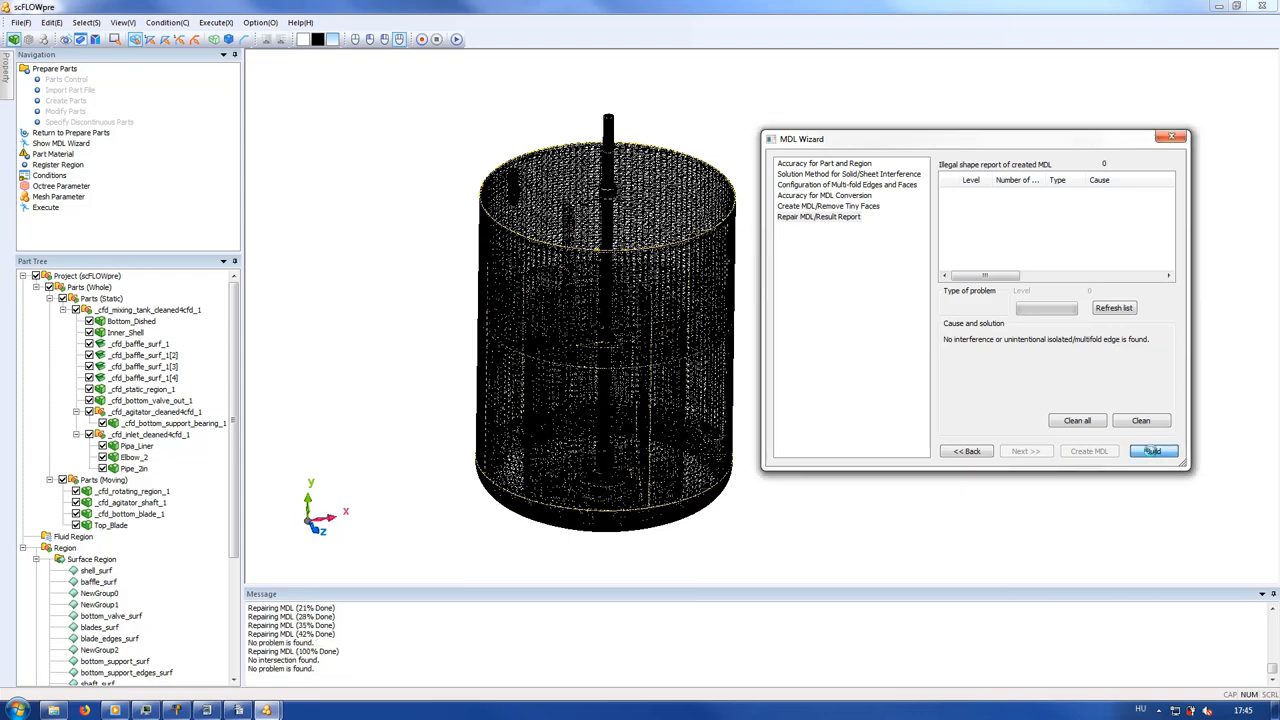
pyautogui.click(1152, 452)
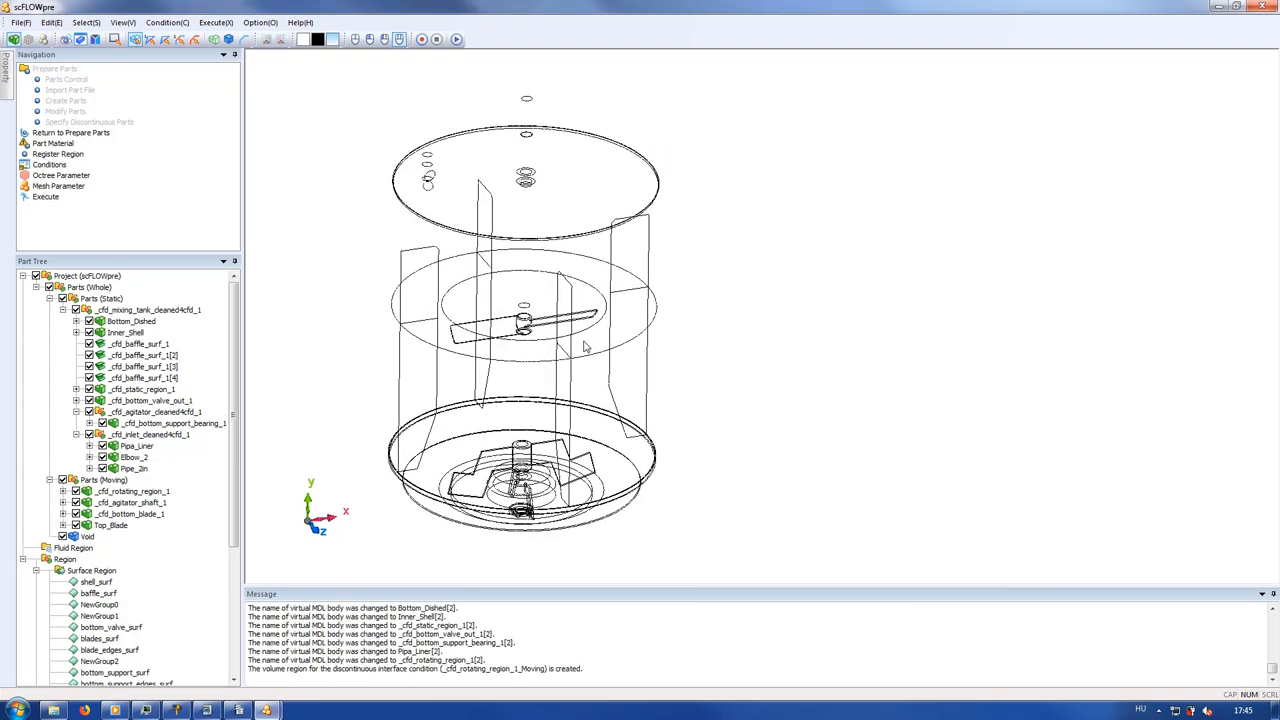
# - Set the Void, static region and rotating region parts to Fluid in Part Material
pyautogui.click(52, 144)
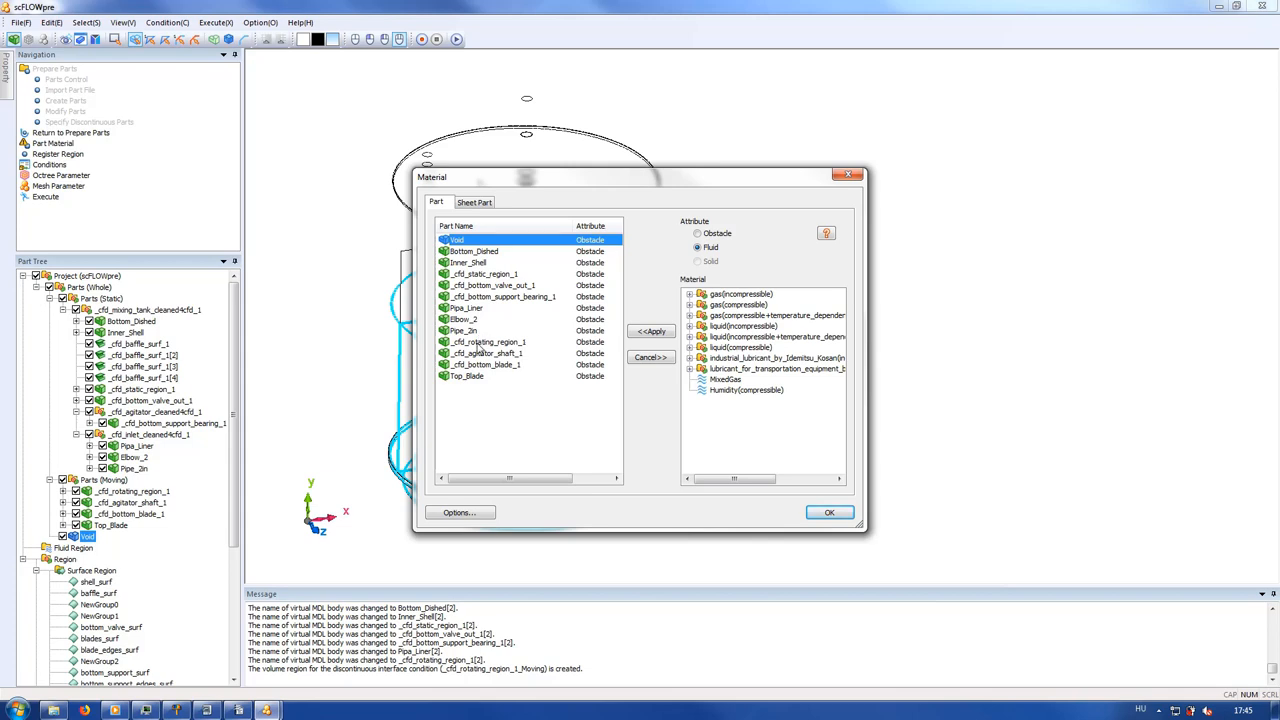
pyautogui.click(484, 342)
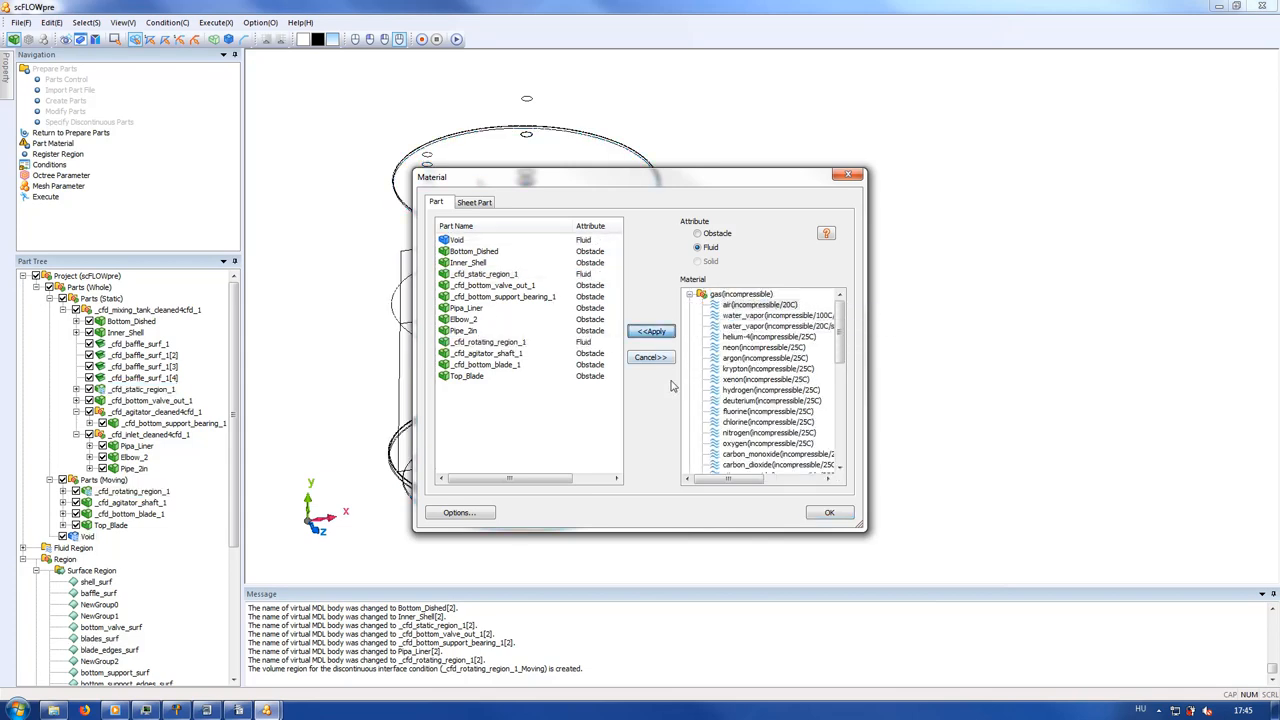
pyautogui.click(828, 512)
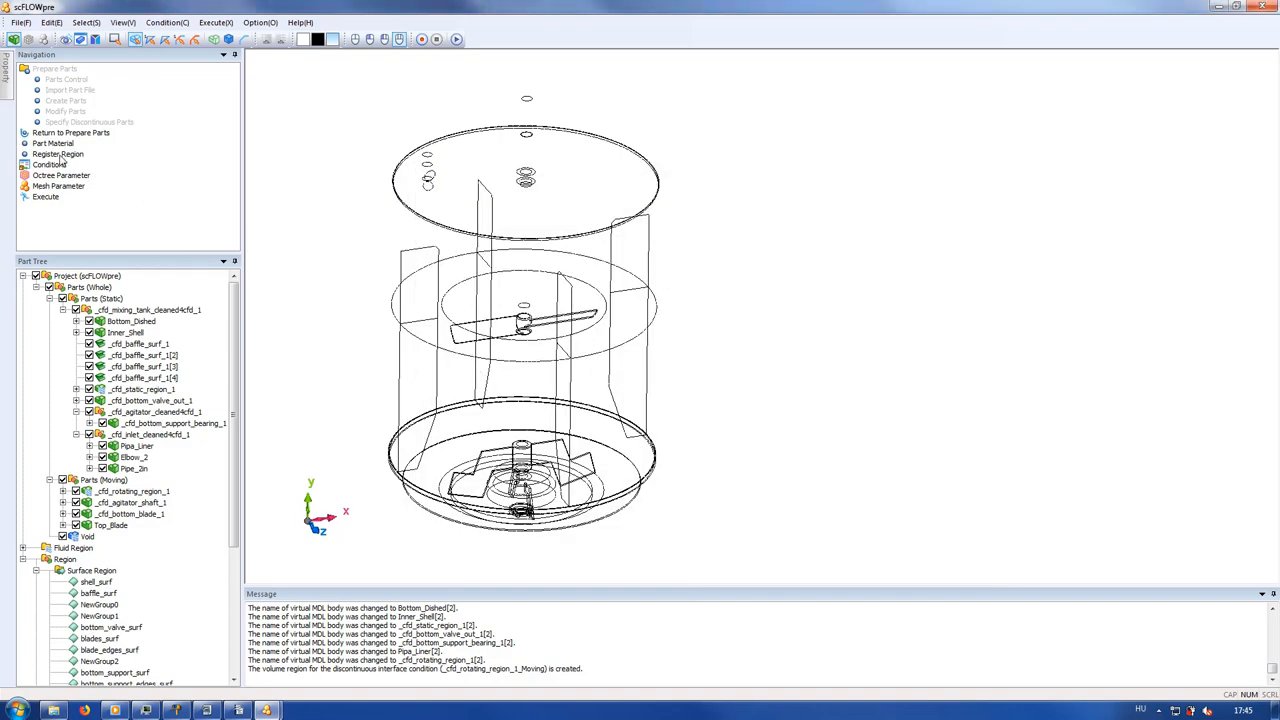
# - Create numerical region initial_water_level as the negative side of a Y-perpendicular plane at 1.1
pyautogui.click(58, 154)
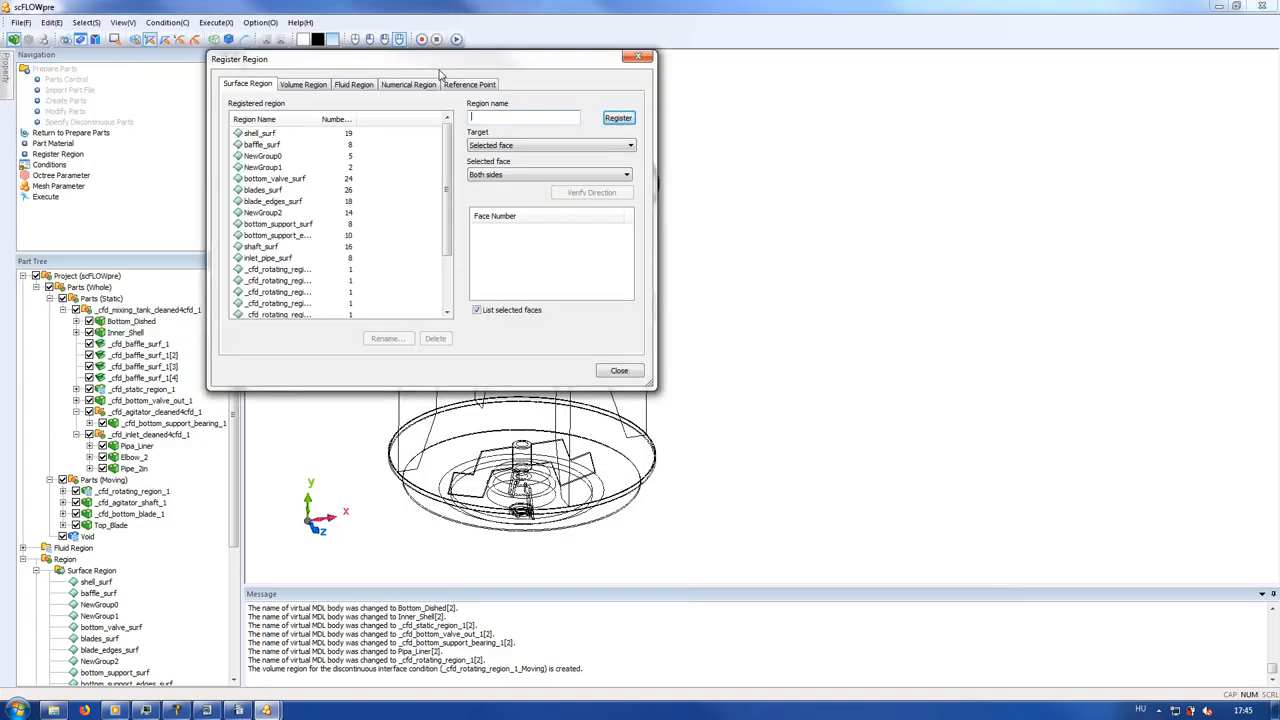
pyautogui.click(408, 84)
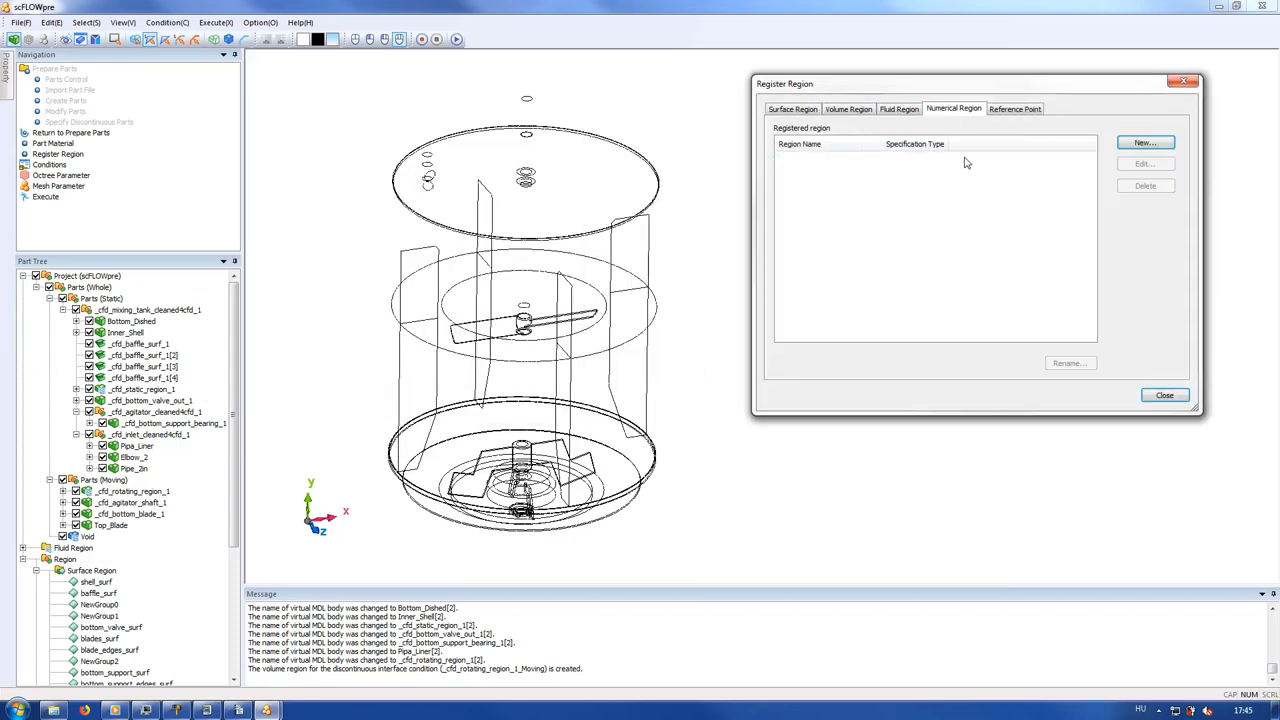
pyautogui.click(1144, 142)
pyautogui.write('initial_wate')
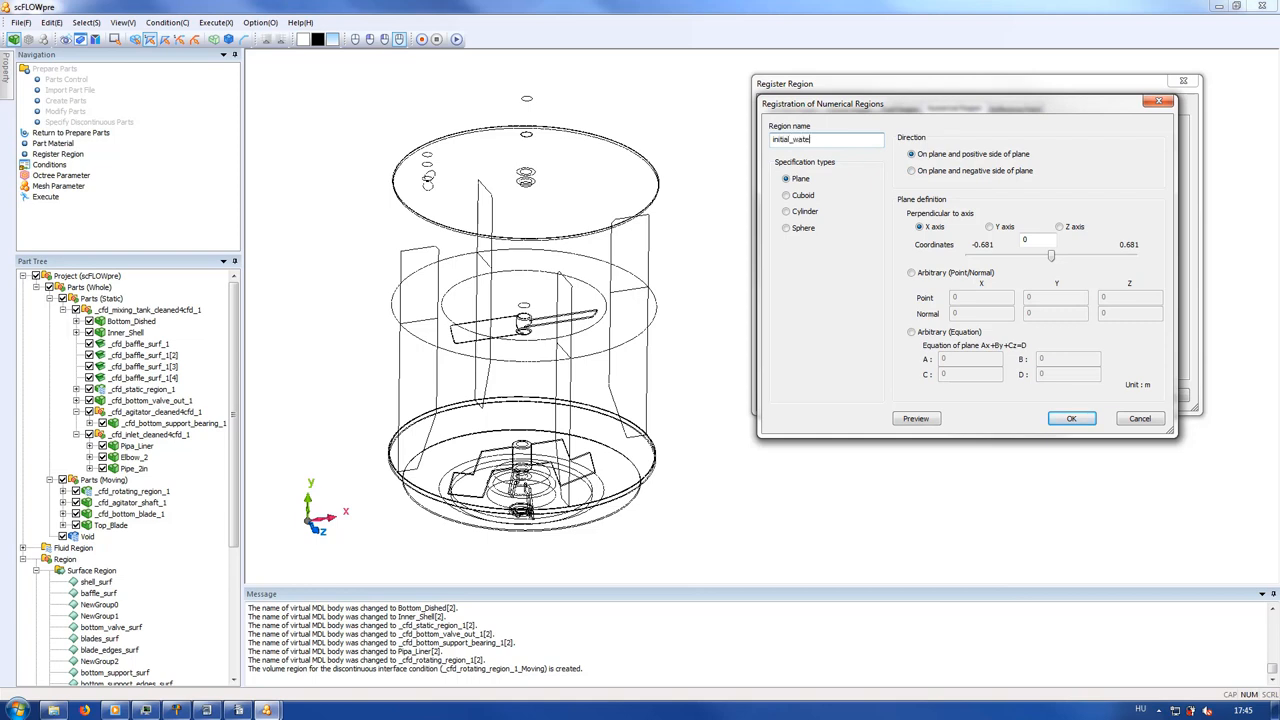
pyautogui.write('r_level')
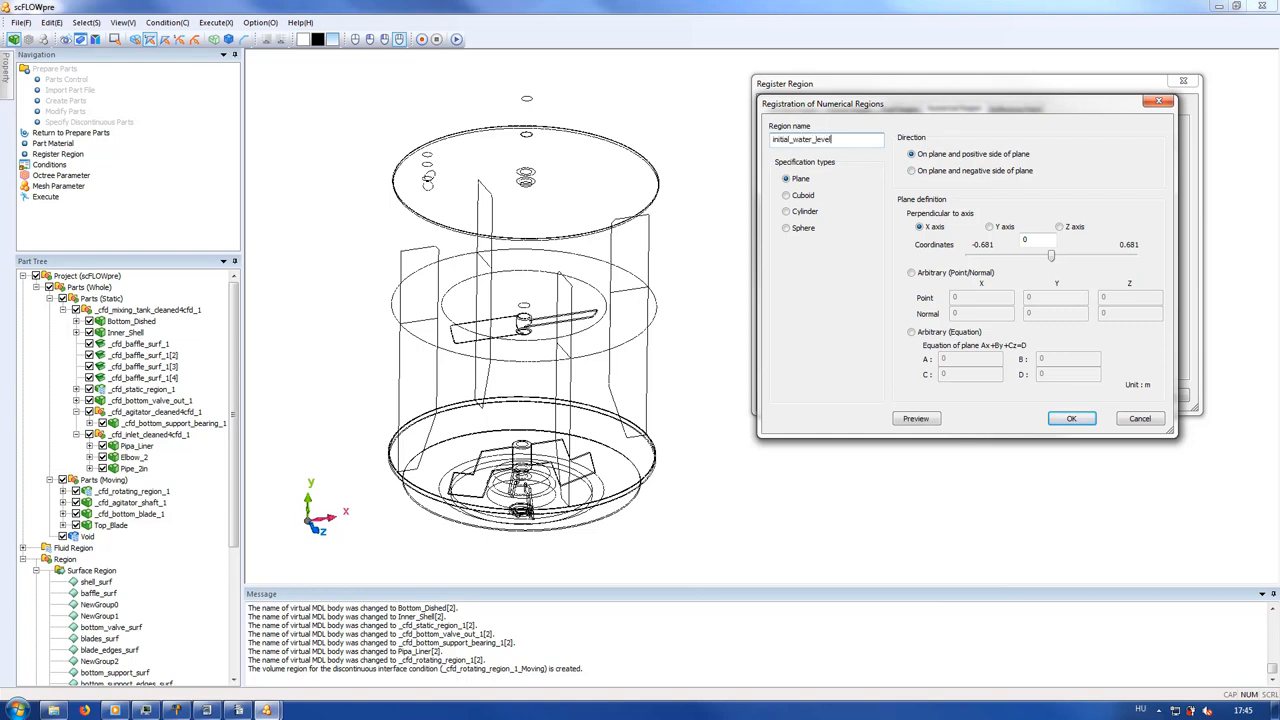
pyautogui.click(912, 170)
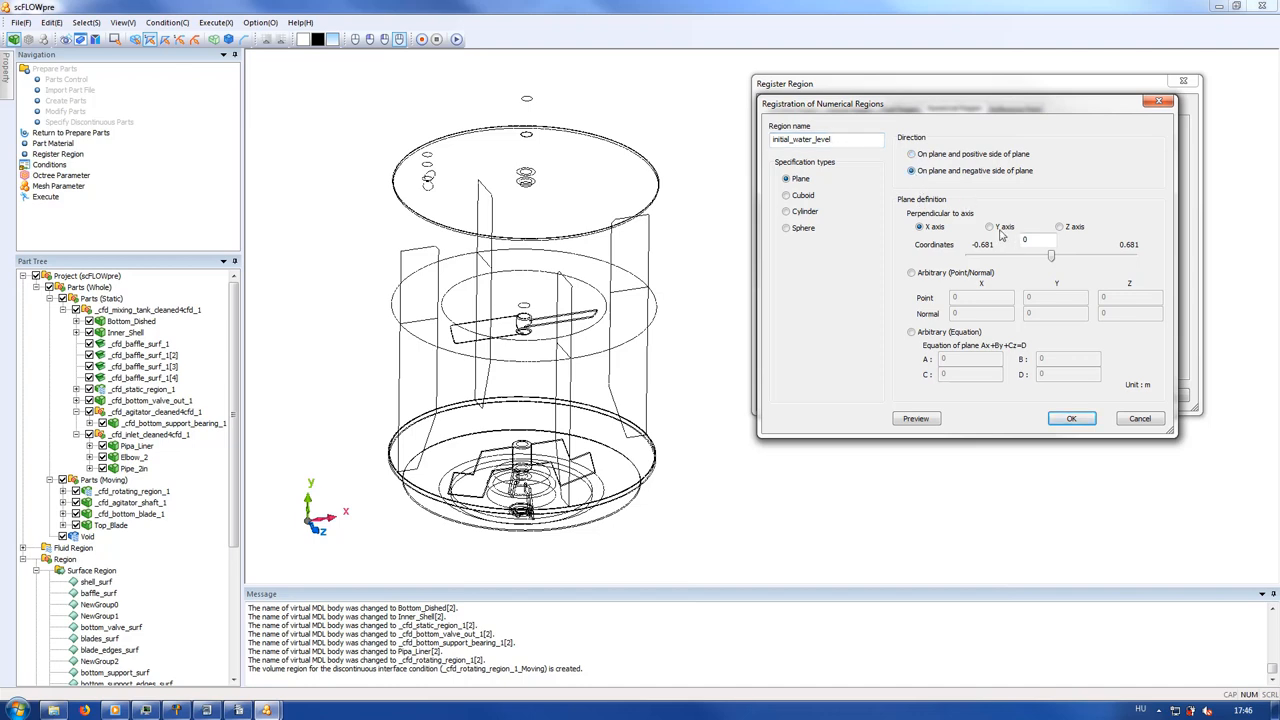
pyautogui.click(988, 226)
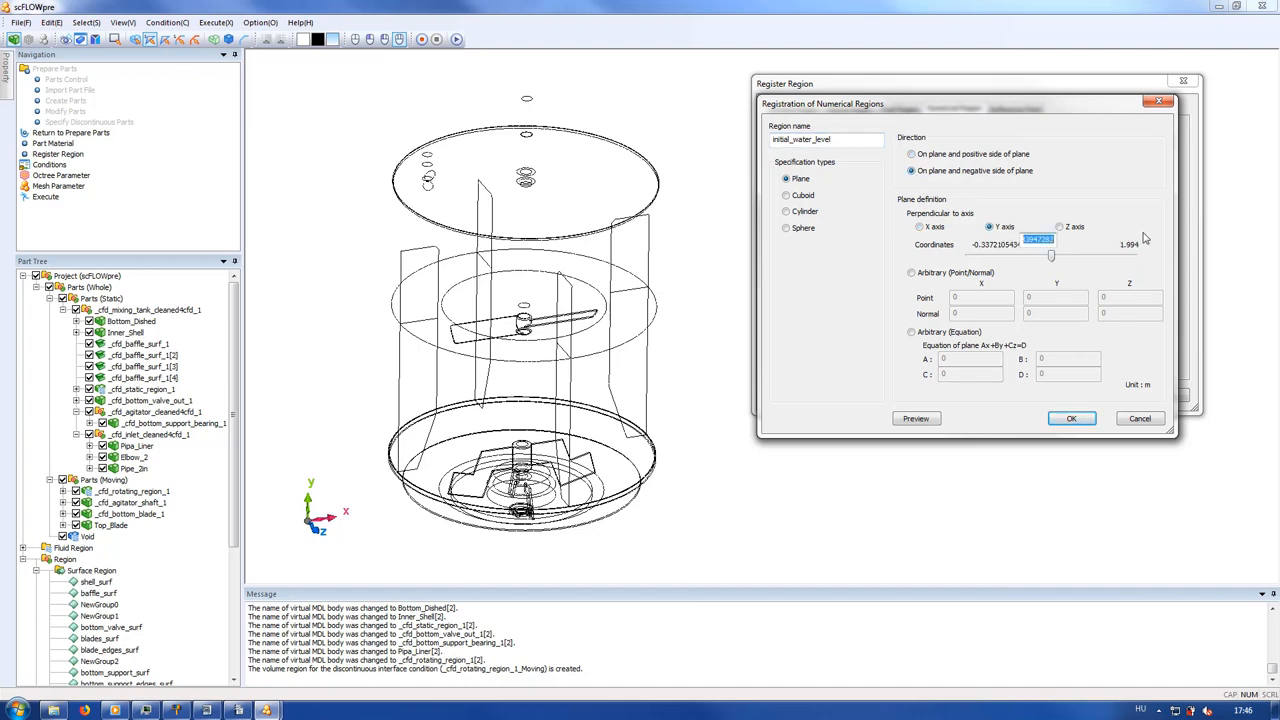
pyautogui.write('1.1')
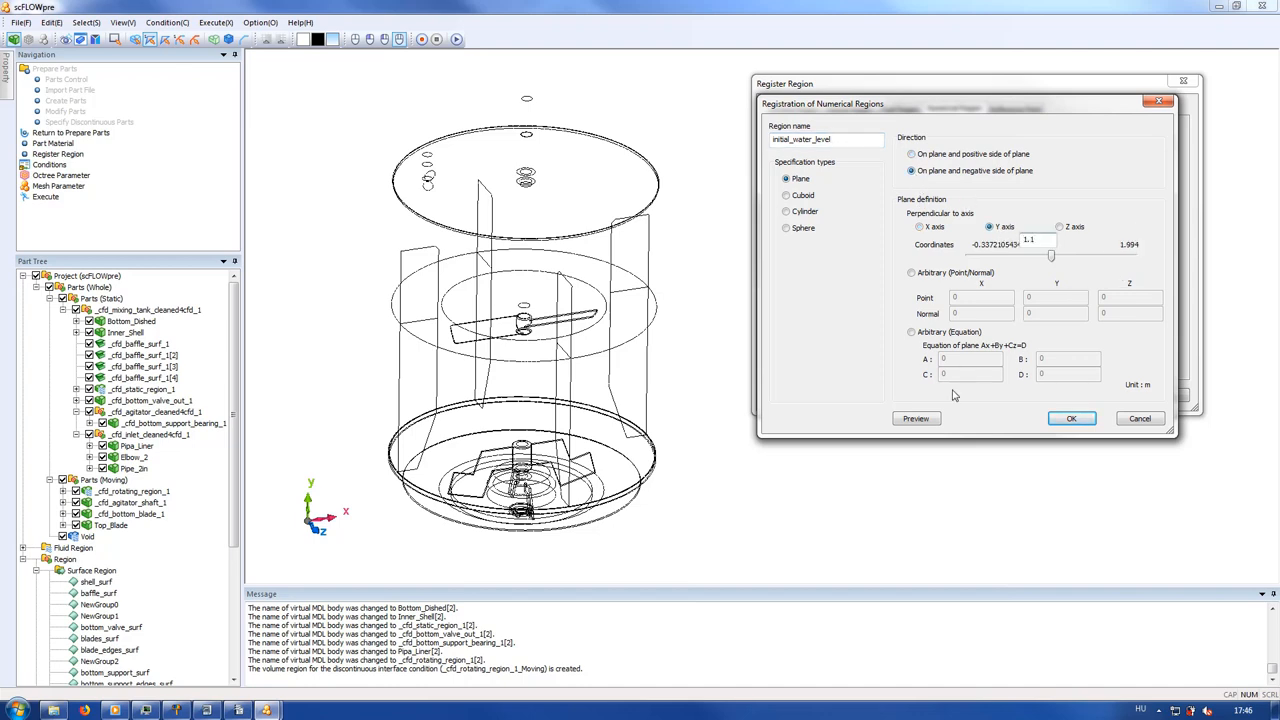
pyautogui.click(916, 418)
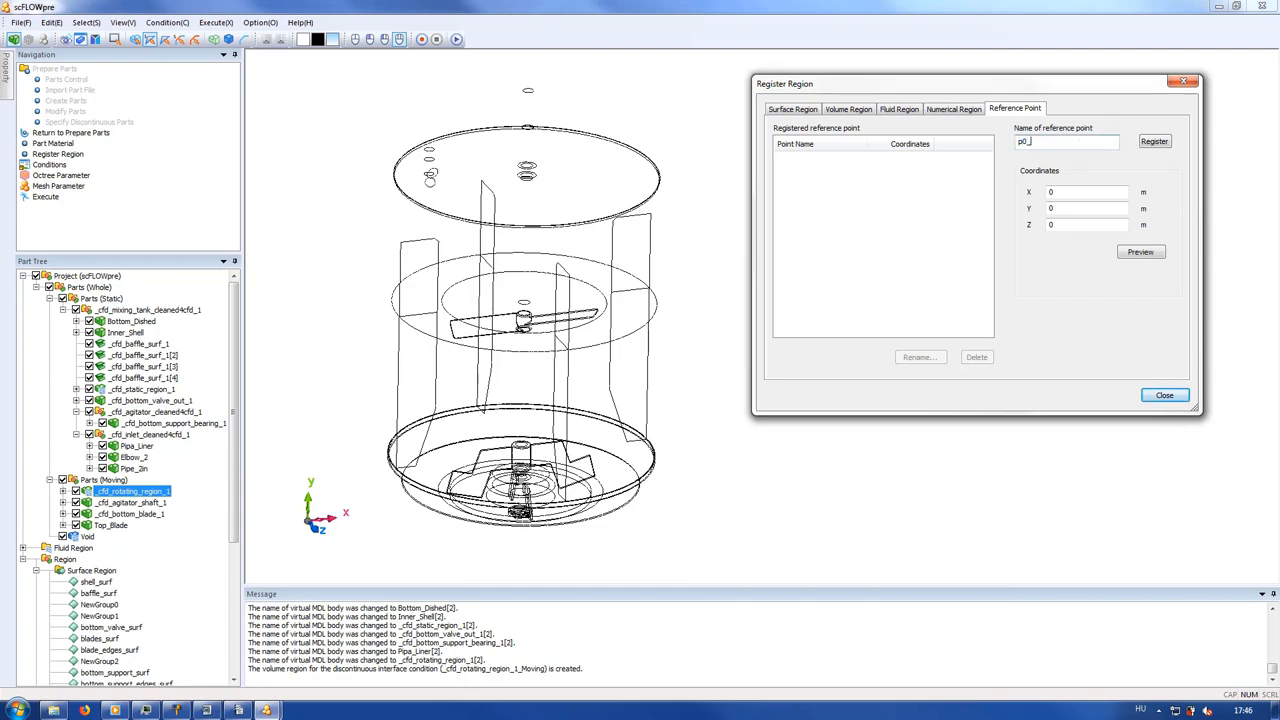
# - Define reference point pt_pressure at X 0.6, Y 1.45, Z 0, preview it, and close region registration
pyautogui.write('pressure')
pyautogui.click(1086, 190)
pyautogui.write('.6')
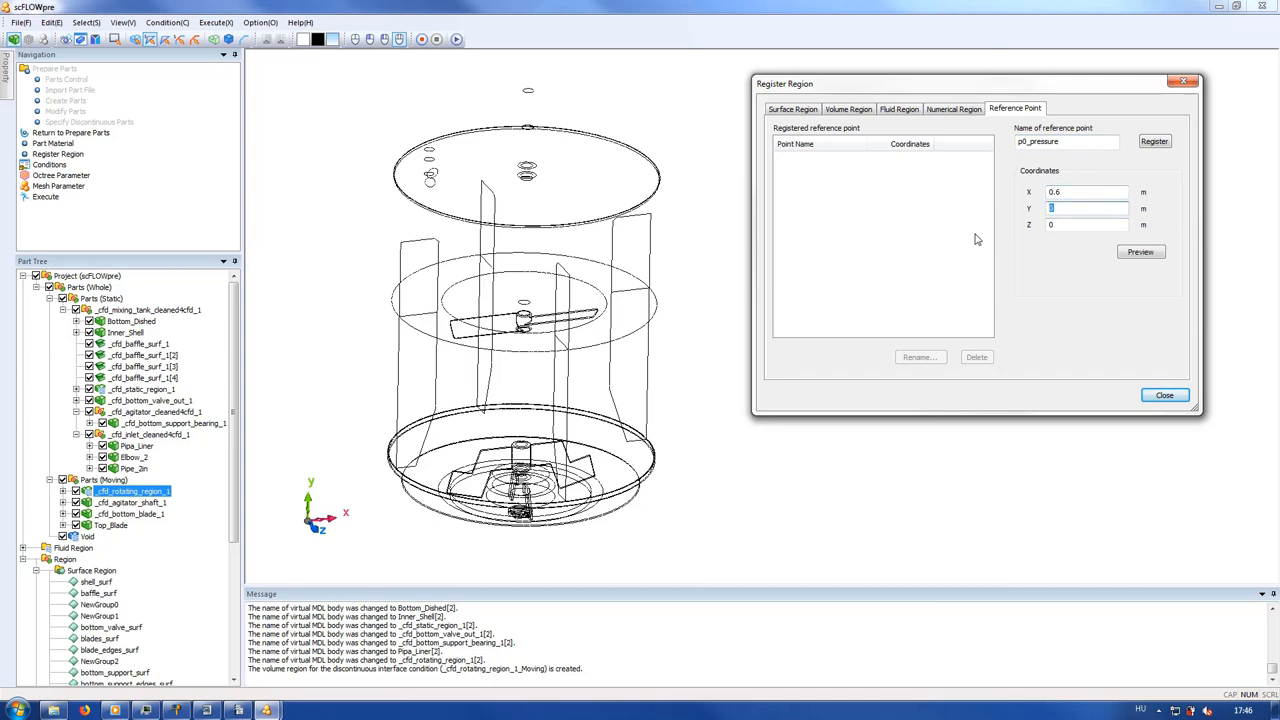
pyautogui.write('1.45')
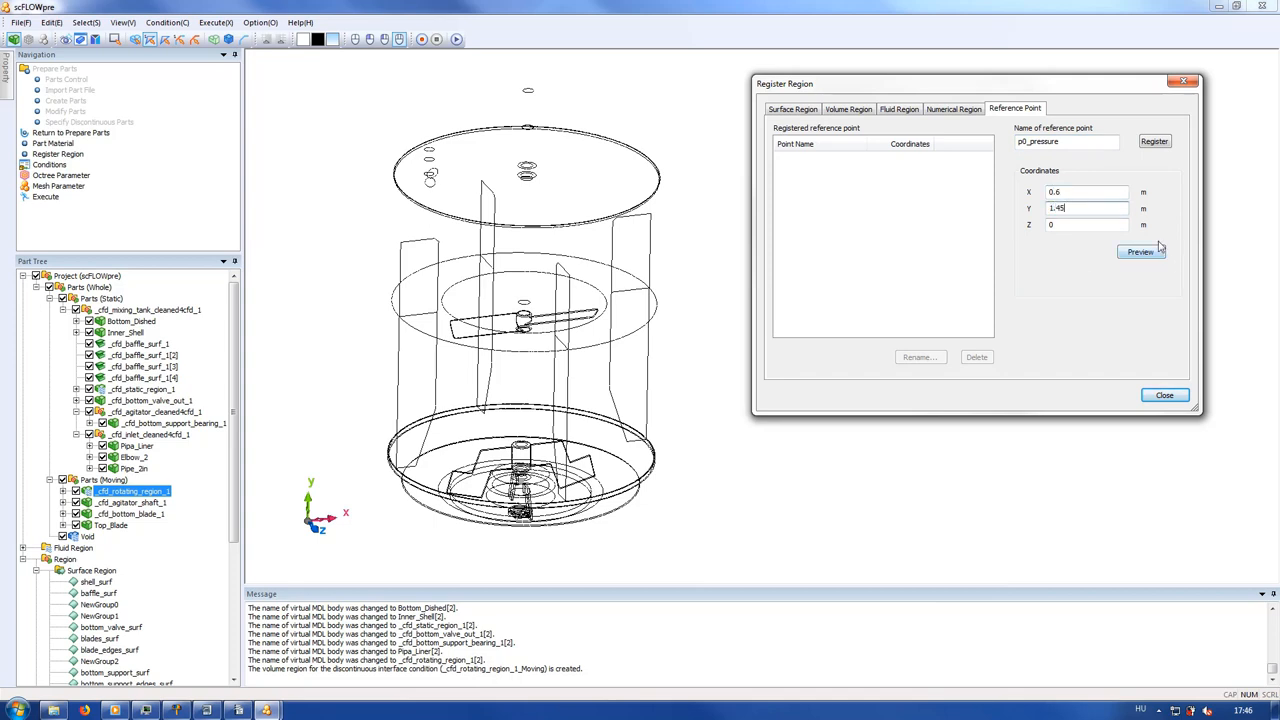
pyautogui.click(1140, 252)
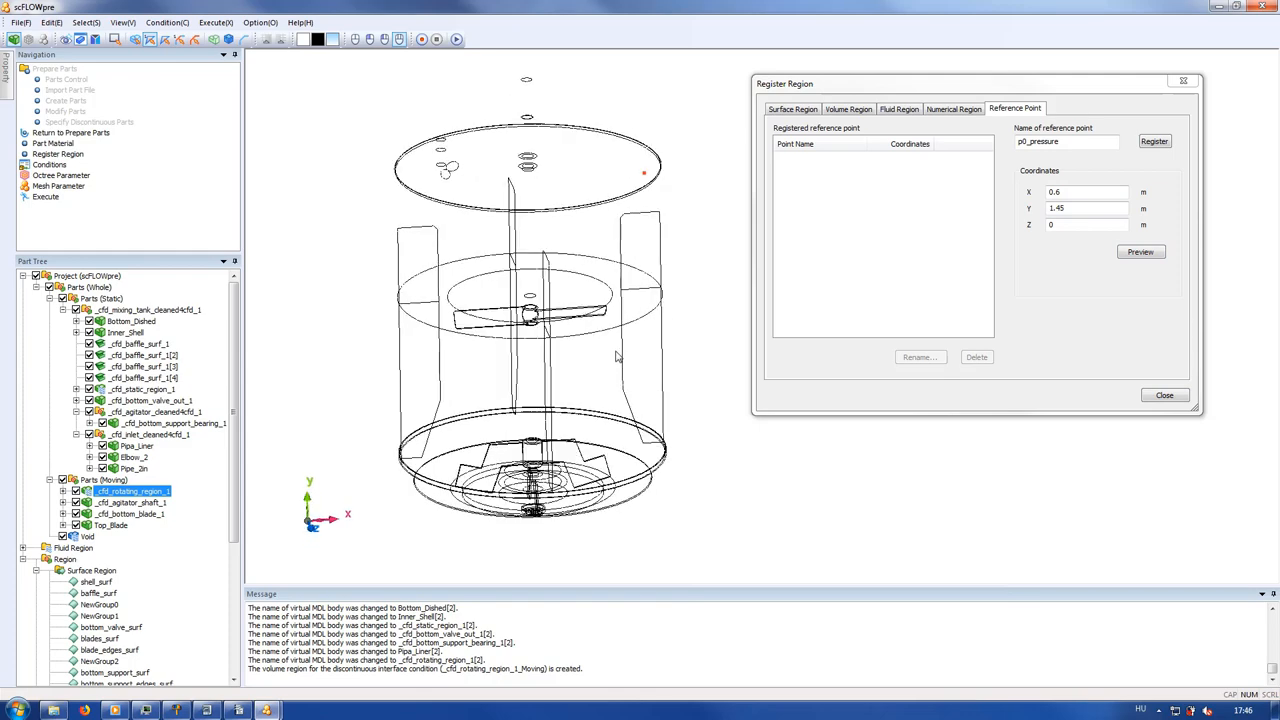
pyautogui.click(1154, 140)
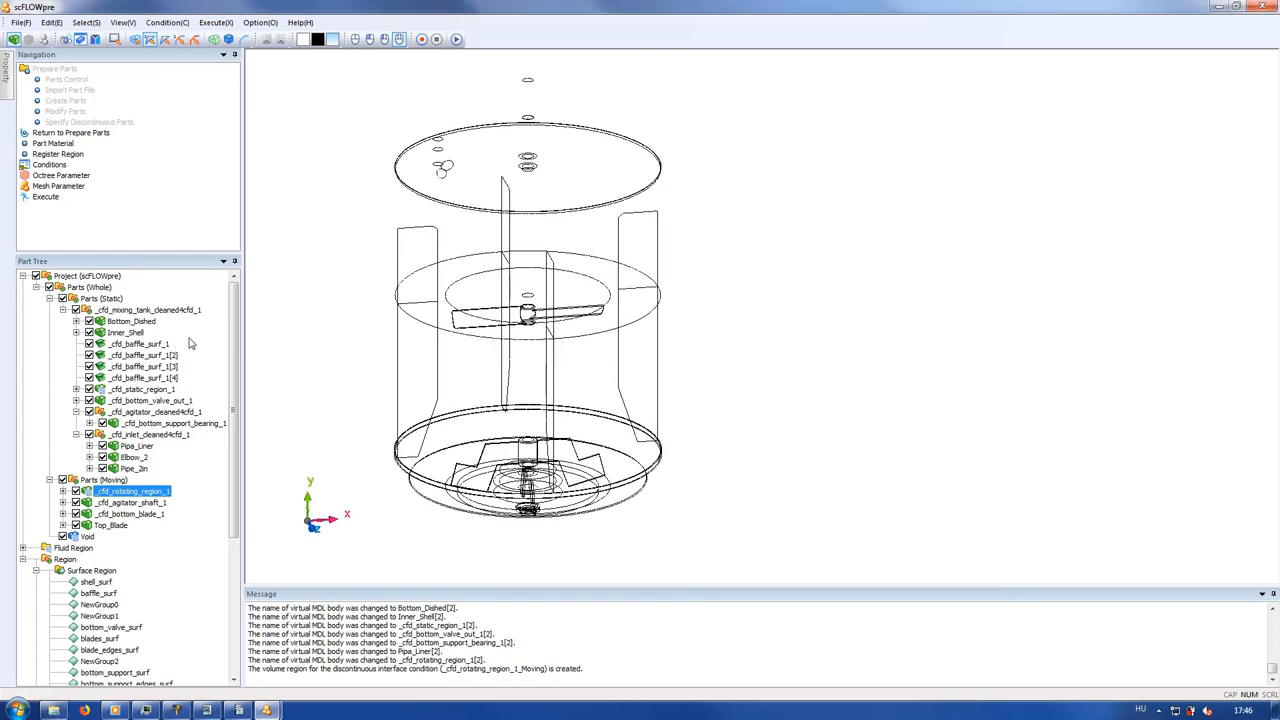
pyautogui.scroll(-3)
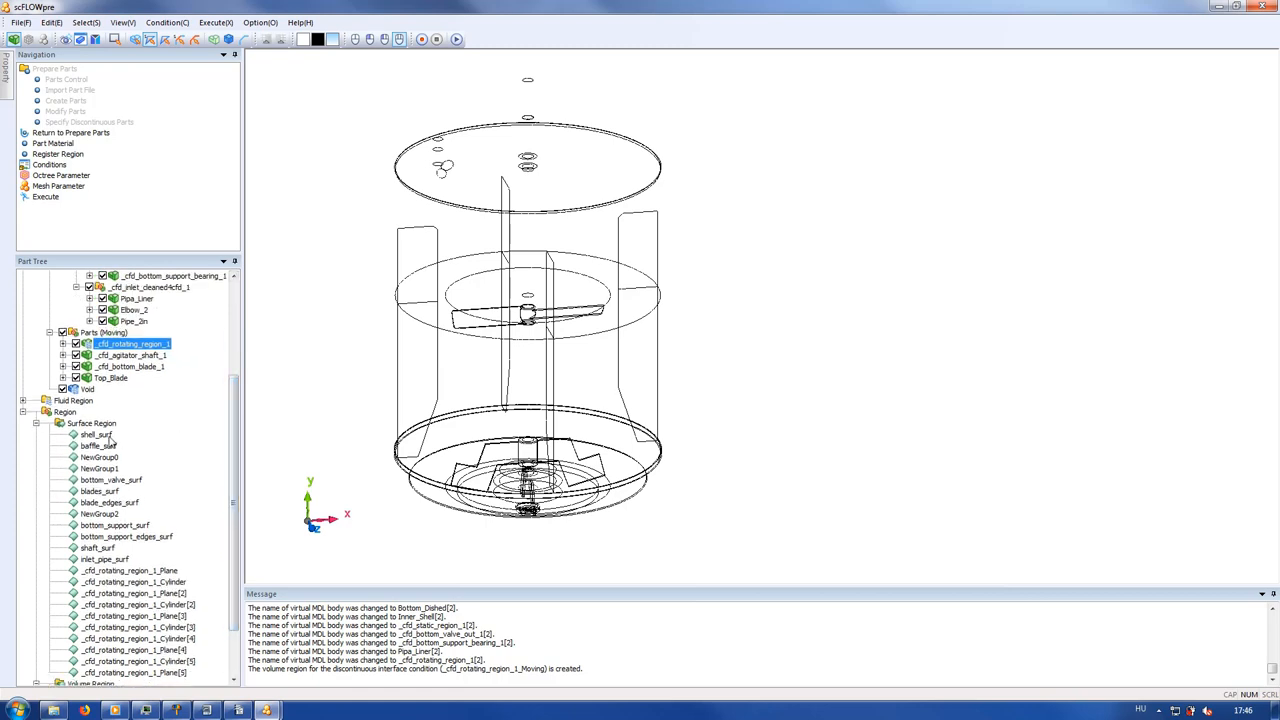
pyautogui.click(98, 444)
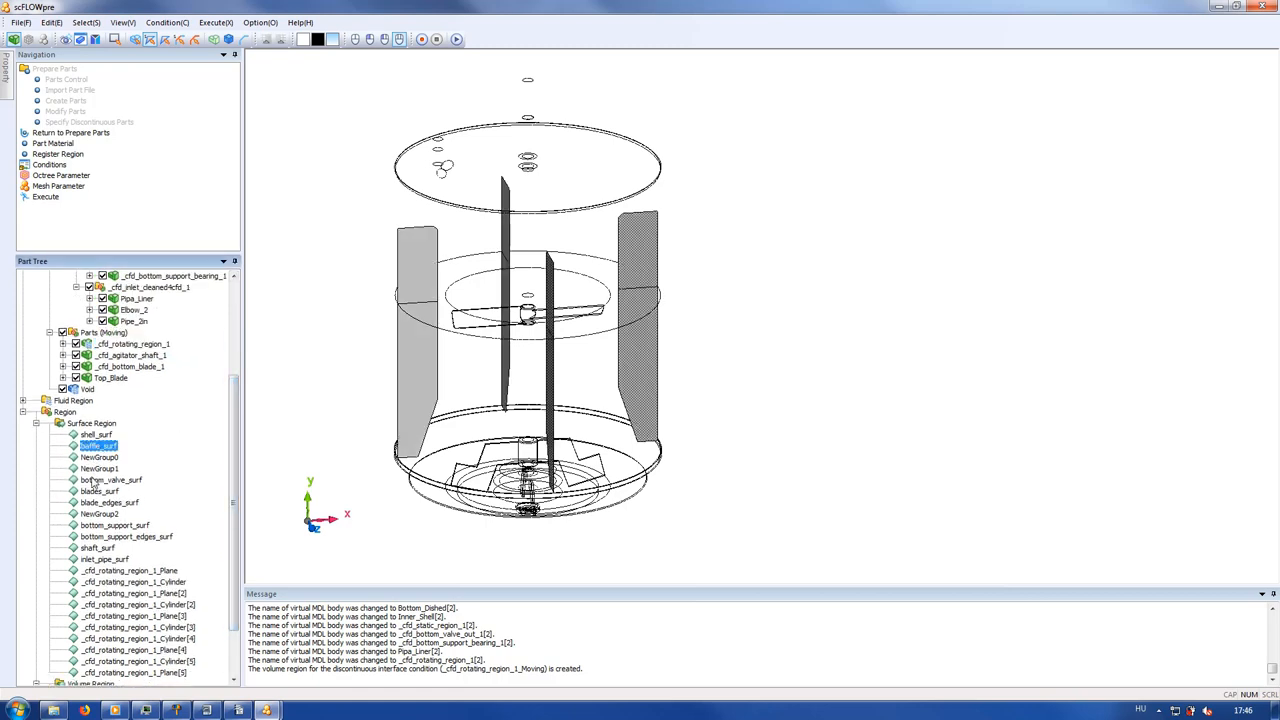
pyautogui.click(112, 480)
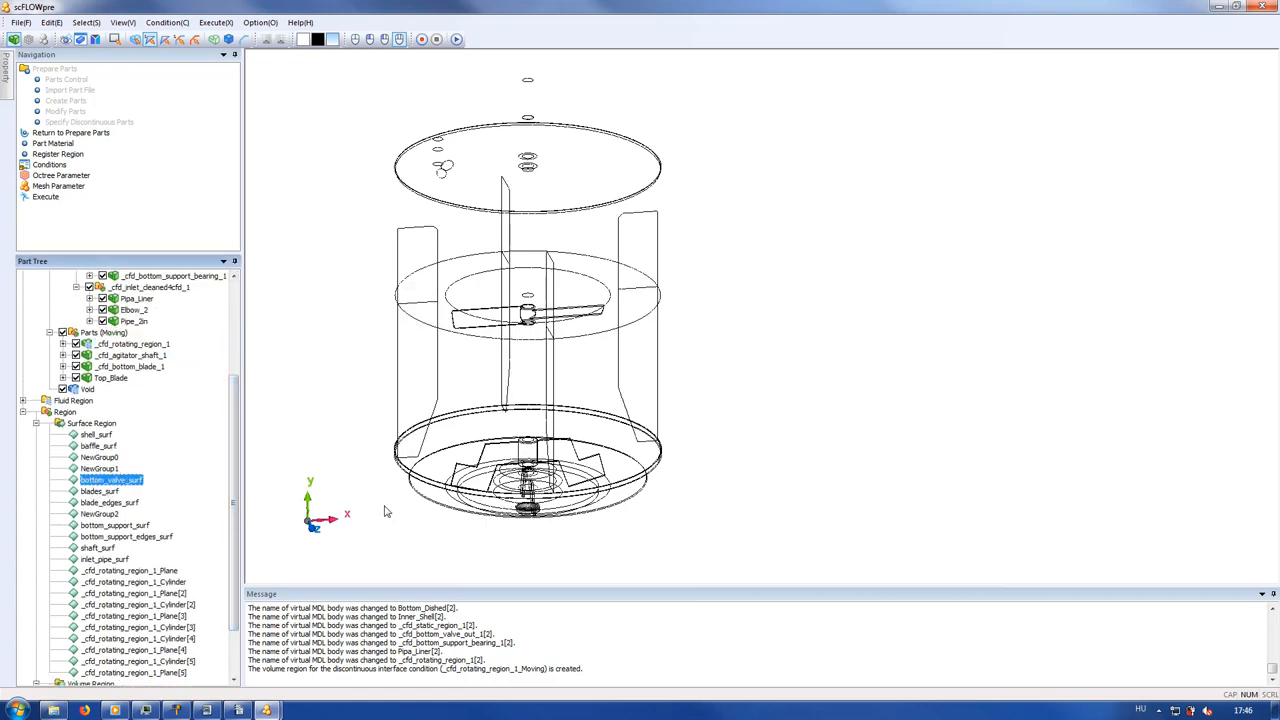
pyautogui.click(100, 492)
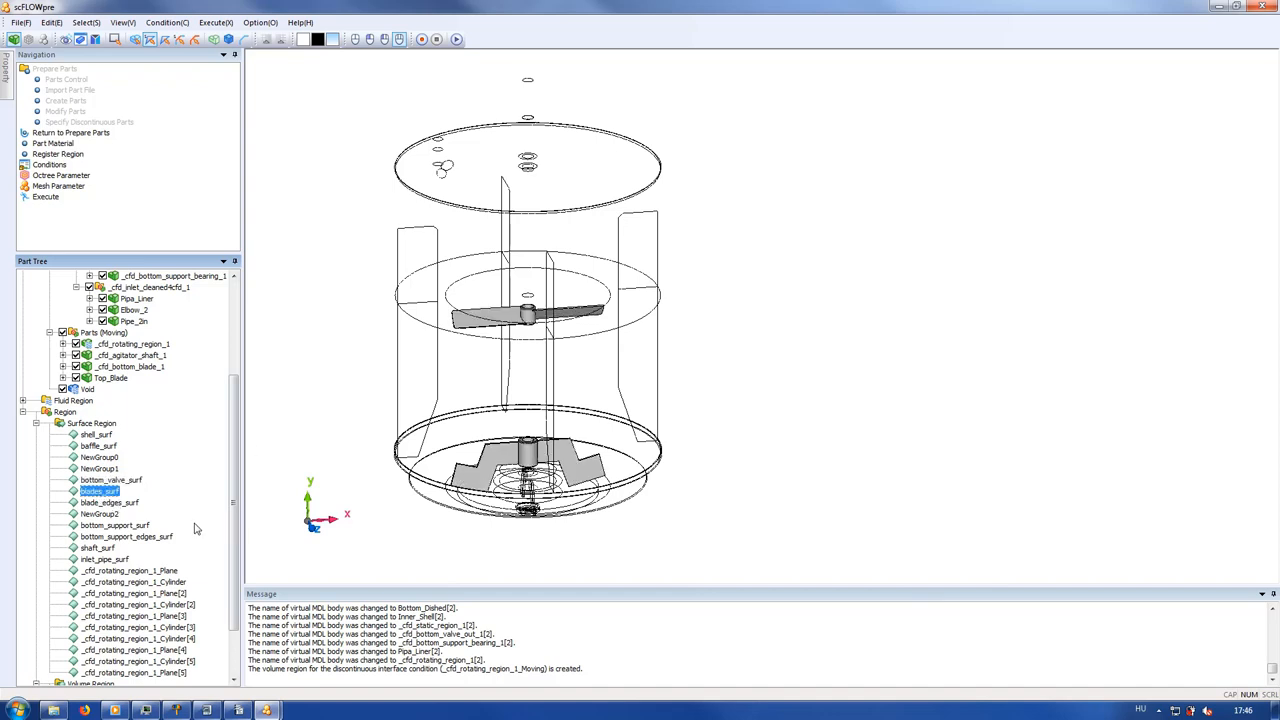
pyautogui.click(96, 548)
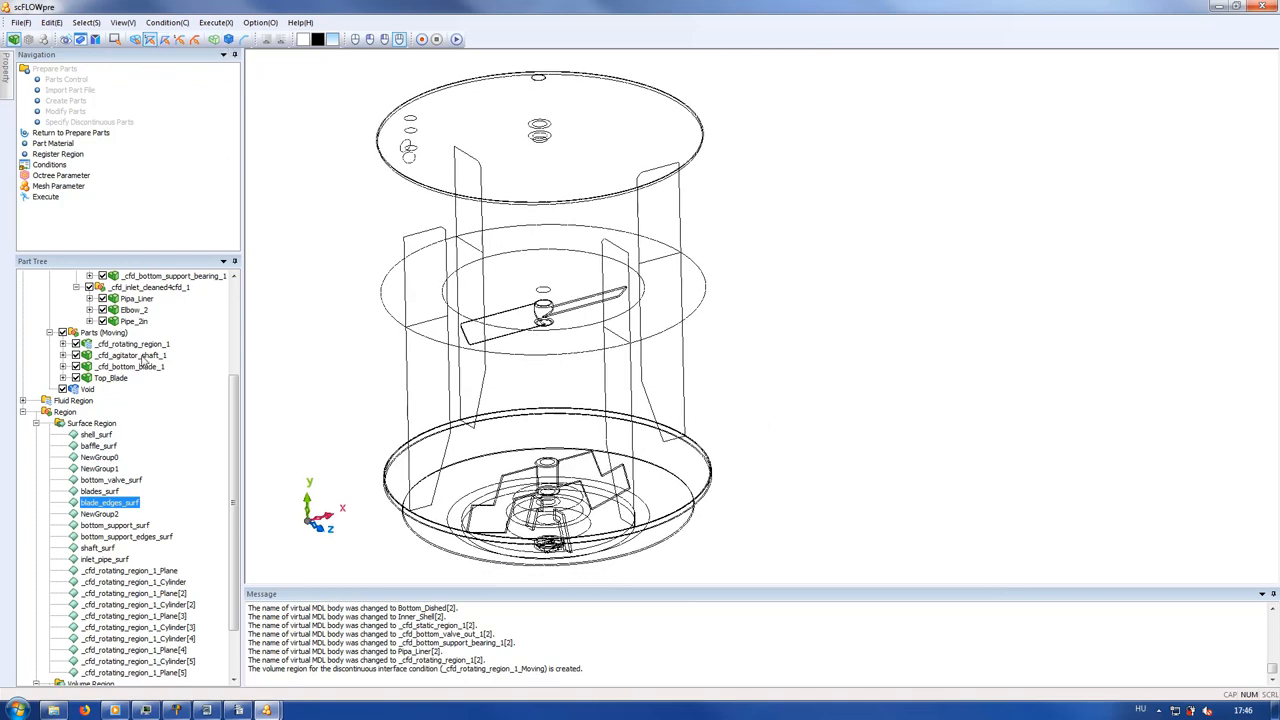
# - Show only the upper blade faces of blades_surf to expose their edges
pyautogui.click(110, 490)
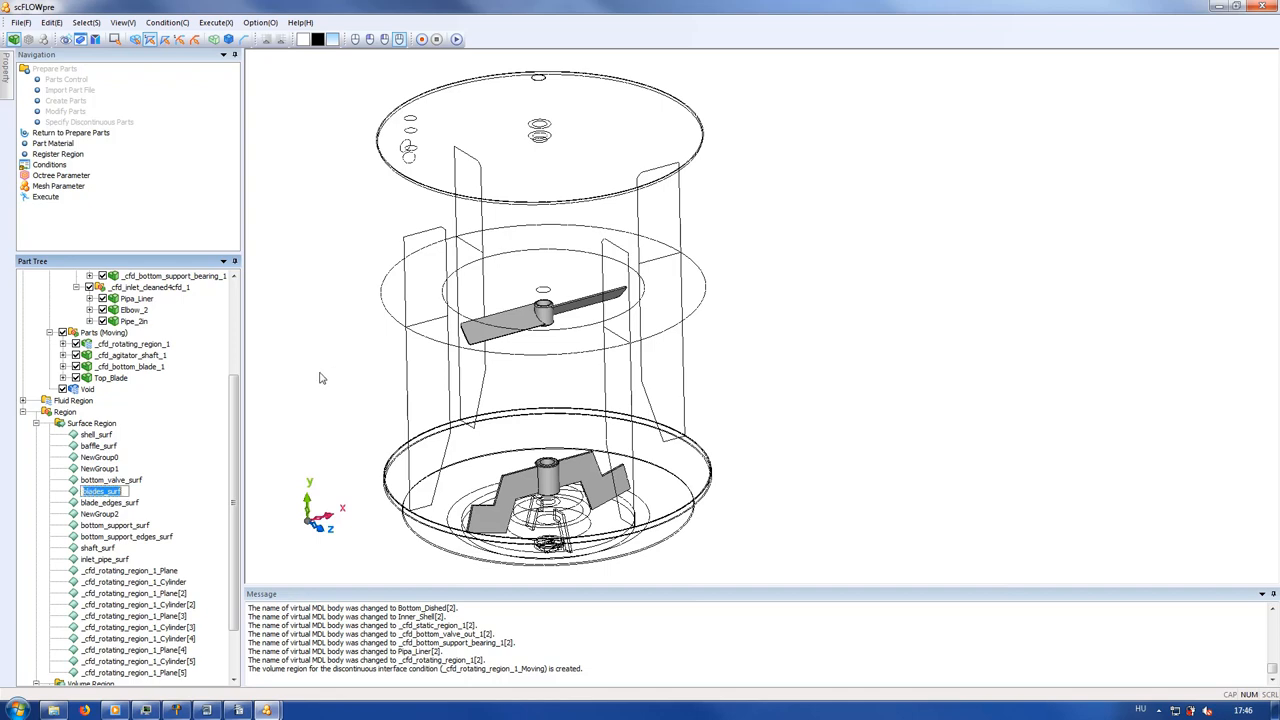
pyautogui.rightClick(320, 380)
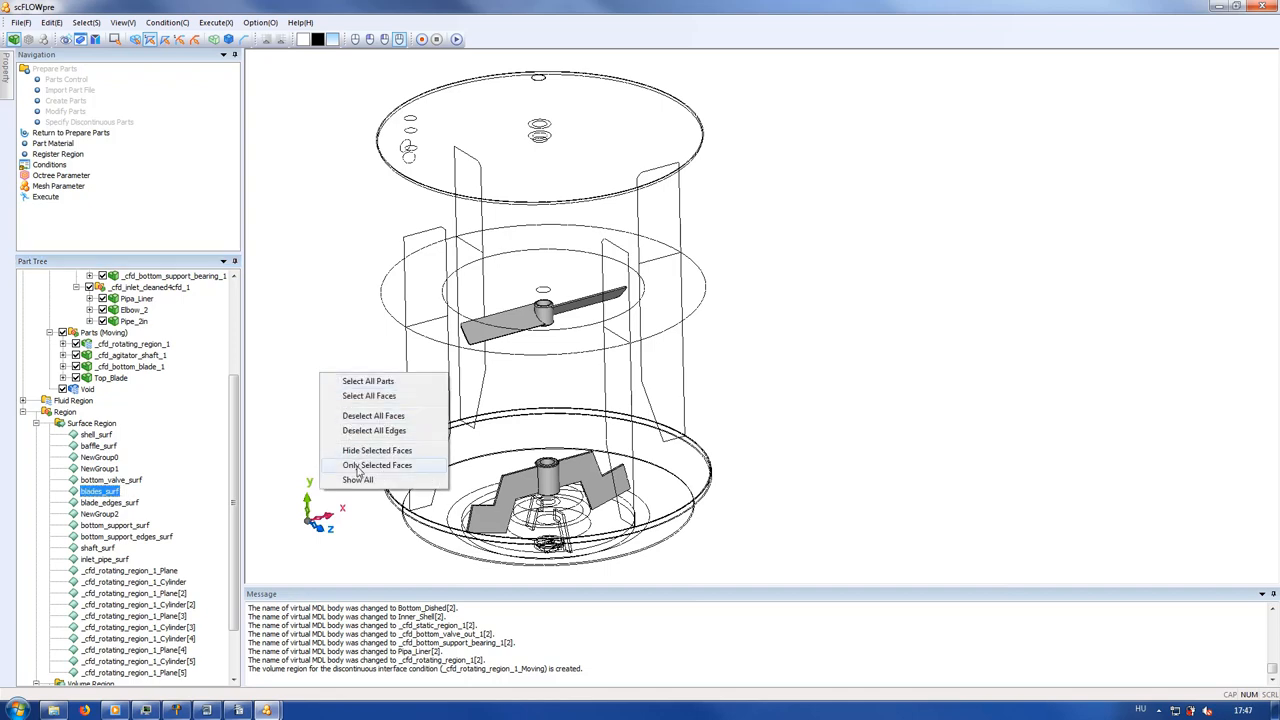
pyautogui.click(378, 464)
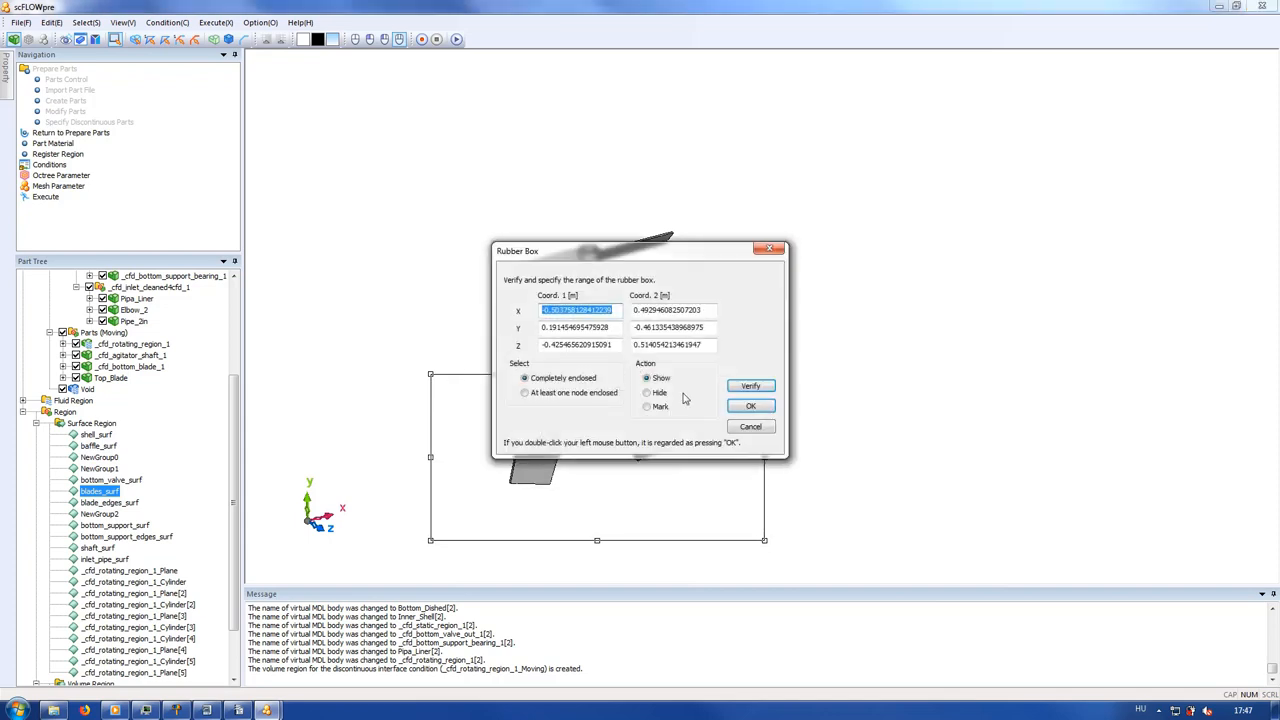
pyautogui.click(752, 406)
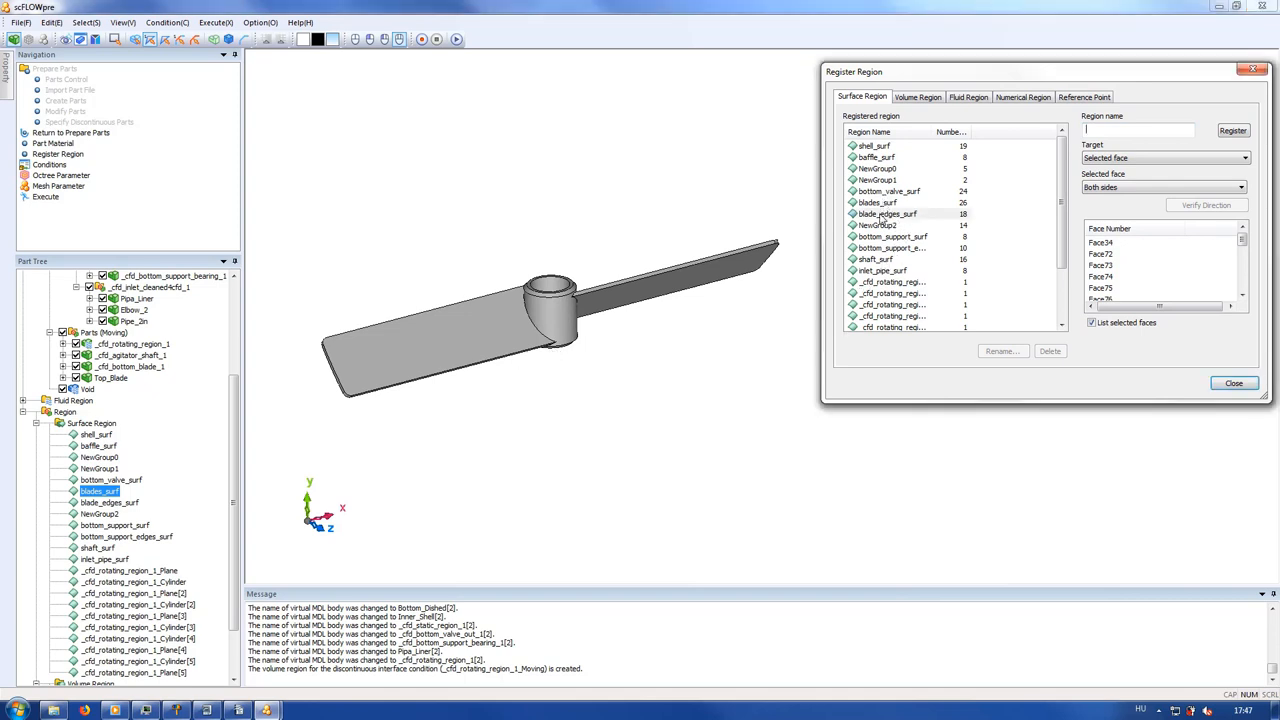
# - Add the blade edge faces to the blade_edges_surf region, restore all faces and finish regions
pyautogui.click(888, 212)
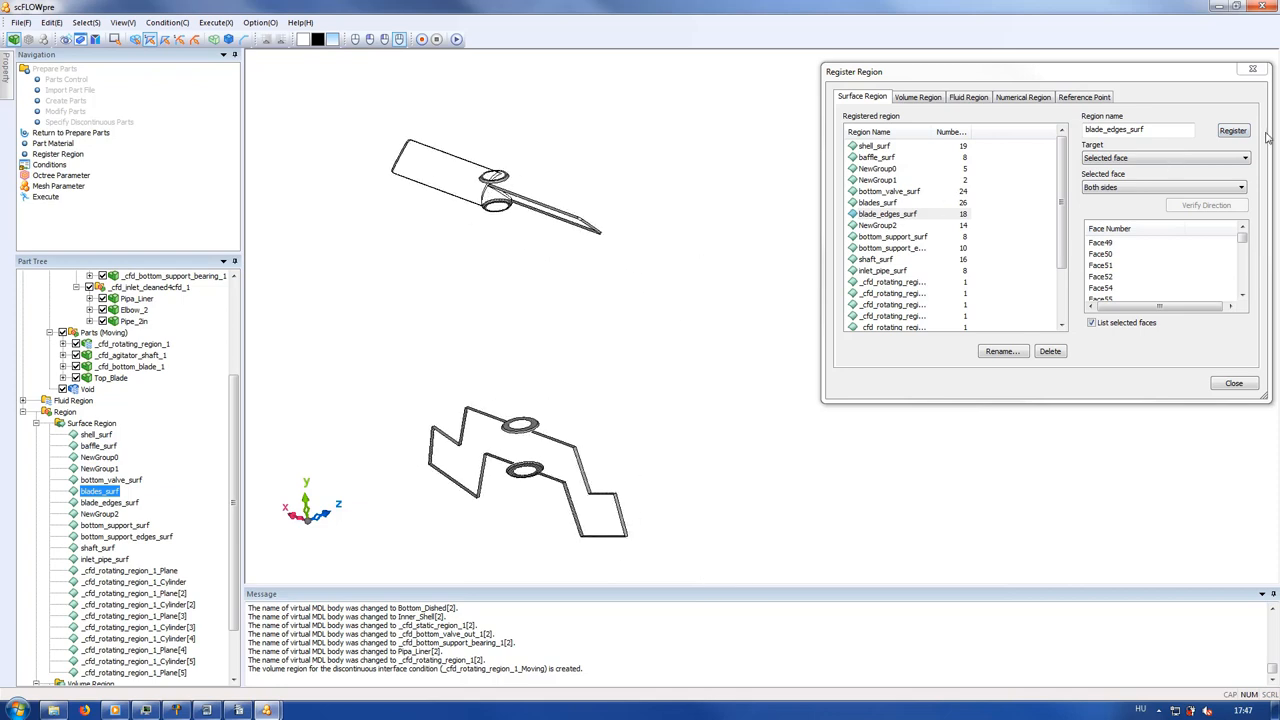
pyautogui.click(1232, 130)
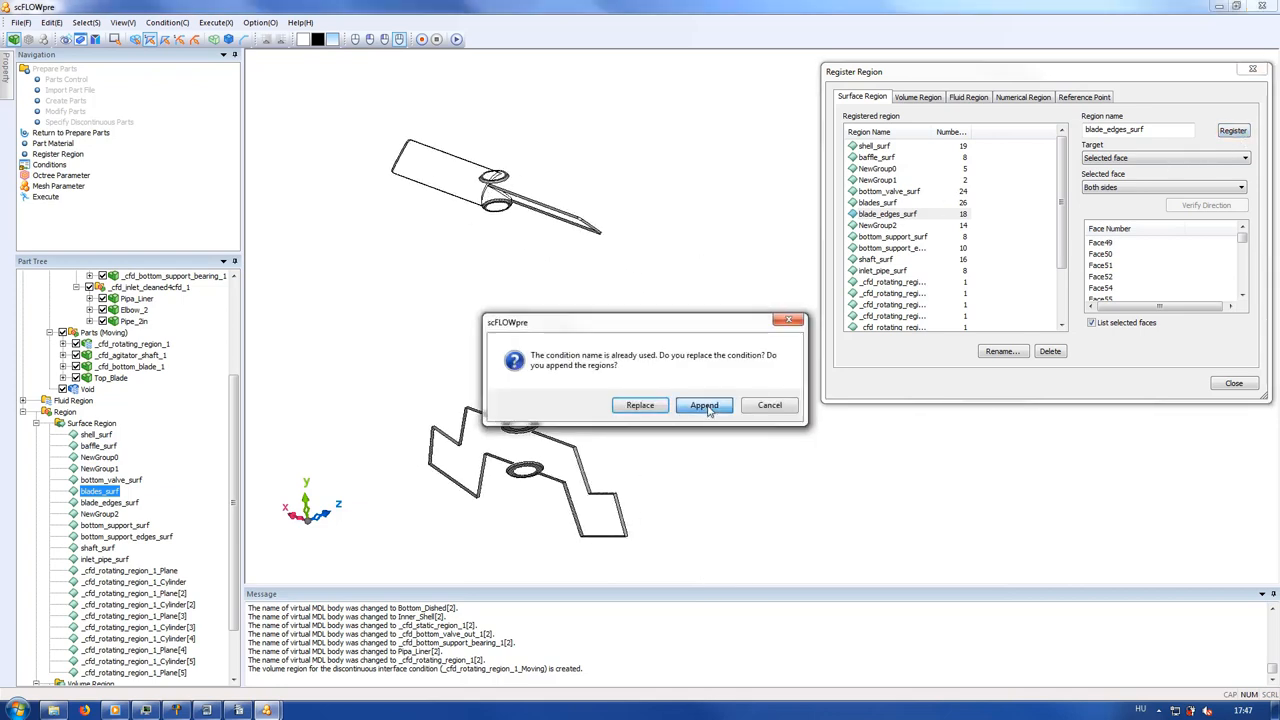
pyautogui.click(704, 404)
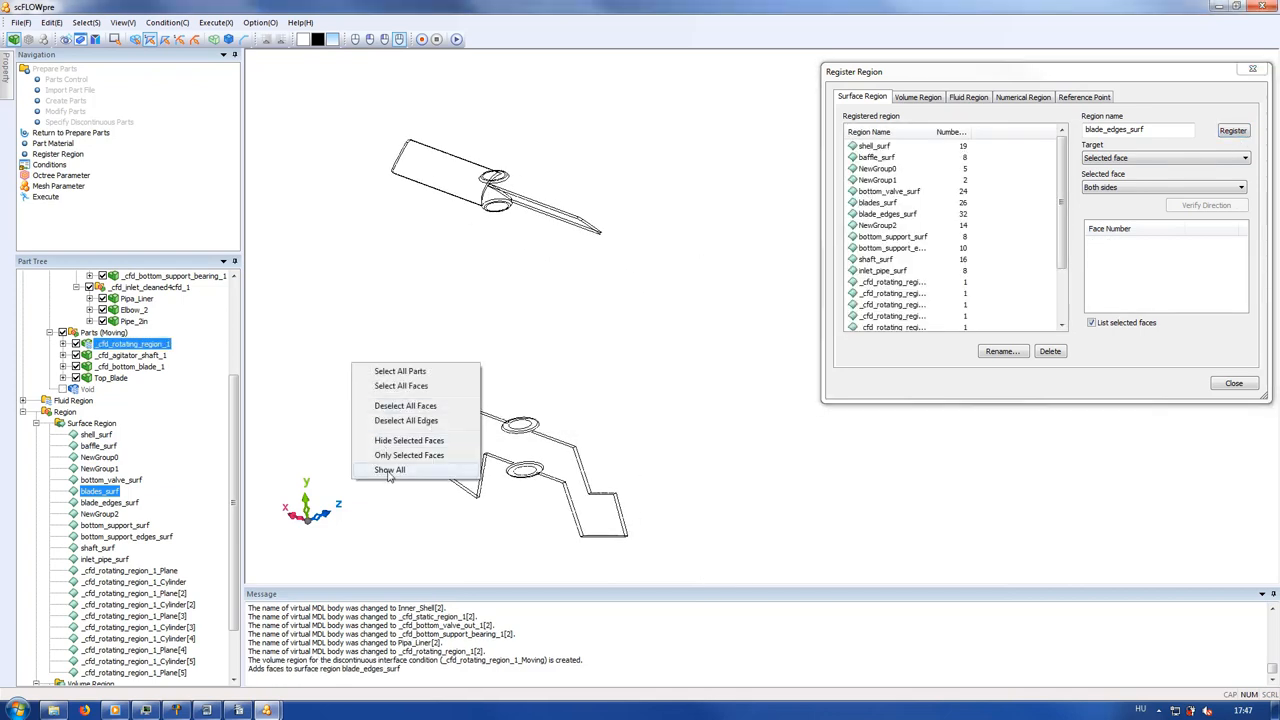
pyautogui.click(390, 470)
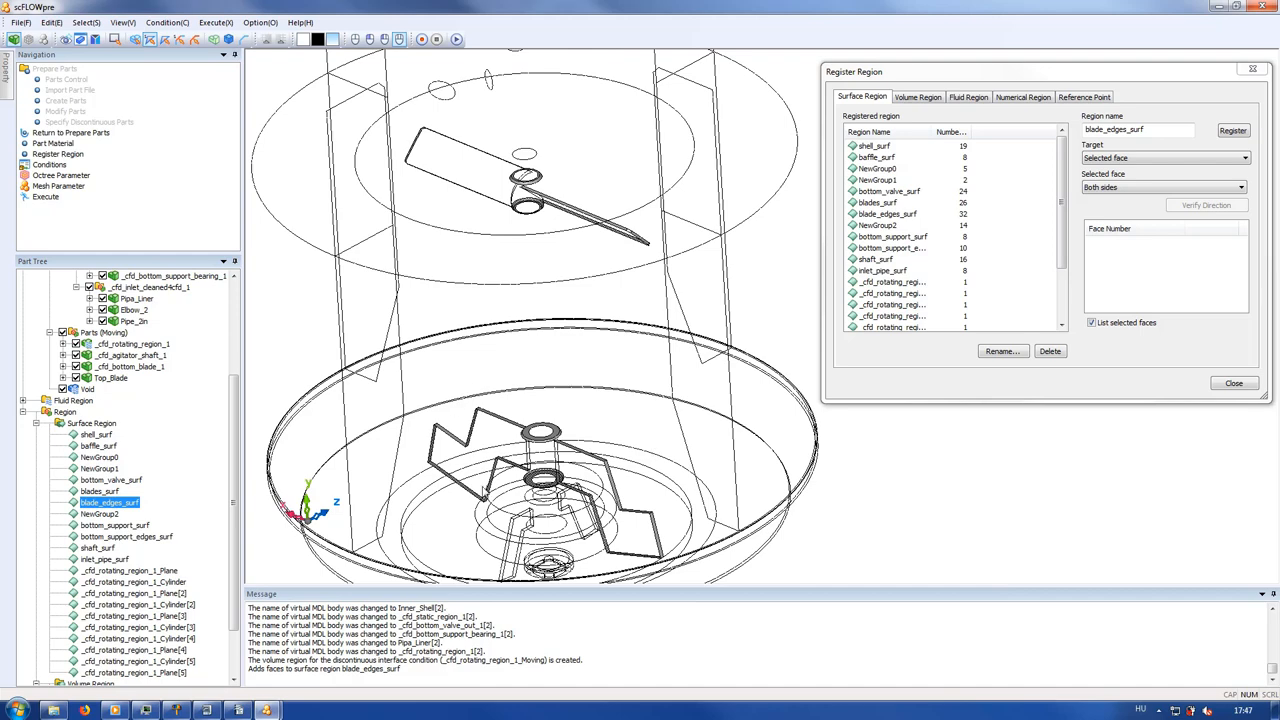
pyautogui.click(1232, 384)
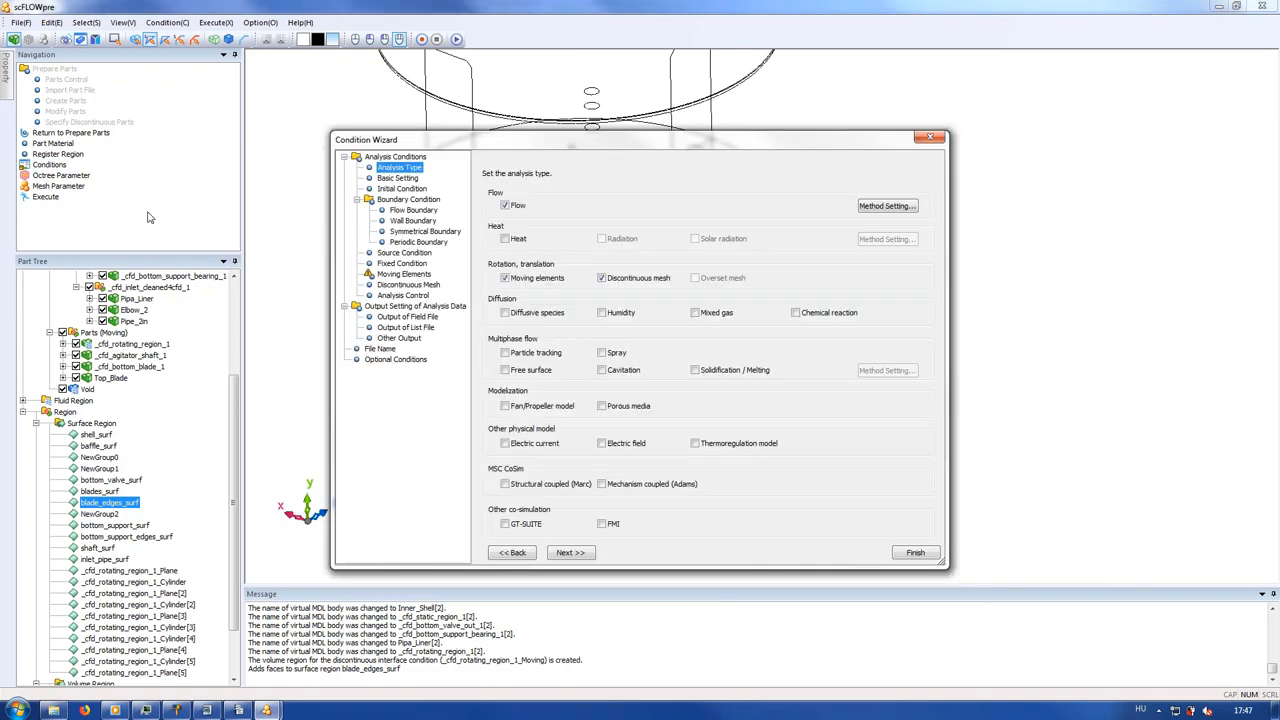
# - Make the analysis transient with a time step of 0.01
pyautogui.click(504, 370)
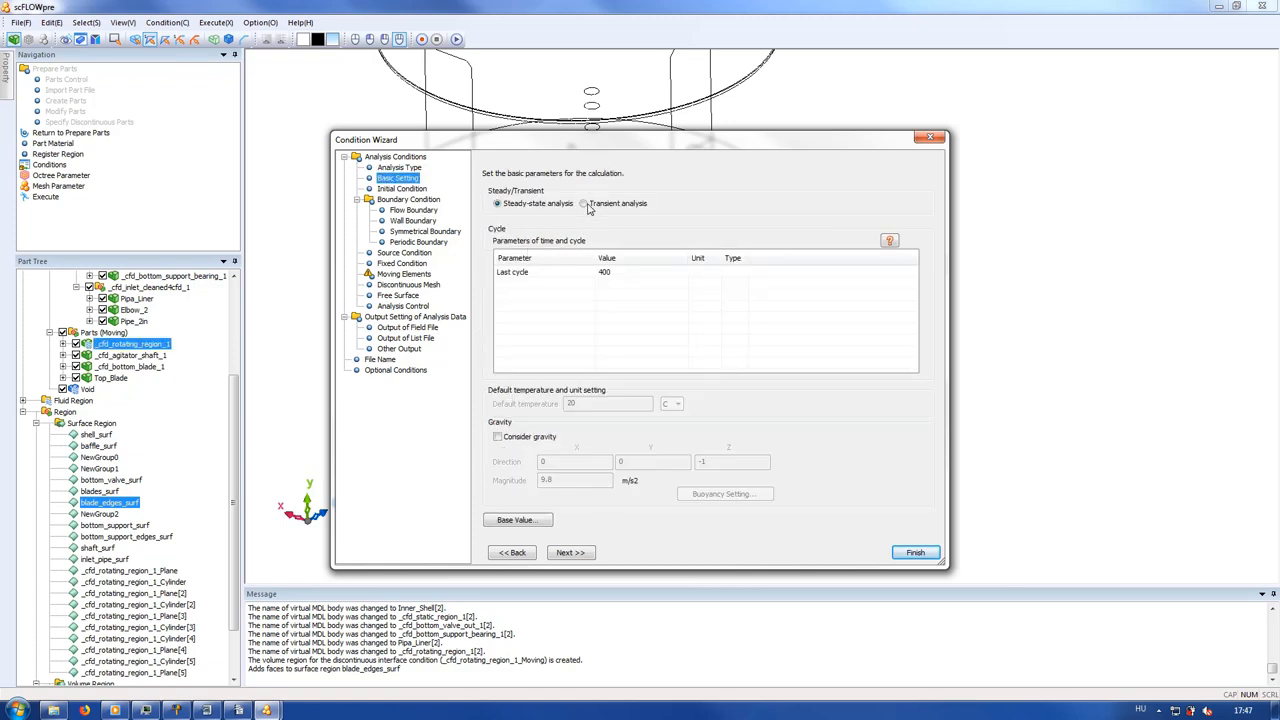
pyautogui.click(584, 204)
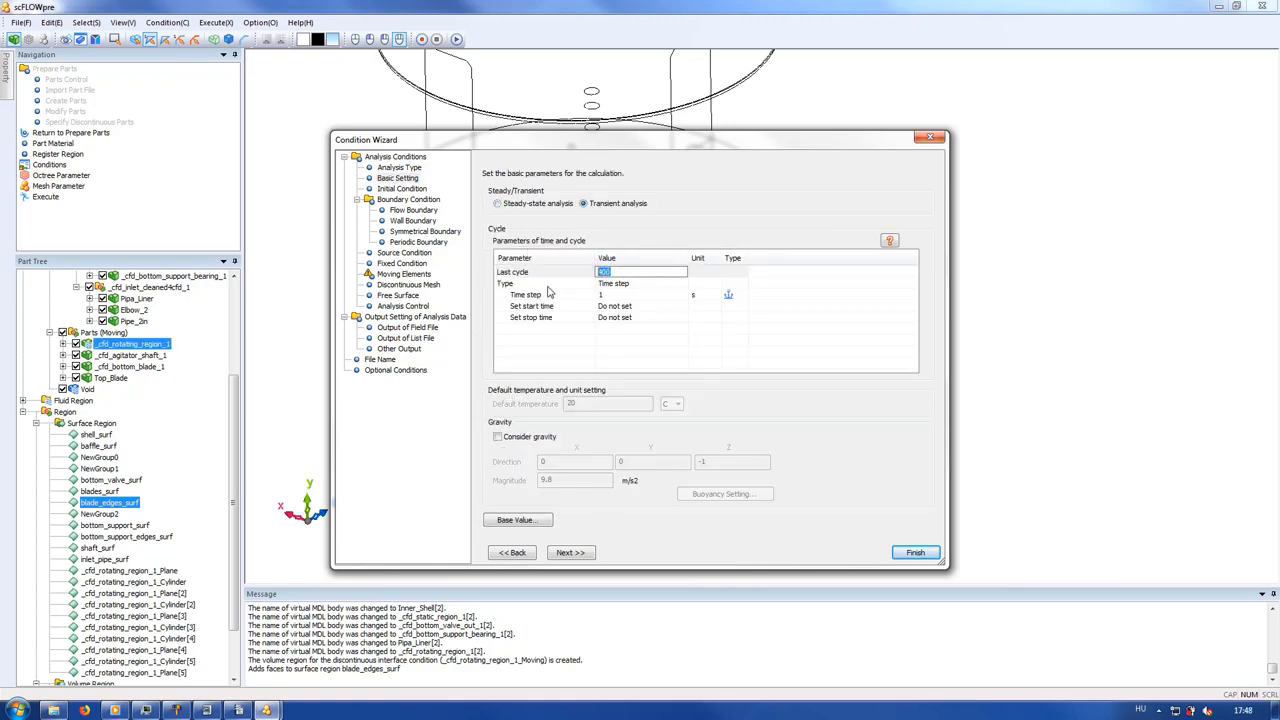
pyautogui.click(640, 294)
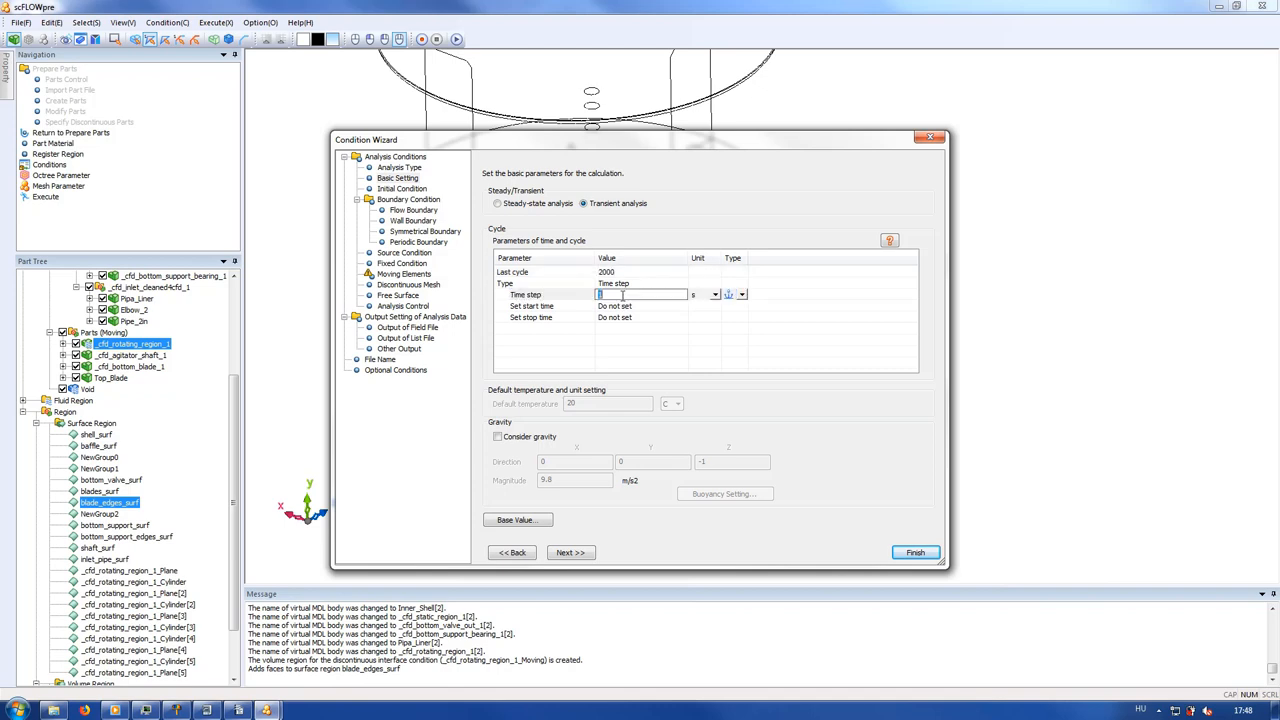
pyautogui.write('0.01')
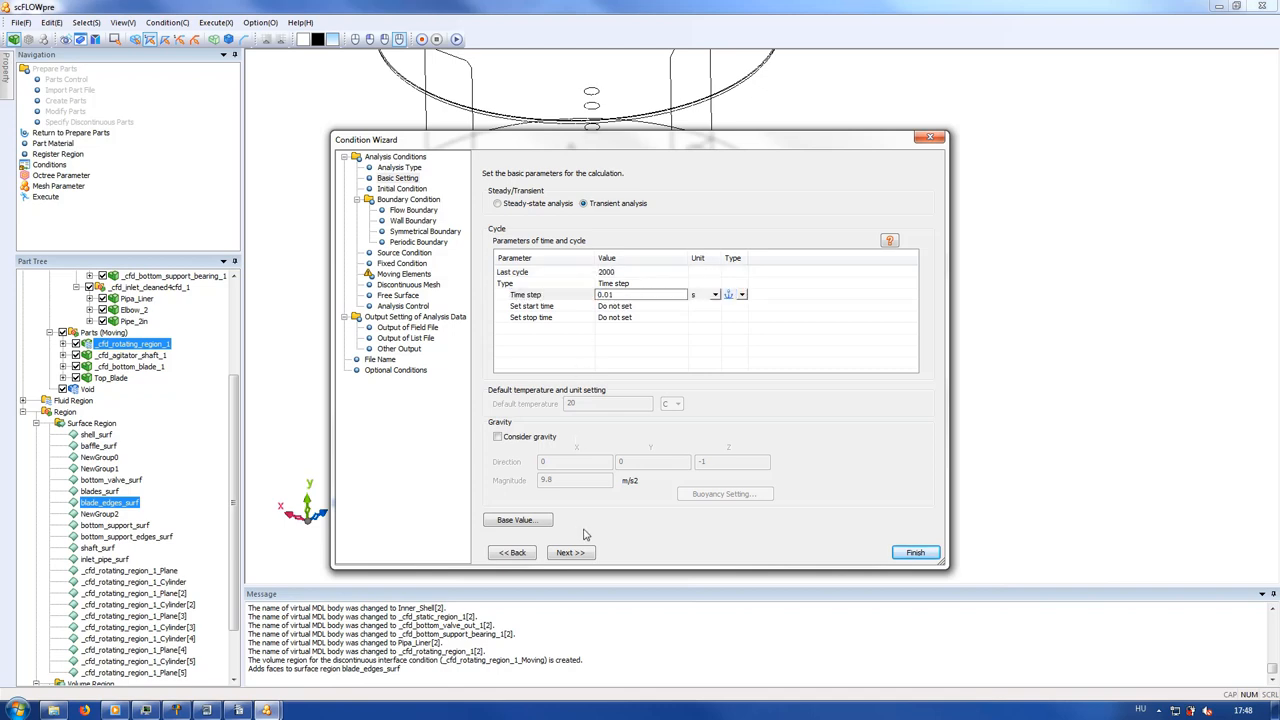
# - Apply the existing initial liquid-fill volume-fraction condition
pyautogui.click(400, 188)
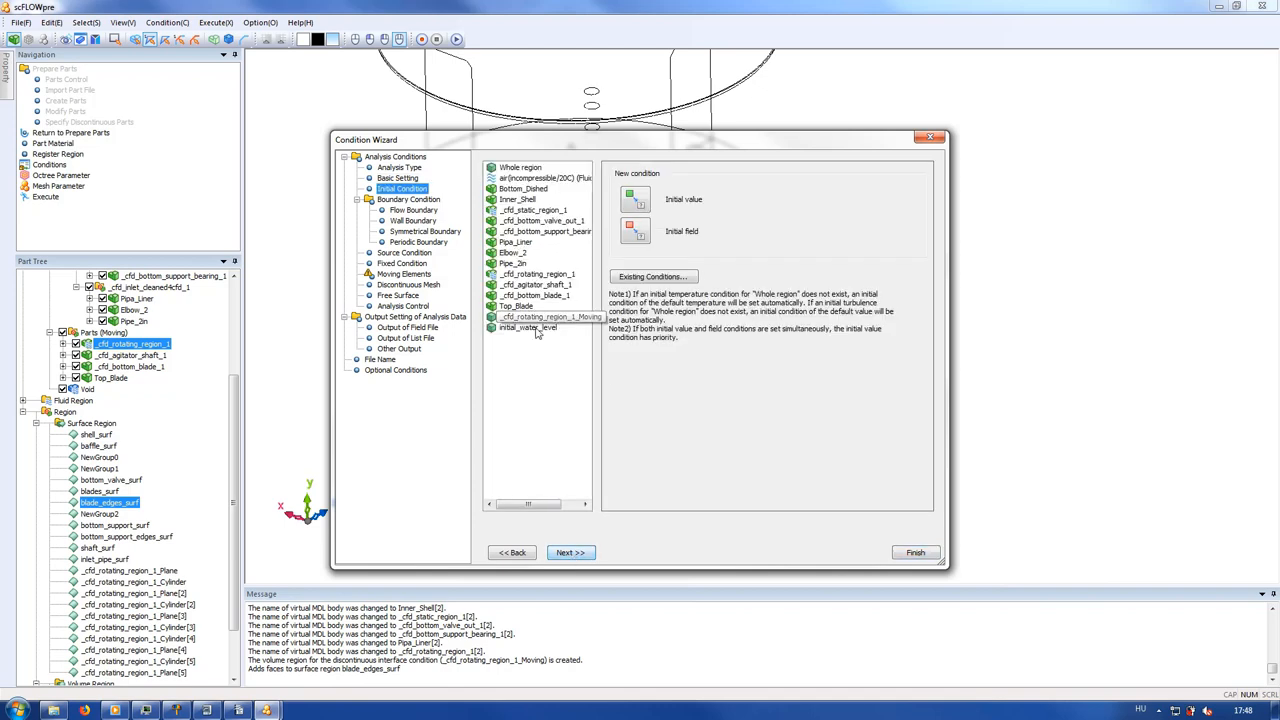
pyautogui.click(636, 200)
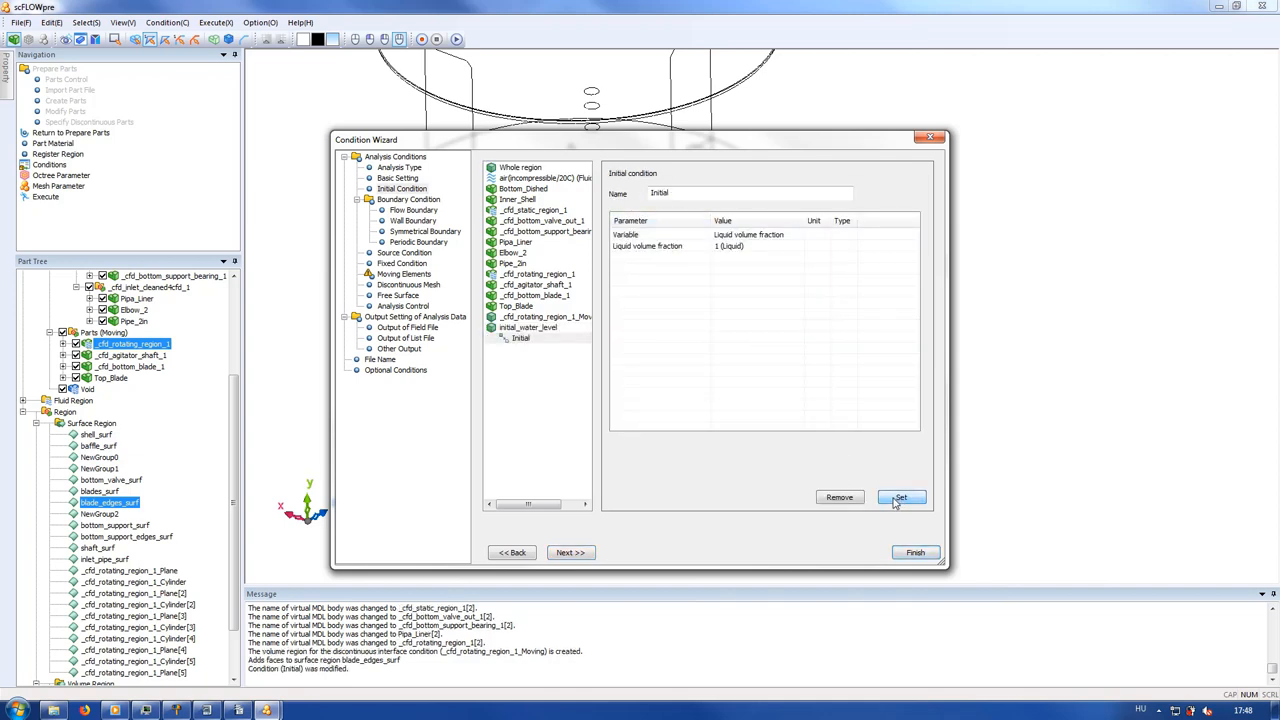
pyautogui.click(412, 220)
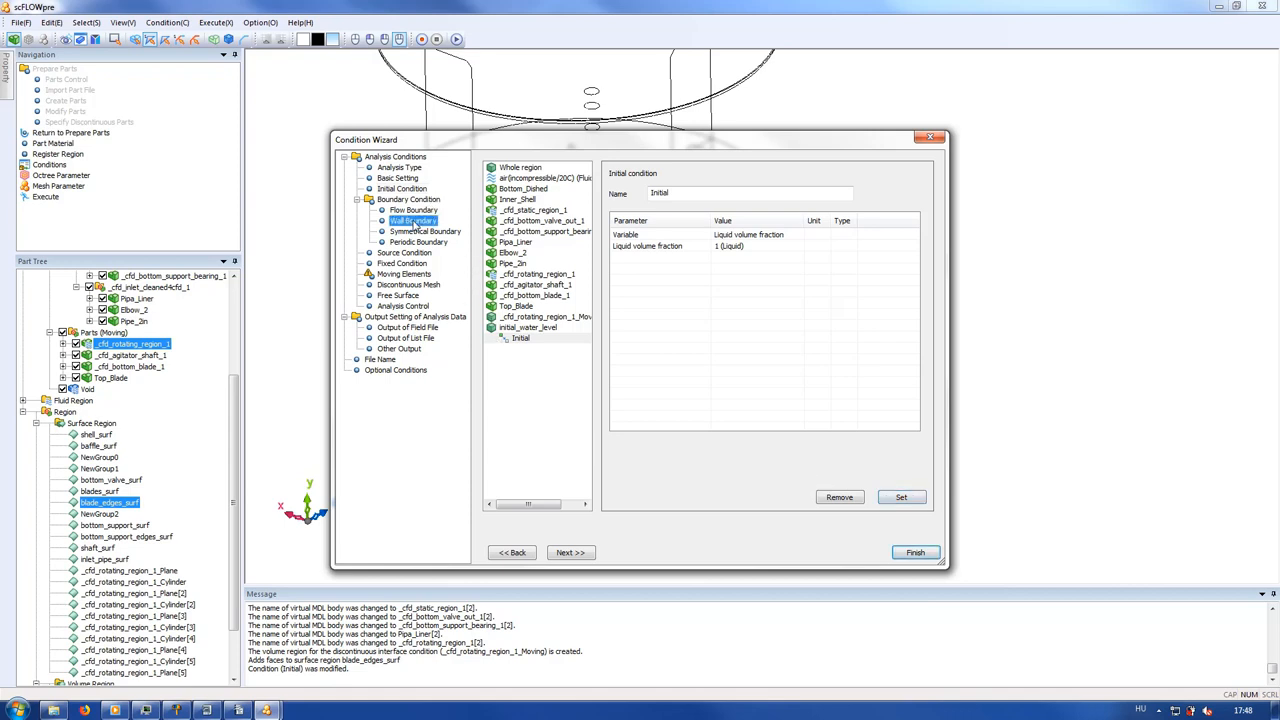
# - Set the default wall boundary to a static no-slip wall
pyautogui.click(412, 218)
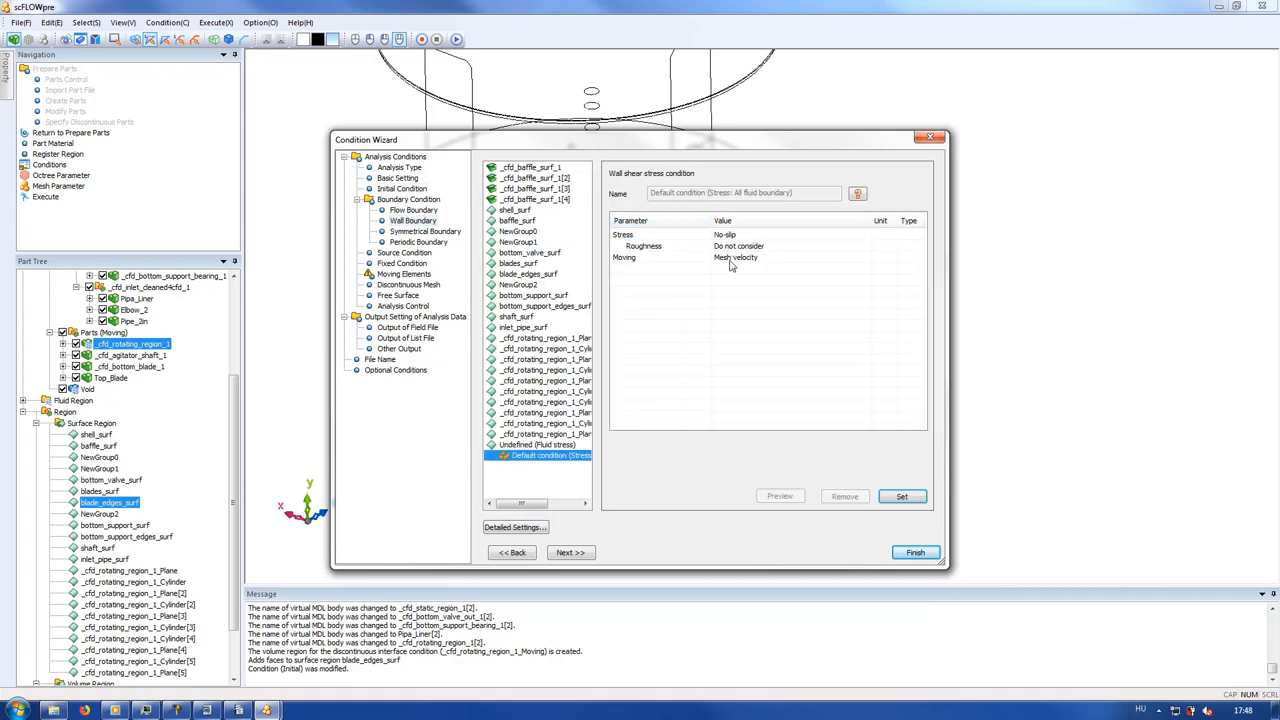
pyautogui.click(864, 256)
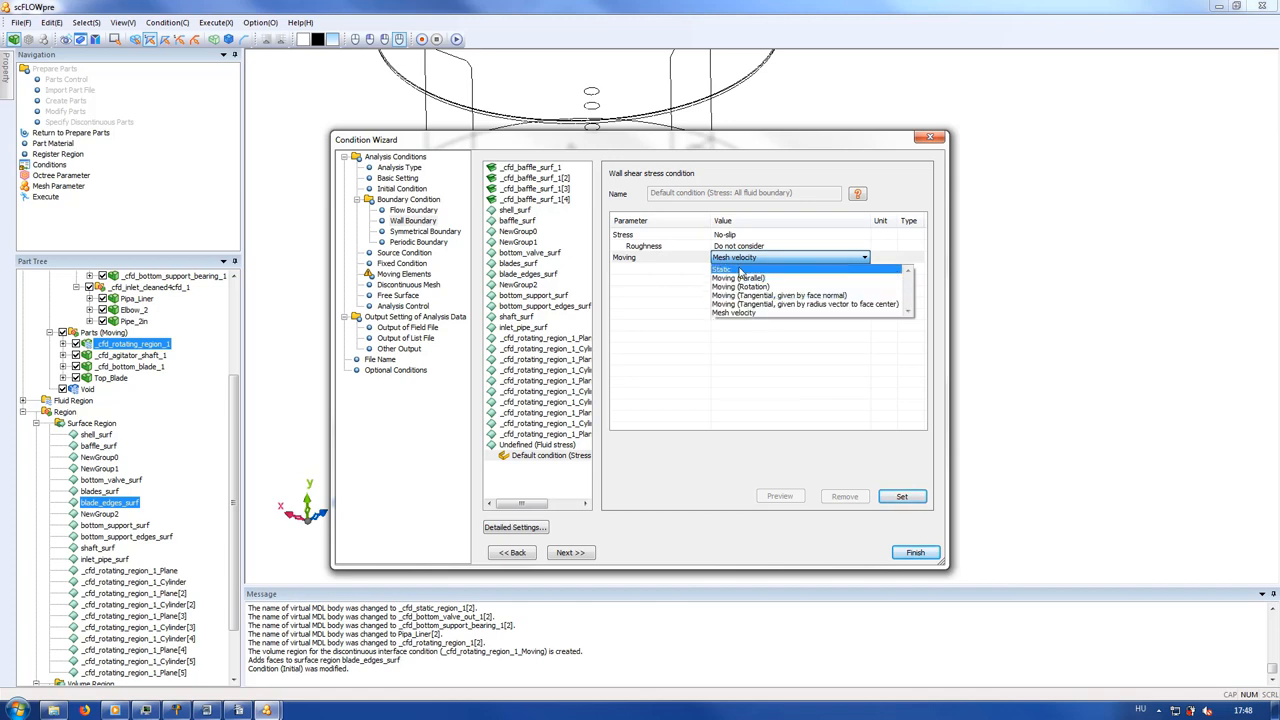
pyautogui.click(736, 268)
pyautogui.write('WallStress')
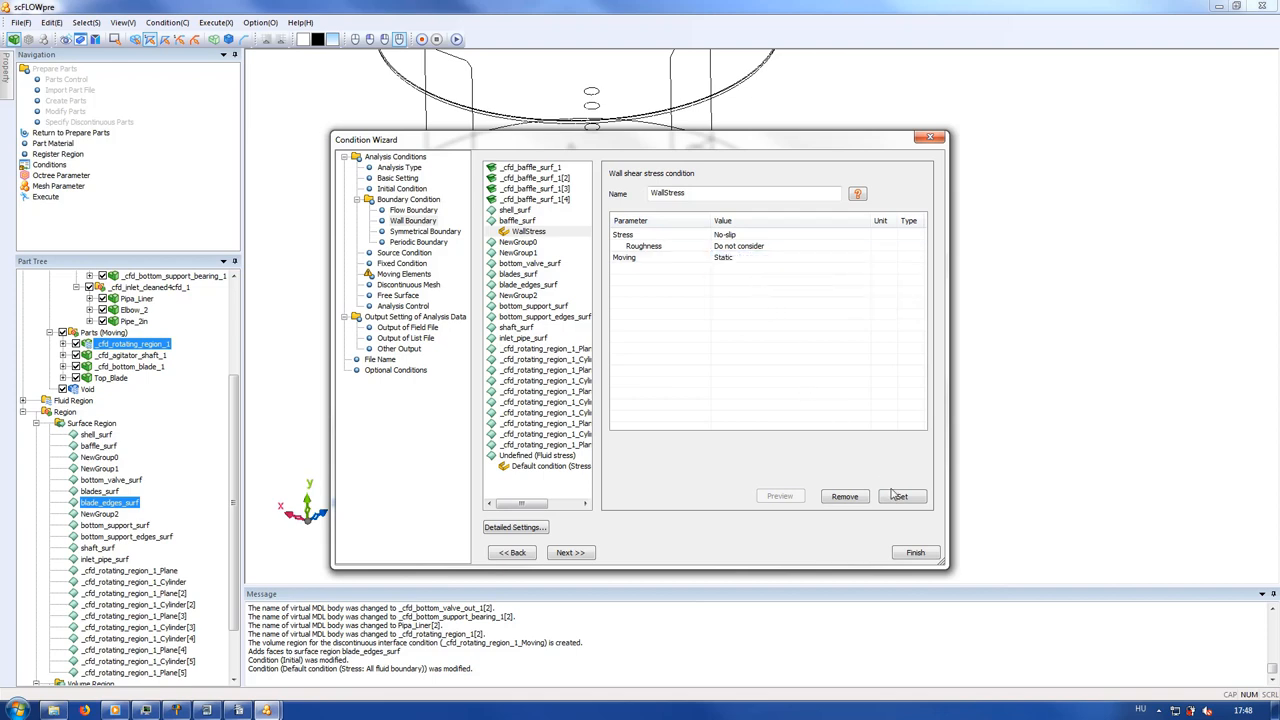
pyautogui.click(900, 496)
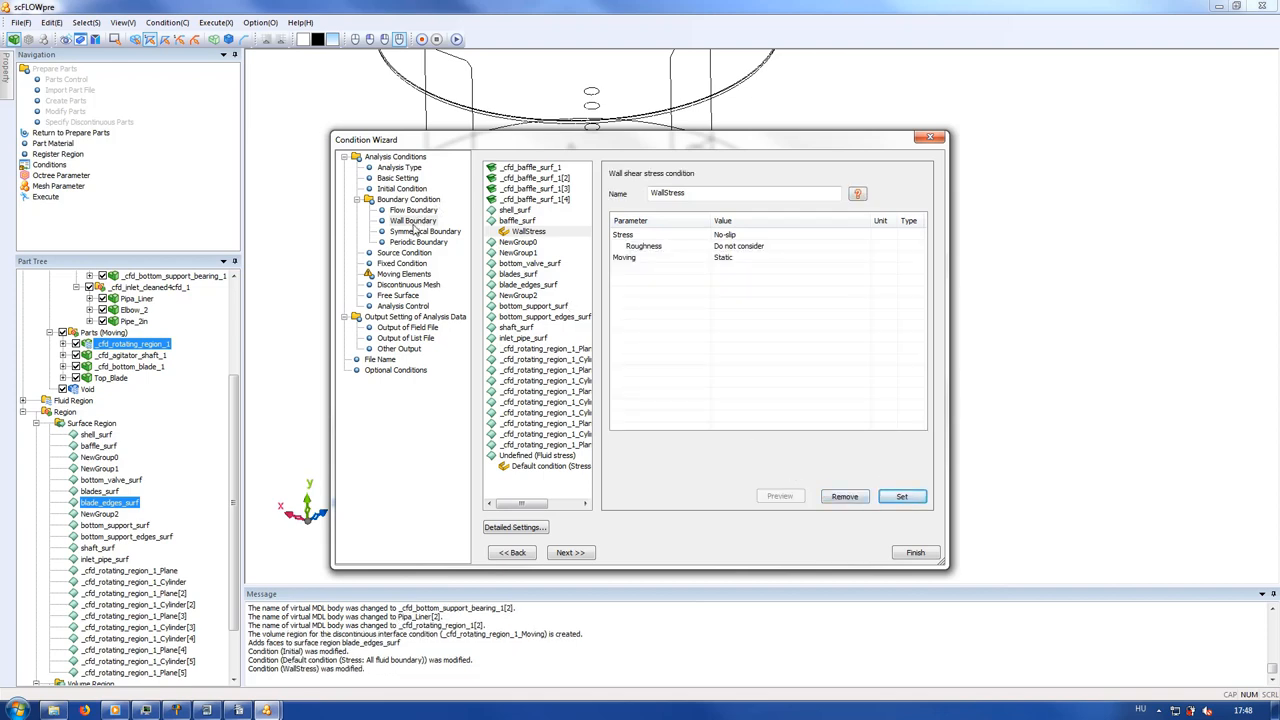
pyautogui.click(404, 272)
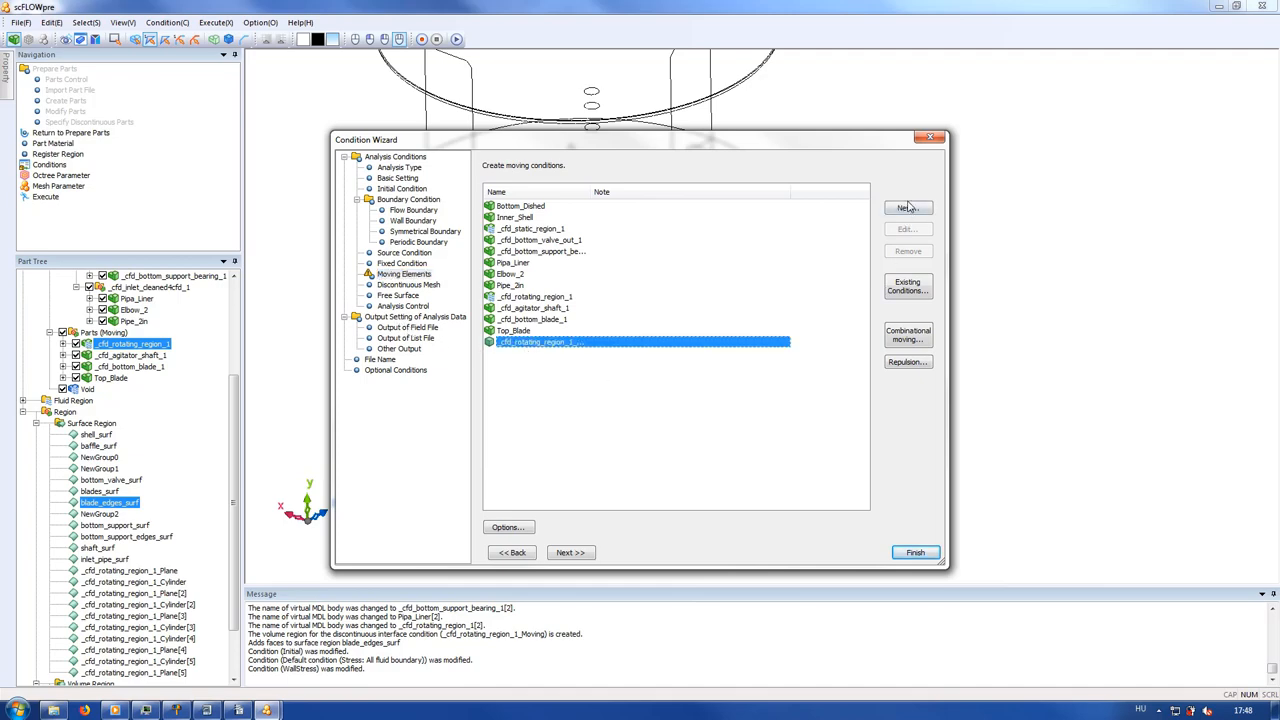
# - Create a rotation moving condition with its axis computed from the region, speed given by table
pyautogui.click(906, 208)
pyautogui.write('20')
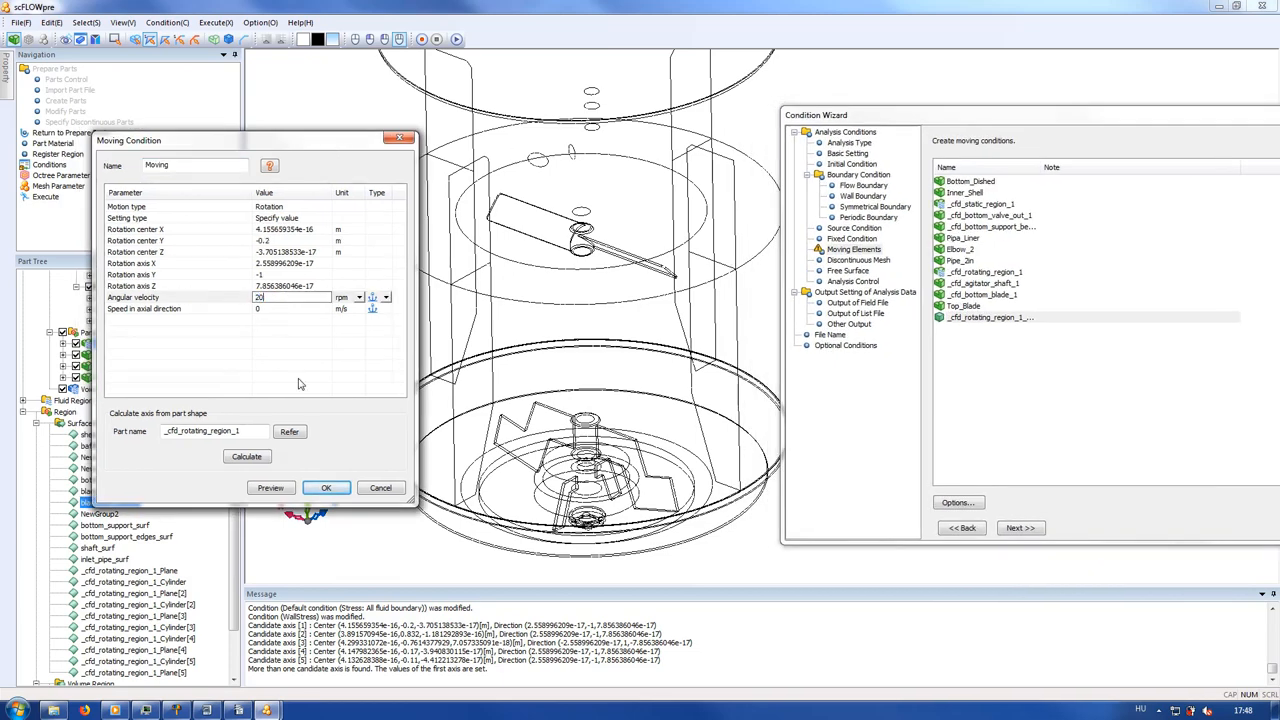
pyautogui.click(272, 488)
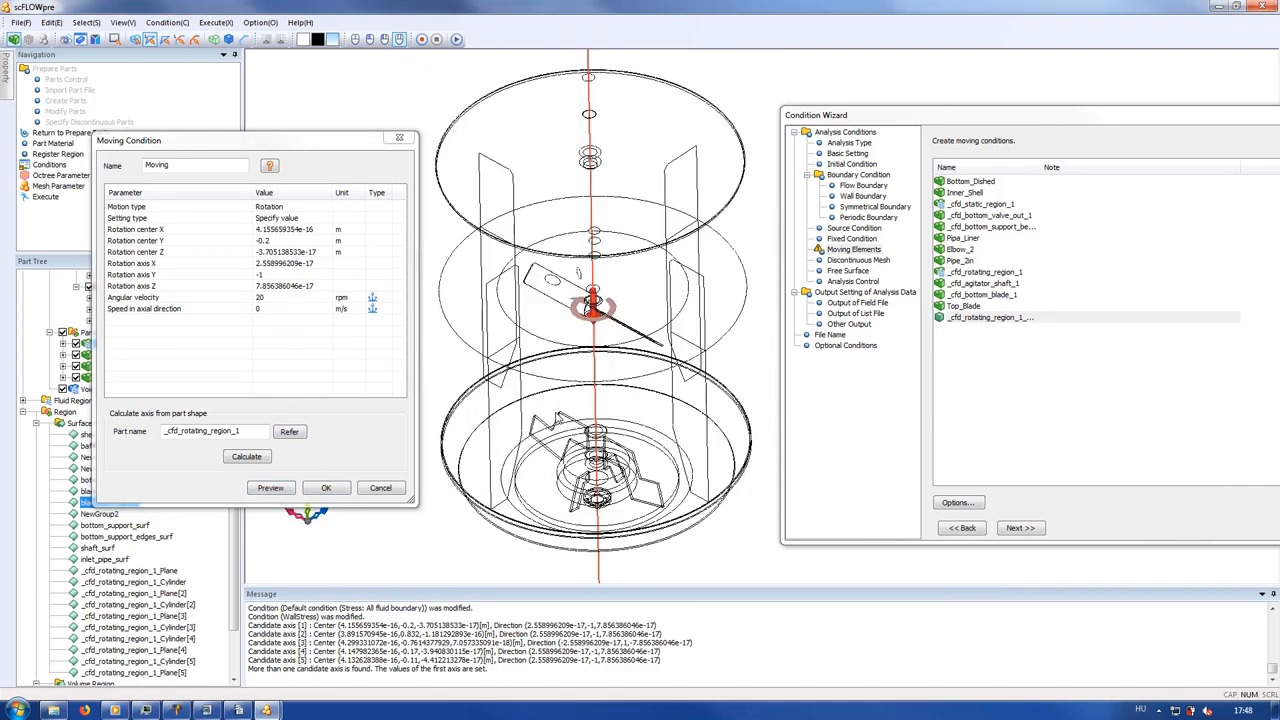
pyautogui.click(382, 296)
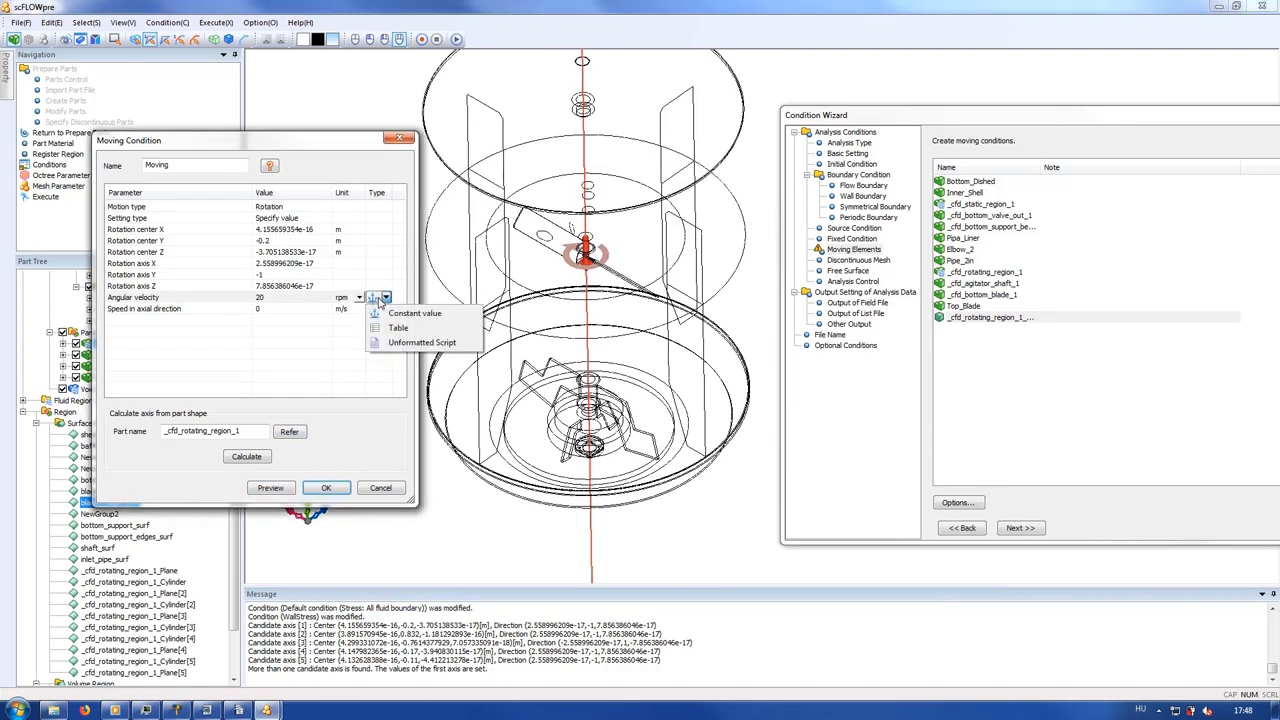
pyautogui.moveTo(398, 328)
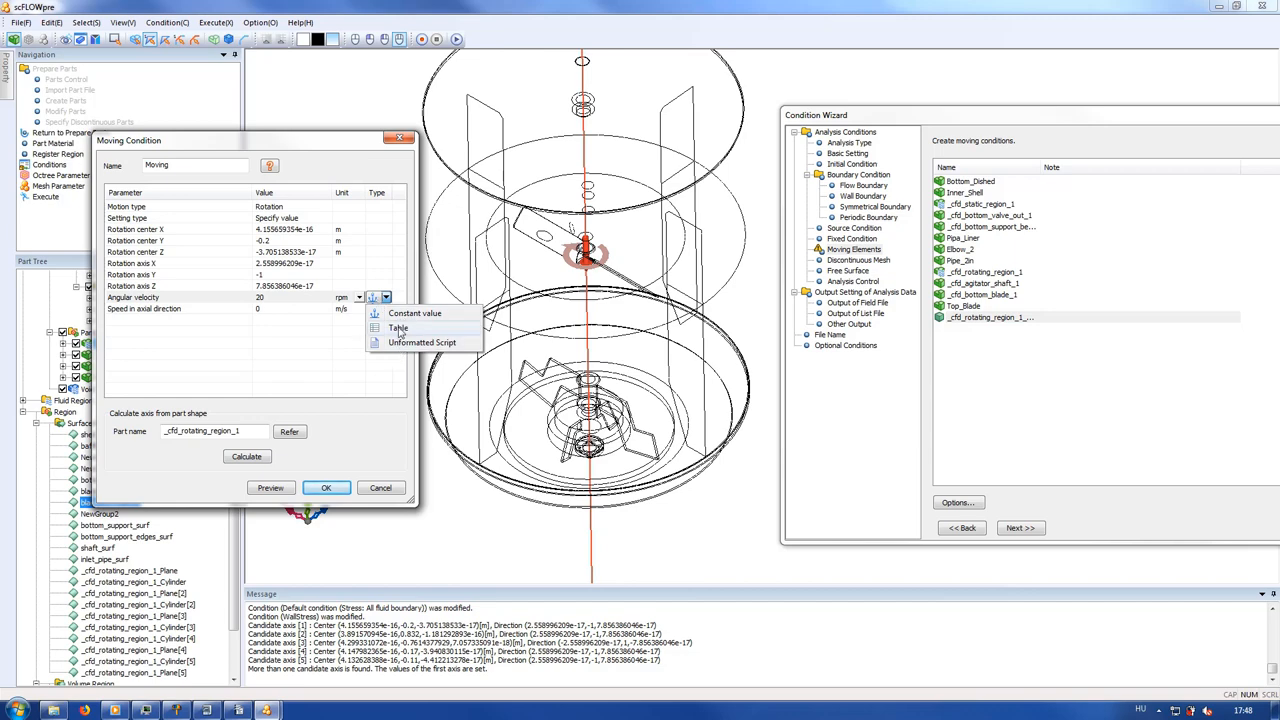
pyautogui.click(398, 328)
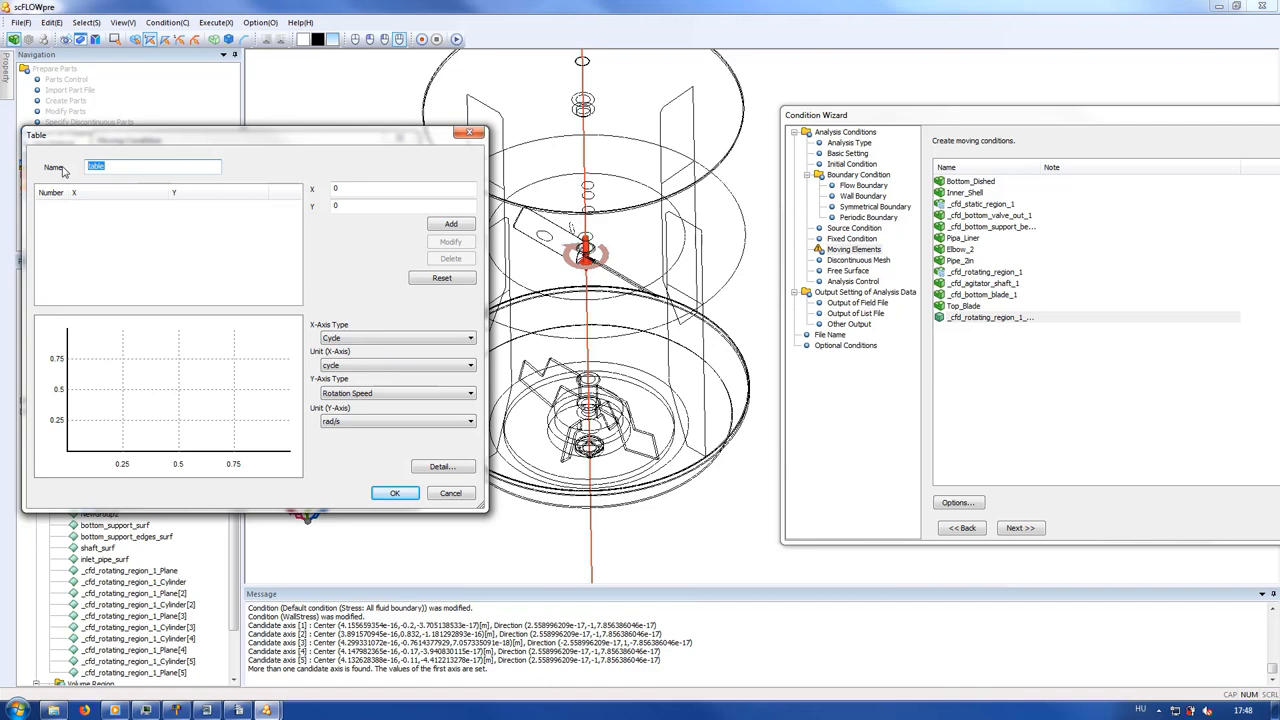
# - Define time table rpm with points (0,0), (1,20), (20,20) and use it for the rotation speed
pyautogui.write('rpm')
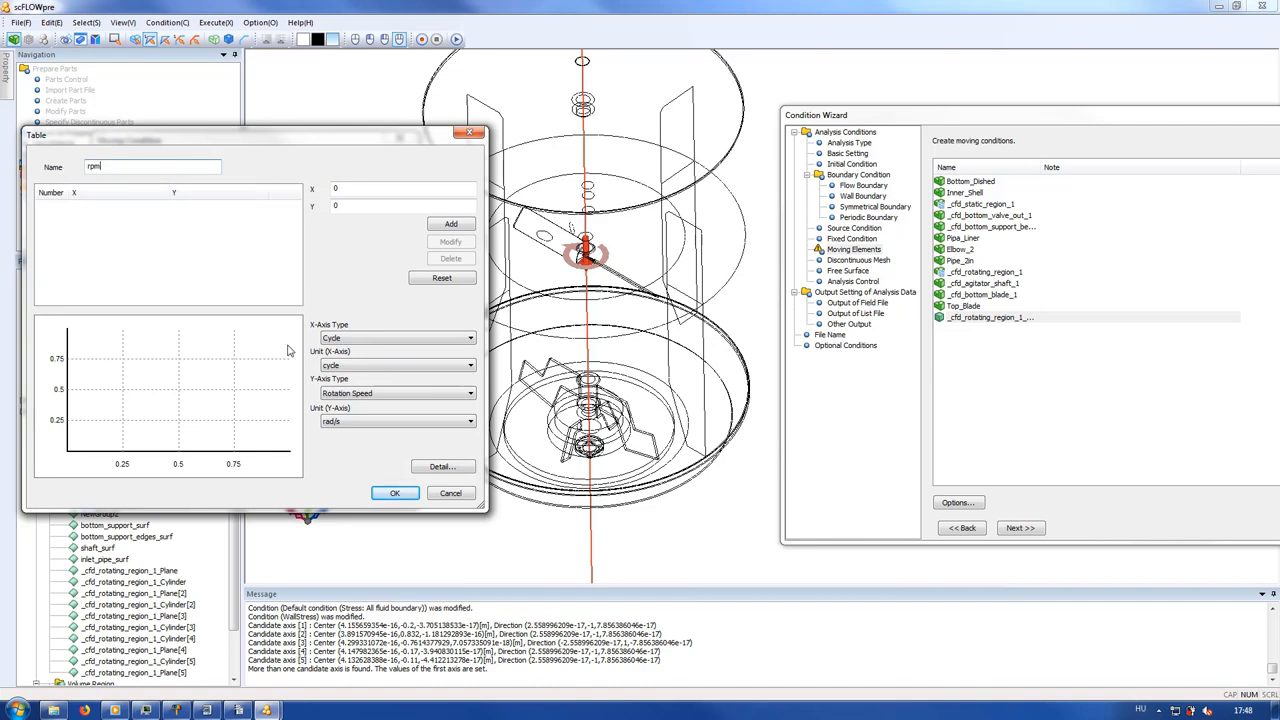
pyautogui.click(396, 336)
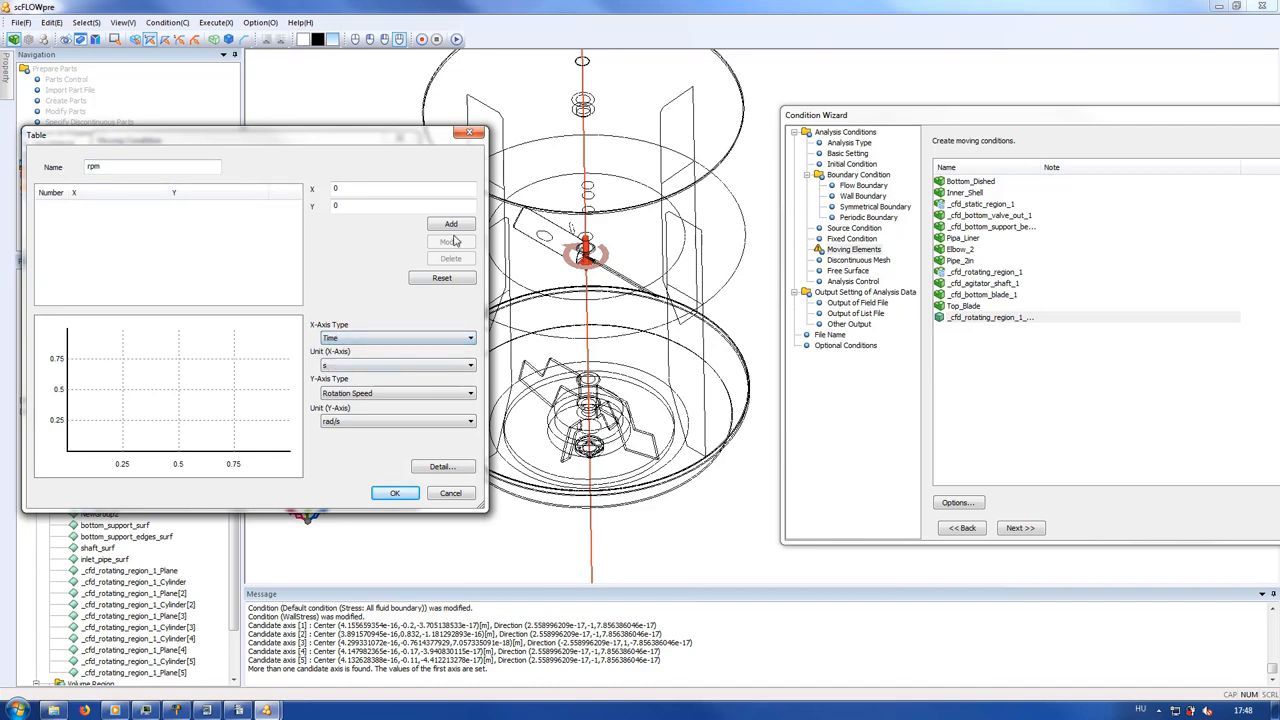
pyautogui.click(450, 224)
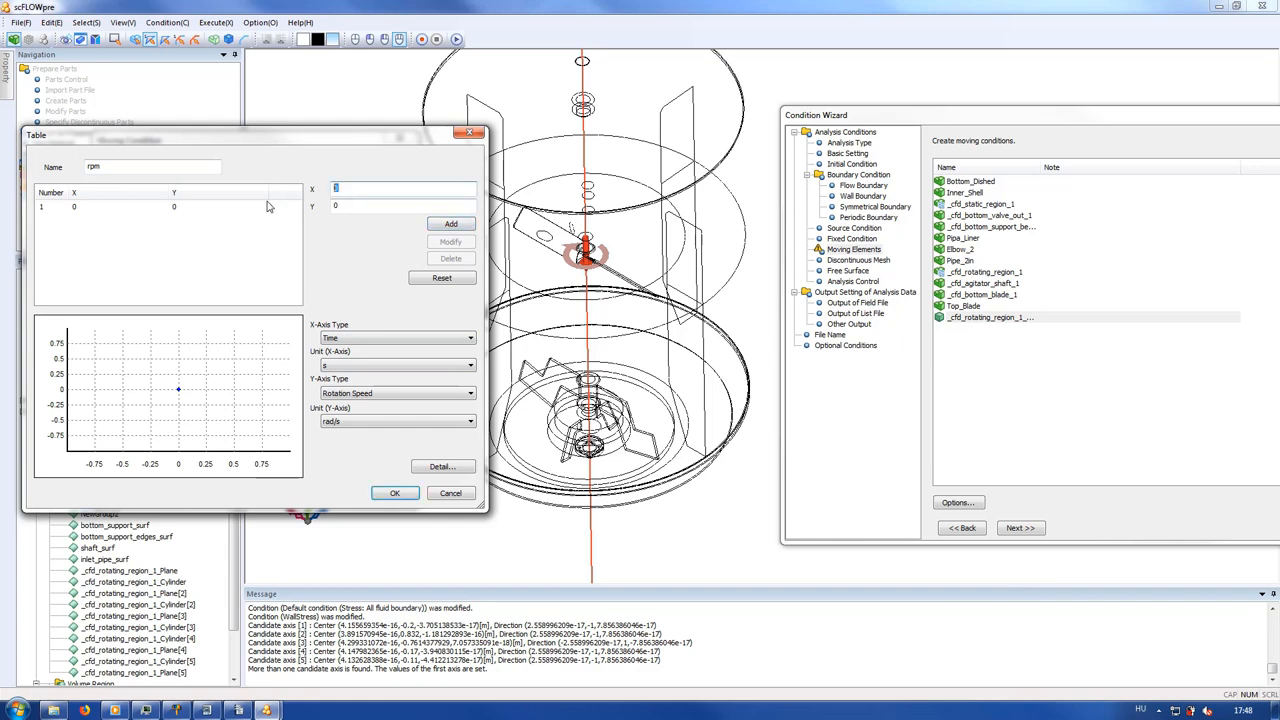
pyautogui.write('20')
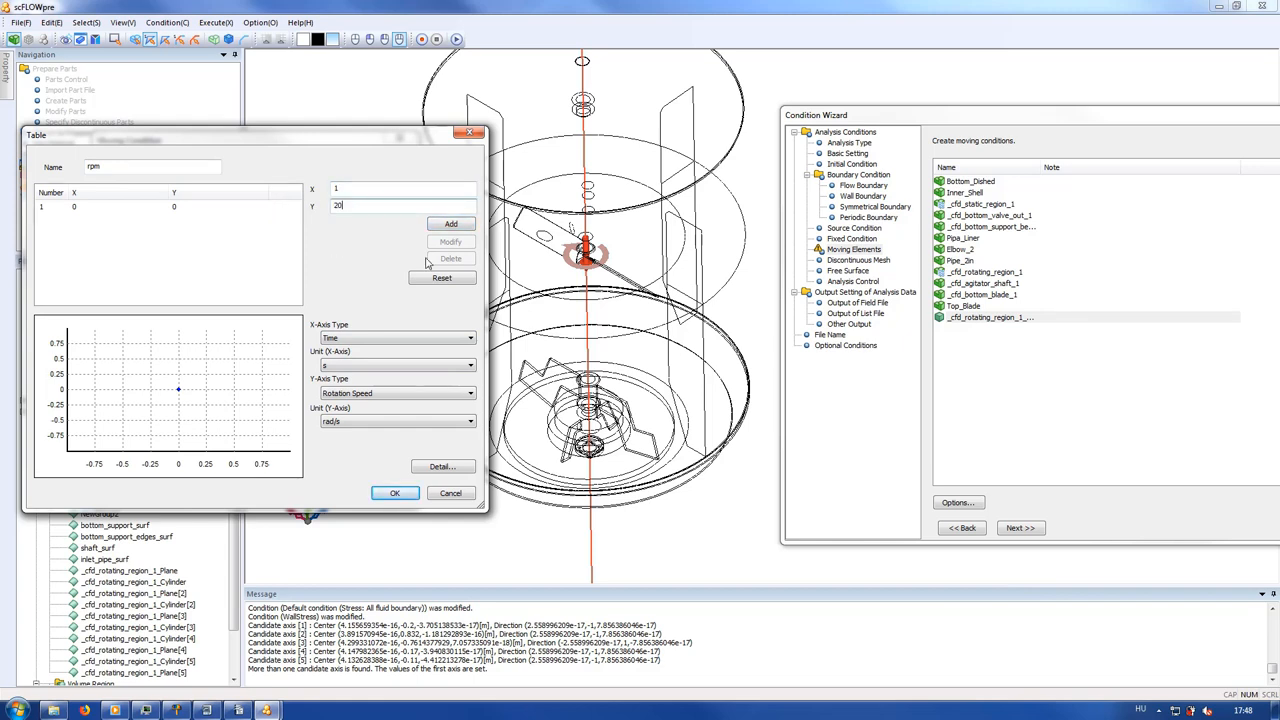
pyautogui.click(450, 224)
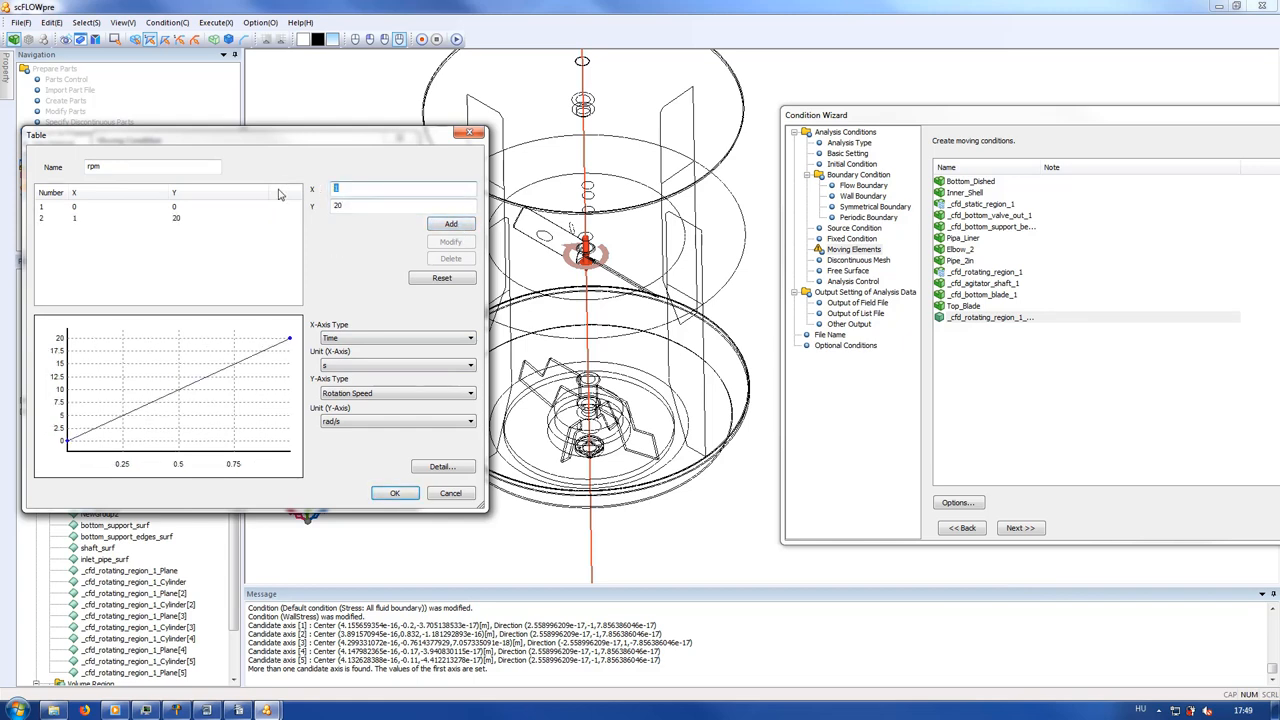
pyautogui.click(452, 224)
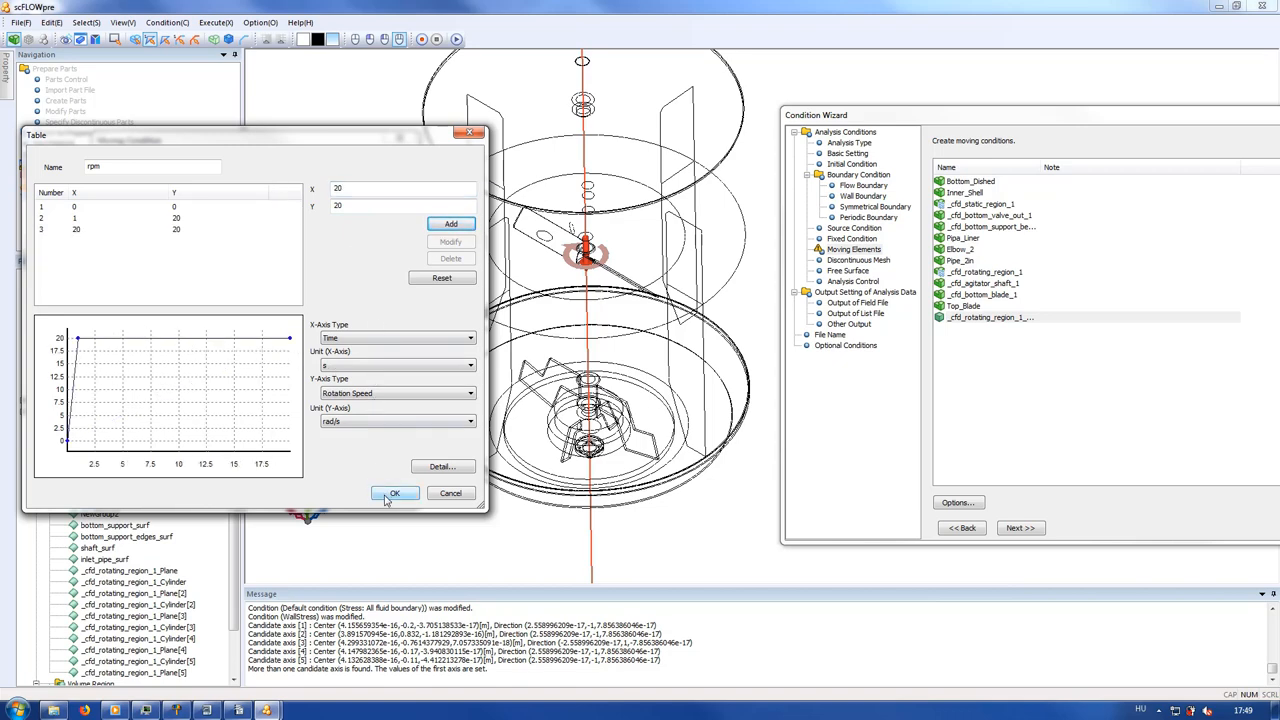
pyautogui.click(394, 492)
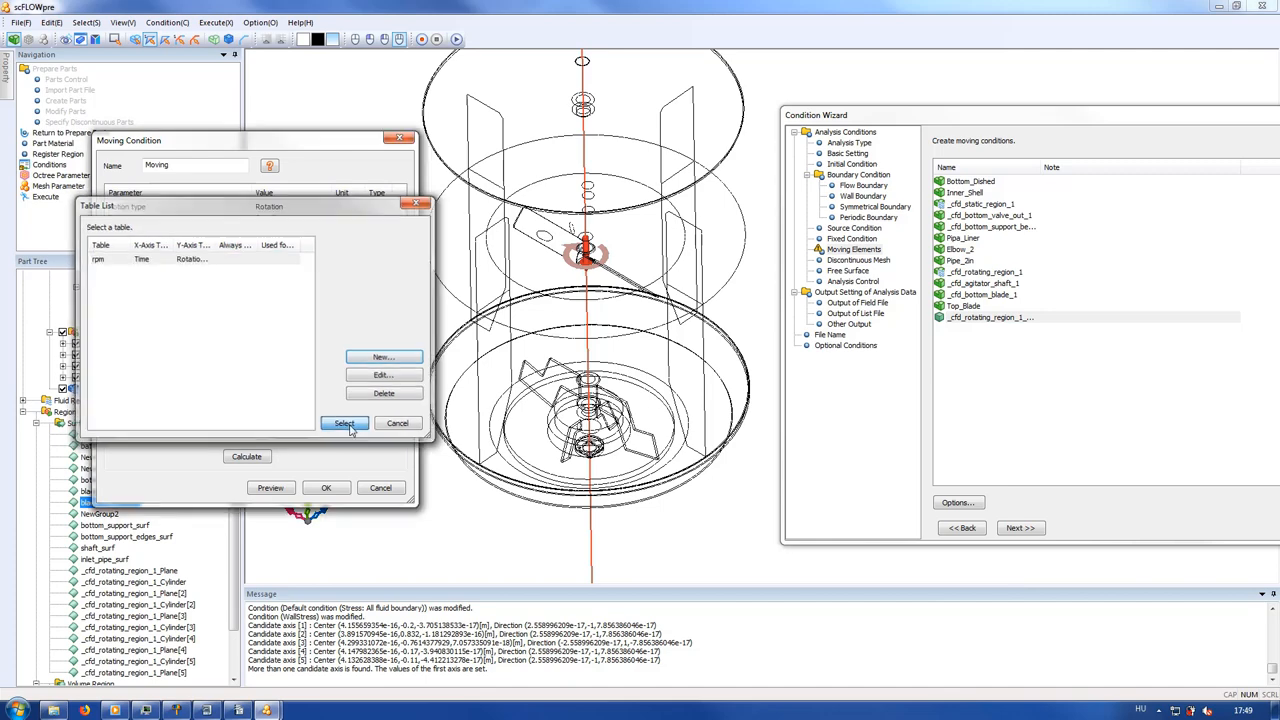
pyautogui.click(344, 424)
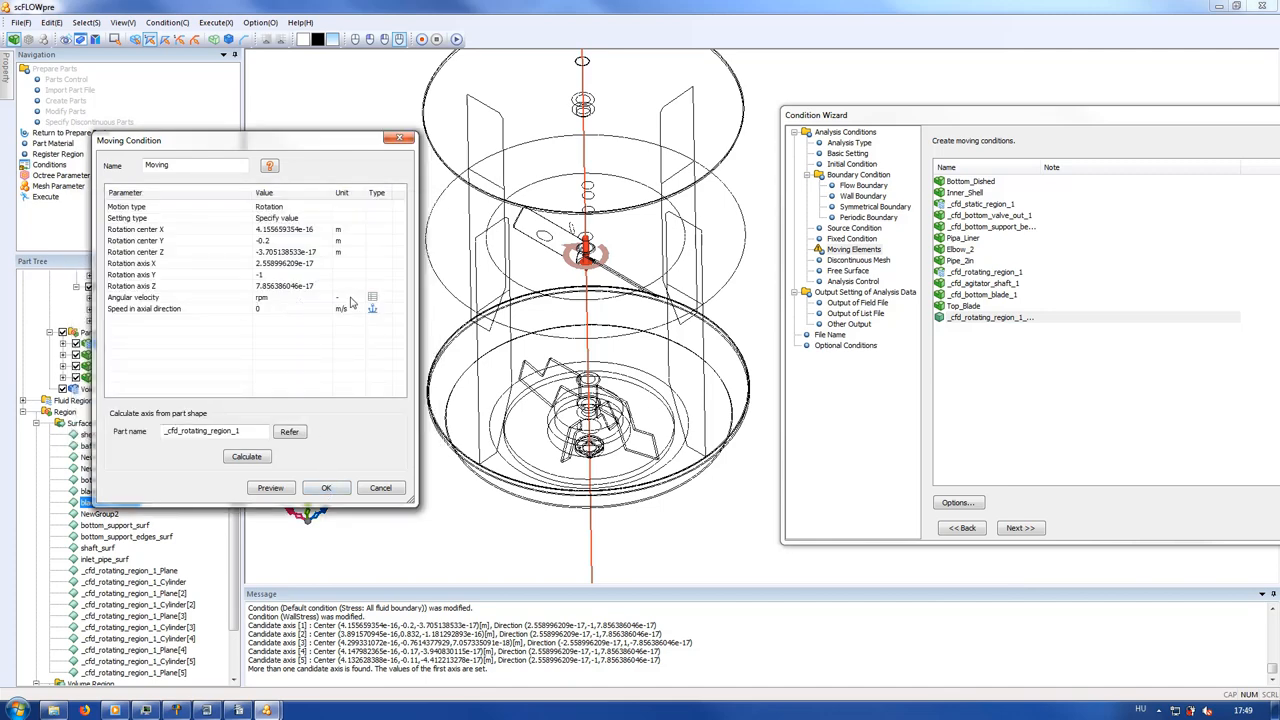
pyautogui.click(326, 488)
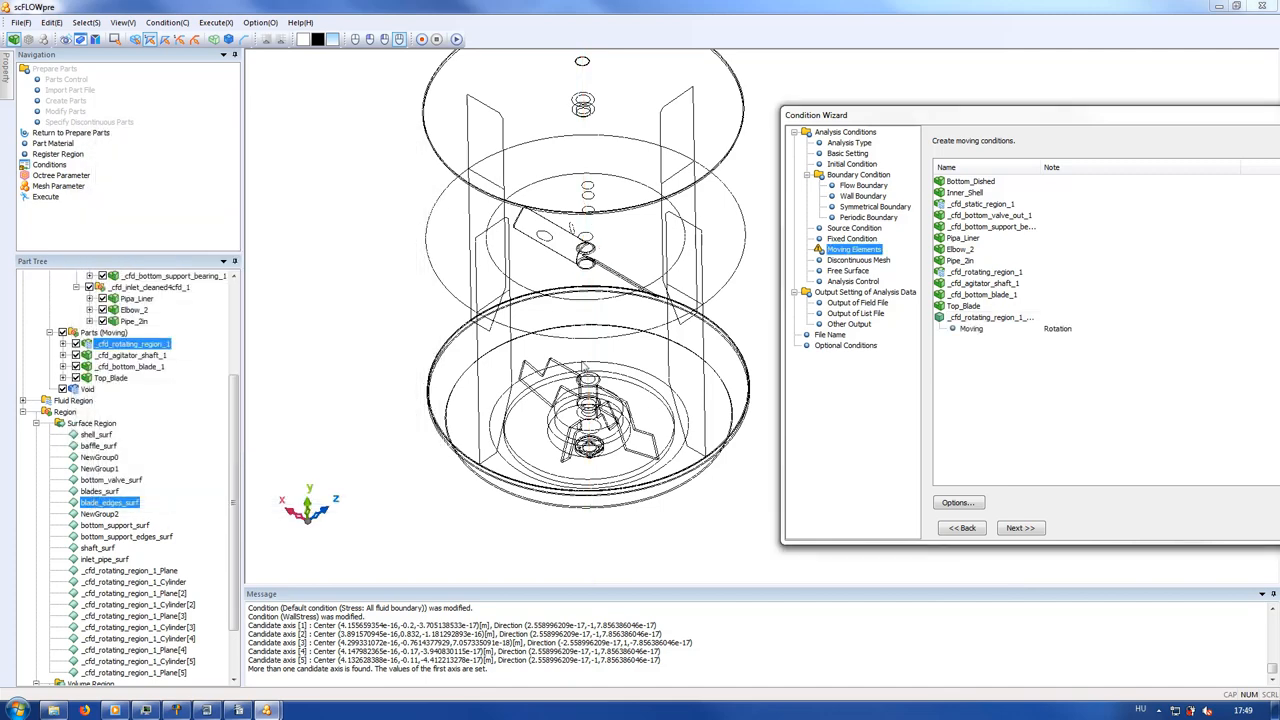
# - Assign water (incompressible, 20C) to the FluidRegion as the surface-tension liquid
pyautogui.moveTo(816, 114); pyautogui.dragTo(800, 108)
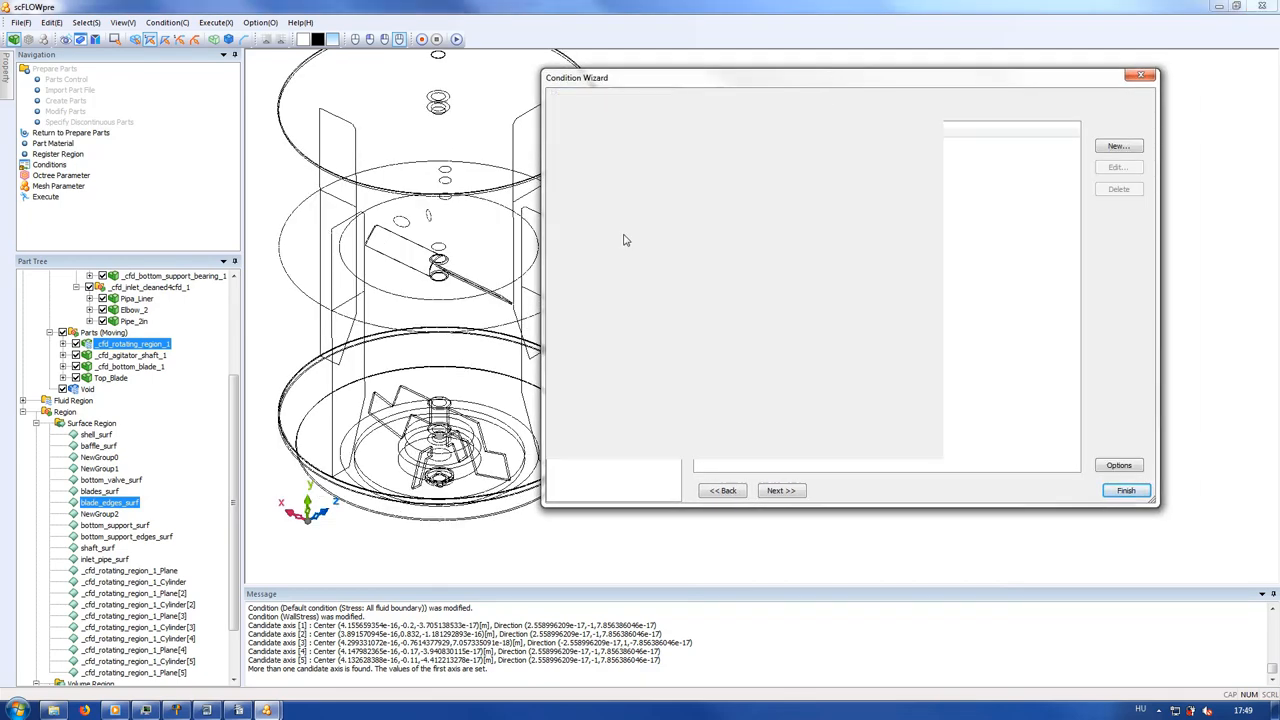
pyautogui.click(1108, 142)
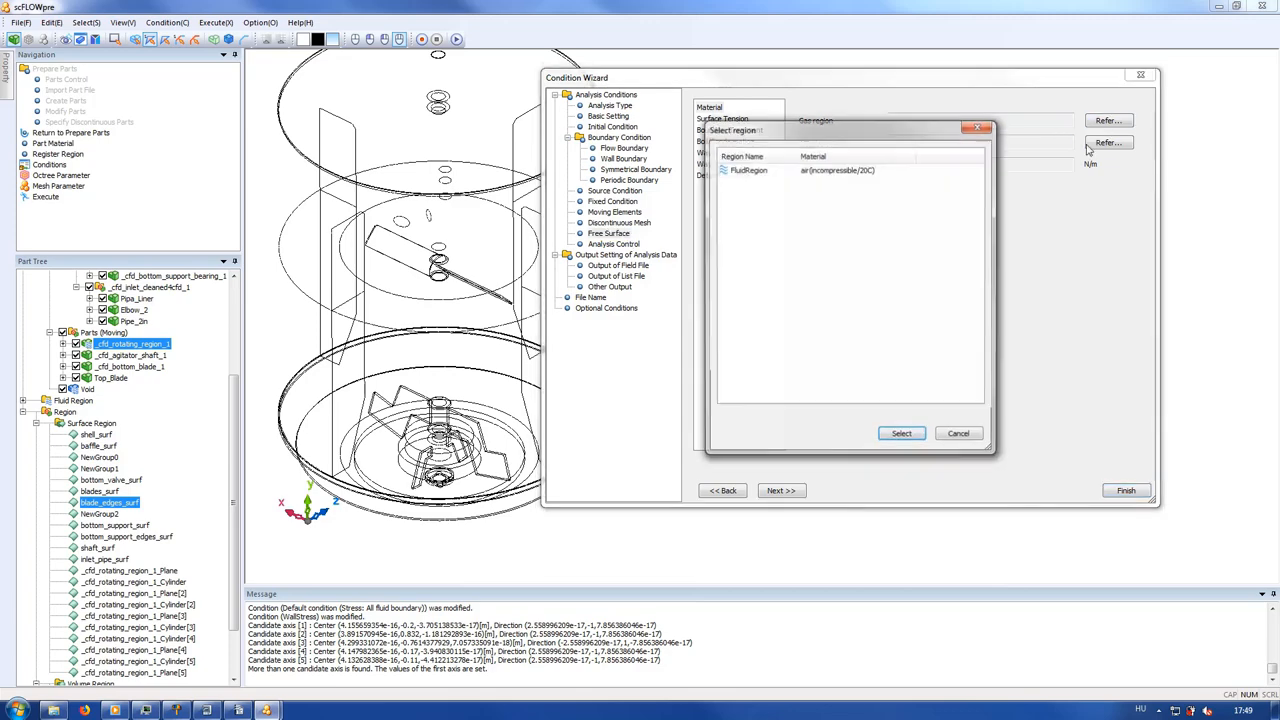
pyautogui.click(900, 432)
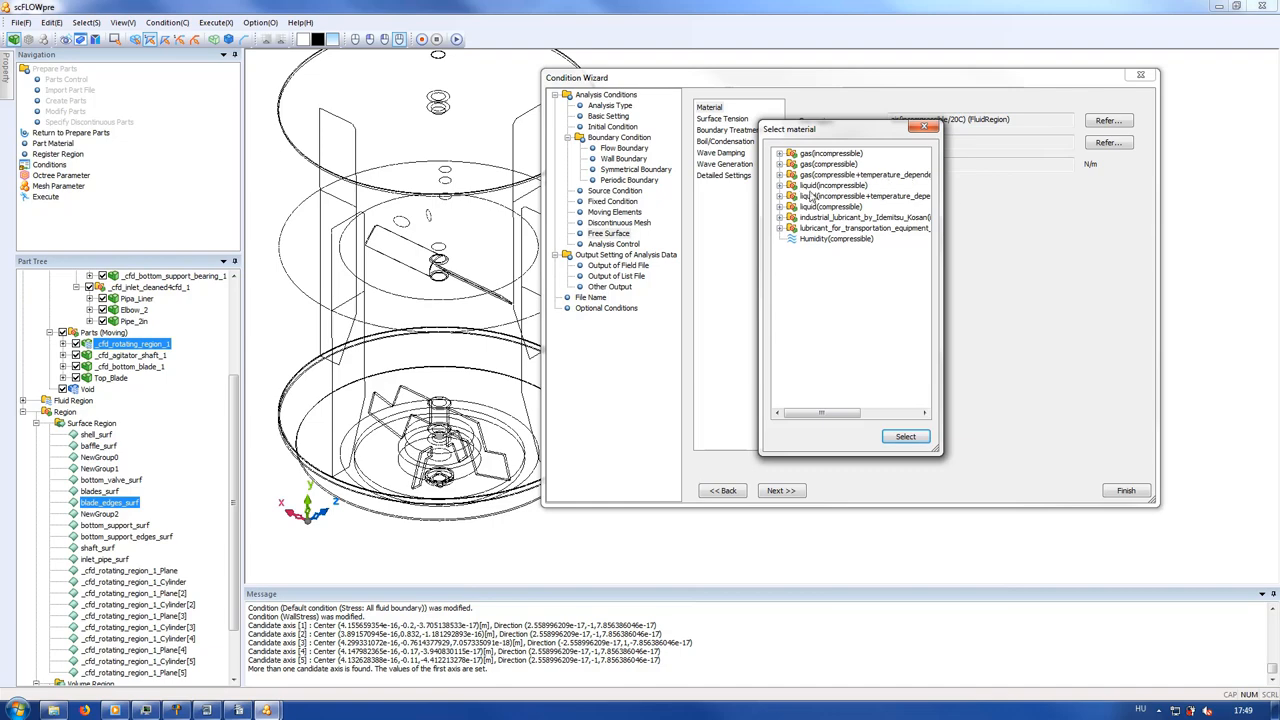
pyautogui.click(782, 184)
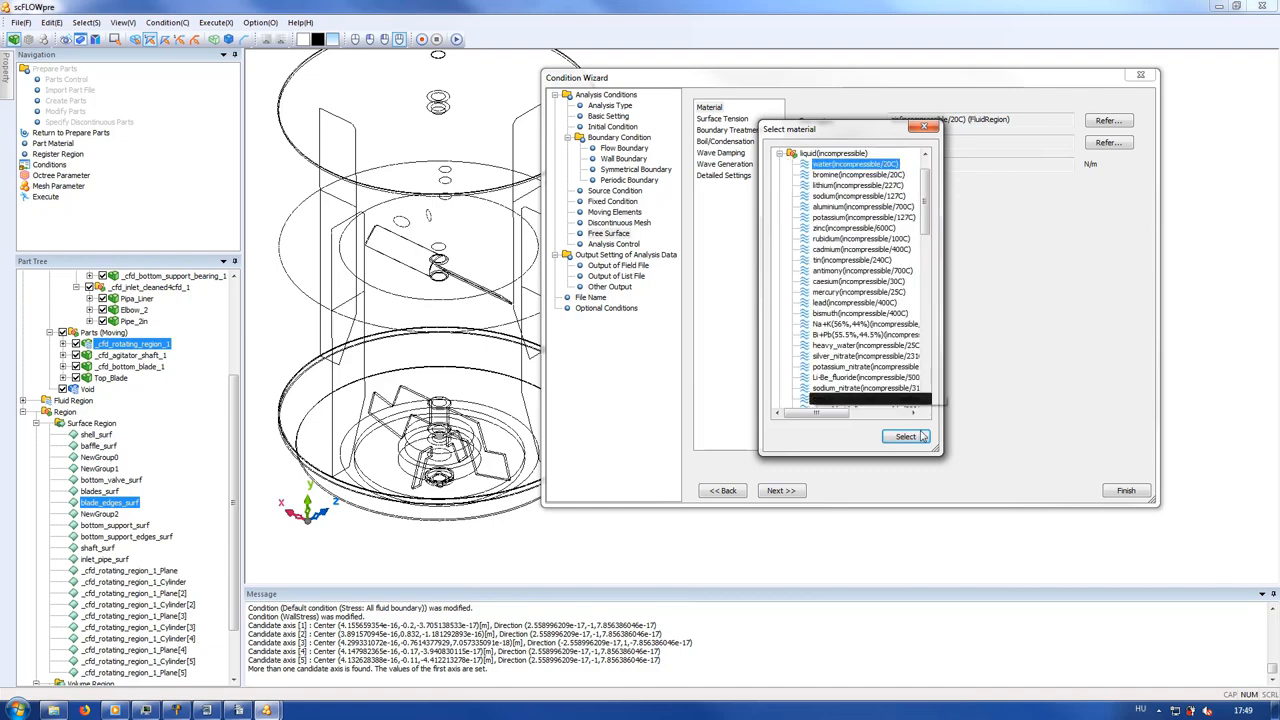
pyautogui.click(904, 436)
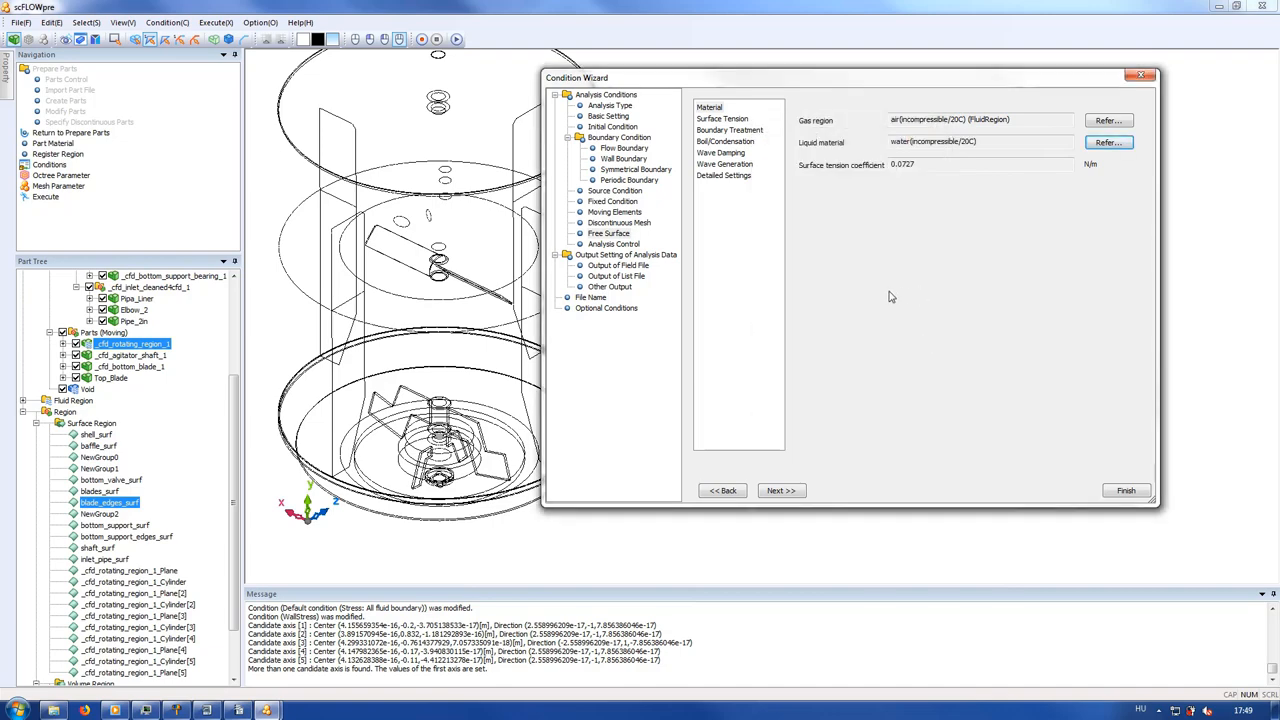
pyautogui.click(612, 244)
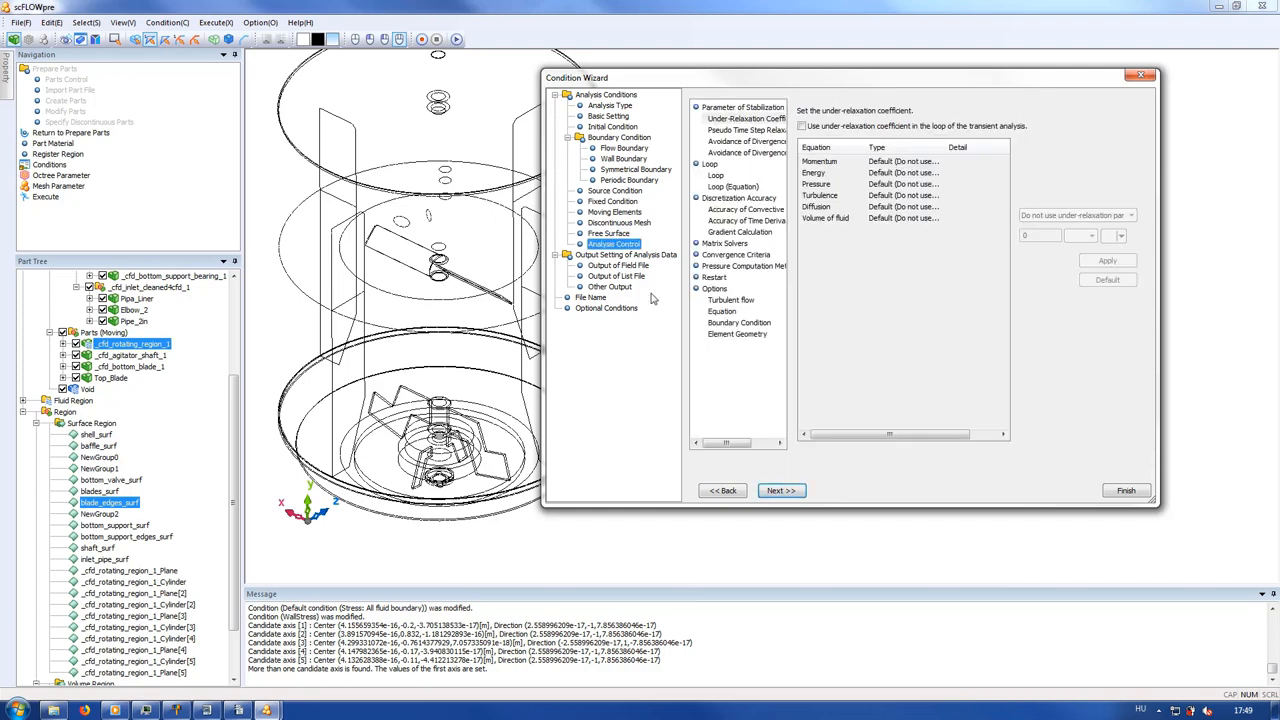
# - Output field files every 40 cycles including the initial field, and add the SurfMoment surface moment output
pyautogui.click(616, 264)
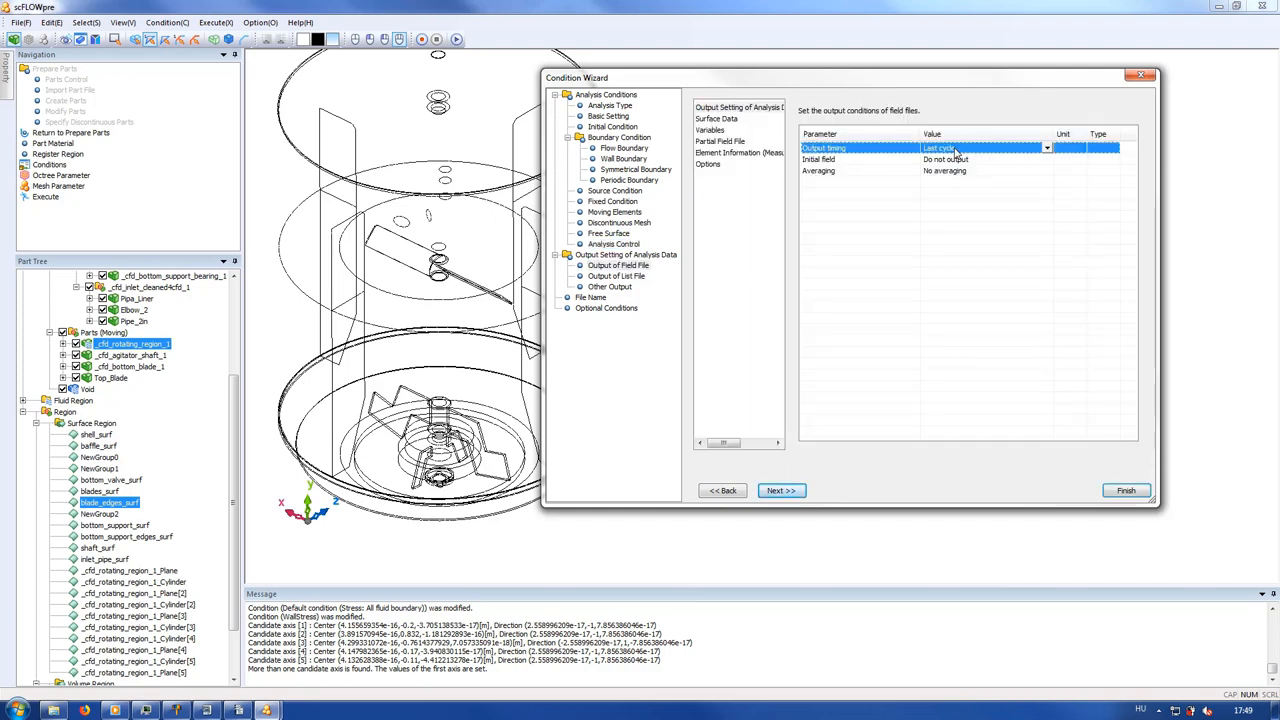
pyautogui.click(1046, 148)
pyautogui.write('40')
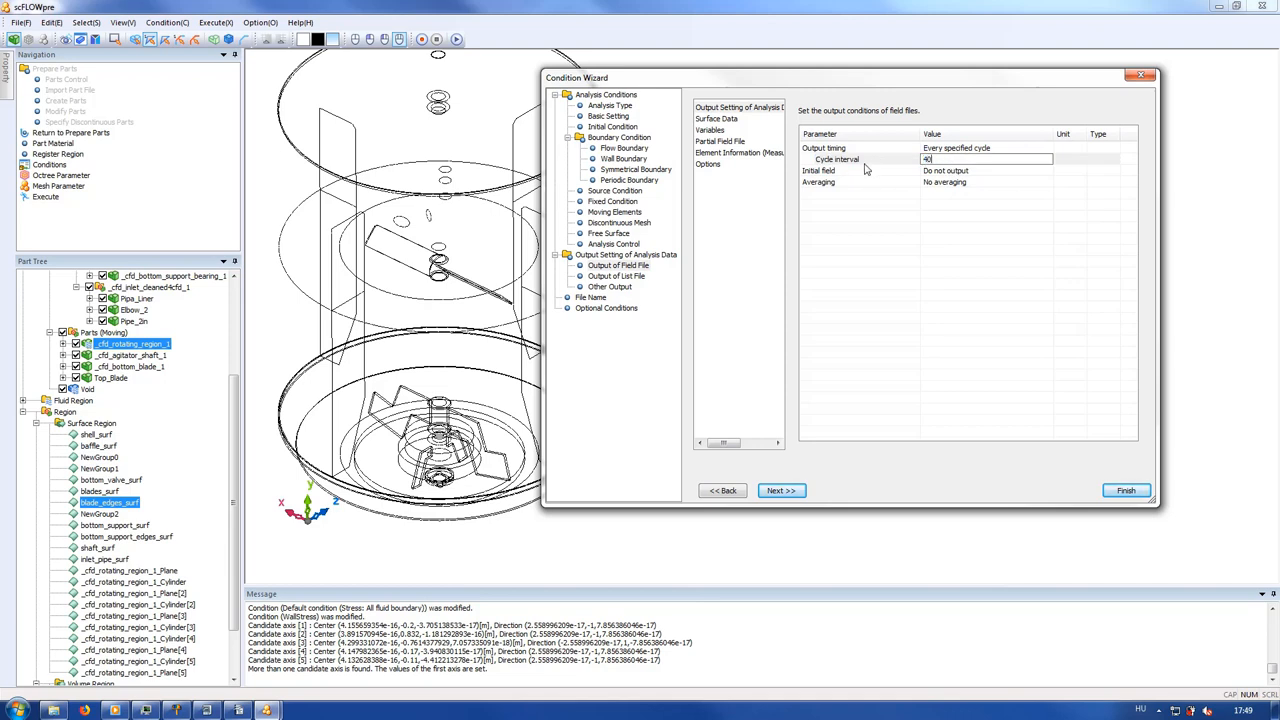
pyautogui.click(1048, 170)
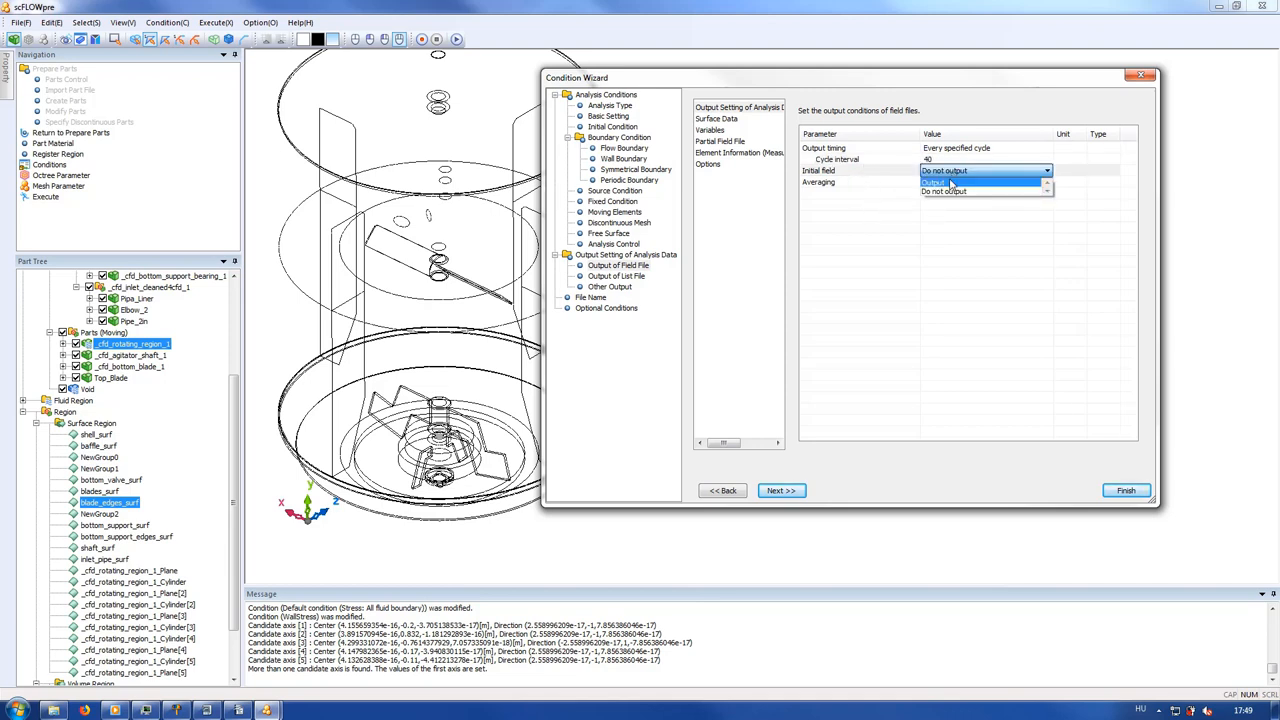
pyautogui.click(956, 170)
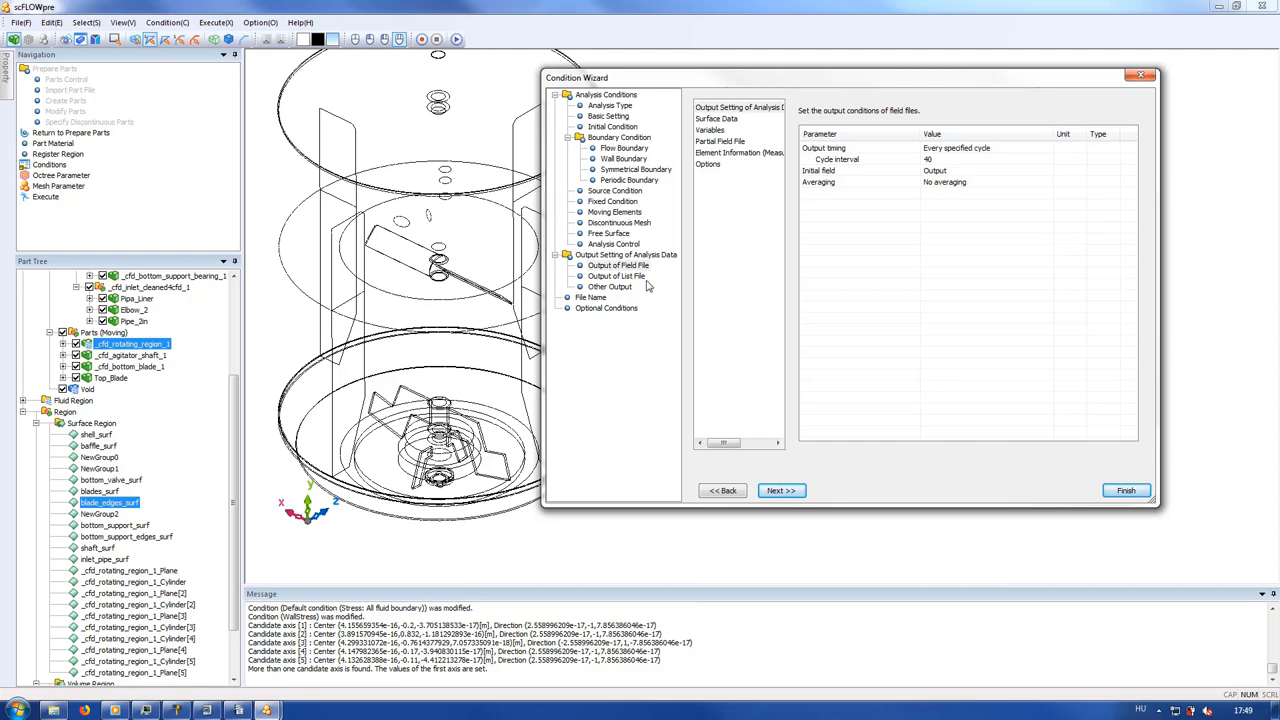
pyautogui.click(616, 276)
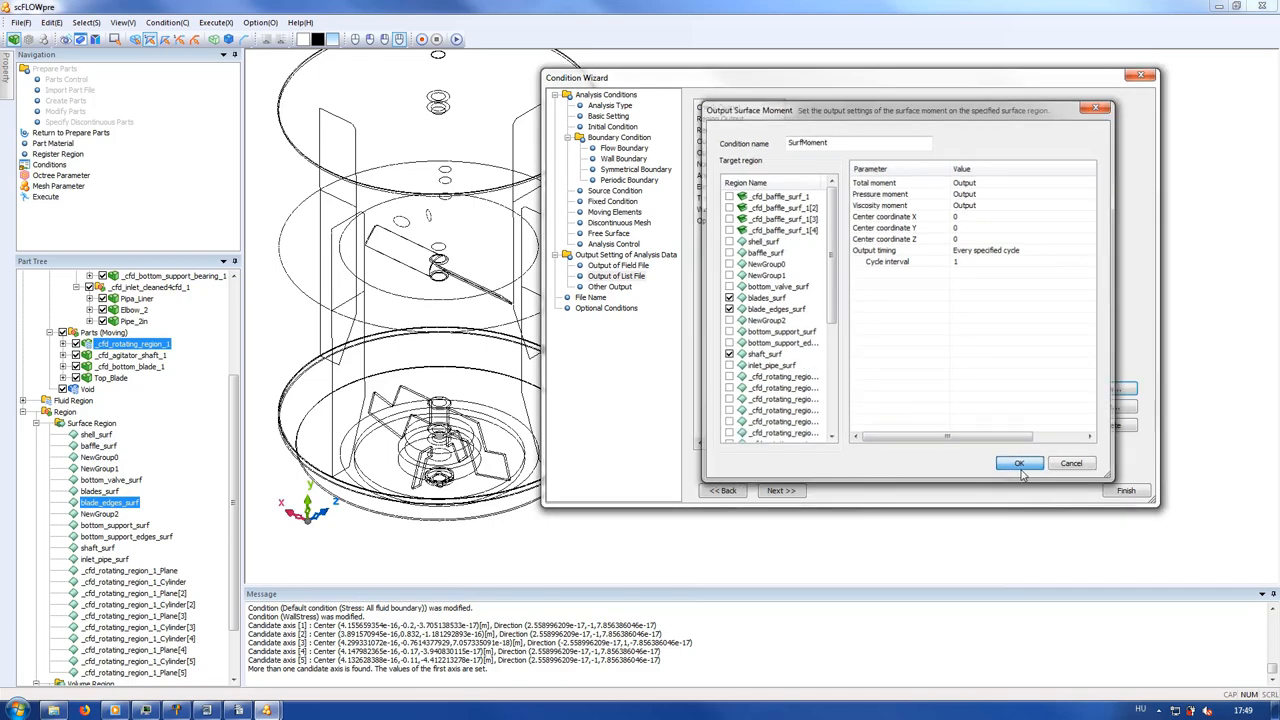
pyautogui.click(1020, 464)
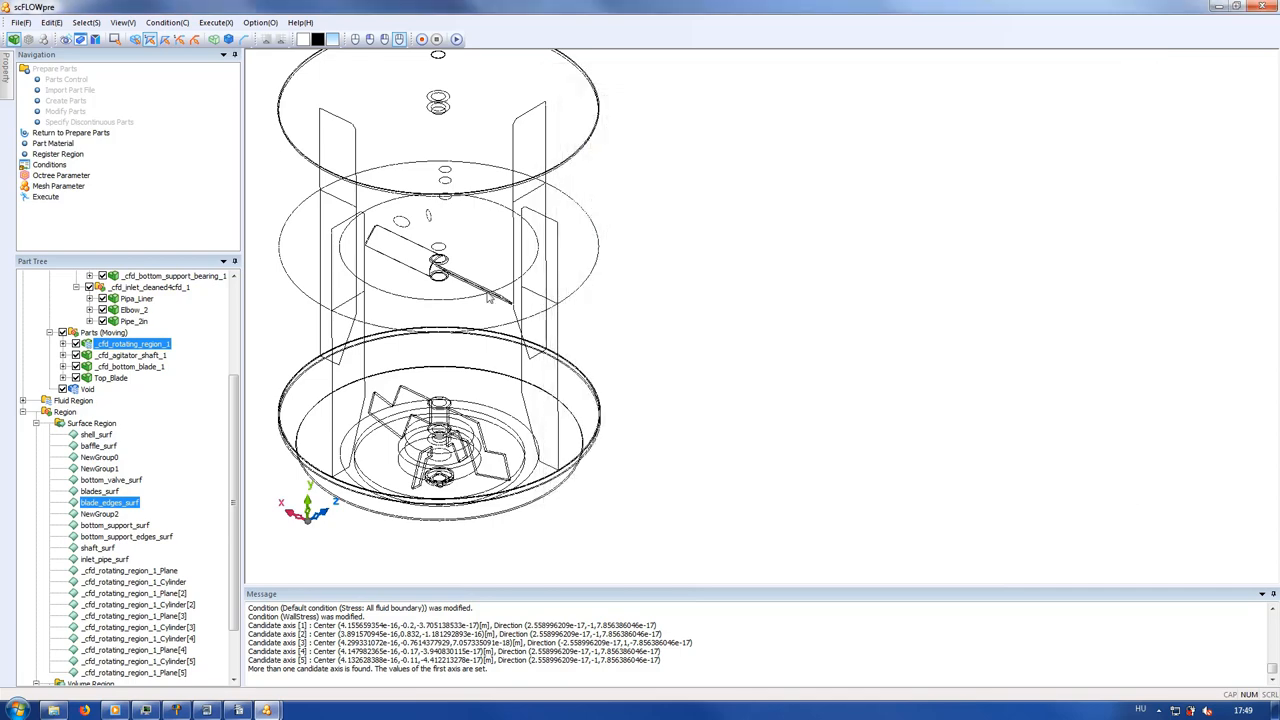
# - Restrict the maximum octant size to 0.02 in the detailed octree settings
pyautogui.moveTo(440, 300); pyautogui.dragTo(580, 310)
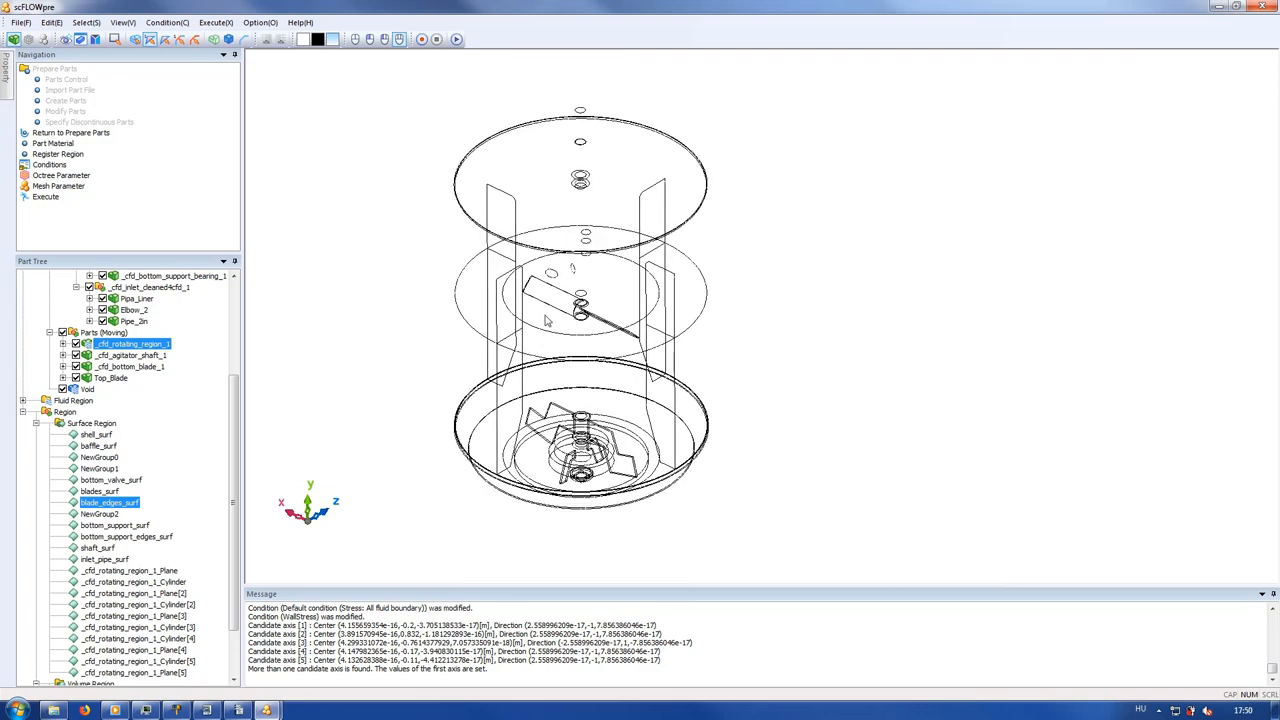
pyautogui.moveTo(580, 300); pyautogui.dragTo(570, 280)
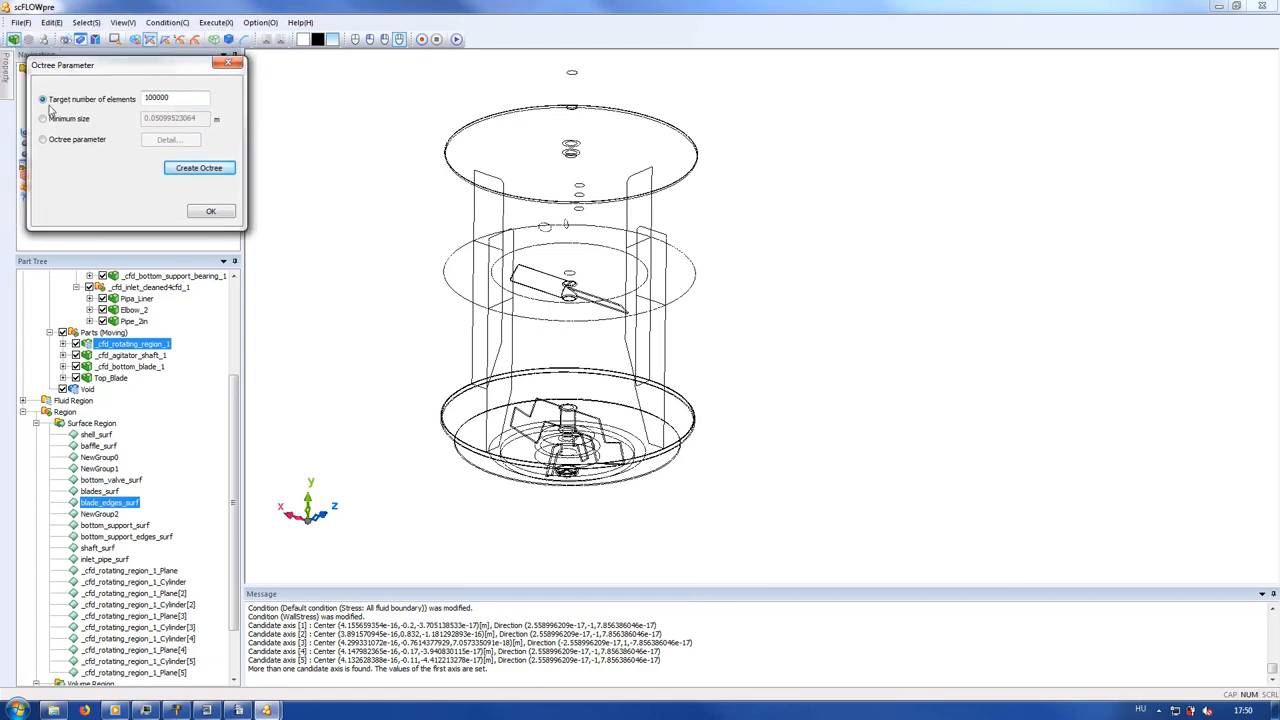
pyautogui.click(168, 140)
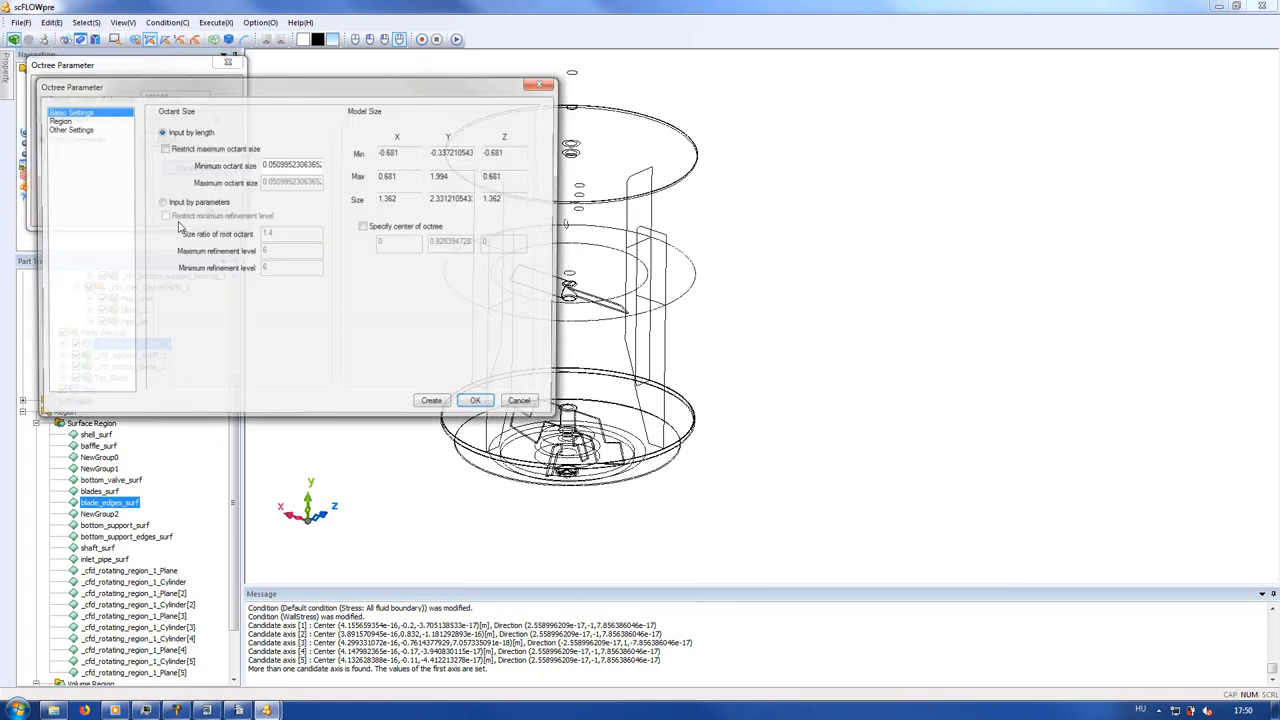
pyautogui.click(164, 148)
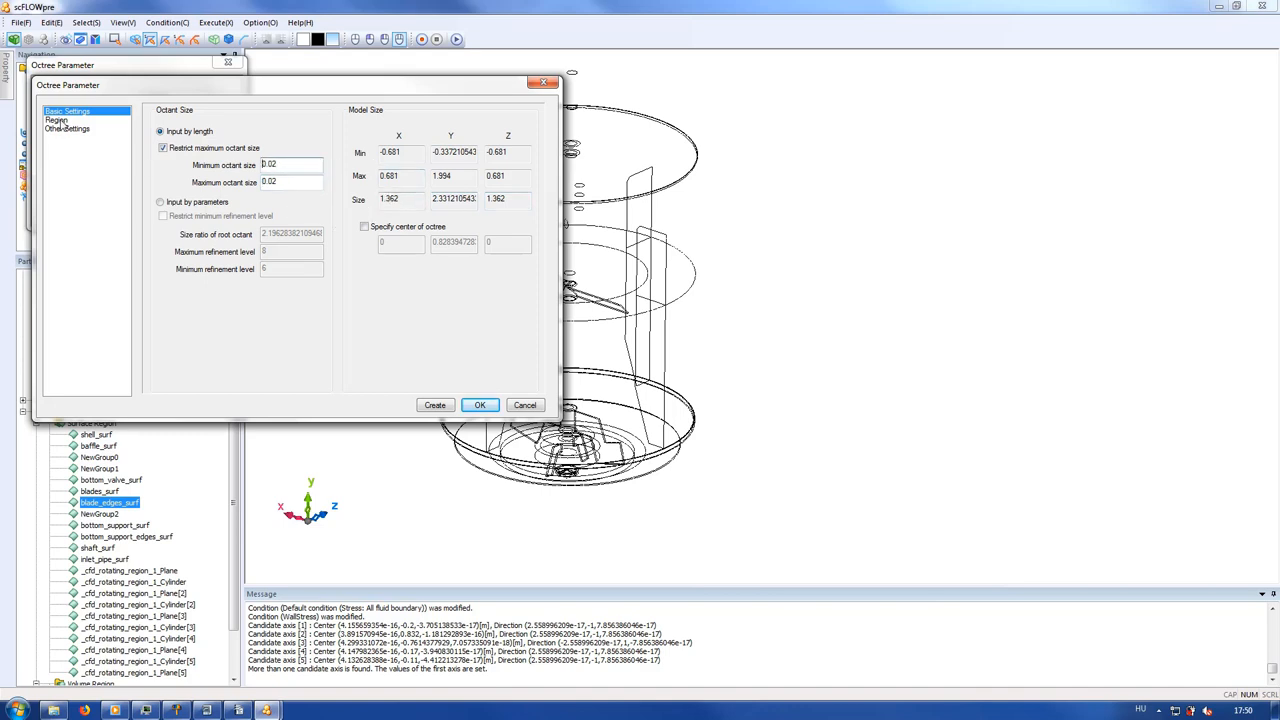
# - Set local octant sizes of 0.01 on blades_surf and 0.005 on blade_edges_surf
pyautogui.click(56, 120)
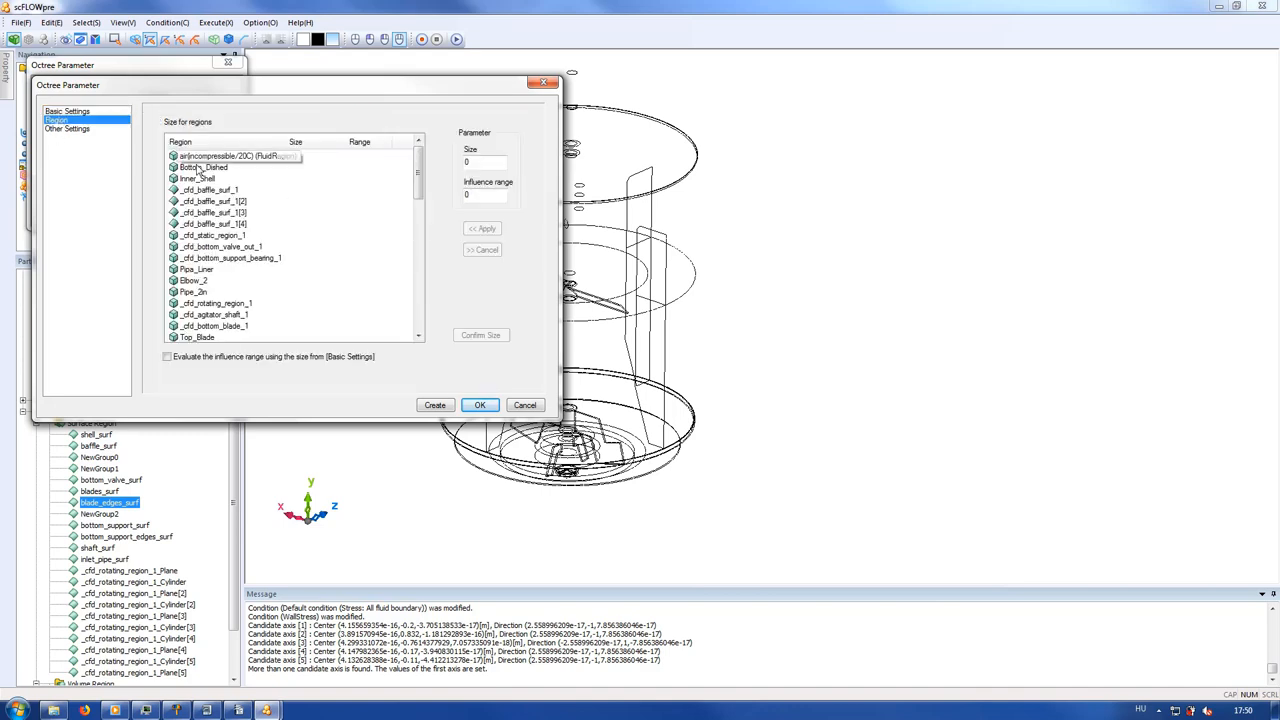
pyautogui.scroll(-3)
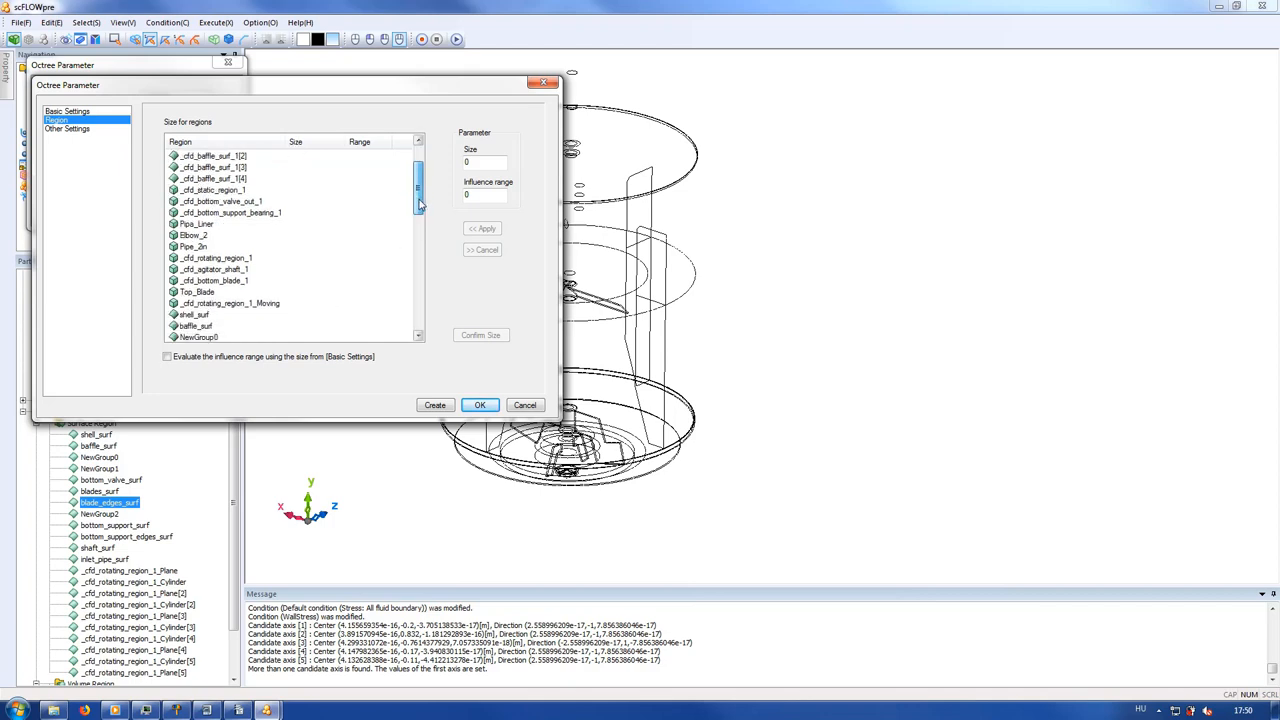
pyautogui.scroll(-3)
pyautogui.write('.01')
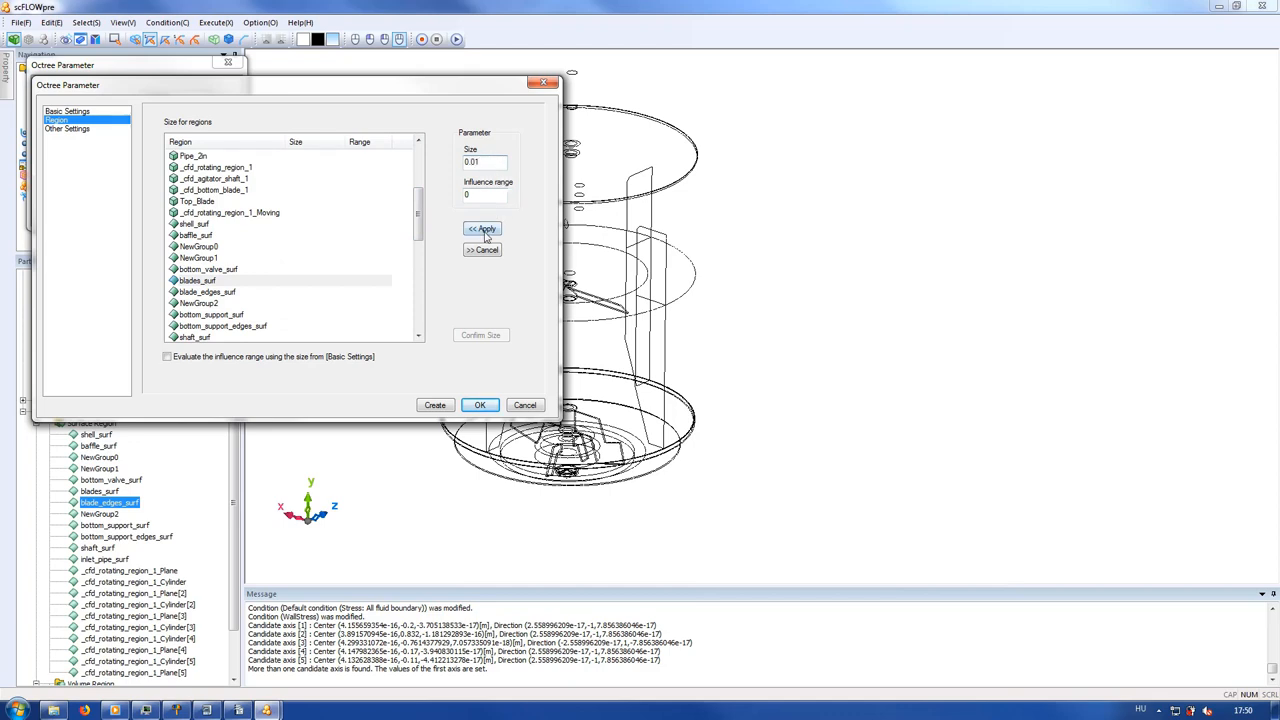
pyautogui.click(484, 228)
pyautogui.write('0.005')
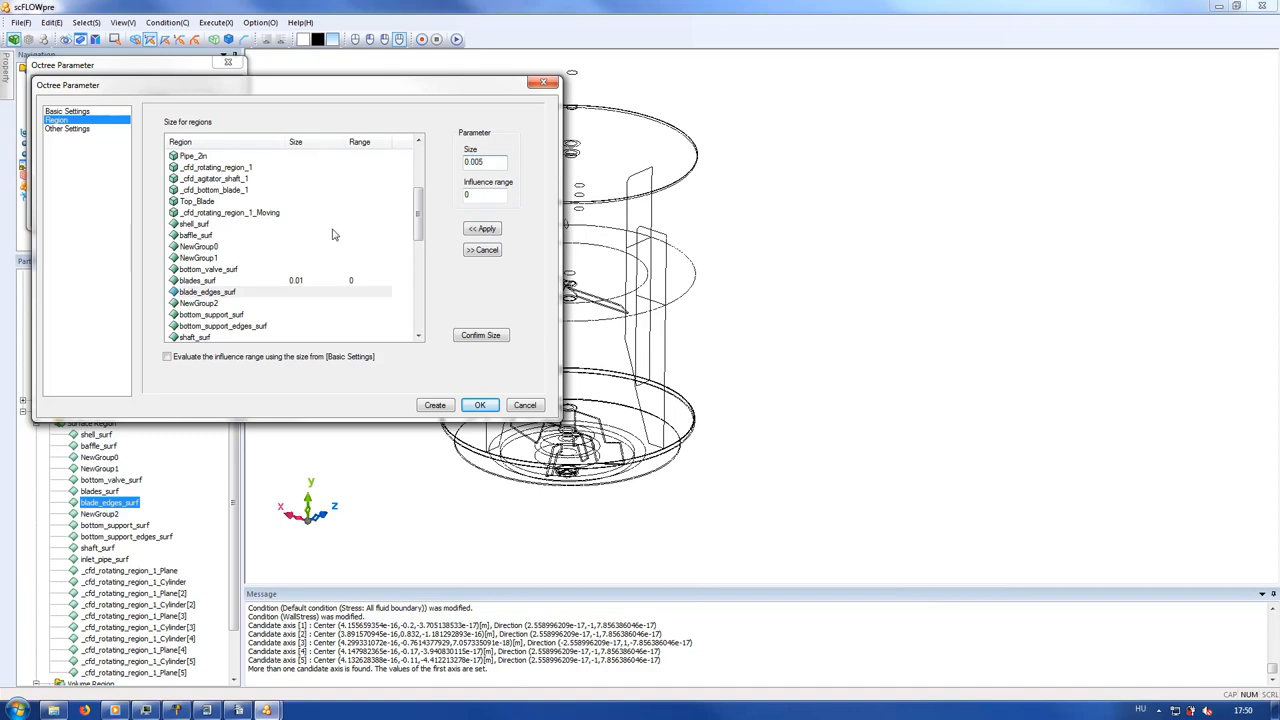
pyautogui.click(482, 228)
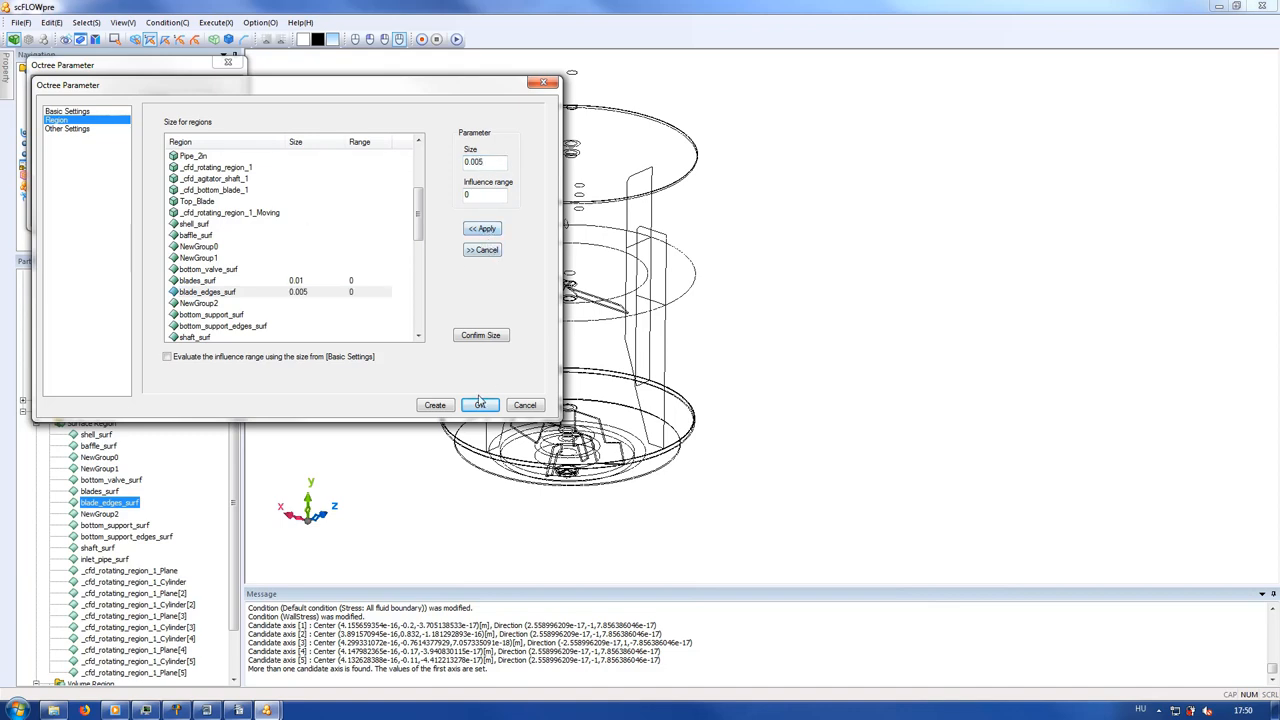
pyautogui.click(480, 404)
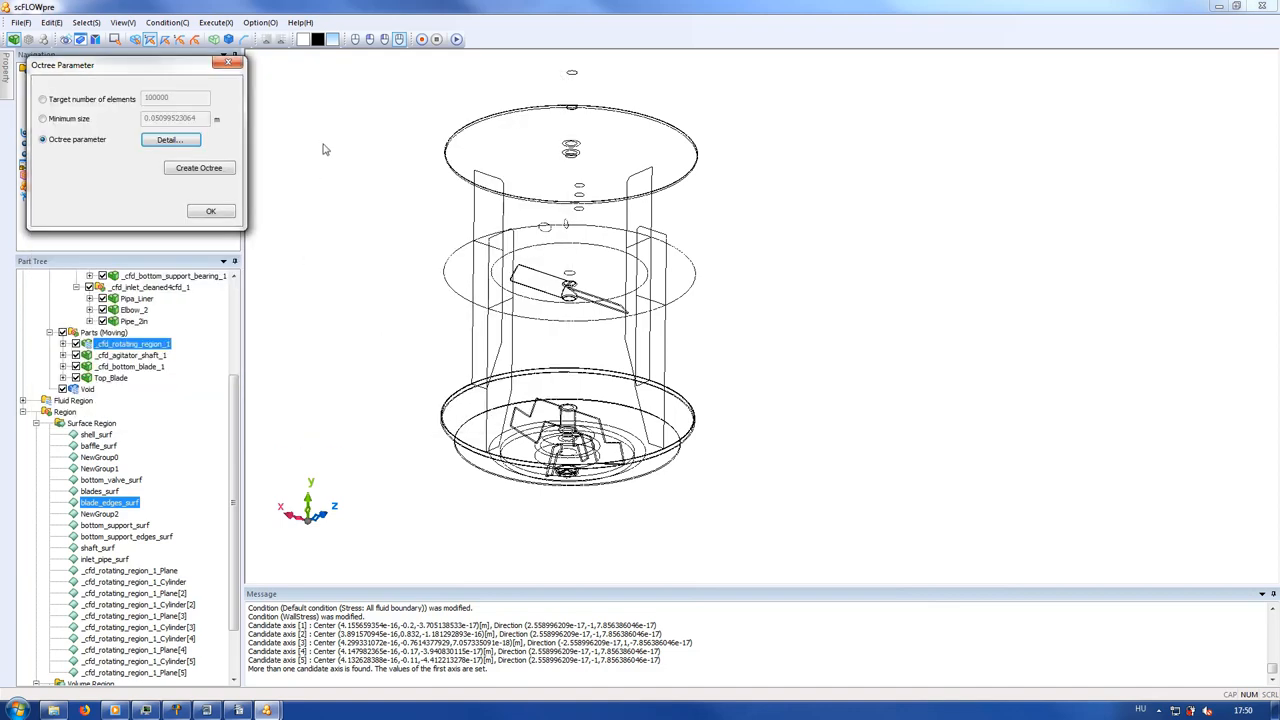
pyautogui.moveTo(470, 62)
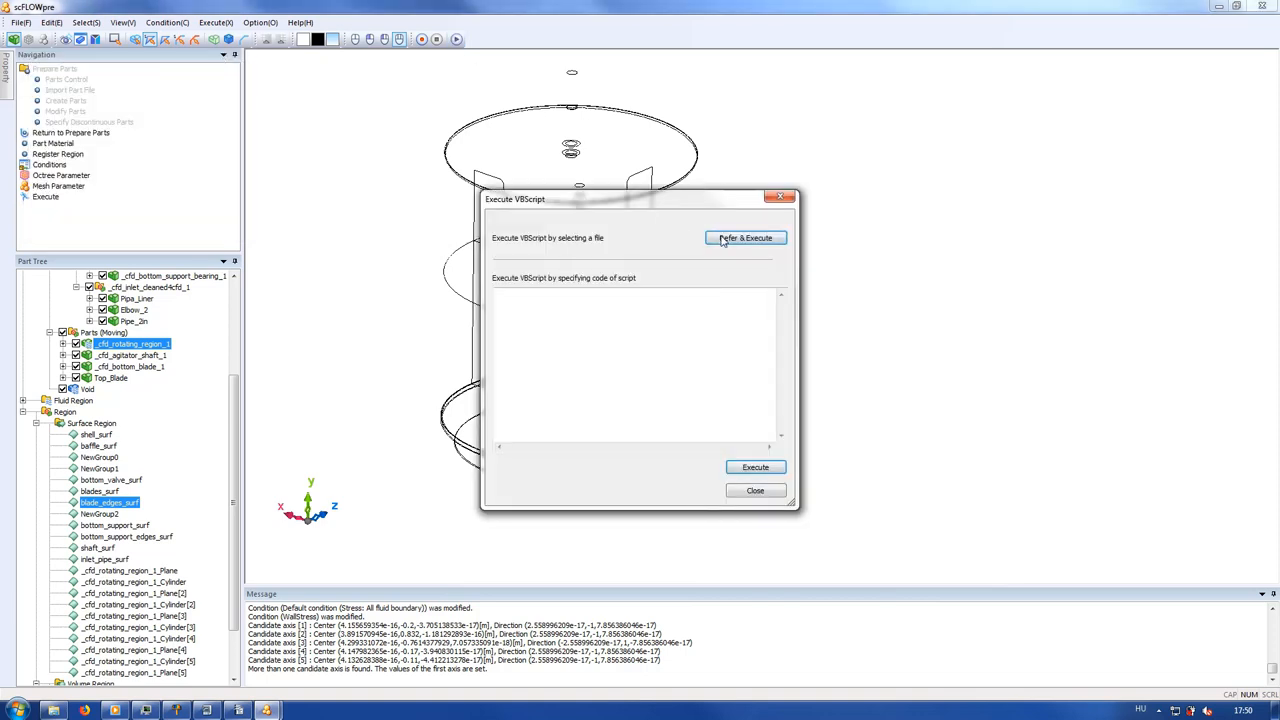
# - Run the saved octree .vbs script to generate the octree for the tank
pyautogui.click(744, 238)
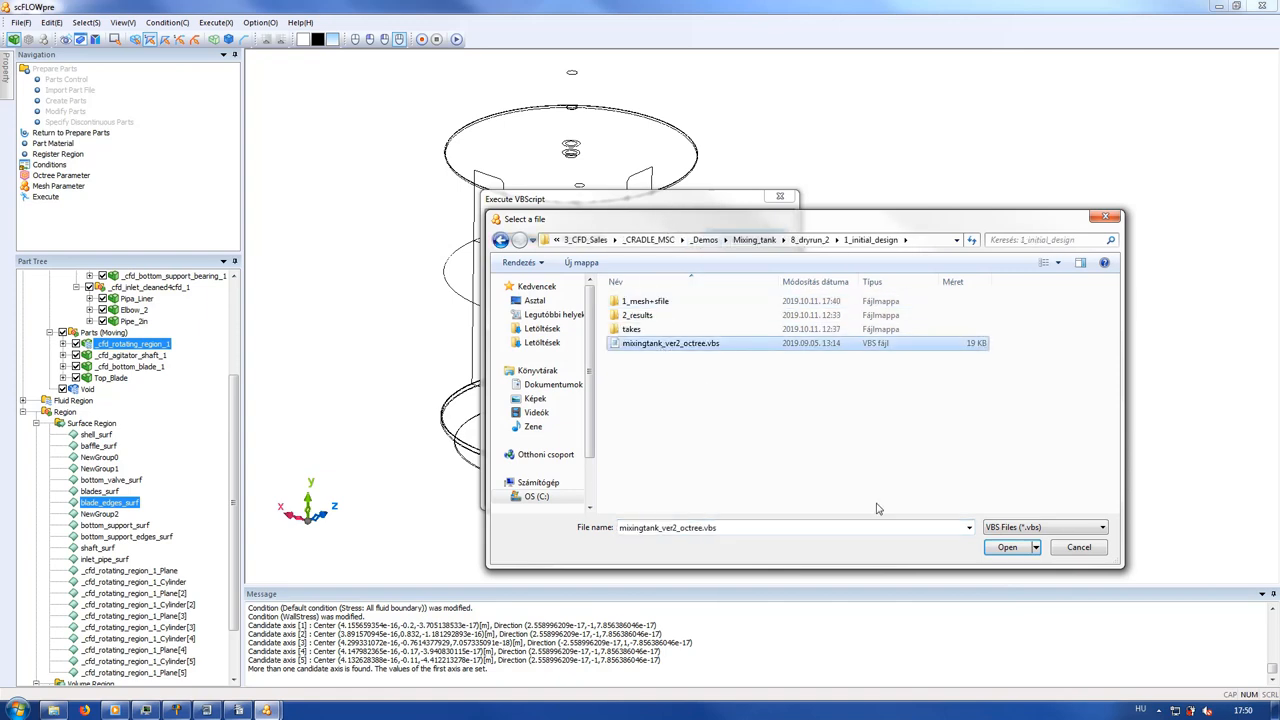
pyautogui.click(1008, 548)
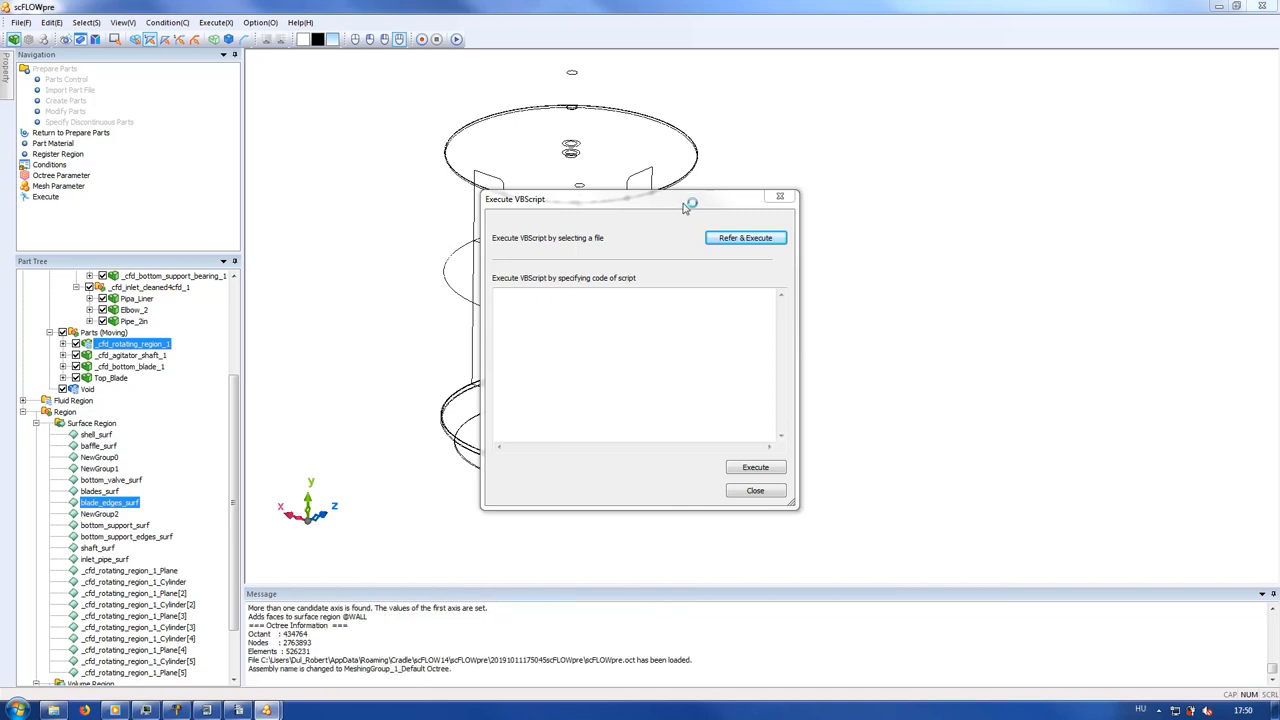
pyautogui.click(756, 468)
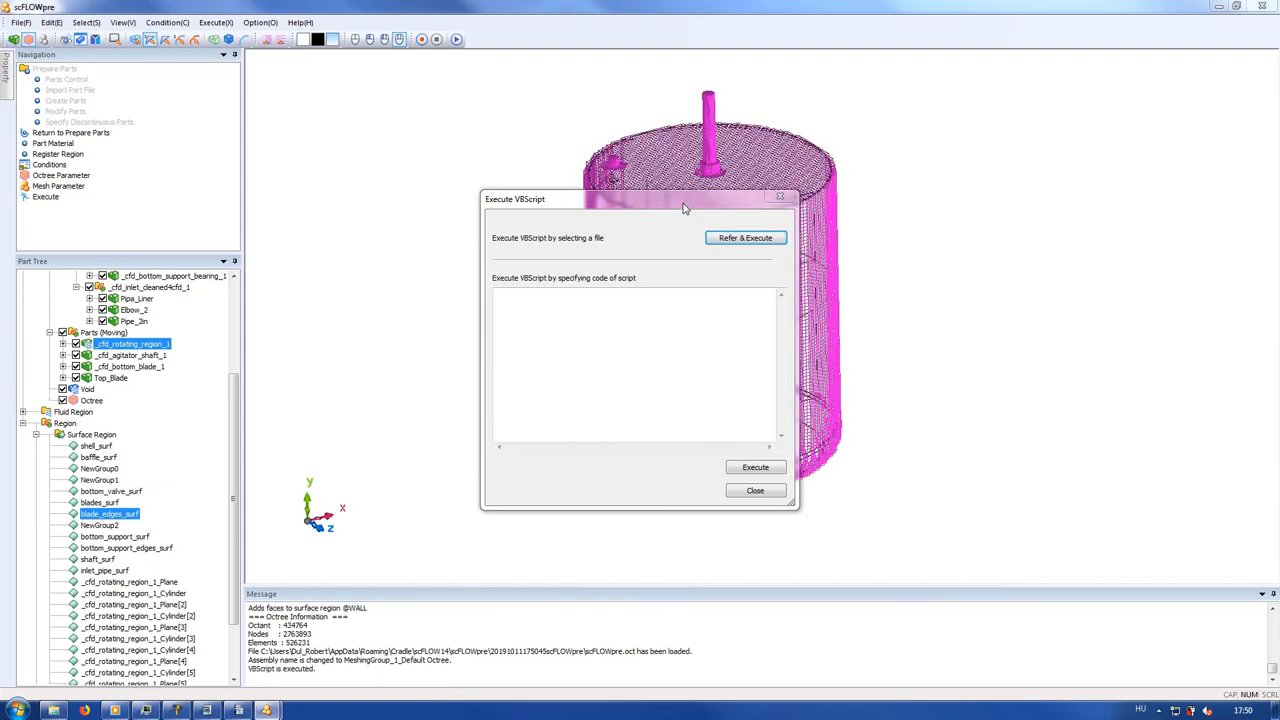
pyautogui.click(756, 490)
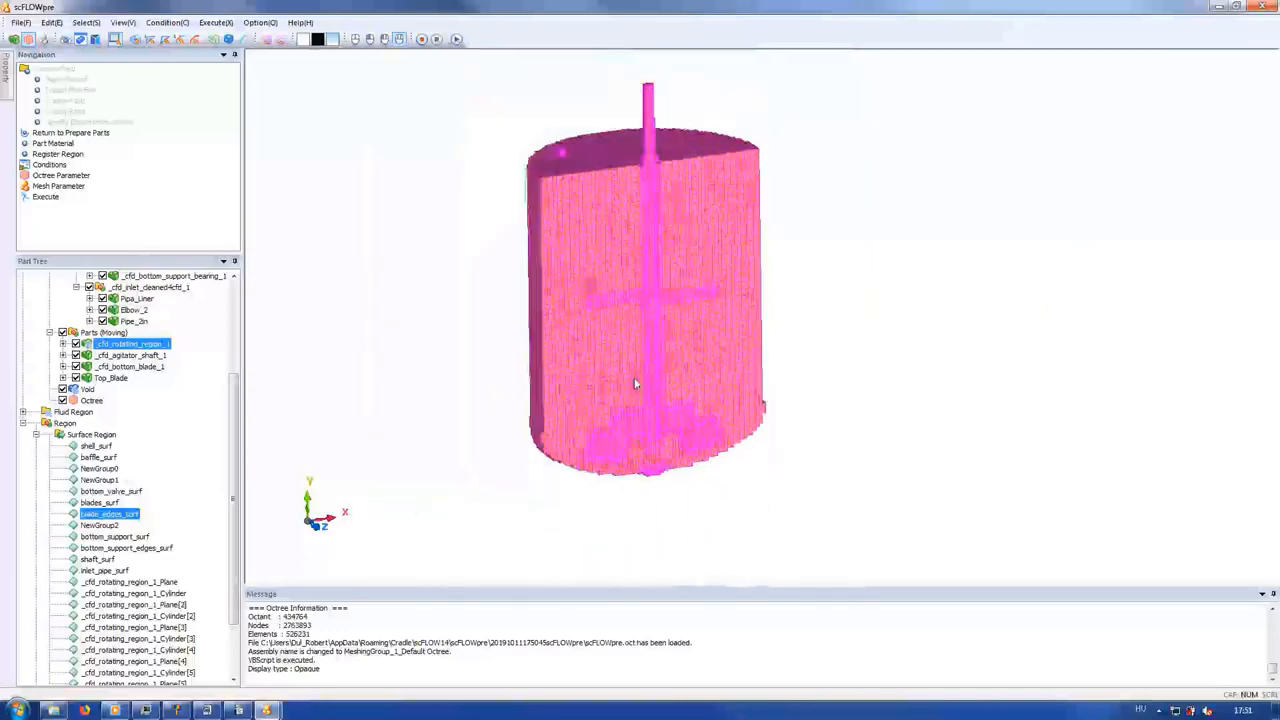
# - Display the octree as wireframe and inspect refinement on the blade and bottom support surfaces
pyautogui.rightClick(392, 400)
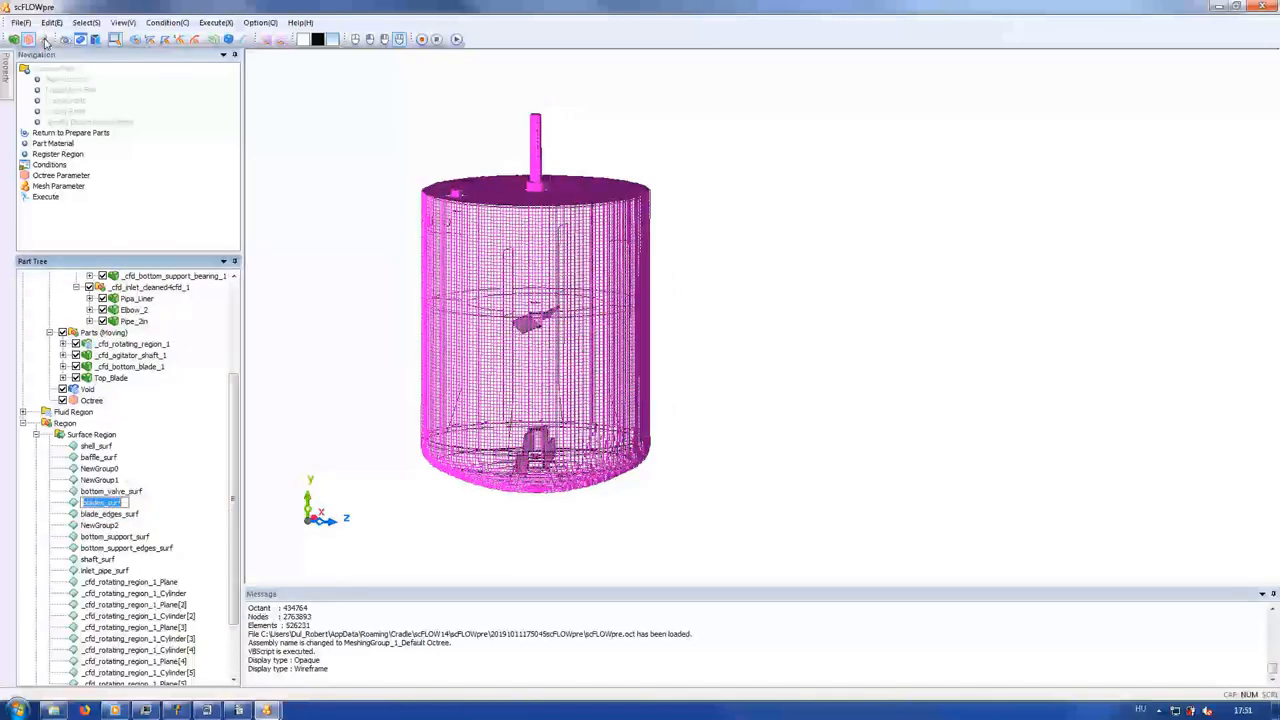
pyautogui.click(130, 344)
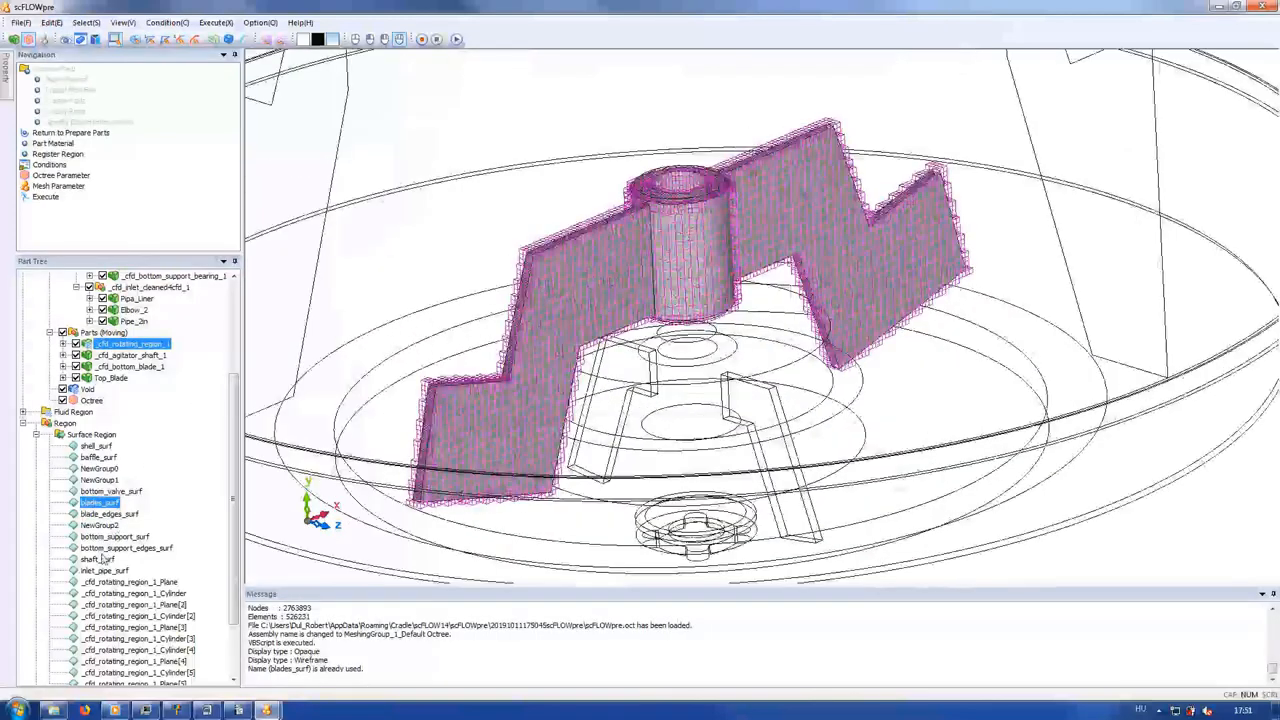
pyautogui.click(116, 536)
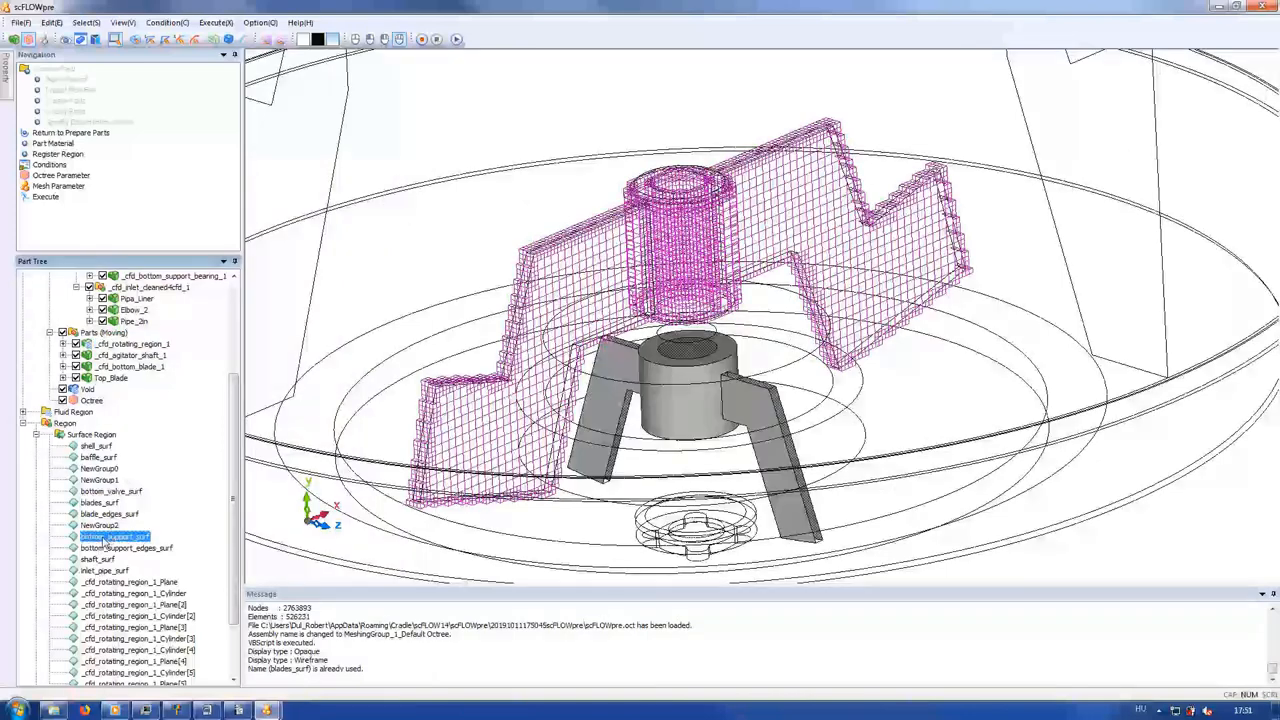
pyautogui.click(50, 22)
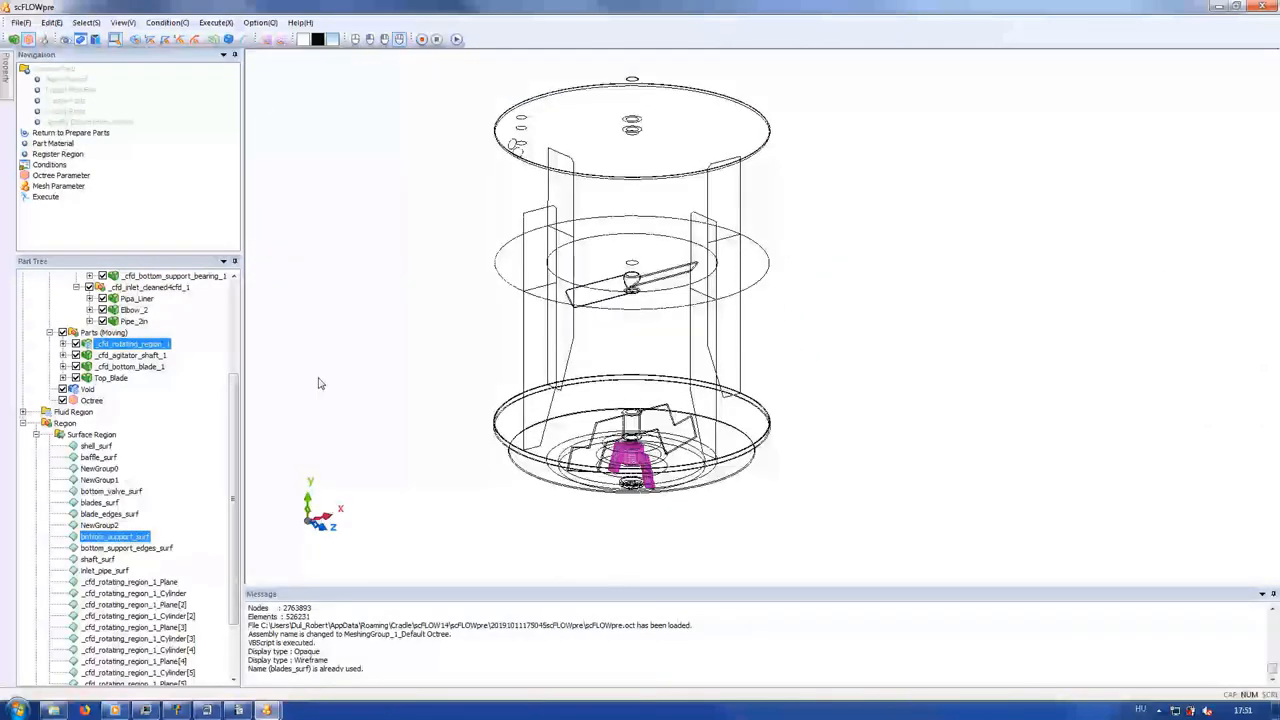
# - Set three prism layers with a 0.2 thickness coefficient in the mesh parameters
pyautogui.rightClick(400, 310)
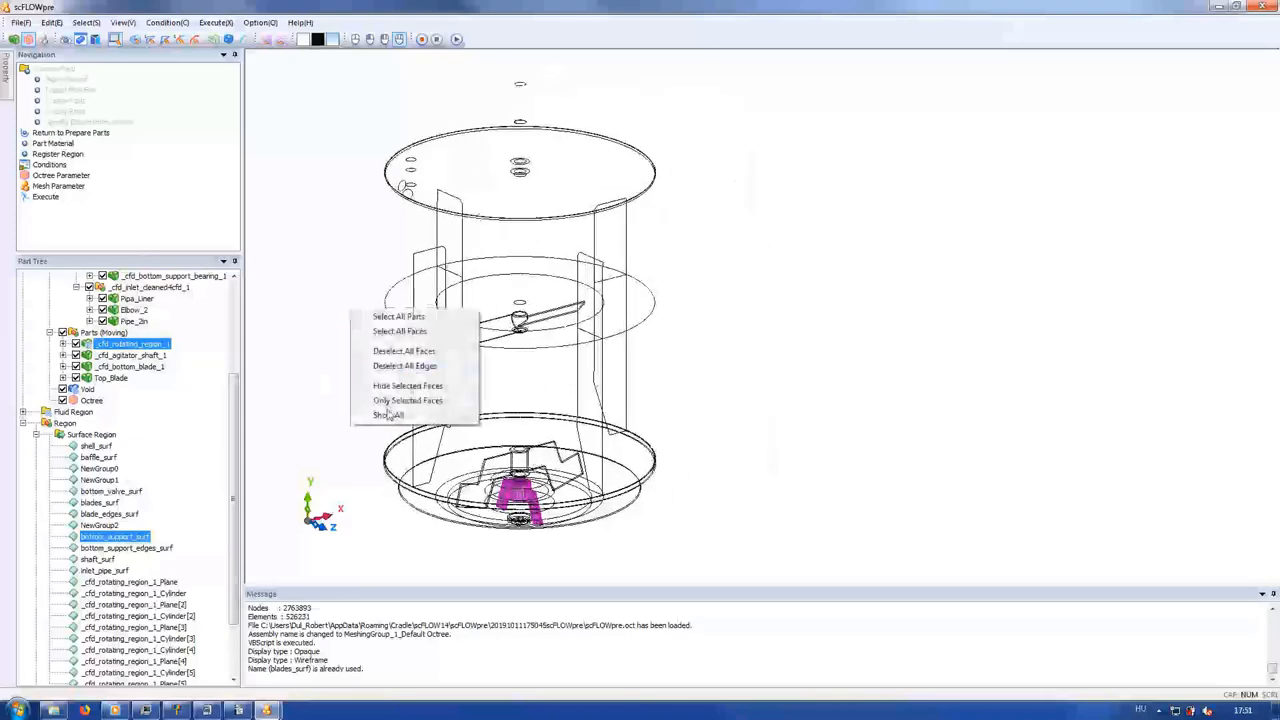
pyautogui.click(388, 414)
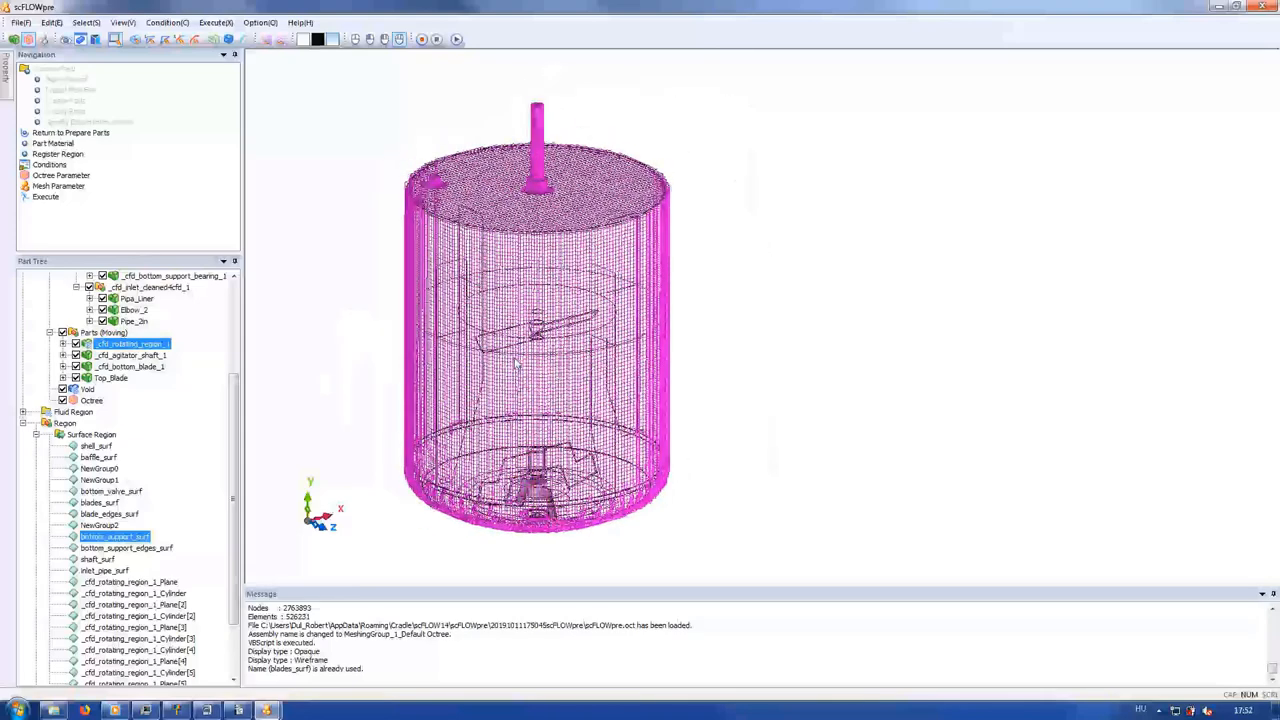
pyautogui.click(58, 186)
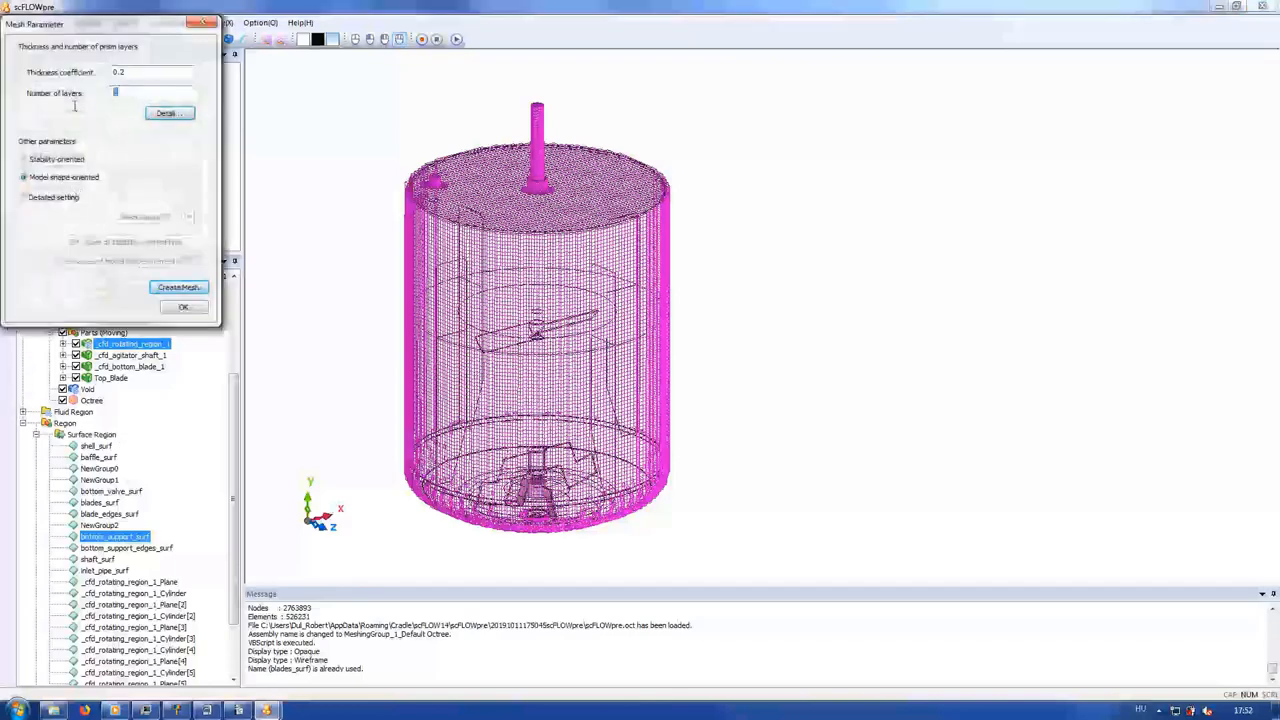
pyautogui.click(168, 112)
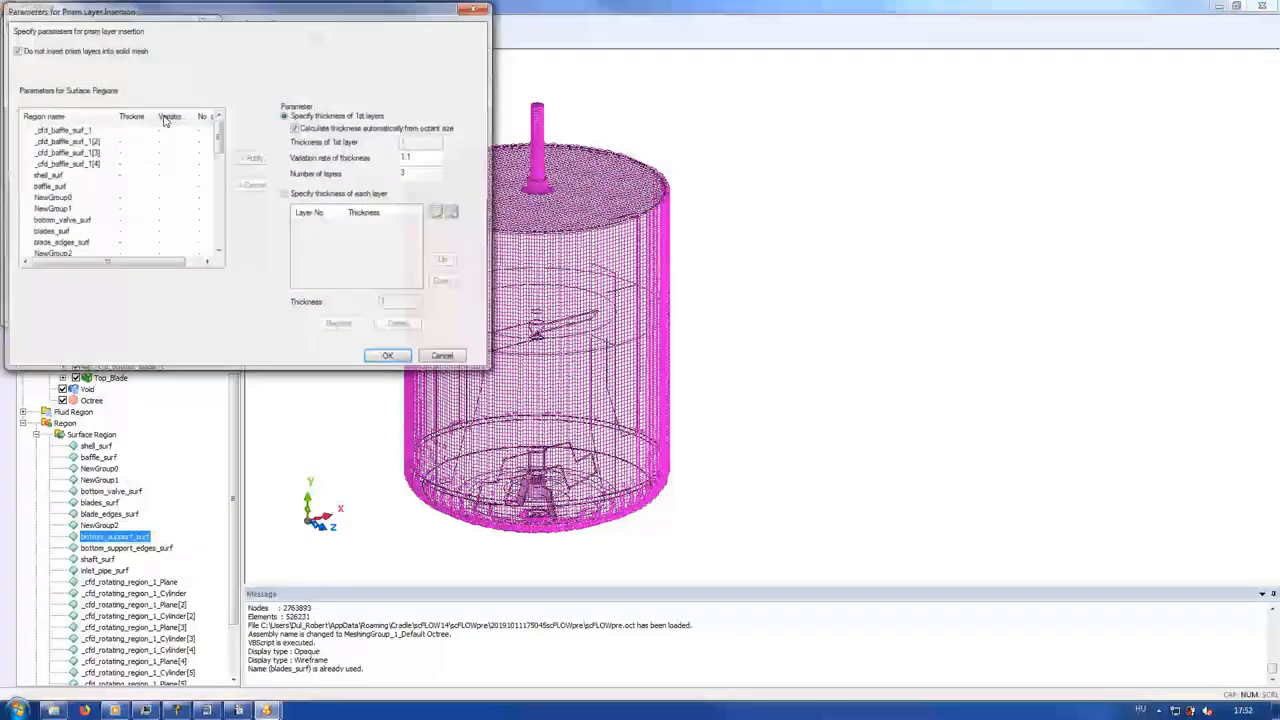
pyautogui.scroll(-3)
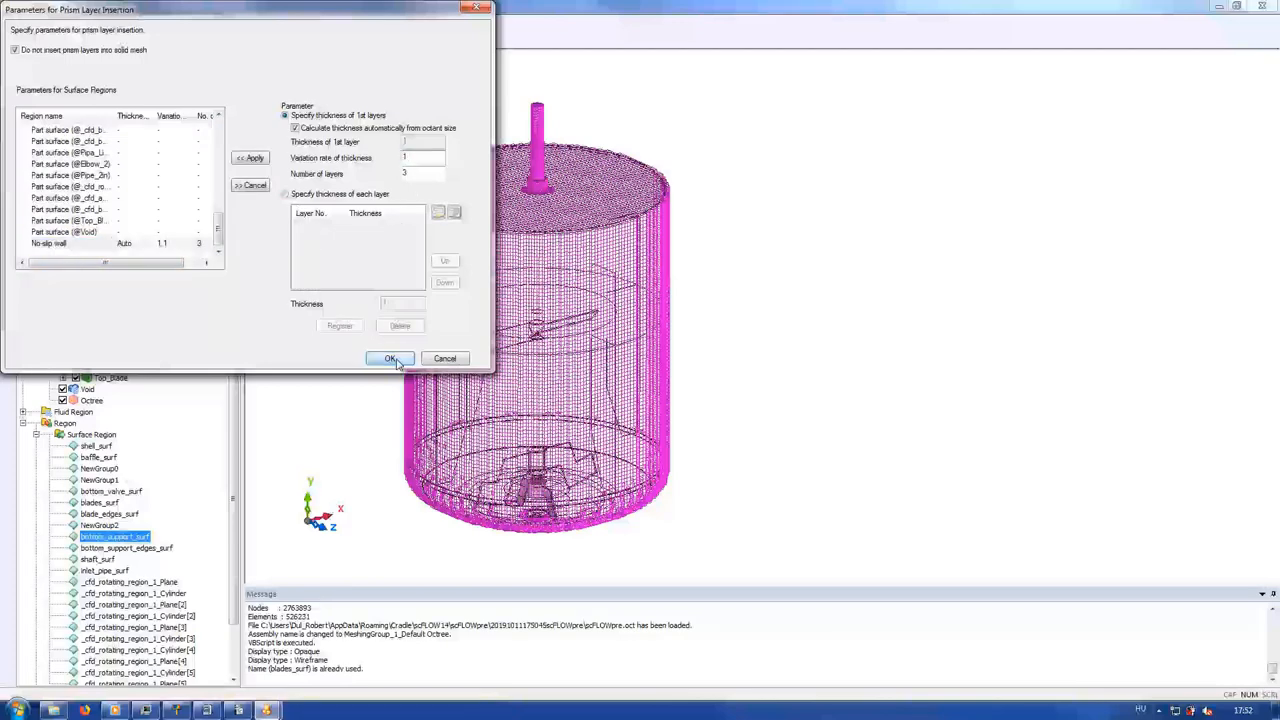
pyautogui.click(390, 358)
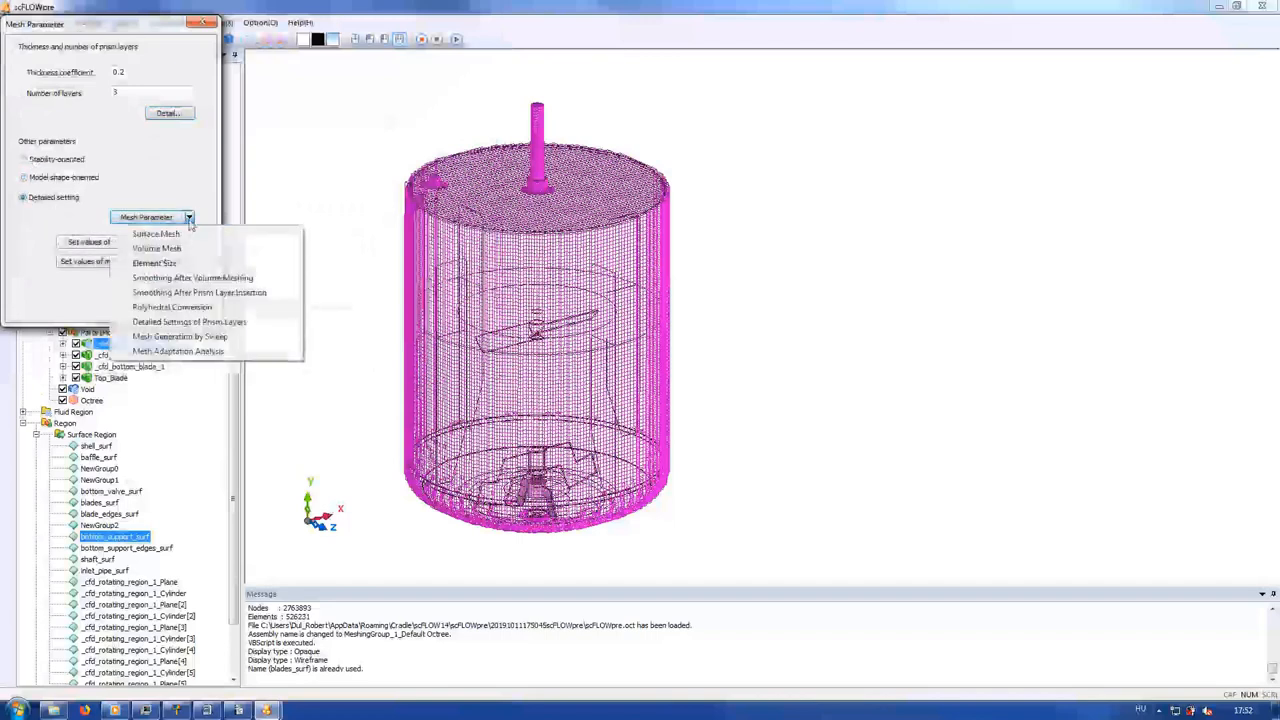
# - Confirm the detailed volume mesh options and start mesh generation
pyautogui.click(156, 248)
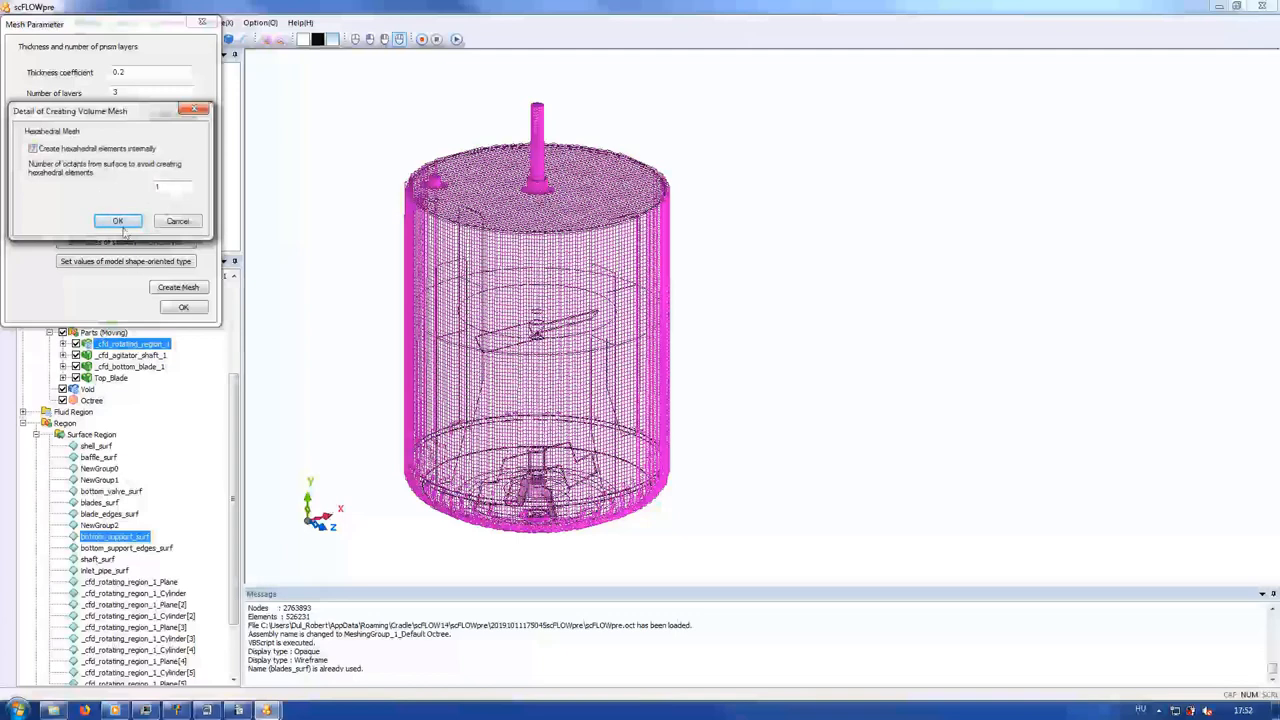
pyautogui.click(116, 220)
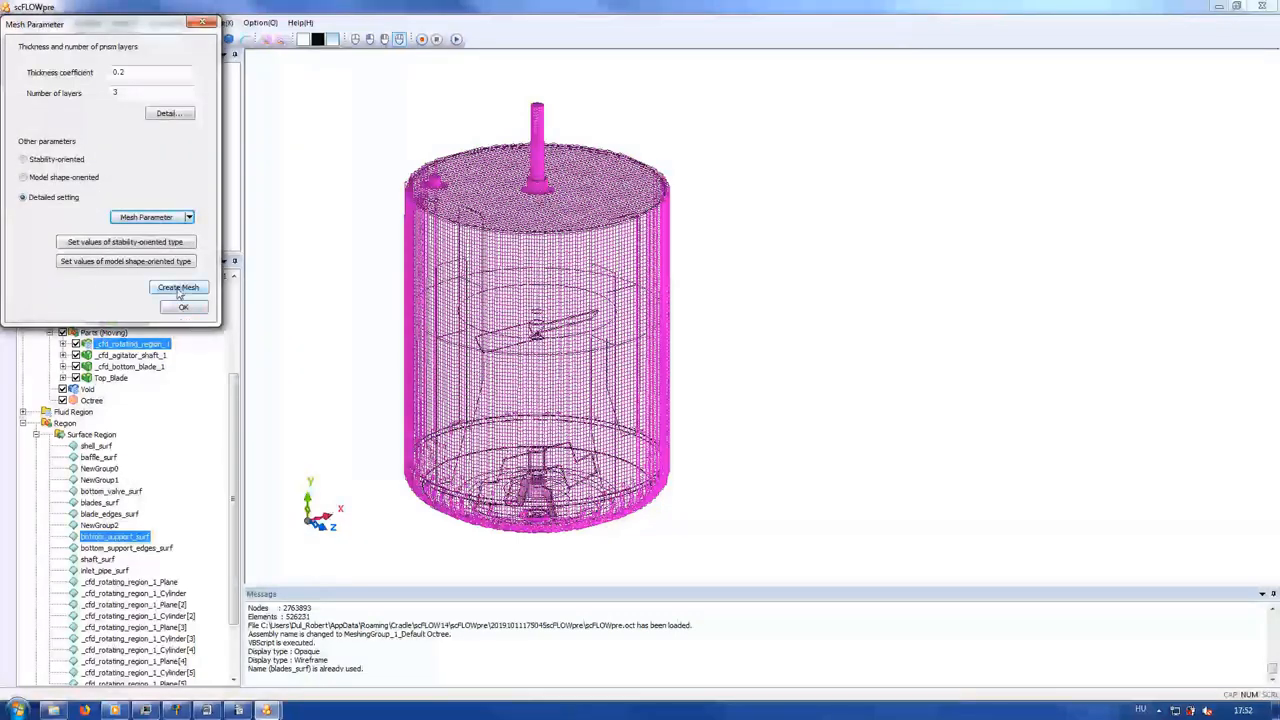
pyautogui.click(178, 288)
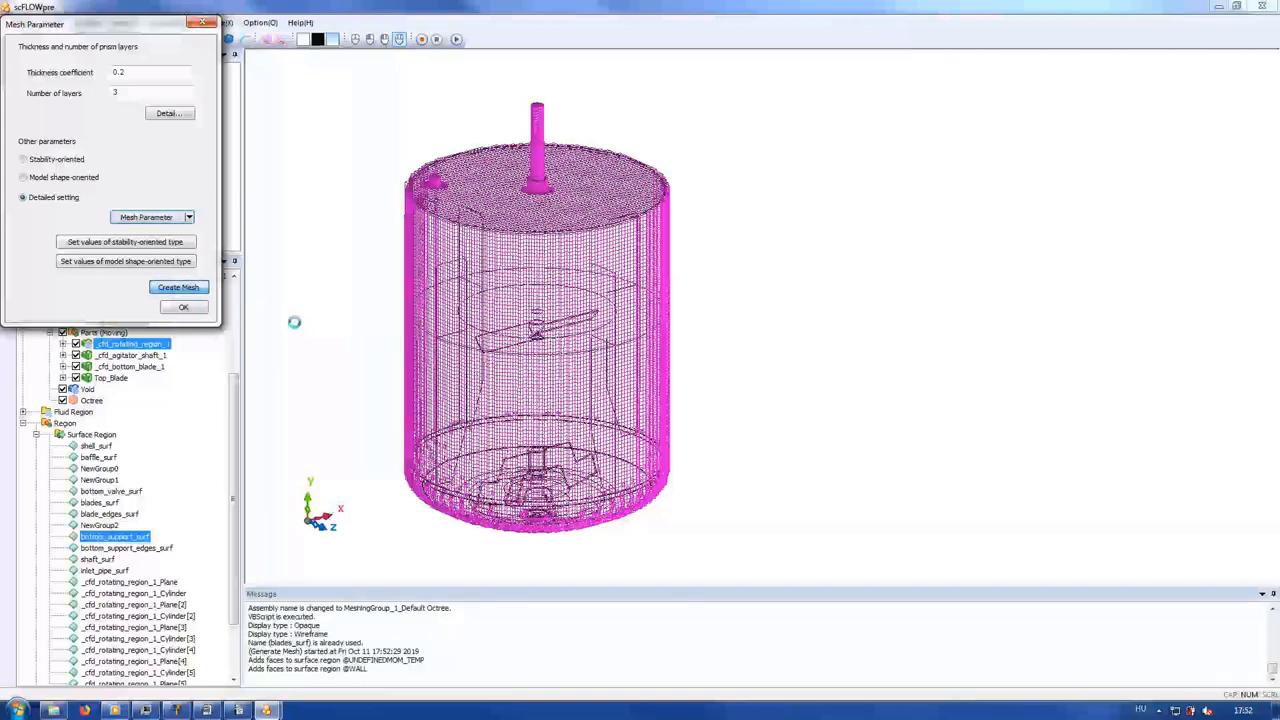
pyautogui.click(178, 288)
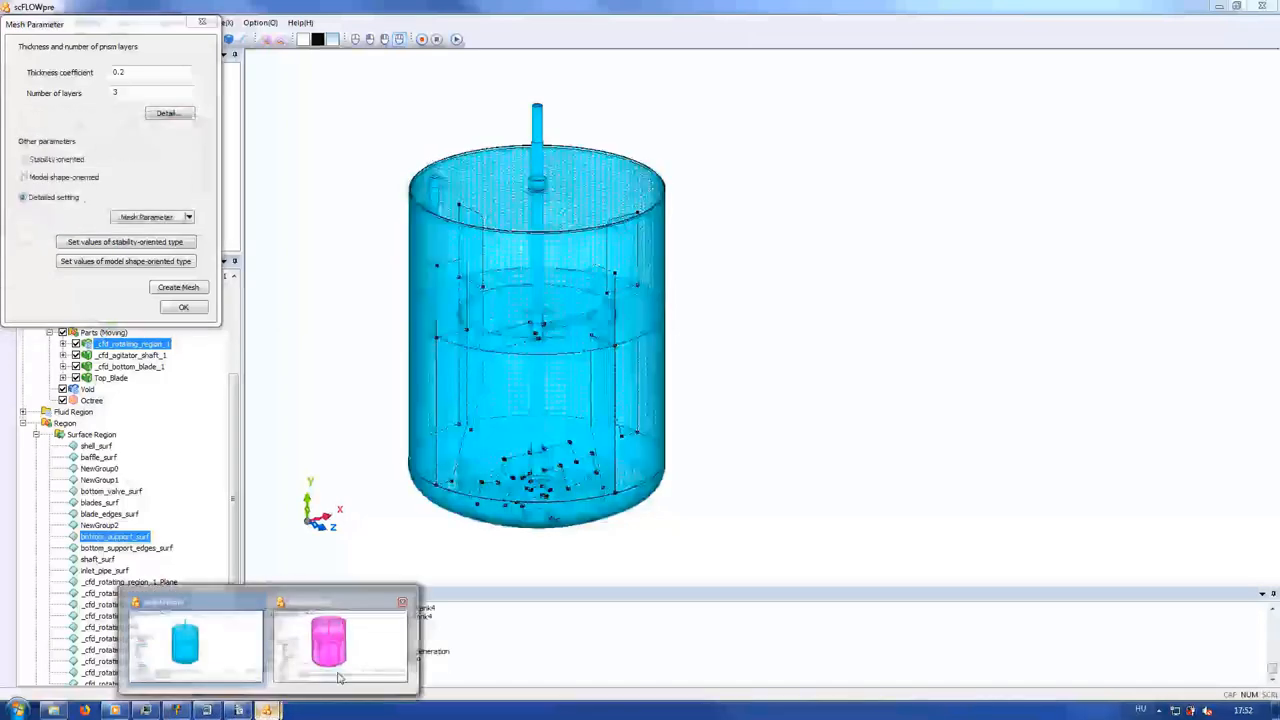
# - In the other scFLOWpre session, clip the meshed tank with a rubber box to view the interior mesh
pyautogui.click(328, 644)
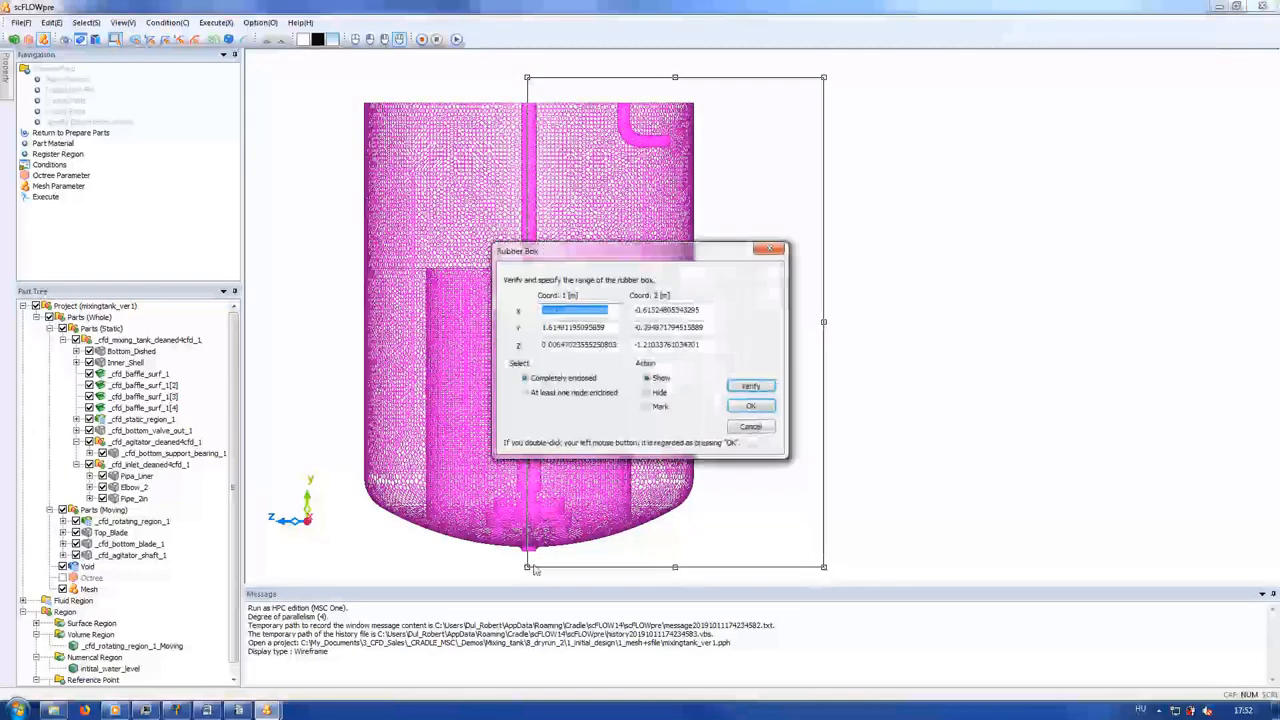
pyautogui.click(748, 386)
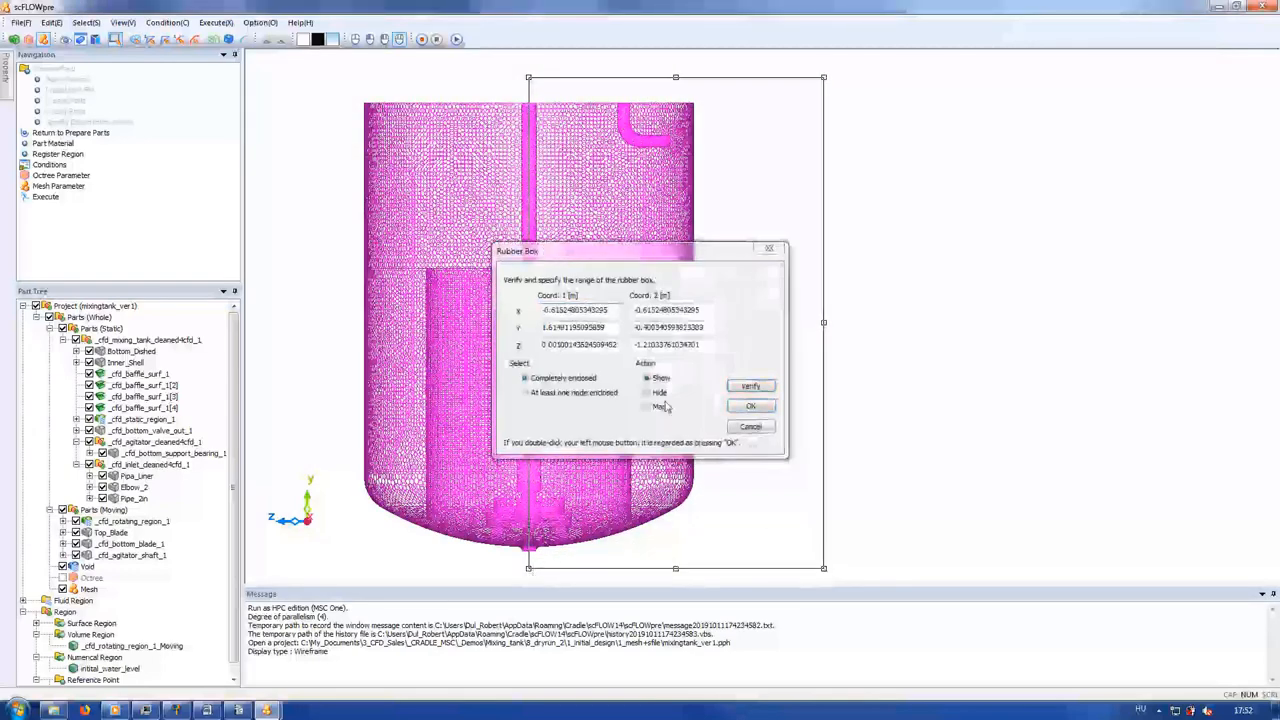
pyautogui.click(750, 404)
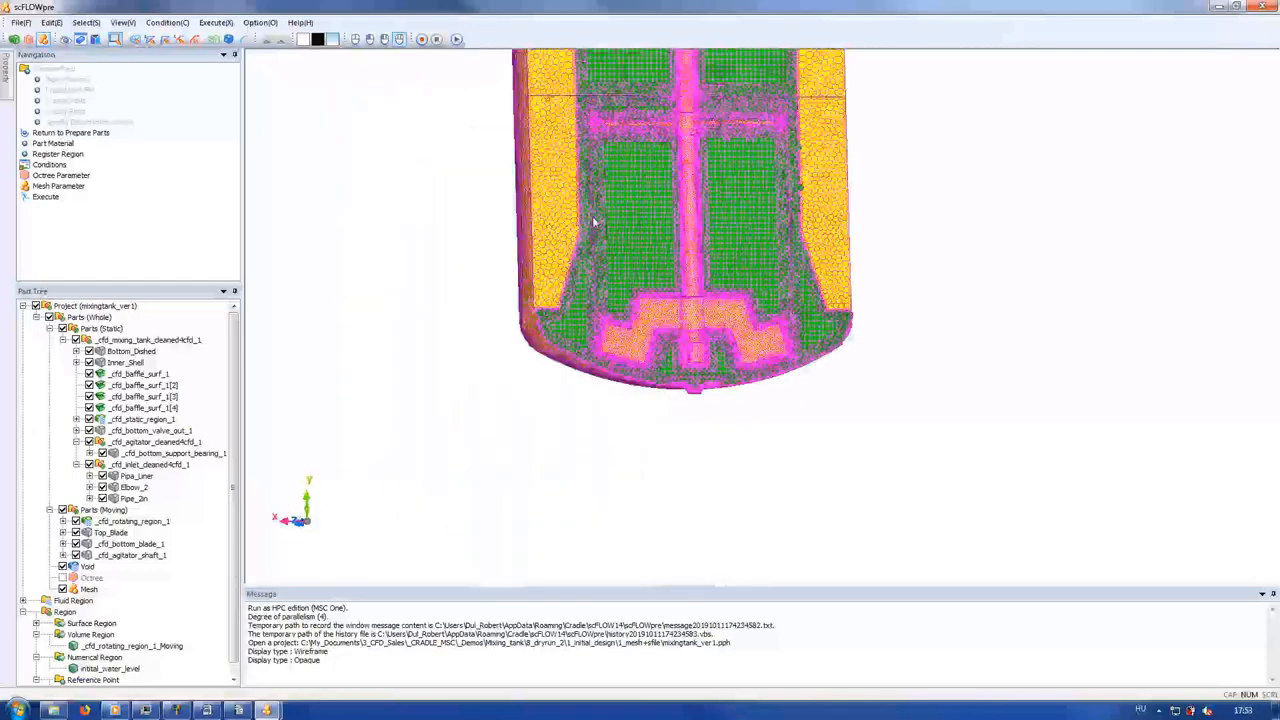
pyautogui.scroll(3)
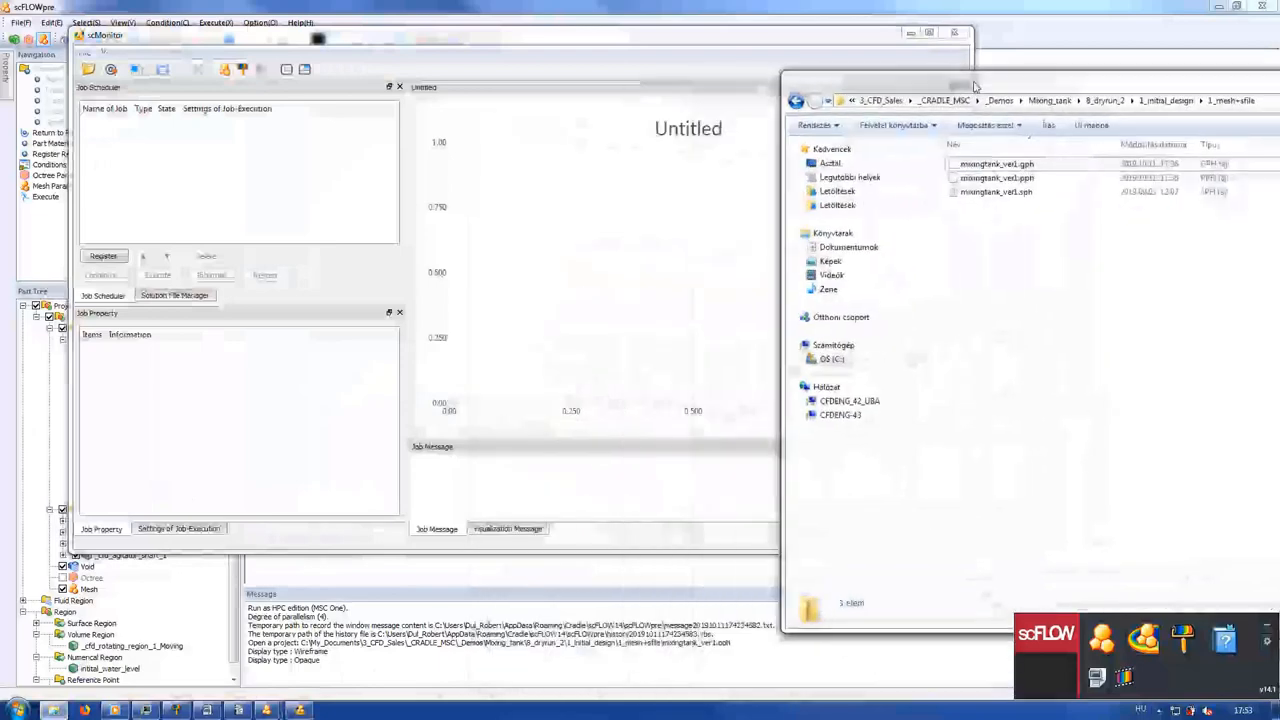
# - Register the mixingtank_ver3 .sph file as a job, execute it, then interrupt and confirm
pyautogui.click(996, 192)
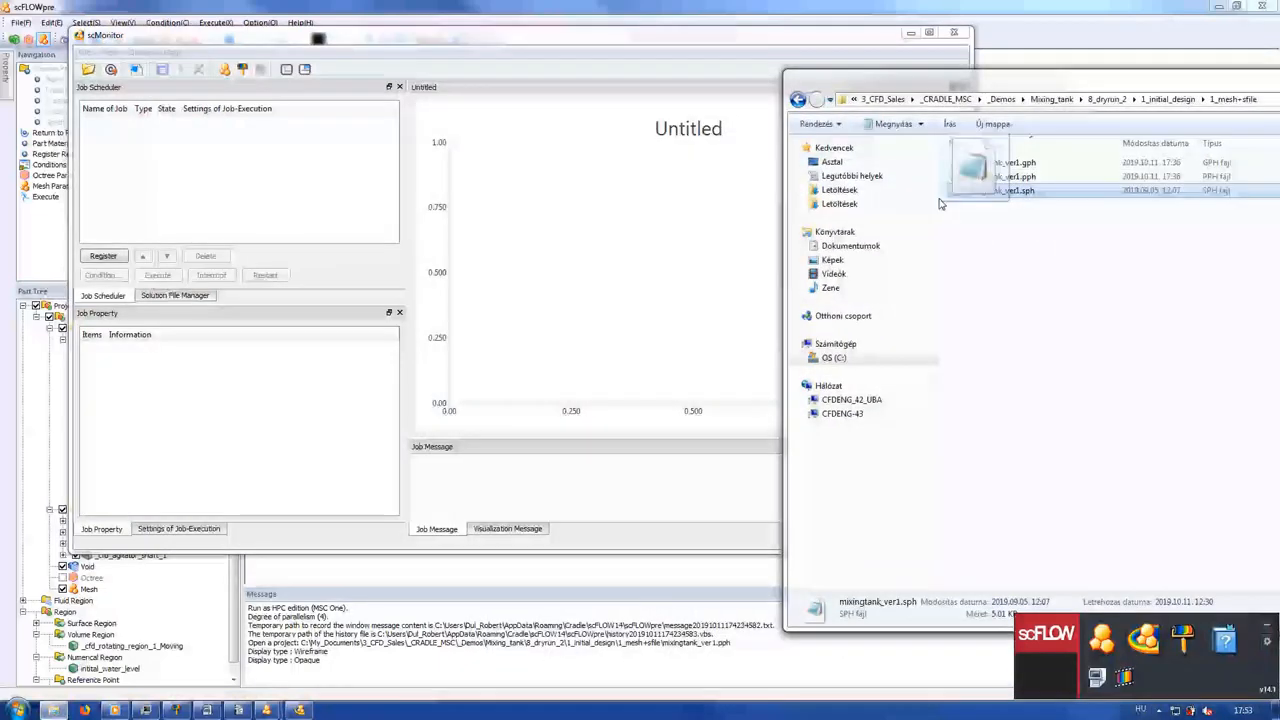
pyautogui.click(104, 256)
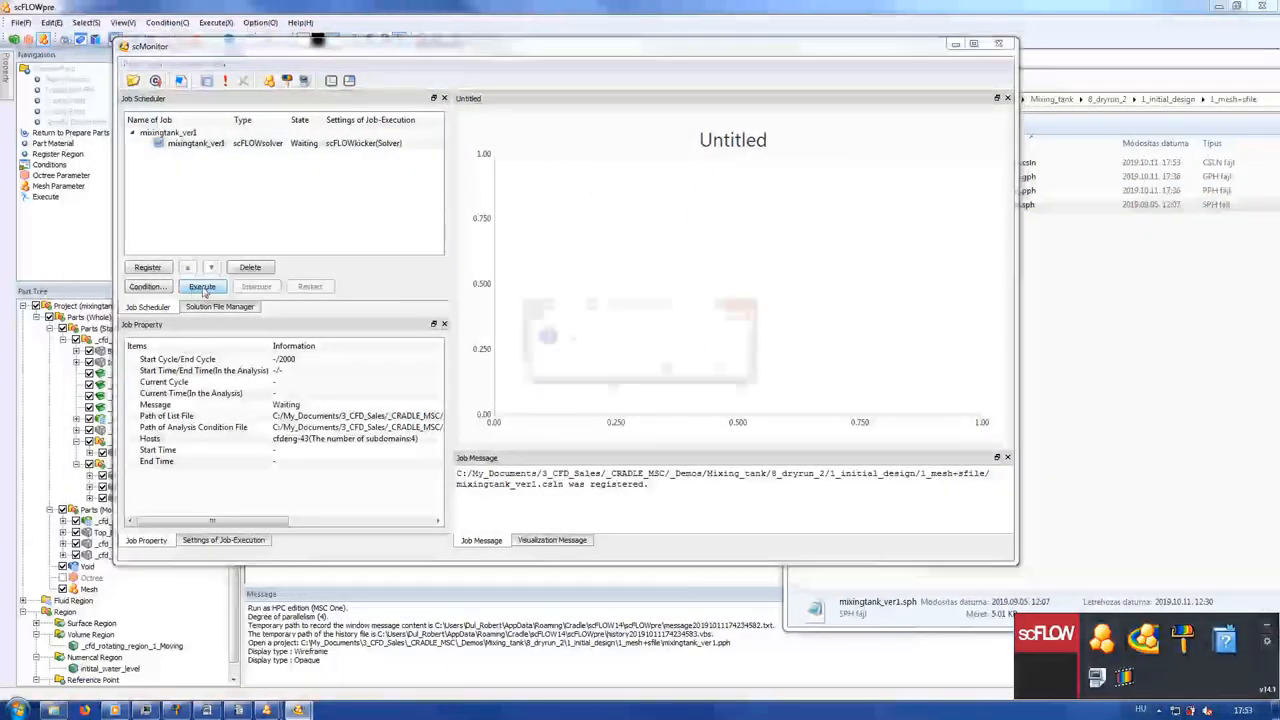
pyautogui.click(202, 288)
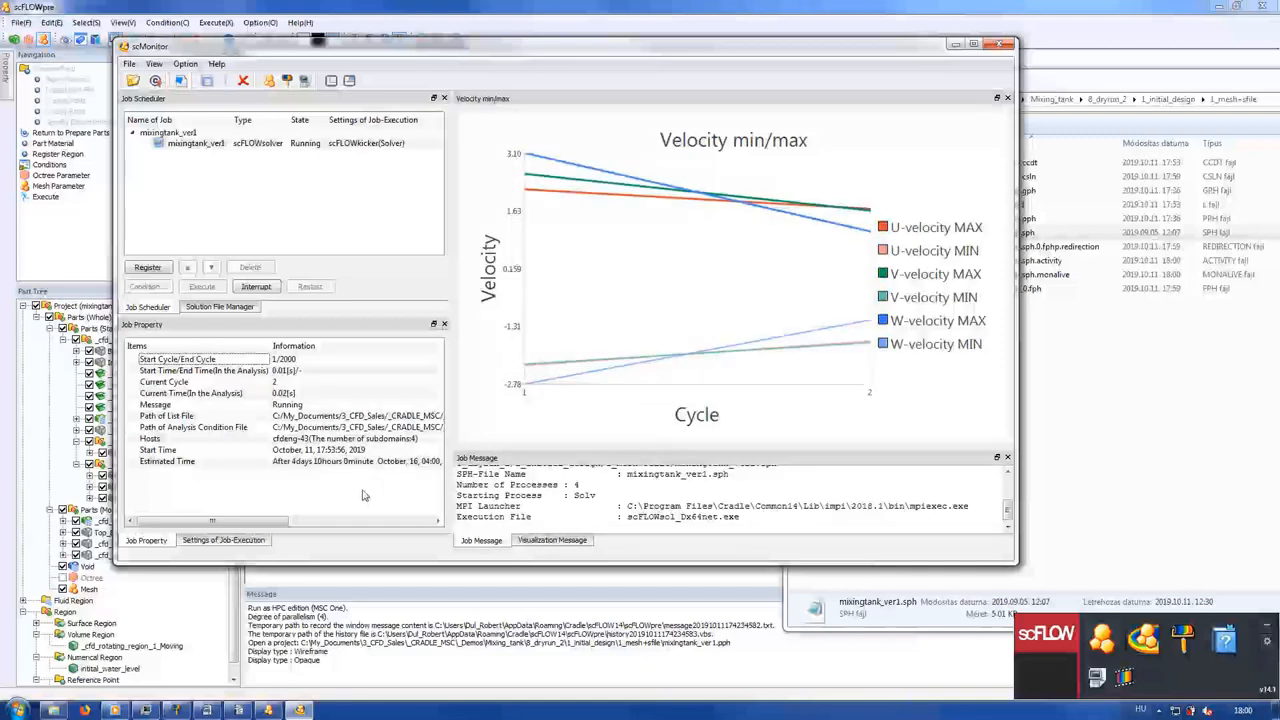
pyautogui.click(256, 288)
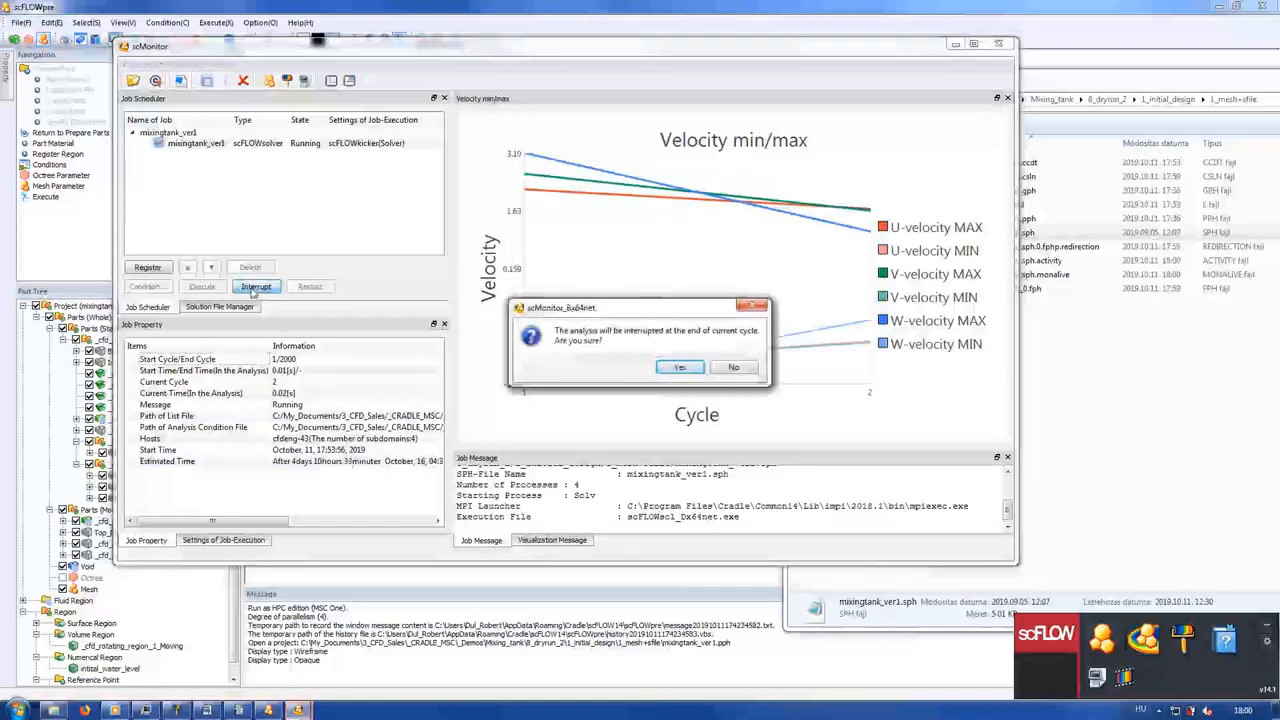
pyautogui.click(680, 368)
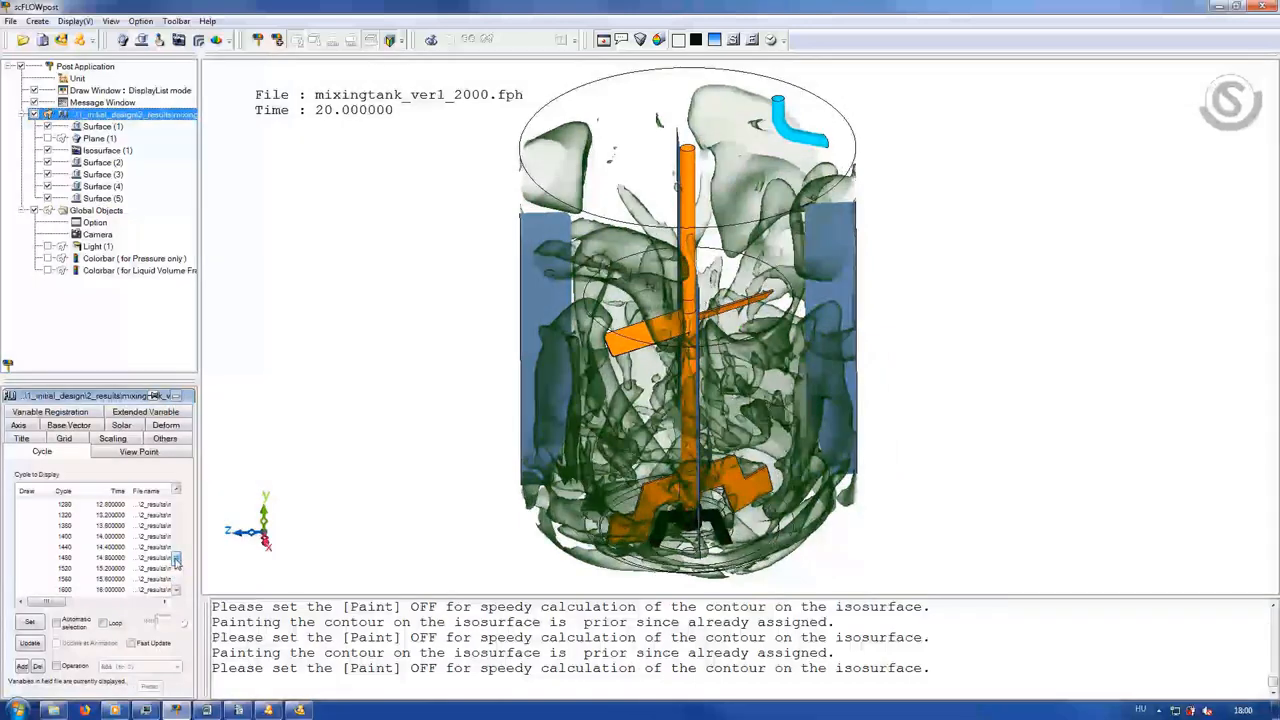
# - Switch the displayed result to cycle 1000 and rotate the tank to a side view
pyautogui.scroll(3)
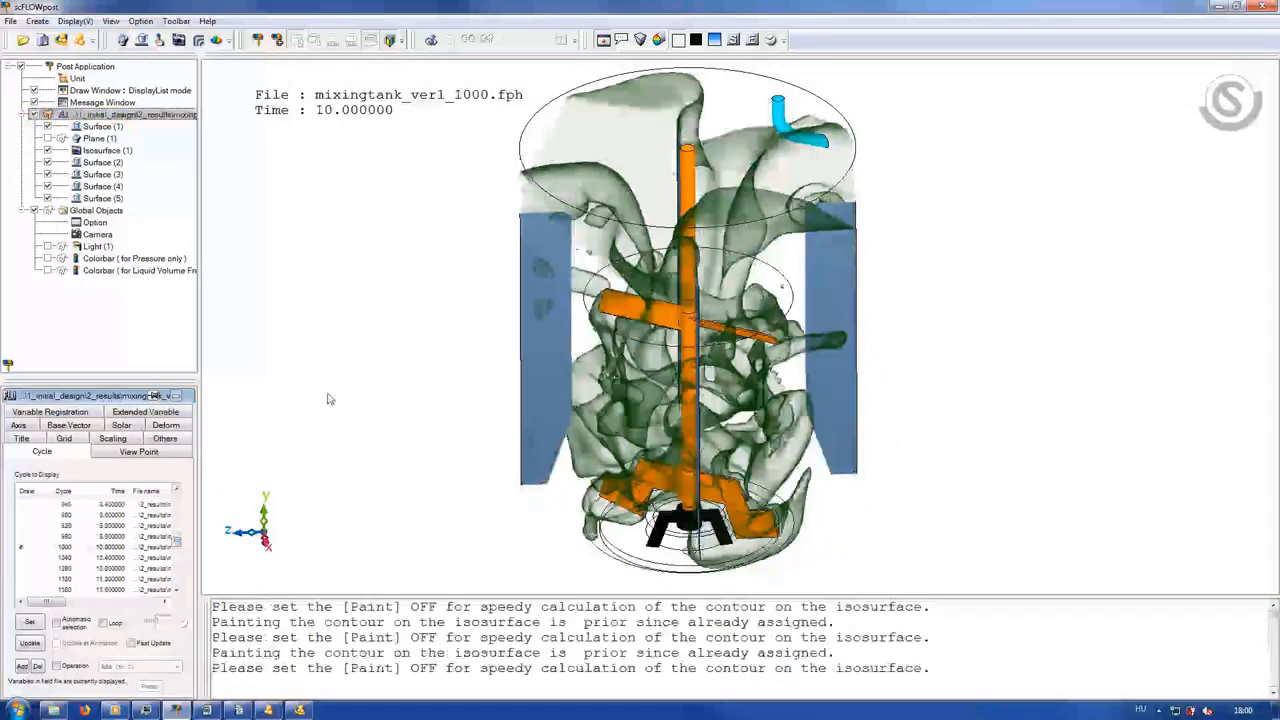
pyautogui.moveTo(690, 330); pyautogui.dragTo(770, 376)
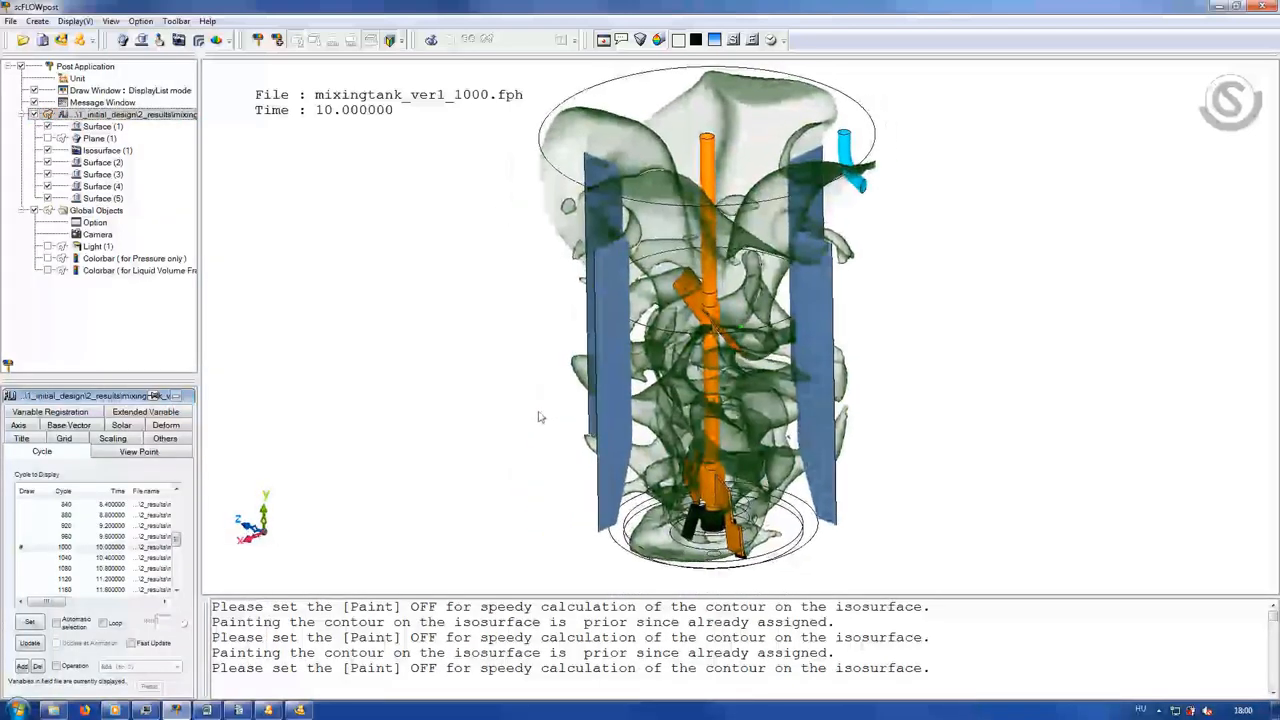
pyautogui.click(98, 232)
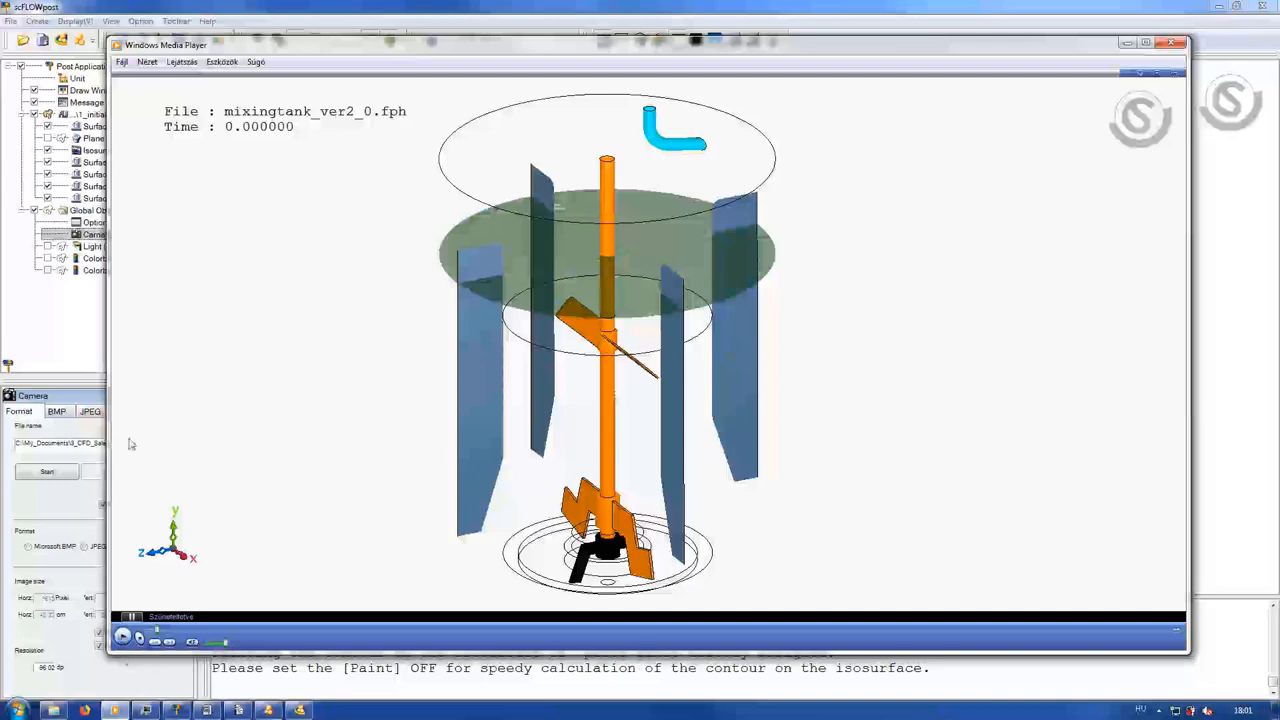
# - Play the mixingtank_ver2 flow animation, replay it from the start, then pause
pyautogui.click(122, 636)
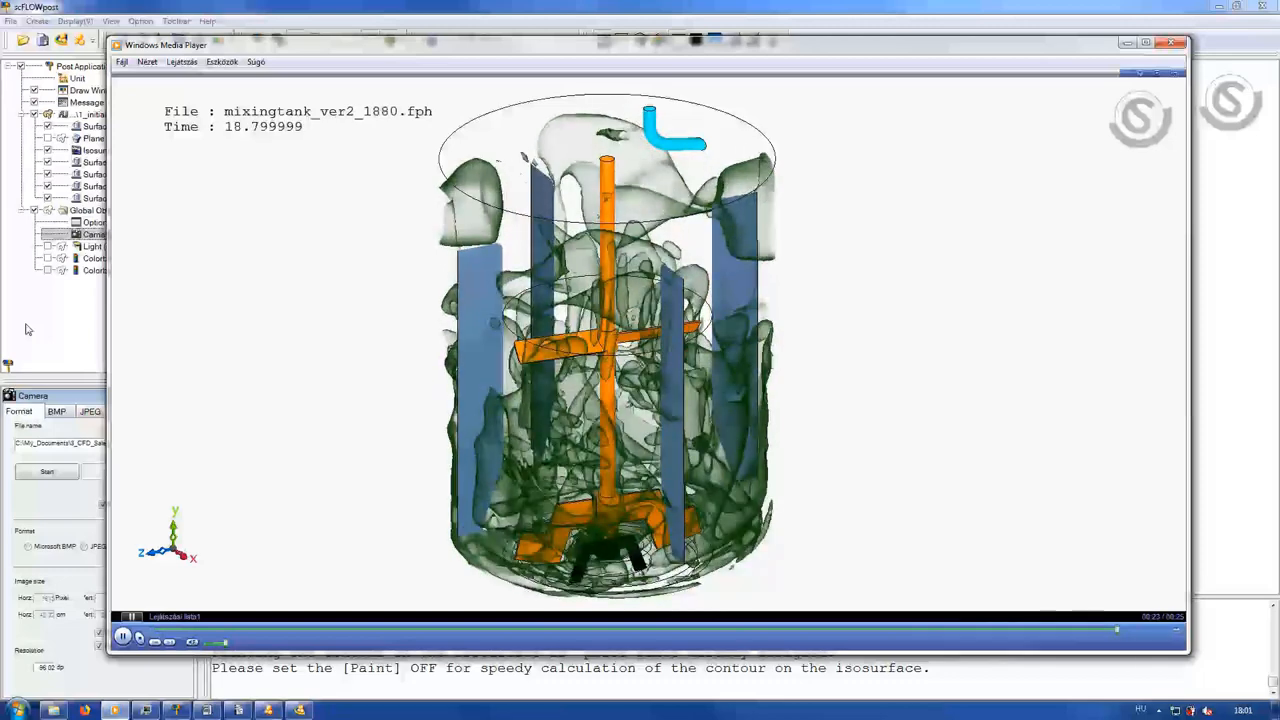
pyautogui.click(124, 636)
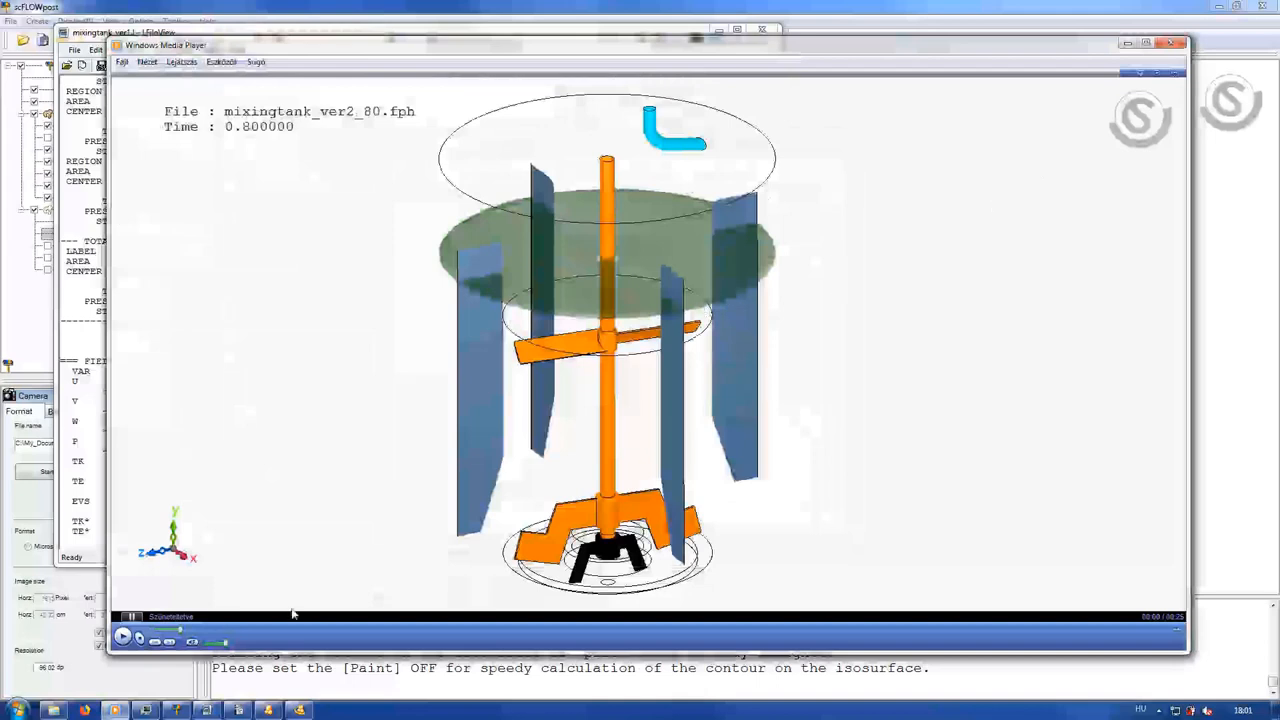
pyautogui.click(124, 636)
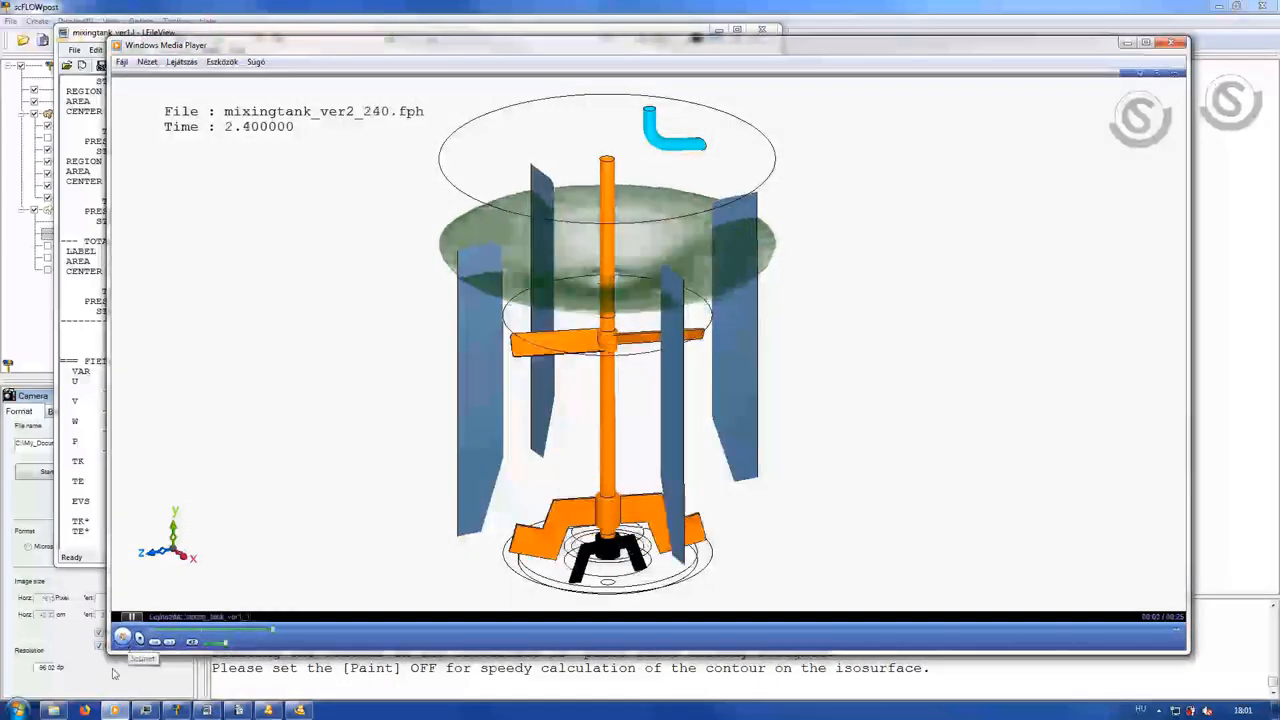
pyautogui.click(122, 638)
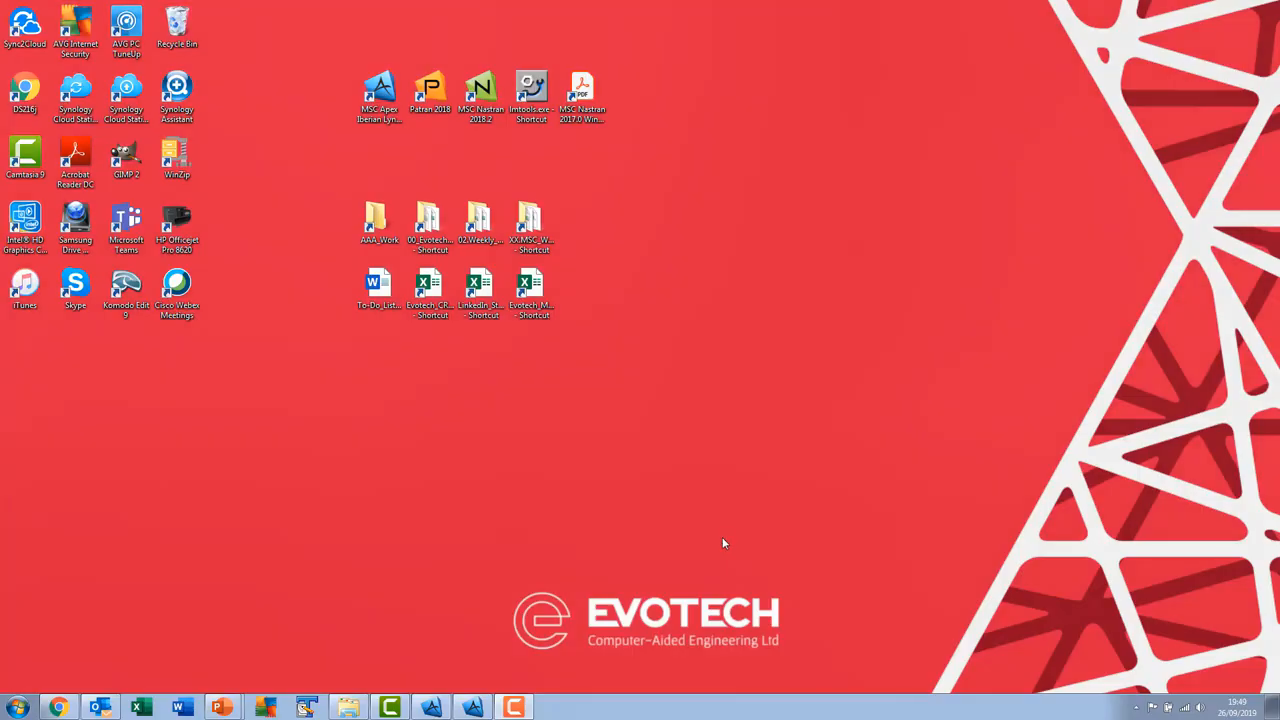
# - Launch MSC Apex from its desktop icon
pyautogui.click(380, 96)
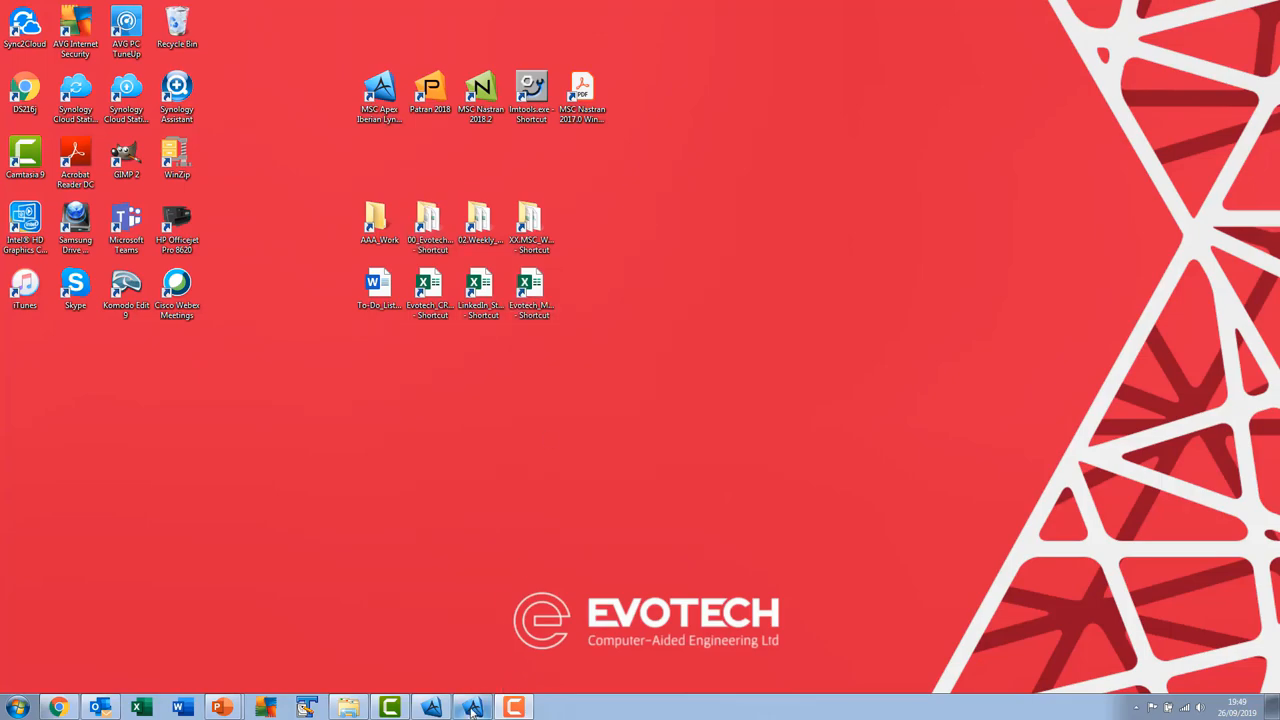
pyautogui.click(472, 708)
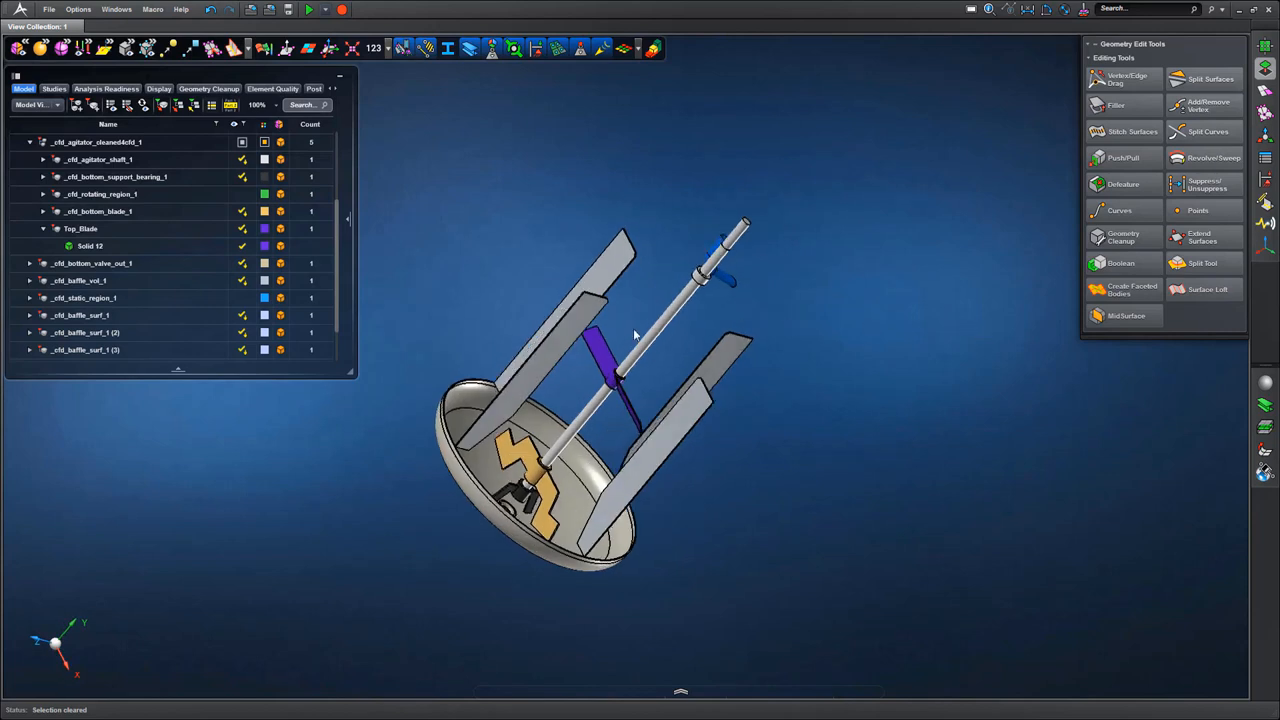
# - Show only the Top_Blade part and orbit to inspect the angled blade and hub
pyautogui.rightClick(620, 360)
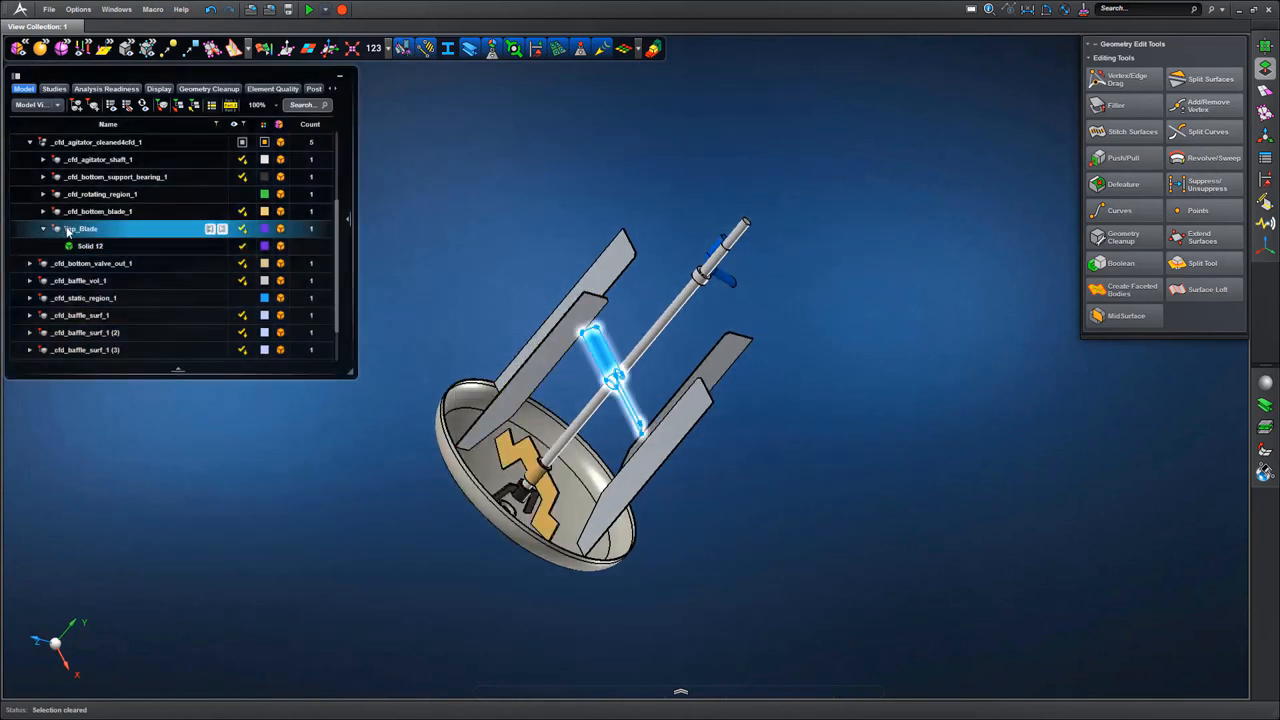
pyautogui.rightClick(80, 228)
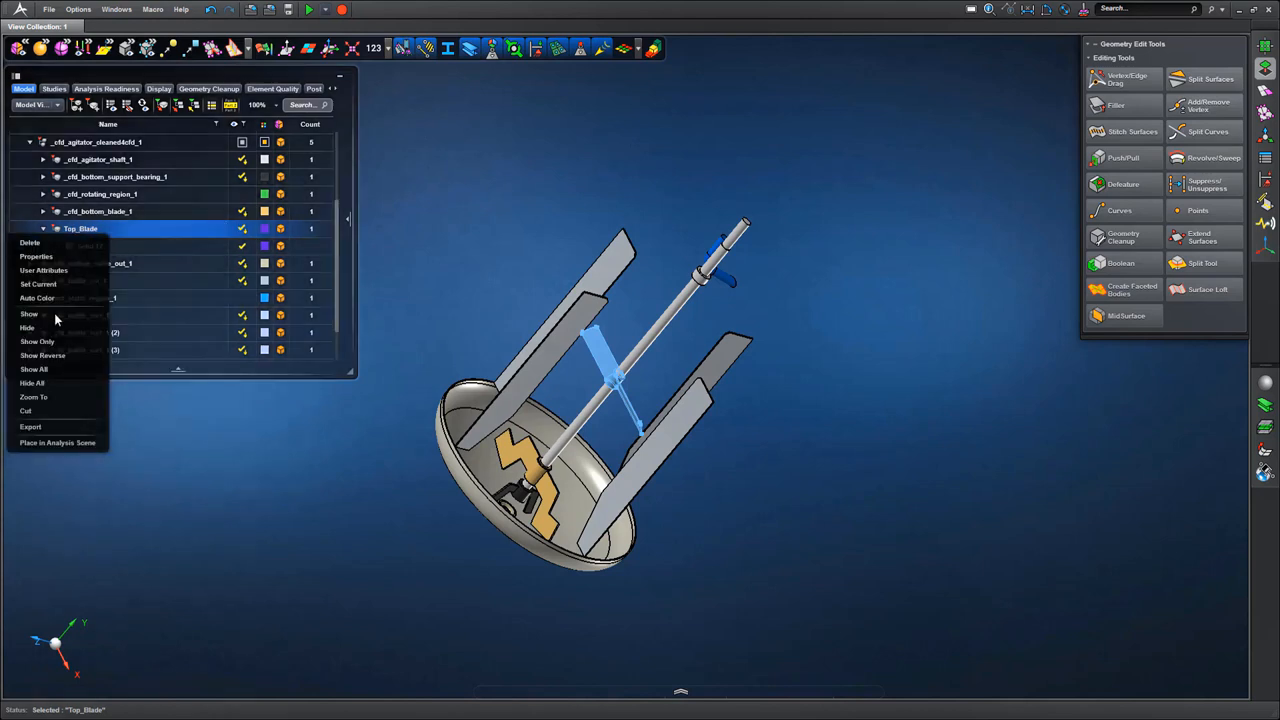
pyautogui.click(36, 340)
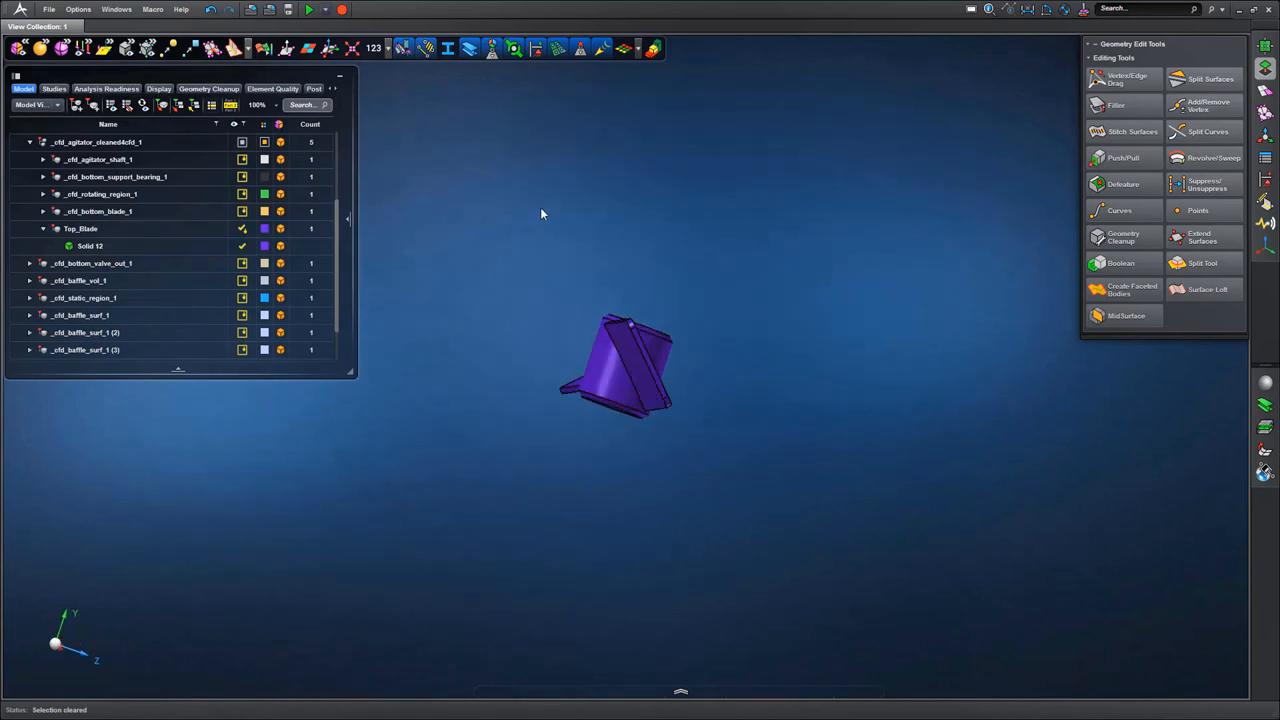
pyautogui.moveTo(616, 364); pyautogui.dragTo(504, 236)
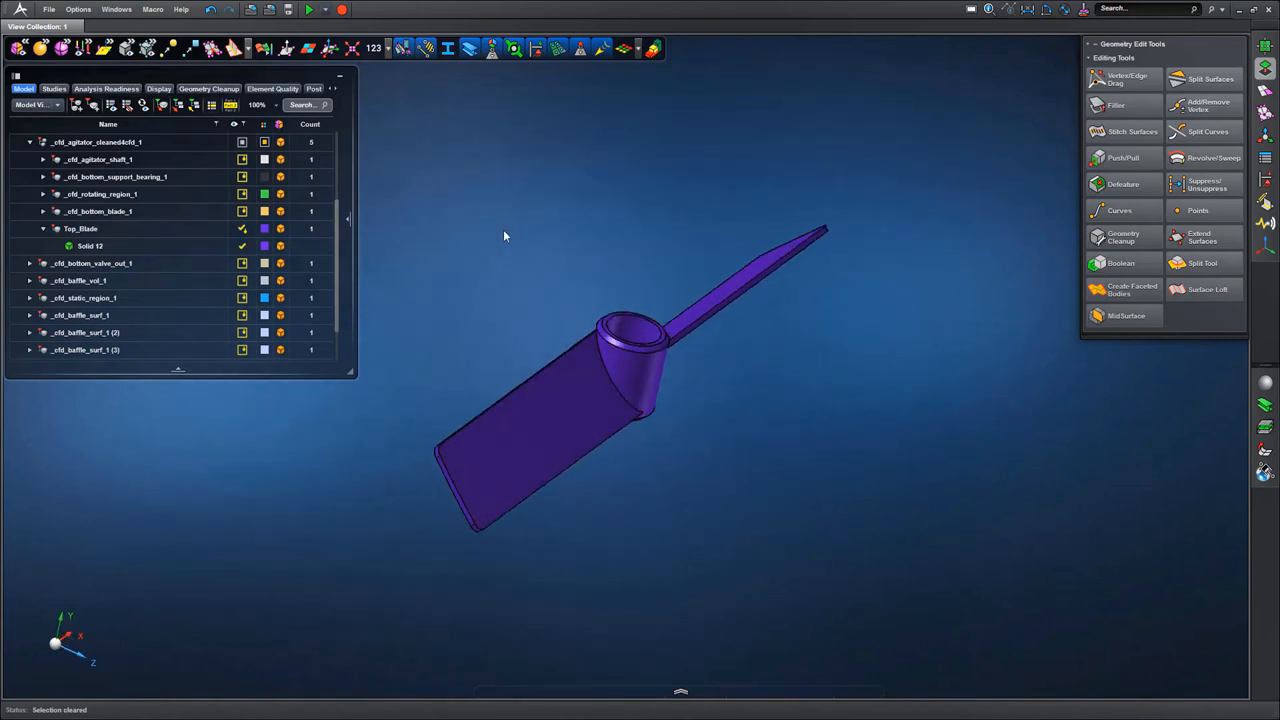
pyautogui.click(66, 648)
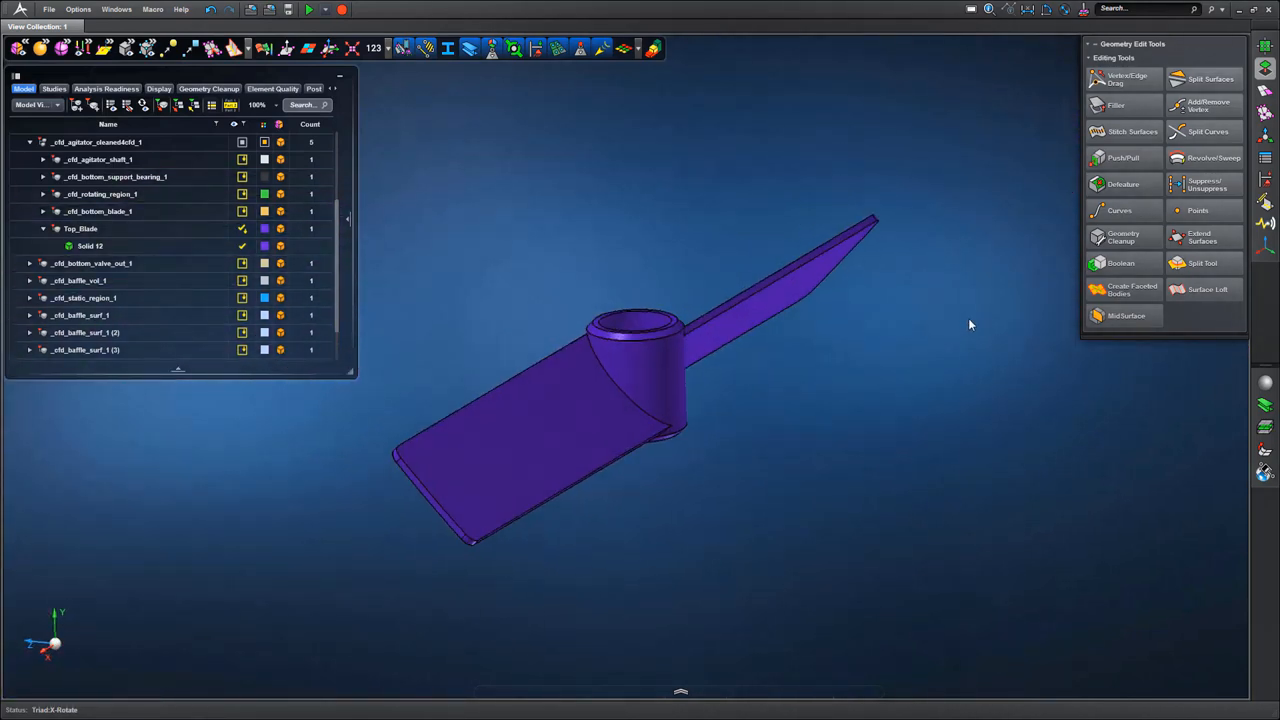
# - Split Top_Blade into Solid 12, Solid 13 and Solid 14 with the Split Tool
pyautogui.click(1204, 264)
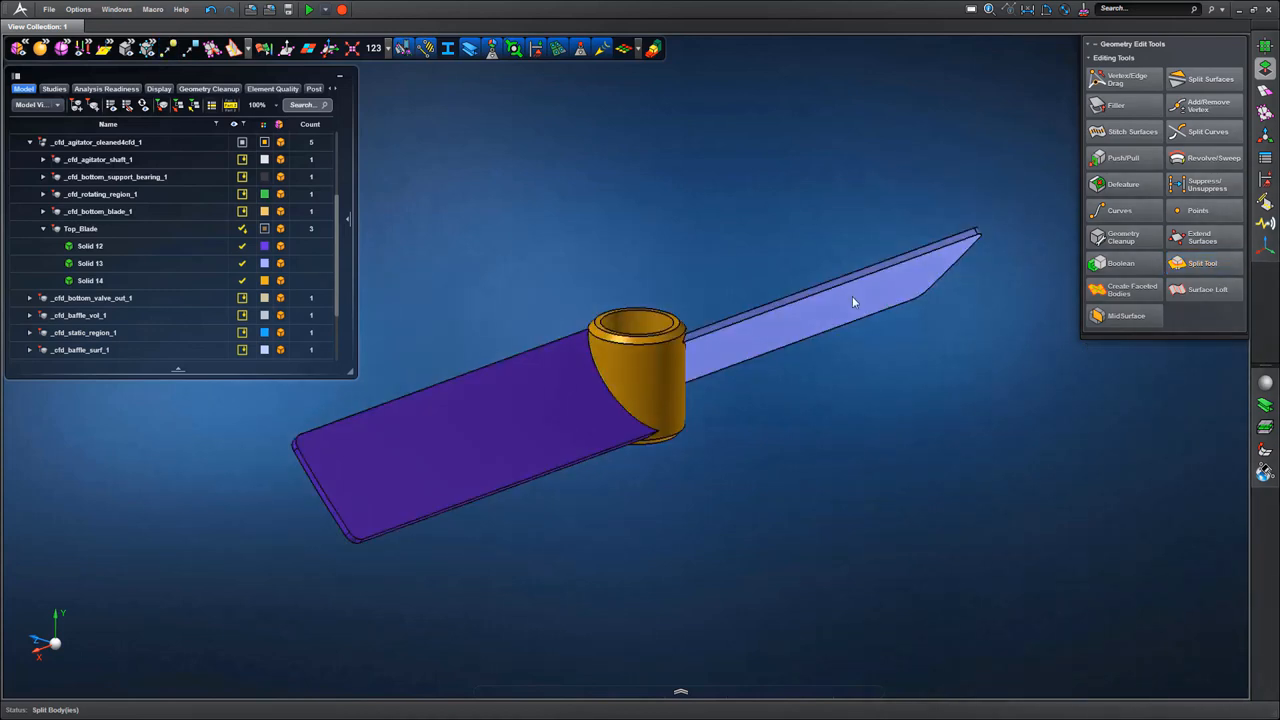
# - Delete the angled blade arm solid, leaving the hub and flat blade arm
pyautogui.rightClick(850, 300)
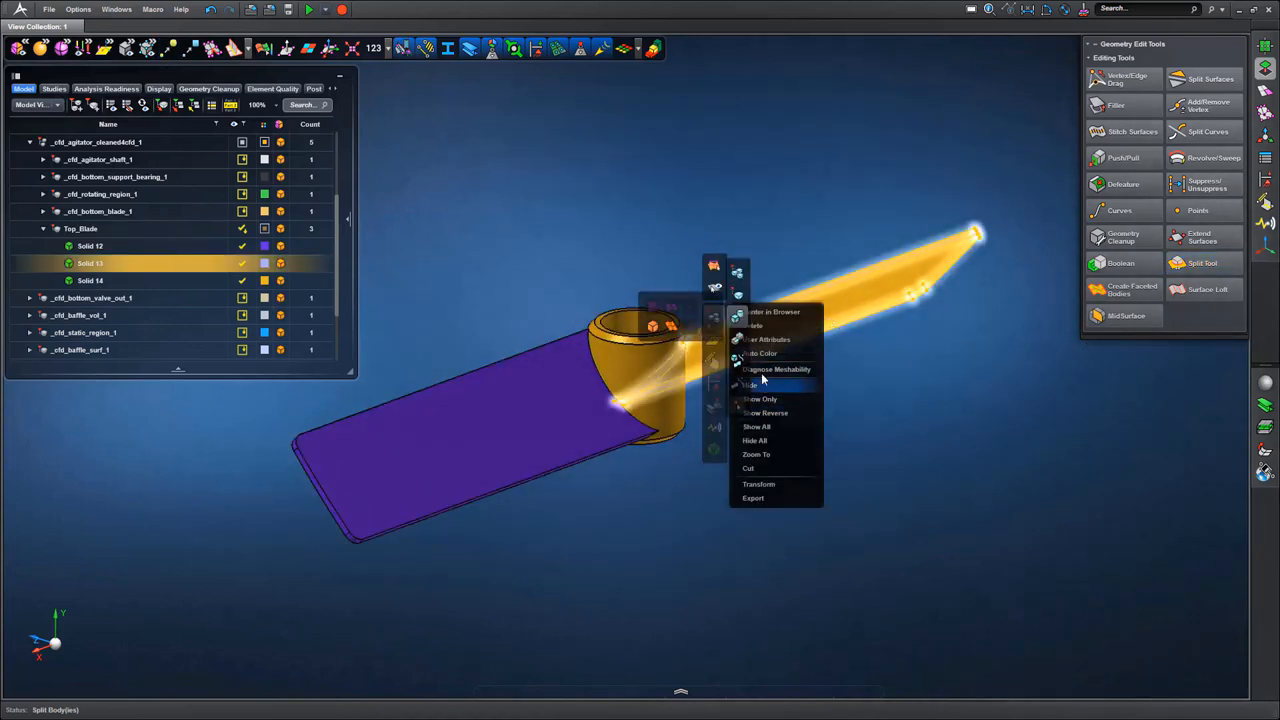
pyautogui.click(756, 324)
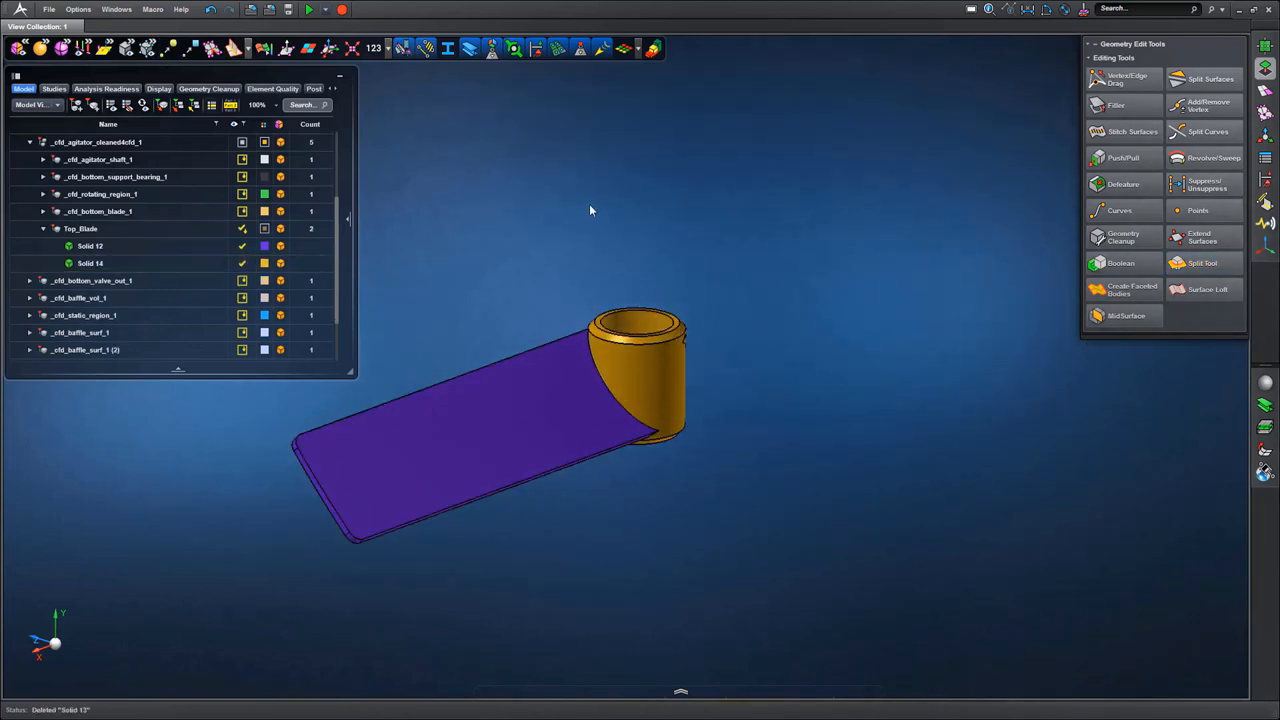
pyautogui.click(90, 264)
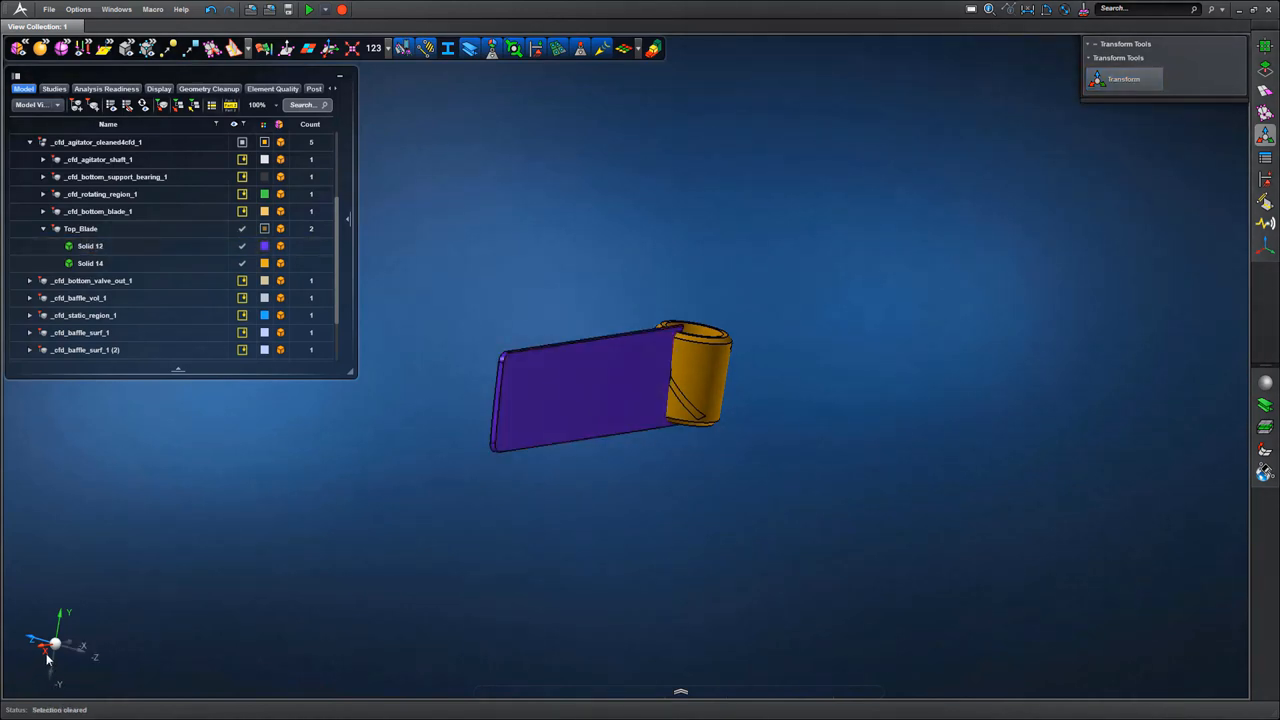
# - Check the flat blade's alignment with the Translate tool and view the blade-hub junction
pyautogui.click(44, 658)
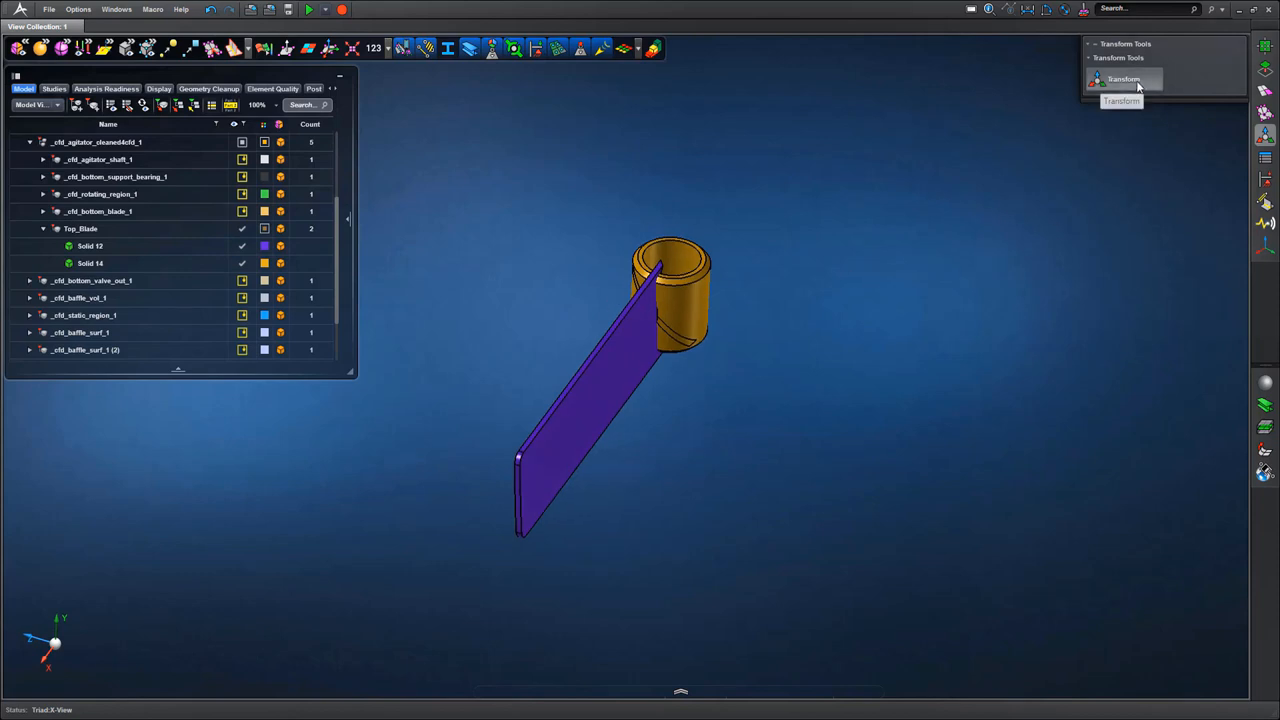
pyautogui.click(1124, 80)
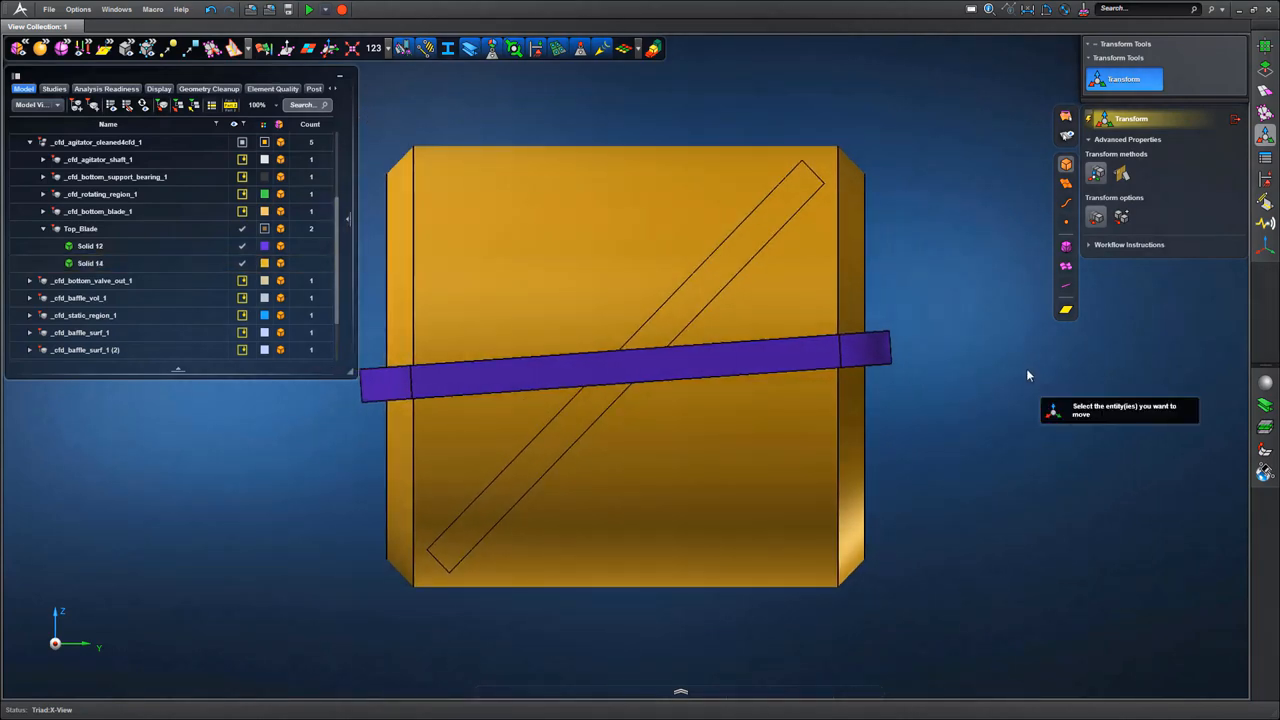
pyautogui.click(624, 370)
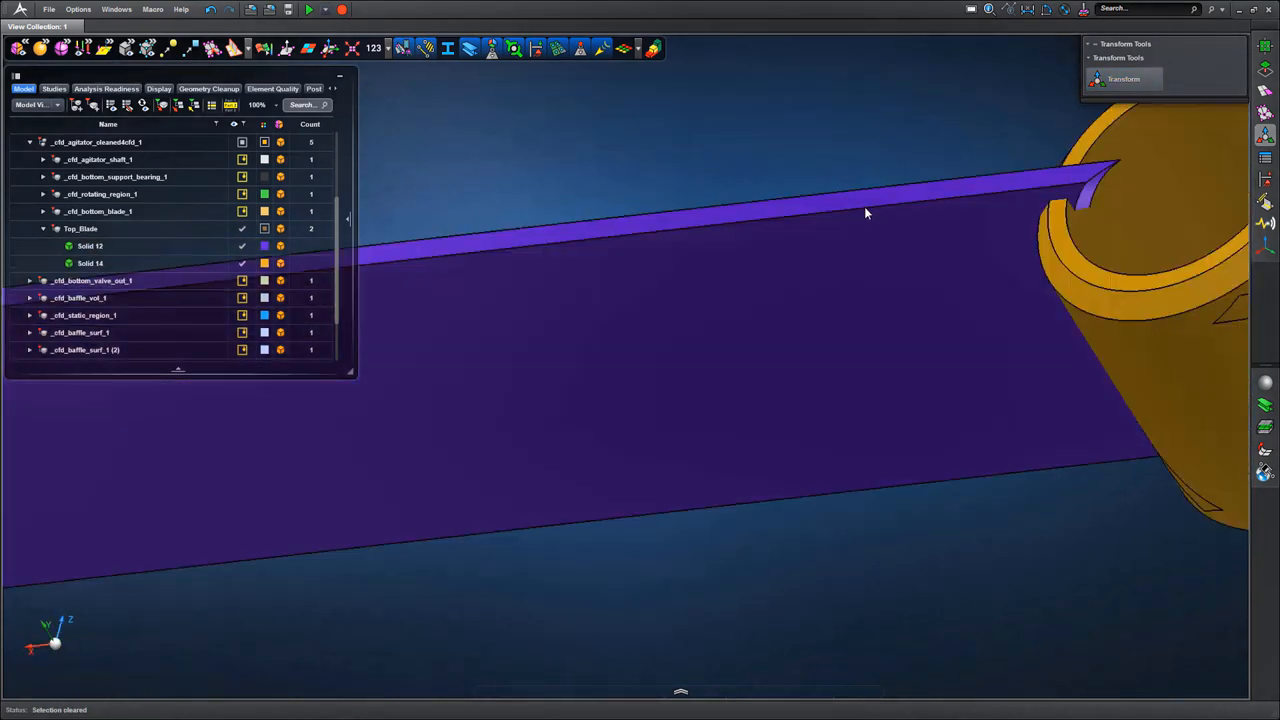
pyautogui.moveTo(860, 210); pyautogui.dragTo(996, 418)
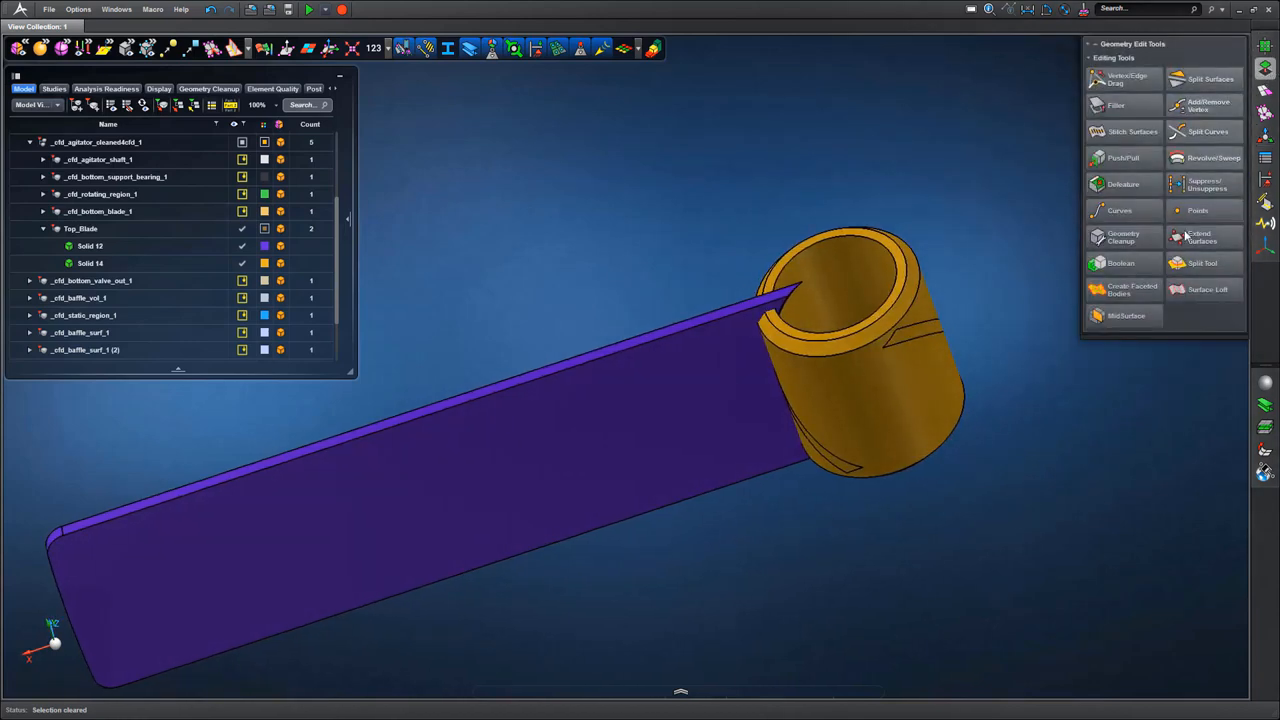
# - Split the hub body using the flat blade face as the cutting plane
pyautogui.click(1200, 262)
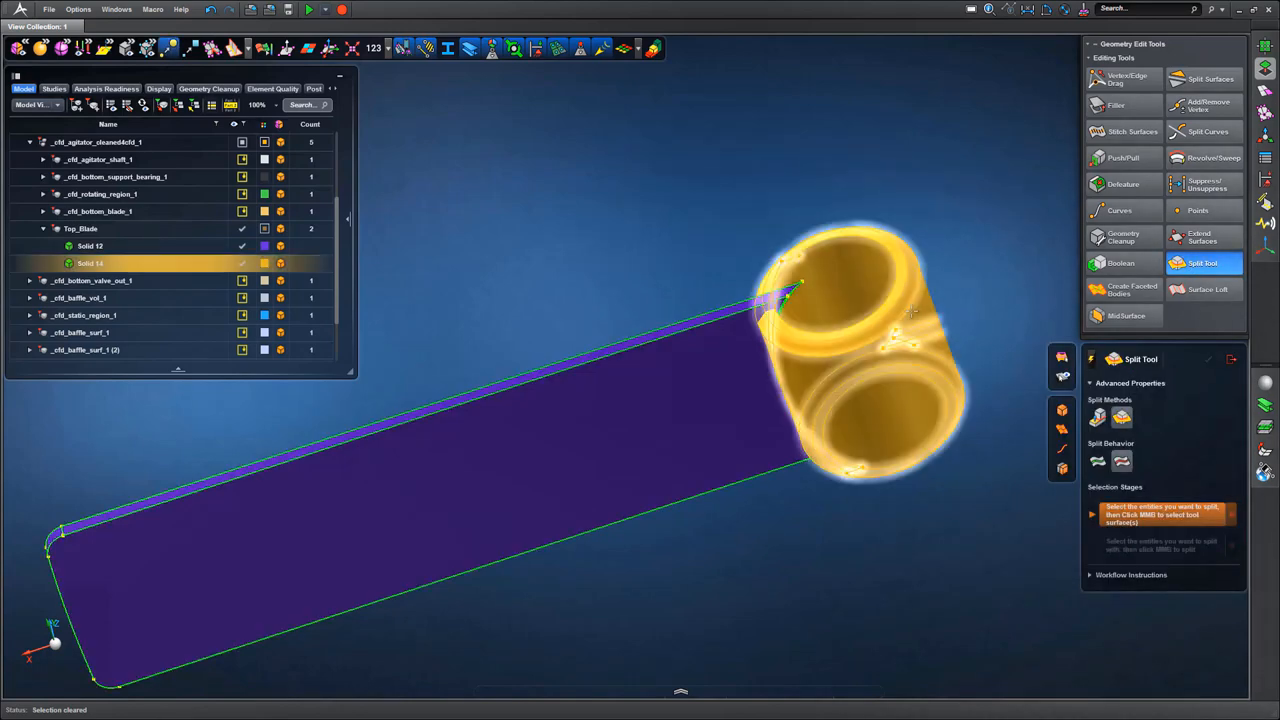
pyautogui.click(90, 244)
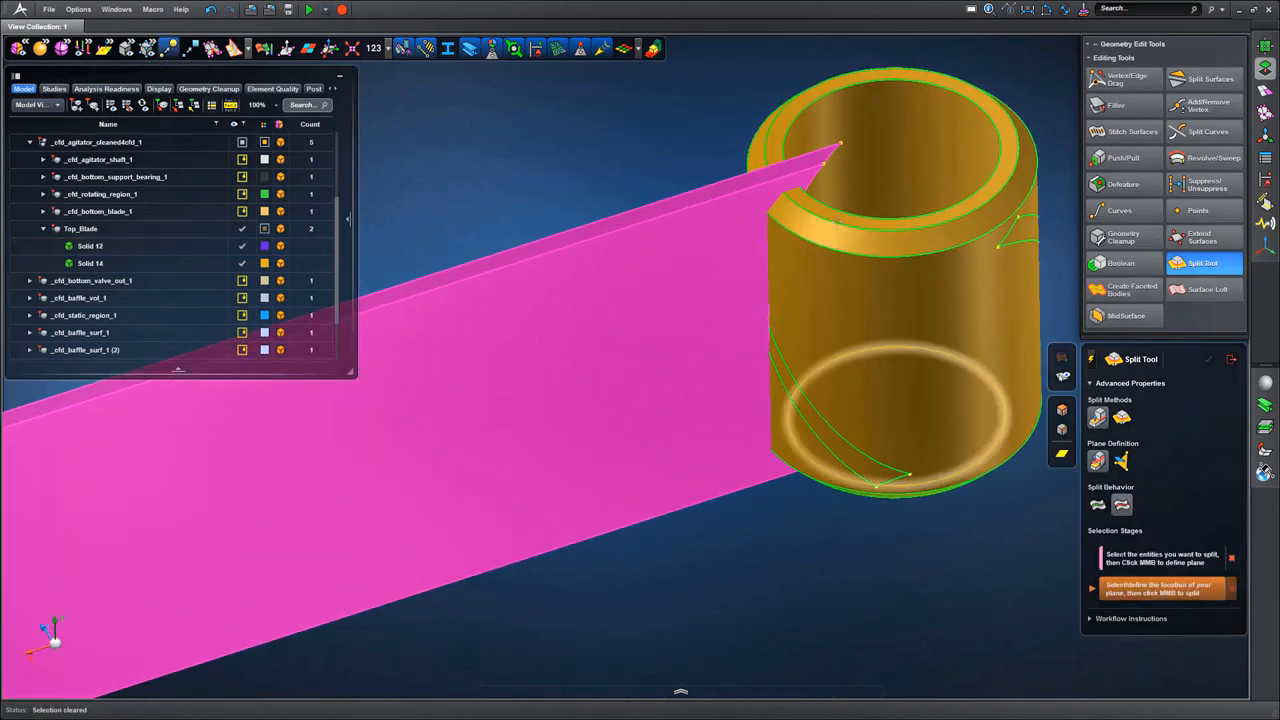
pyautogui.click(838, 190)
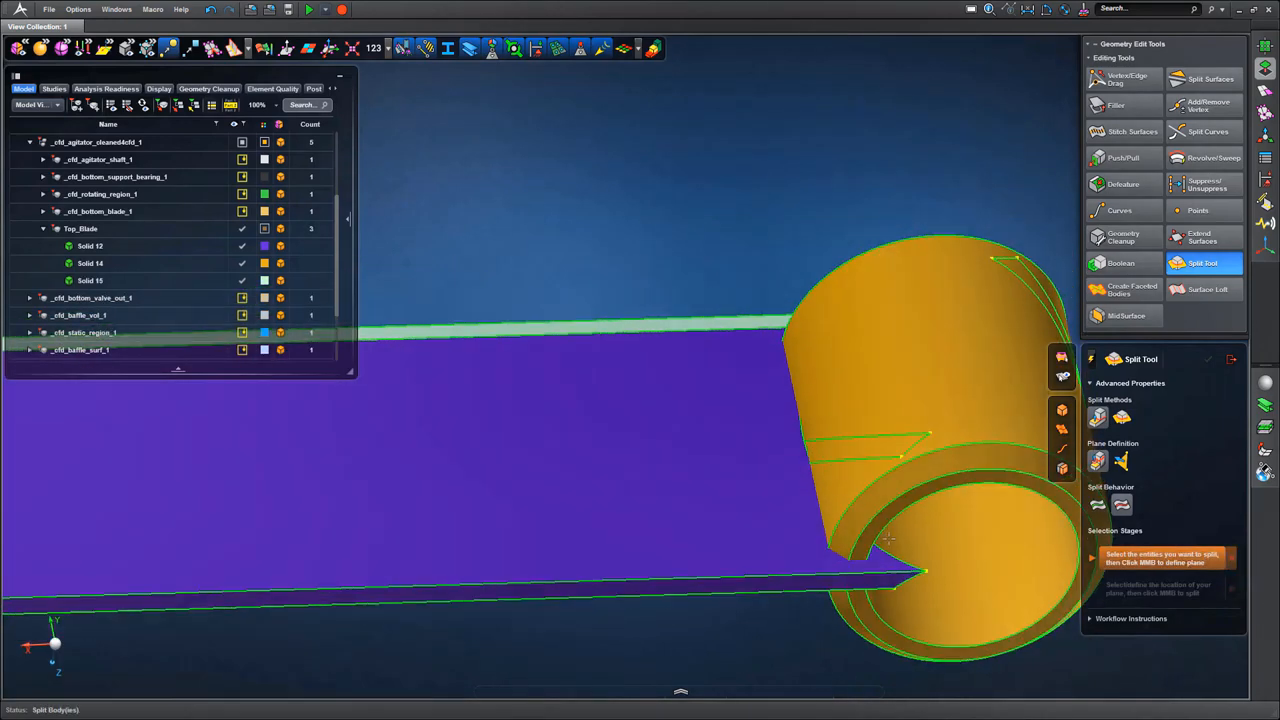
pyautogui.click(90, 244)
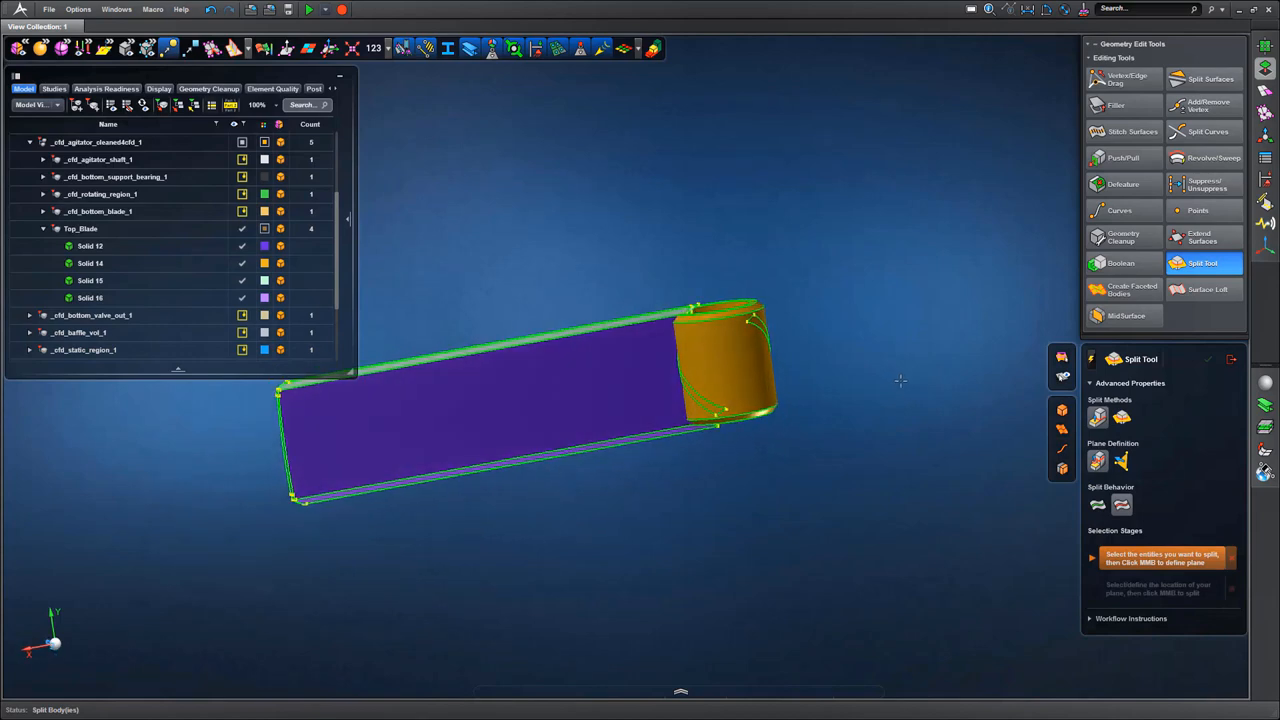
# - Delete the split-off hub piece Solid 17, leaving only the flat blade plate visible
pyautogui.click(90, 296)
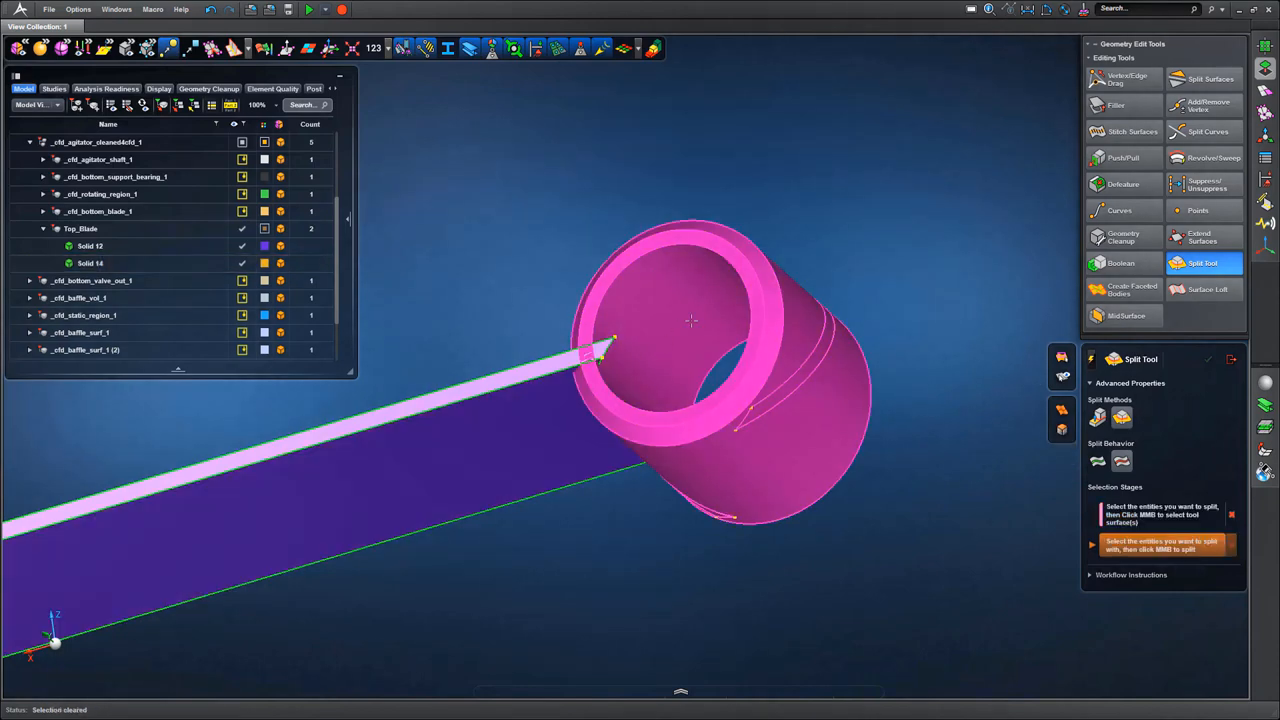
pyautogui.click(700, 350)
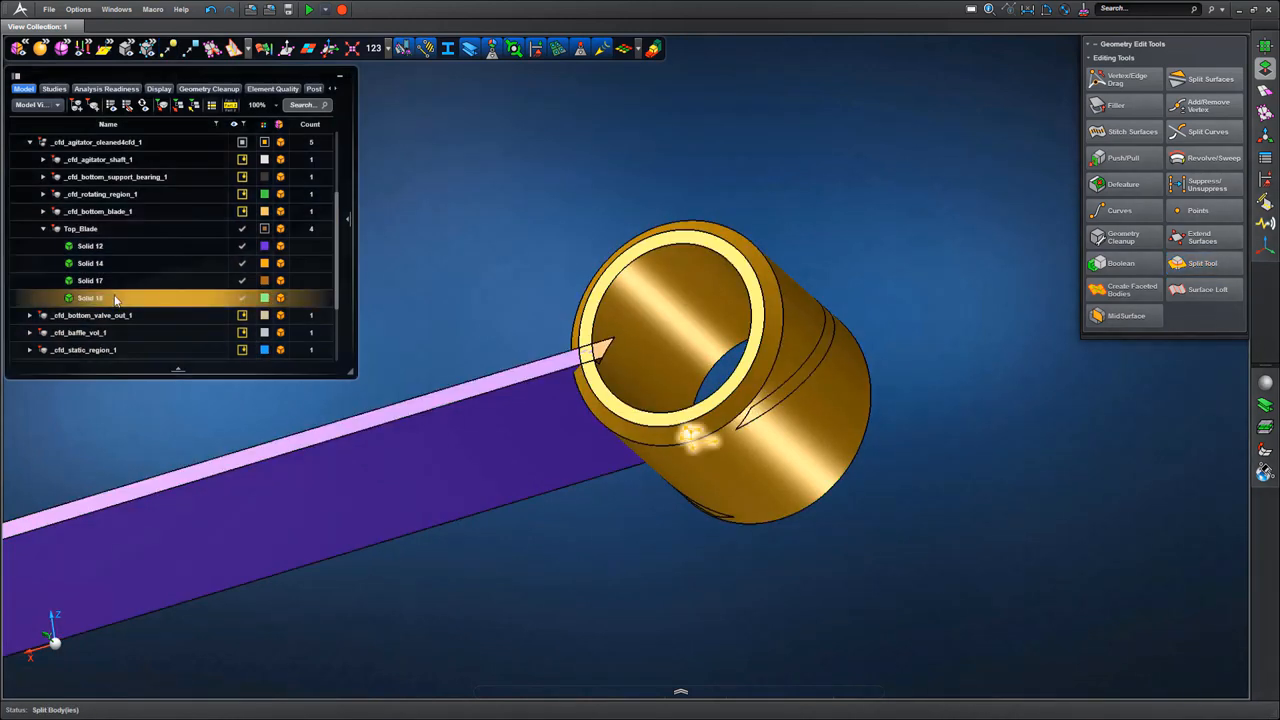
pyautogui.rightClick(90, 290)
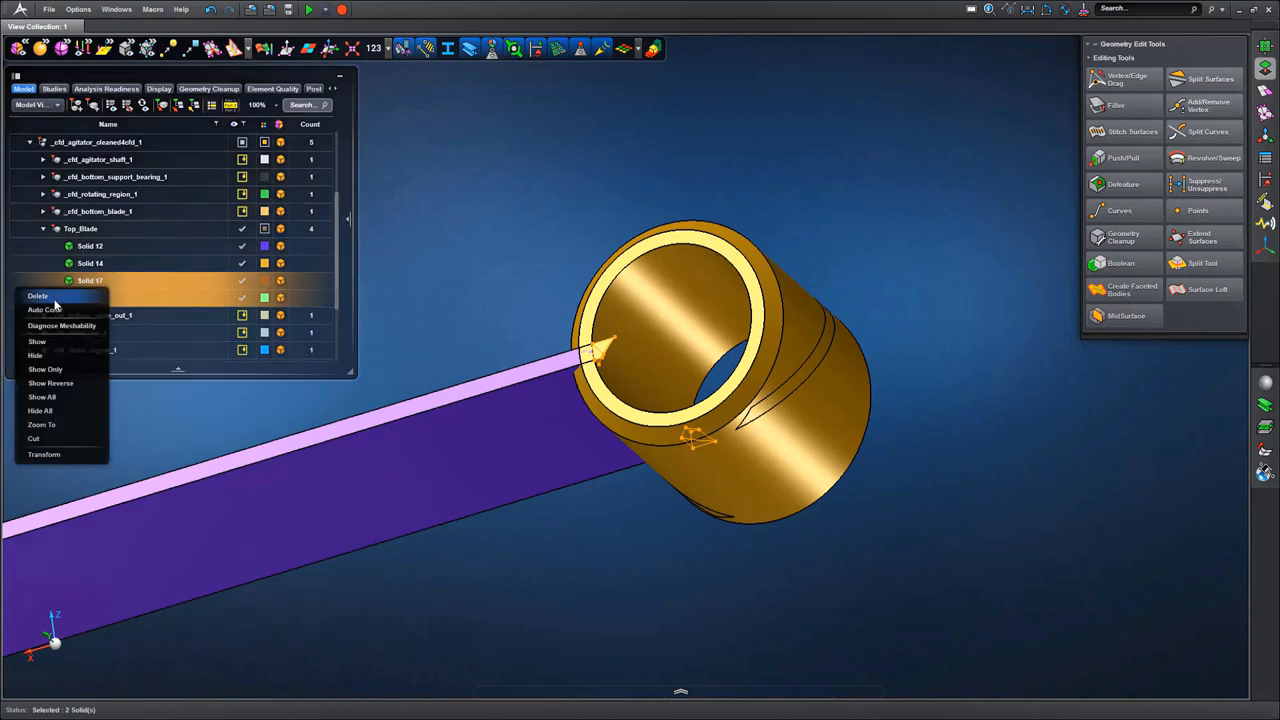
pyautogui.click(38, 296)
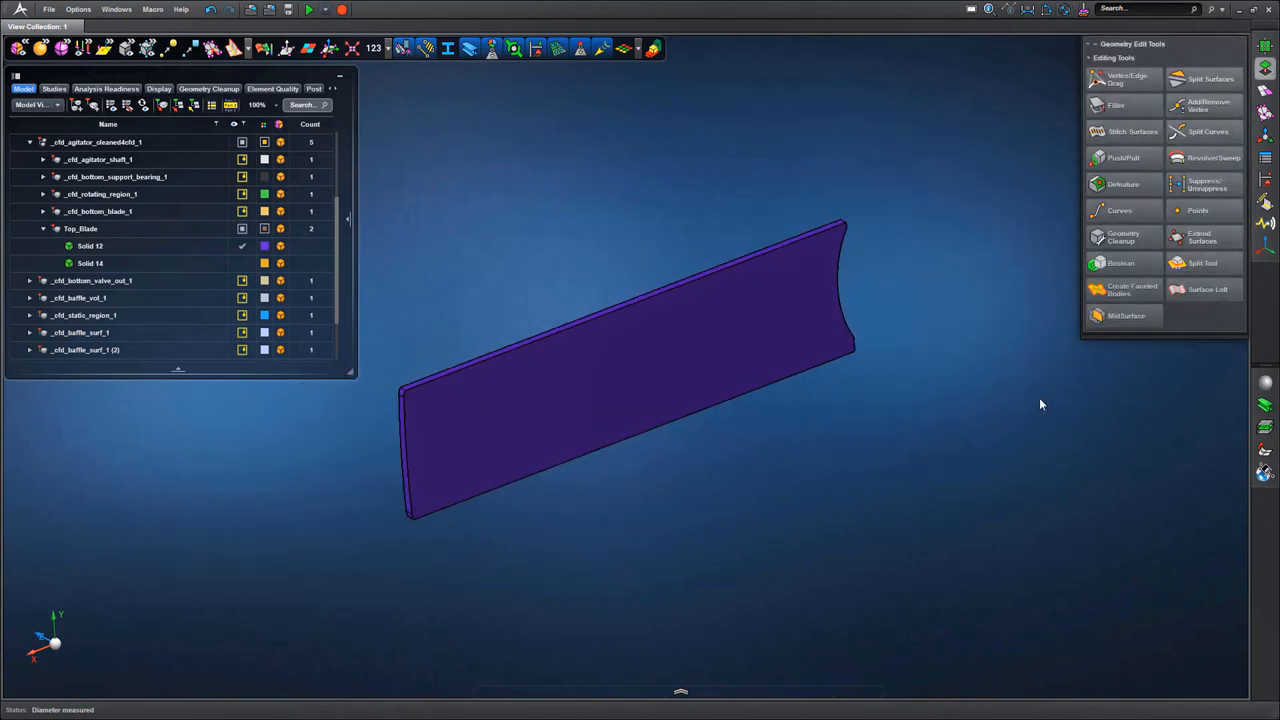
# - Defeature the curved notch at the blade end, unhide Solid 14 and Boolean-merge blade and hub
pyautogui.click(1124, 184)
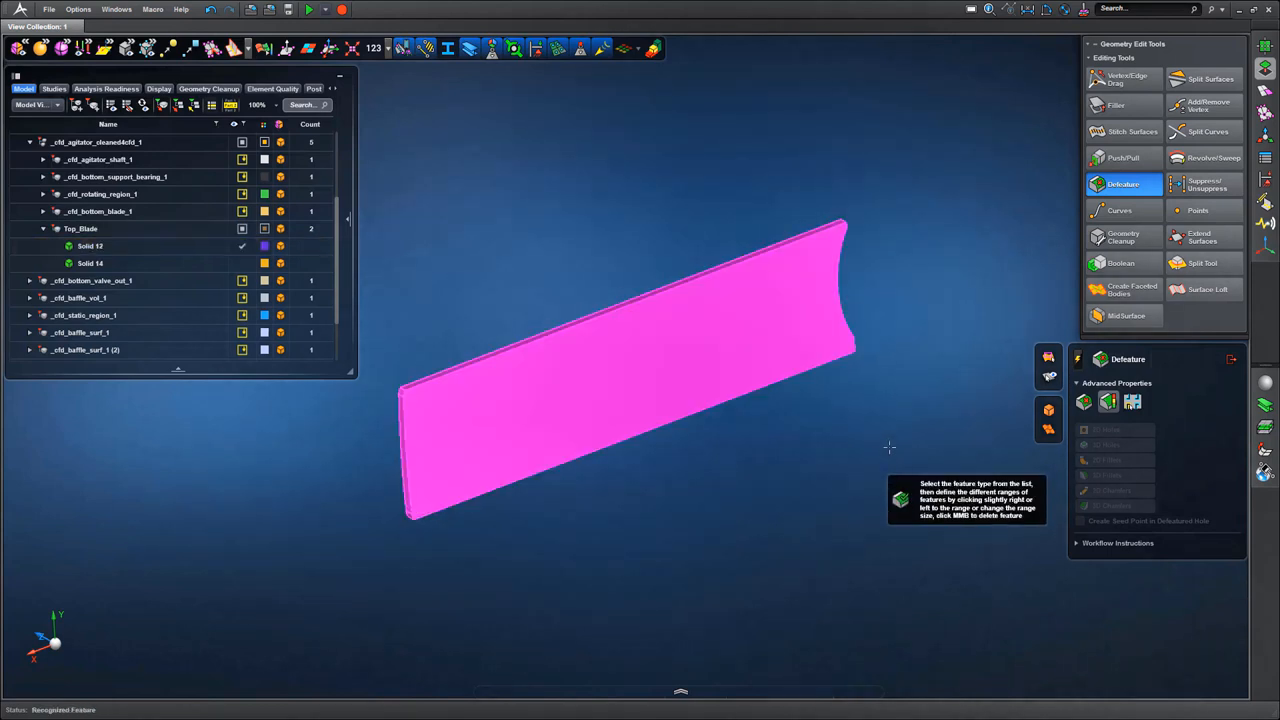
pyautogui.click(90, 246)
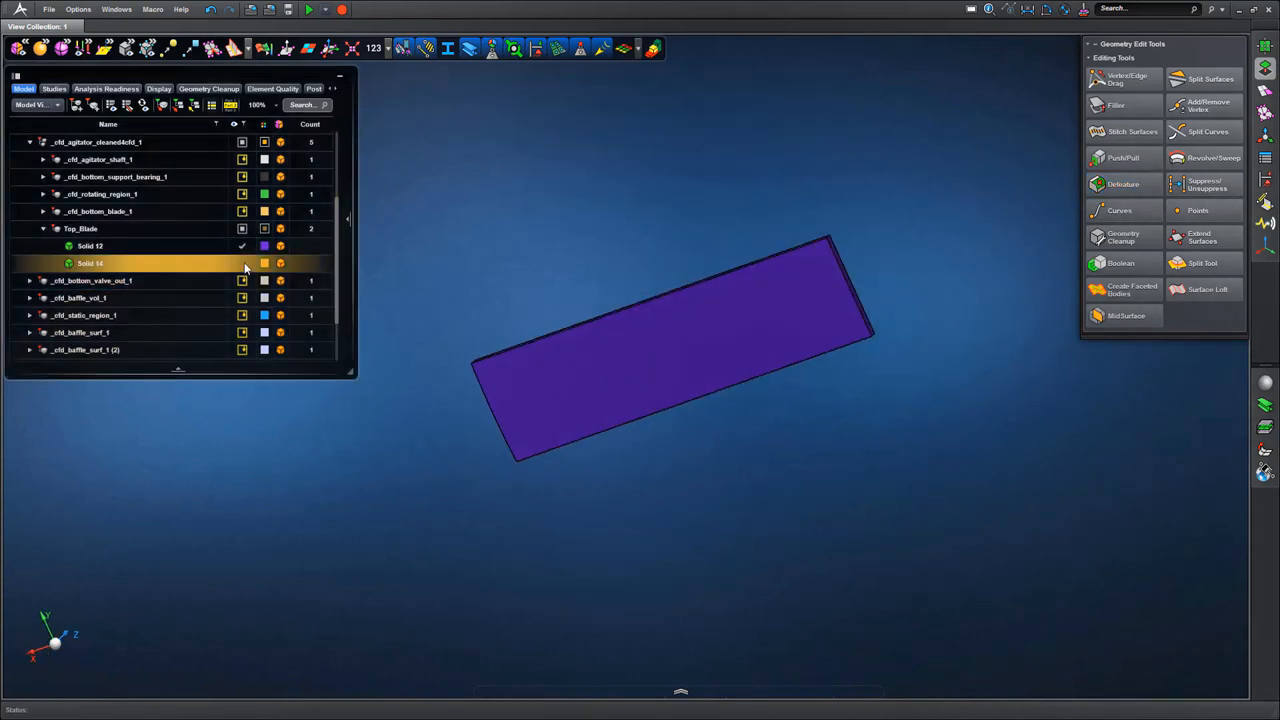
pyautogui.click(242, 264)
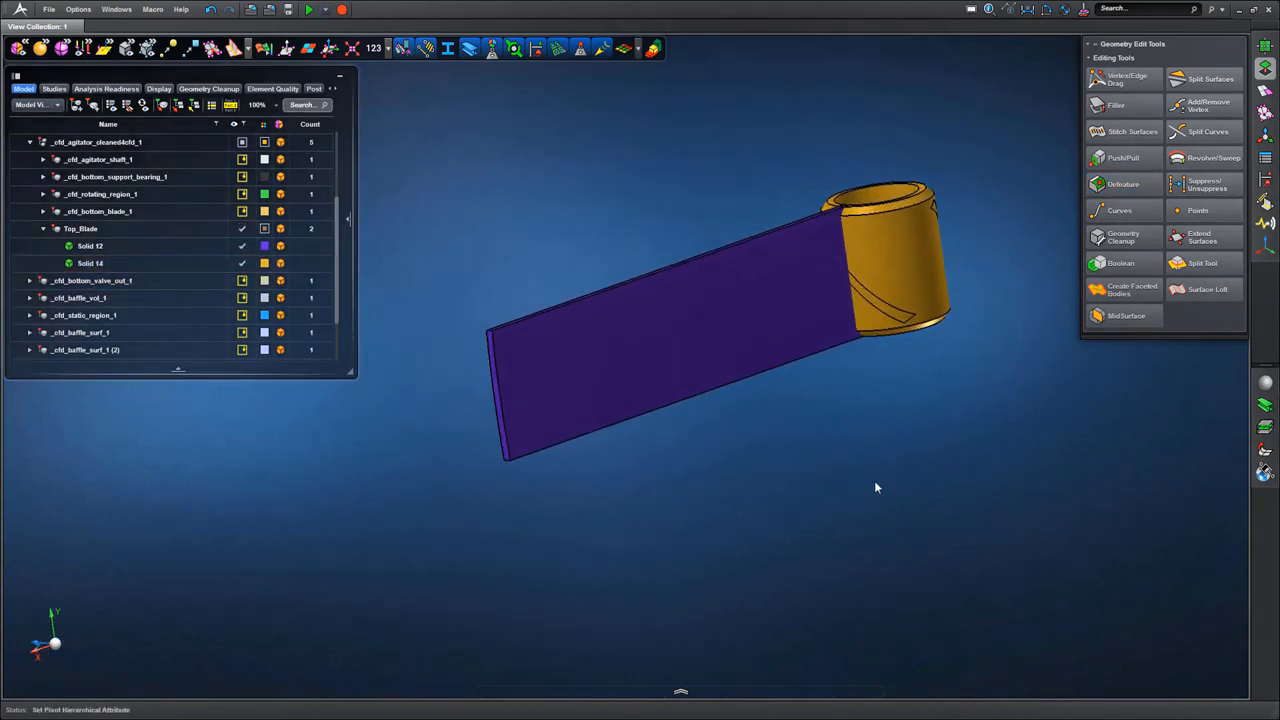
pyautogui.moveTo(1132, 290)
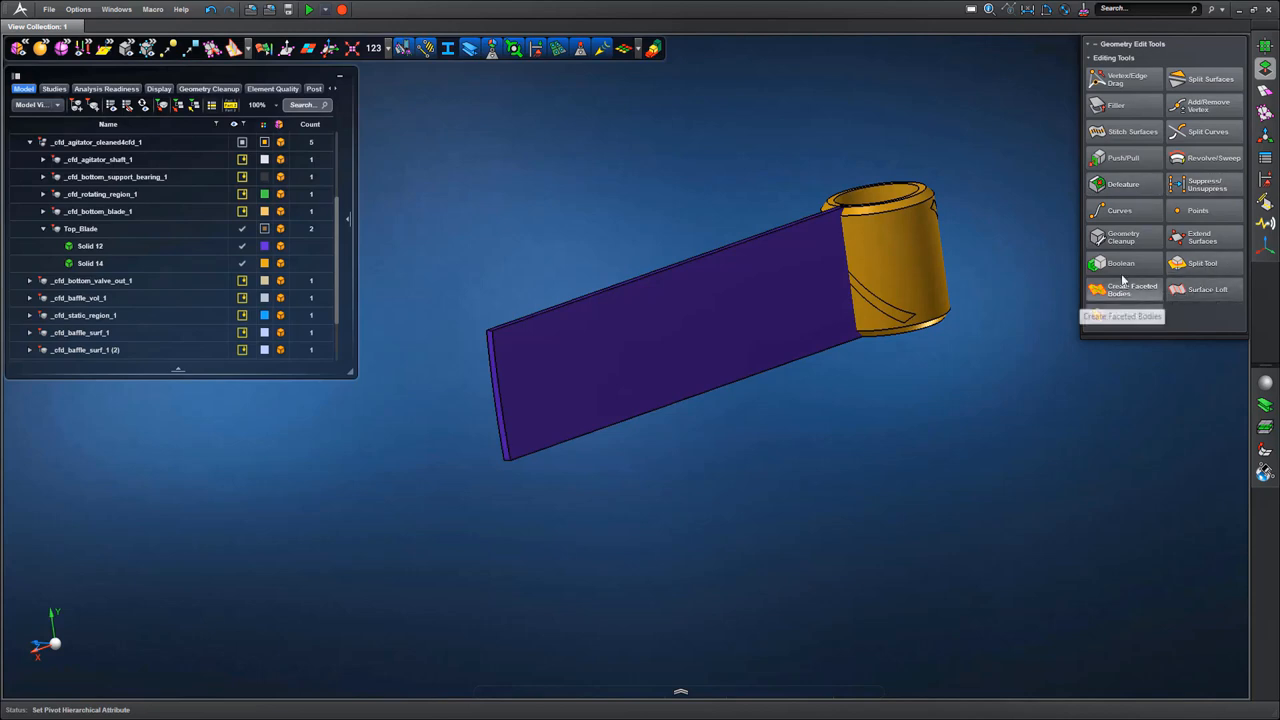
pyautogui.click(1120, 264)
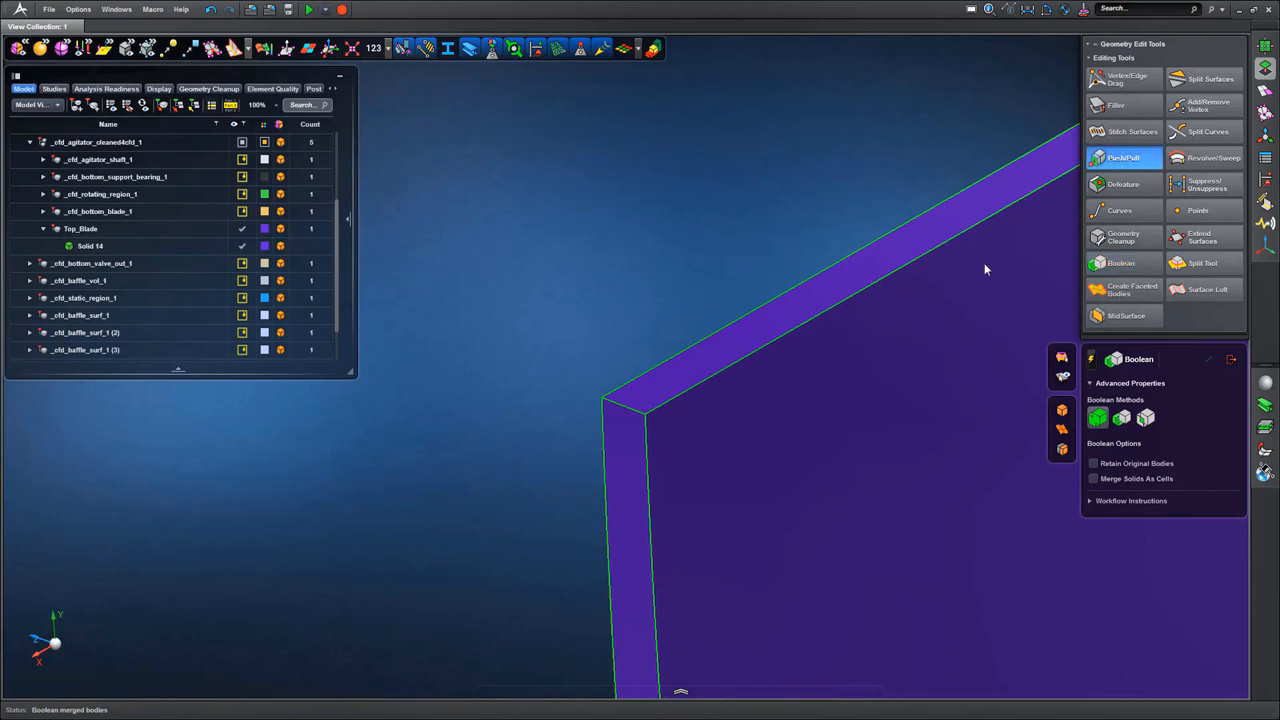
# - Pull the blade's outer end face outward with PushPull to lengthen the merged blade
pyautogui.click(1124, 156)
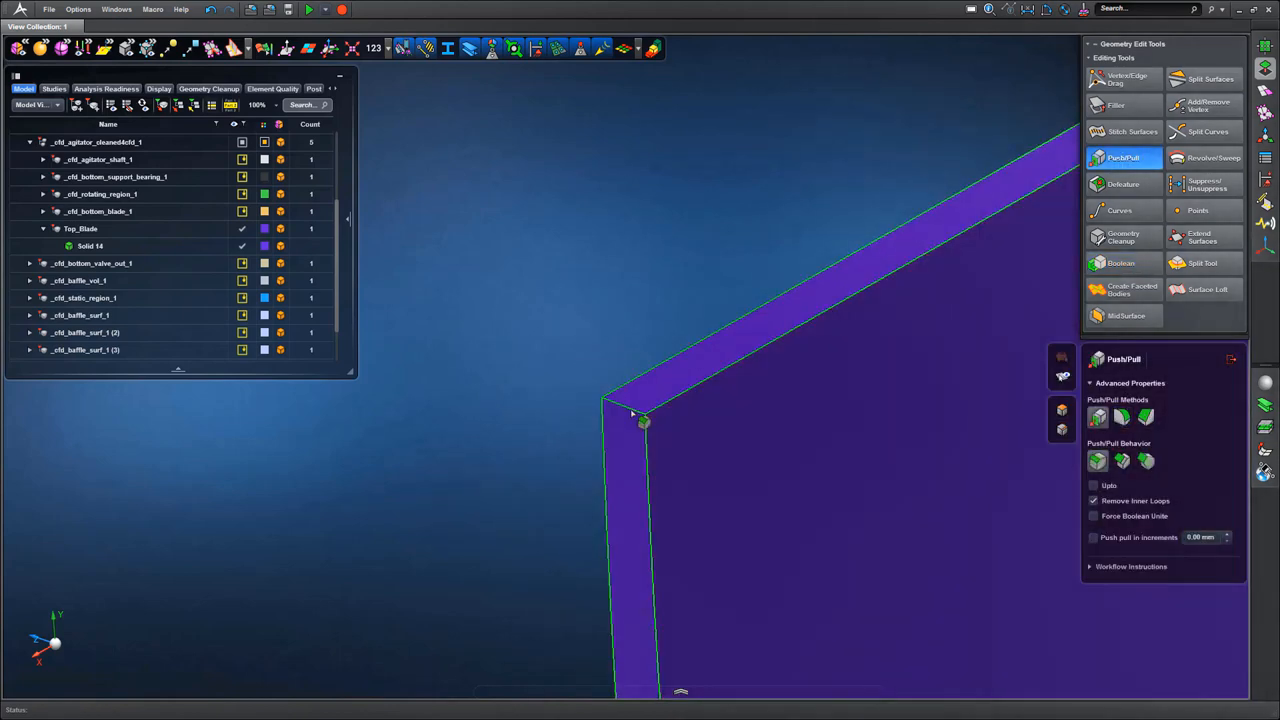
pyautogui.click(624, 400)
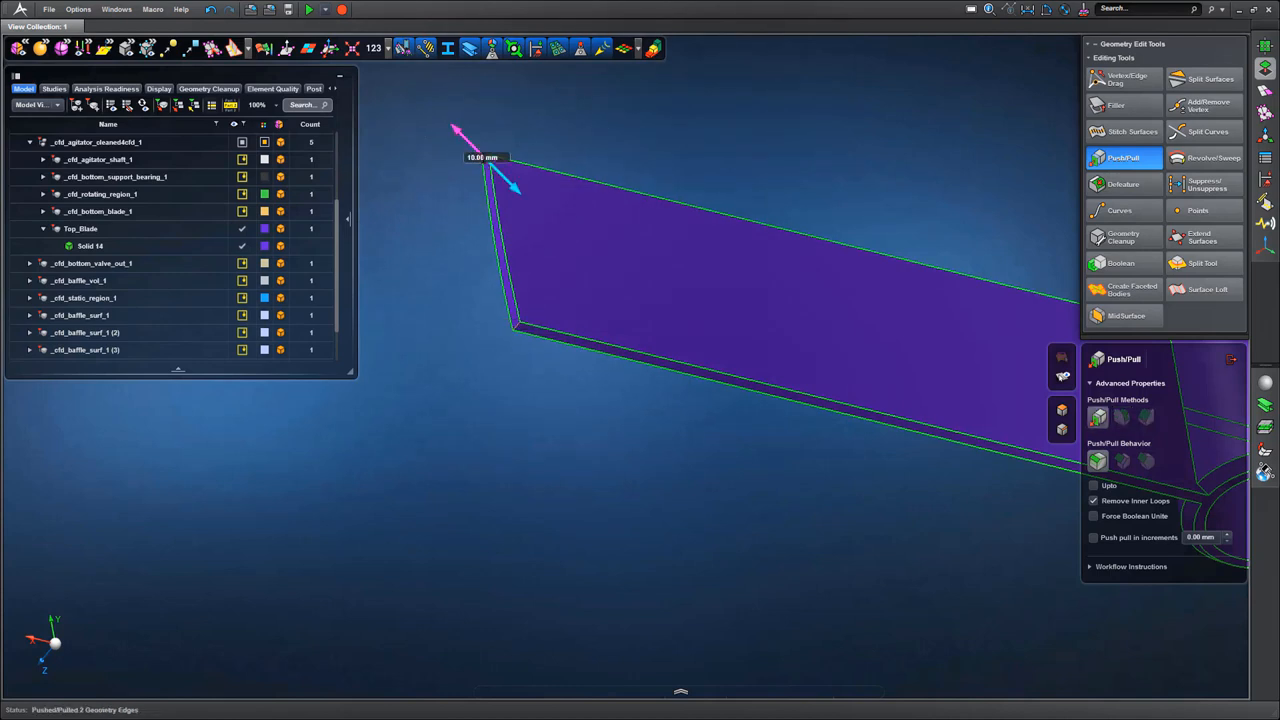
pyautogui.click(1232, 360)
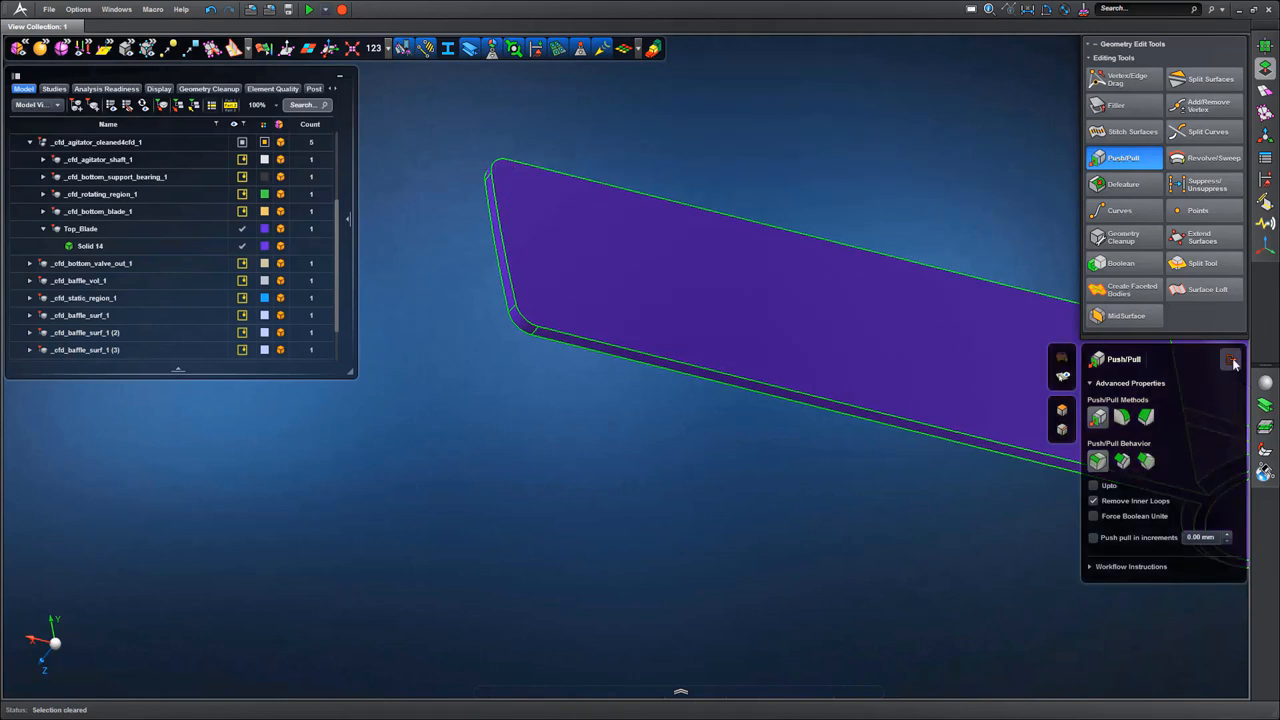
pyautogui.click(1232, 360)
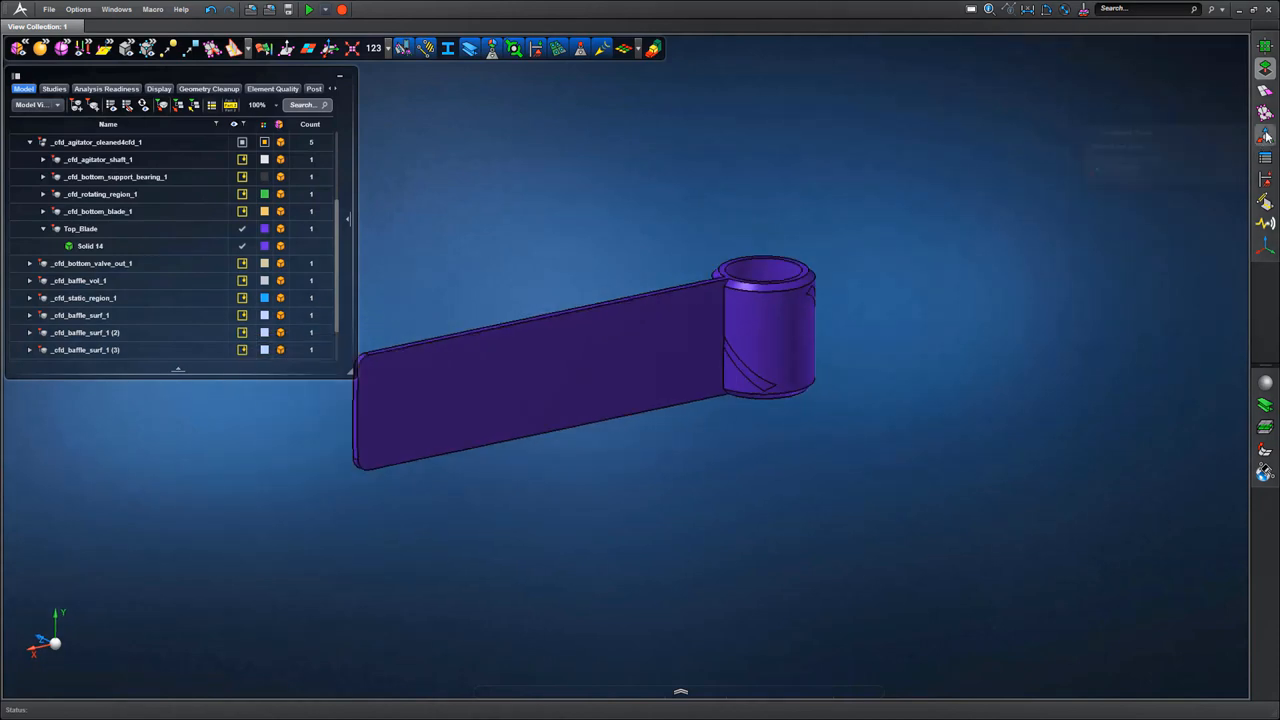
# - Copy the merged blade-and-hub solid to form the opposite arm of the top blade
pyautogui.click(1264, 132)
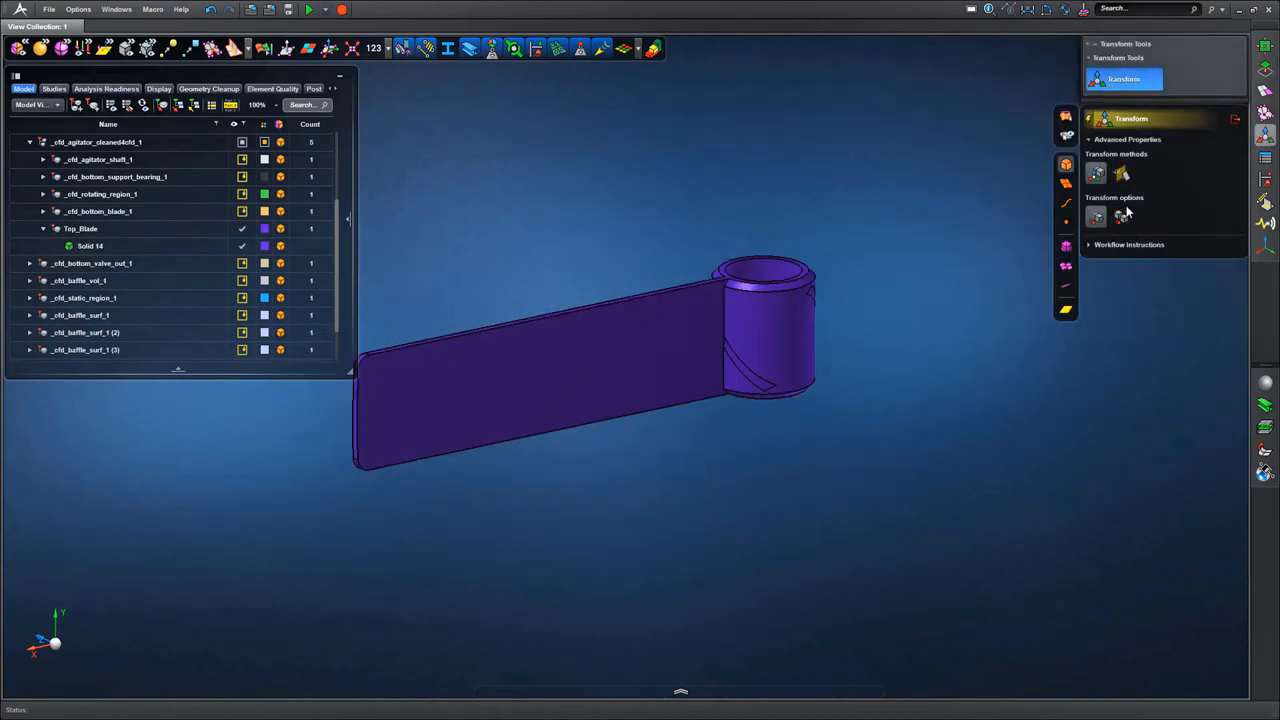
pyautogui.click(1120, 216)
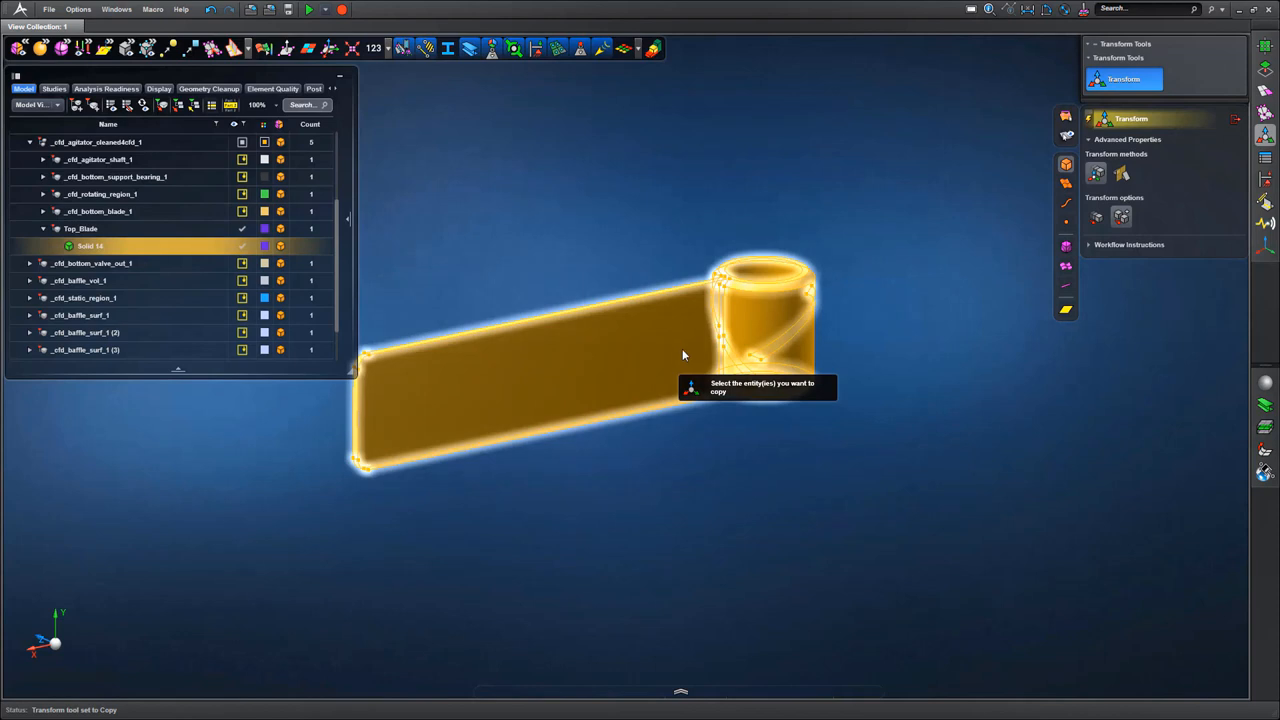
pyautogui.click(550, 360)
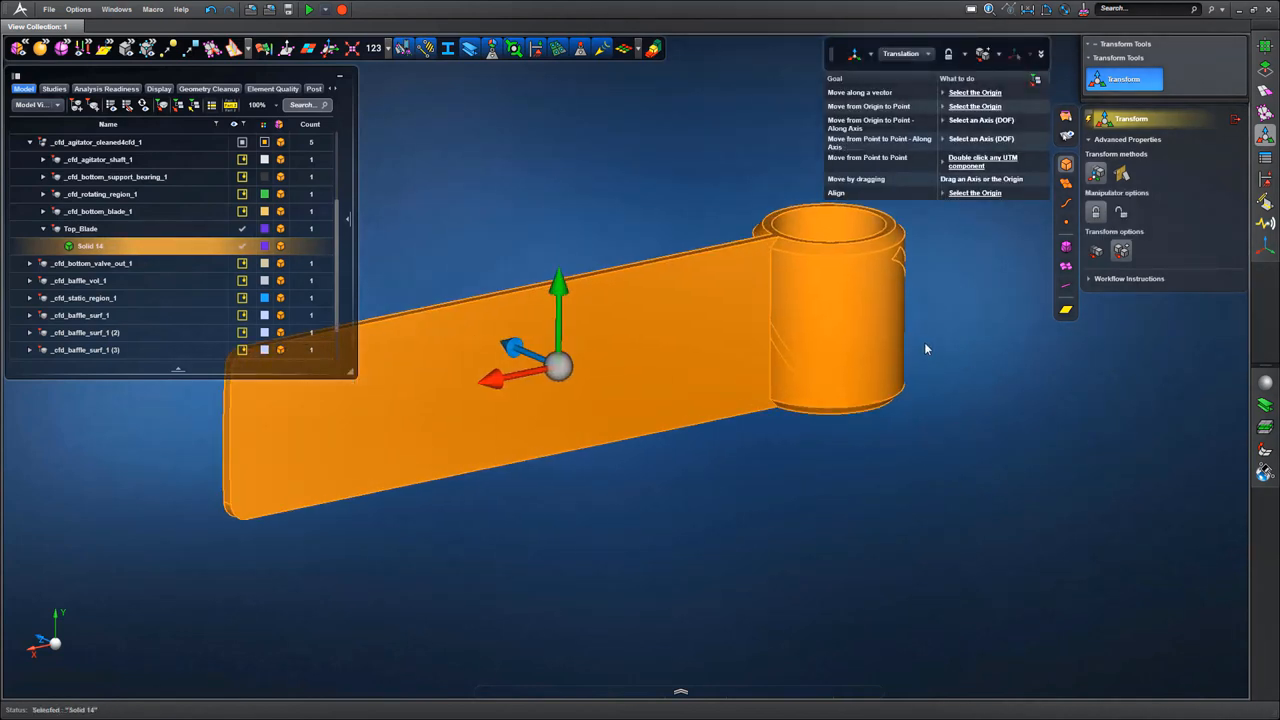
pyautogui.click(558, 368)
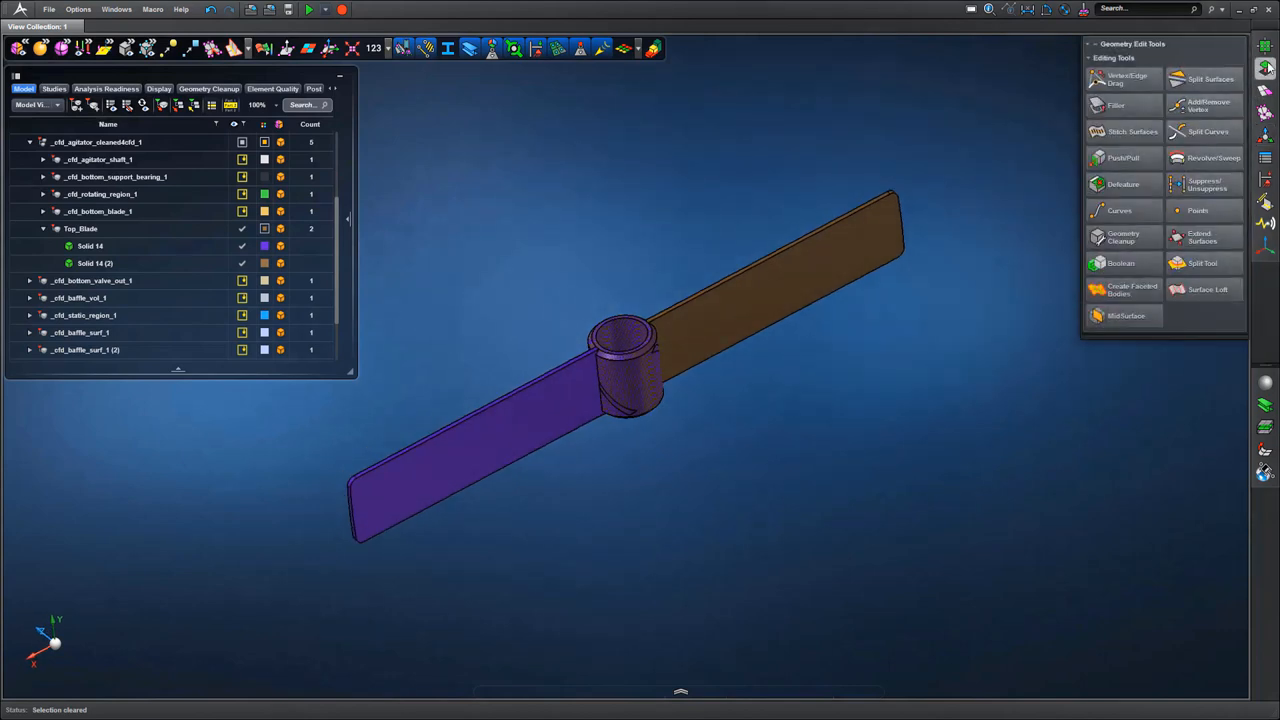
# - Boolean-unite both blade halves into one Solid 14 and inspect the hub
pyautogui.click(1120, 262)
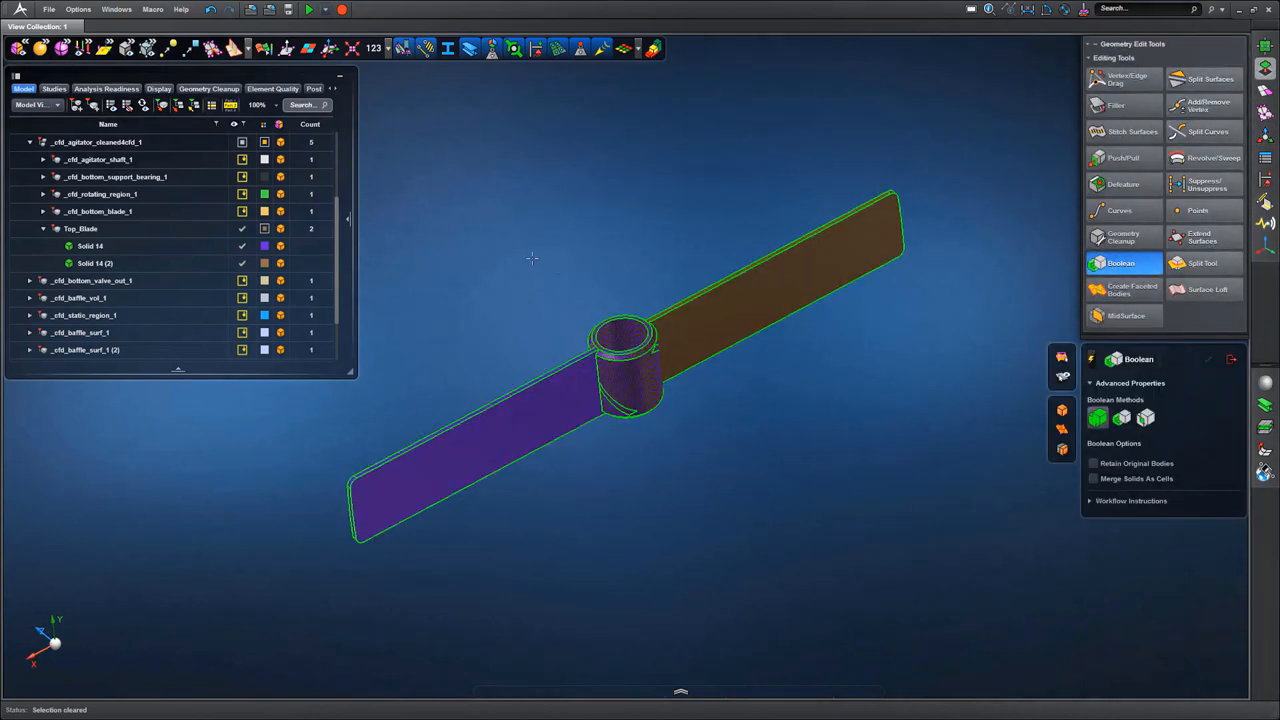
pyautogui.click(1096, 418)
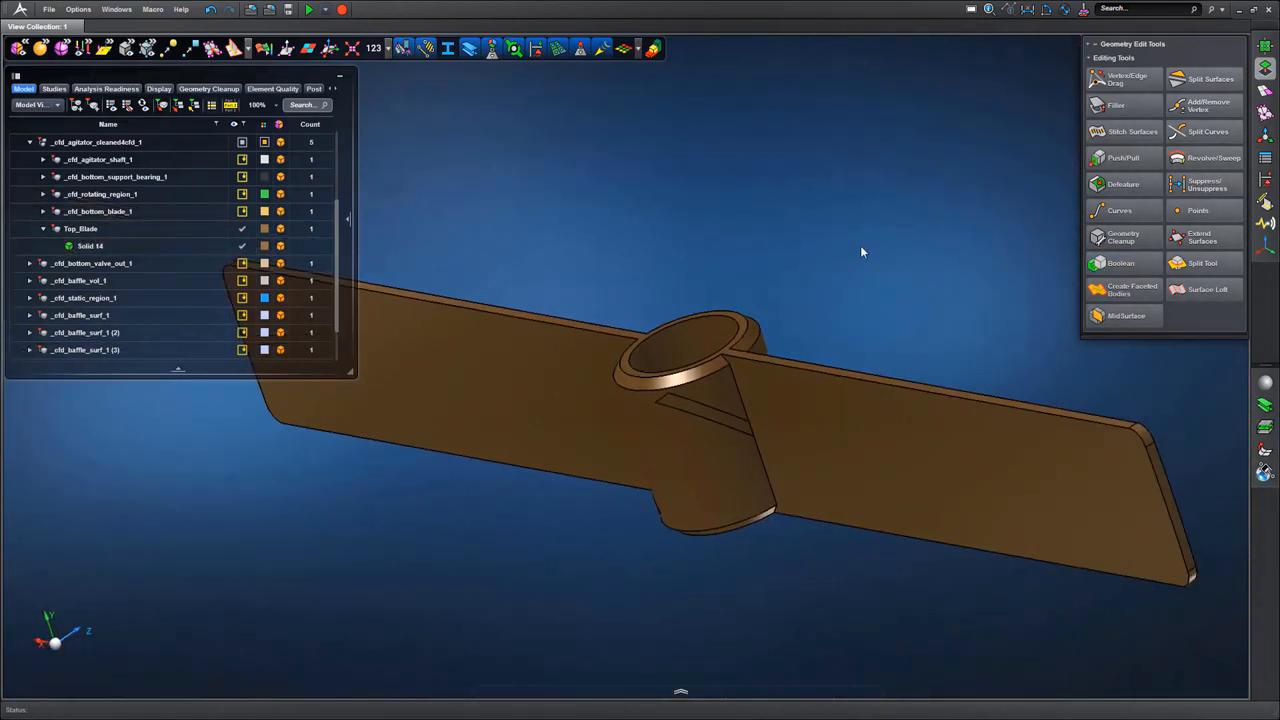
pyautogui.rightClick(720, 320)
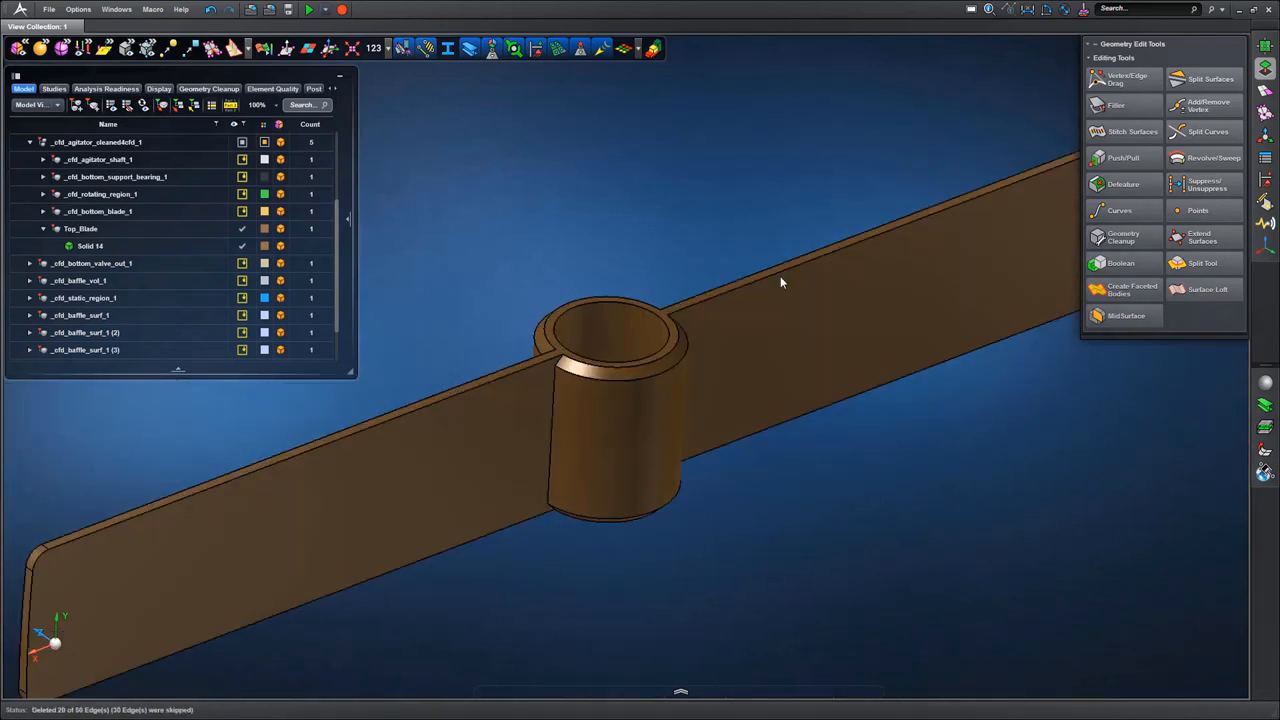
pyautogui.moveTo(780, 282); pyautogui.dragTo(840, 424)
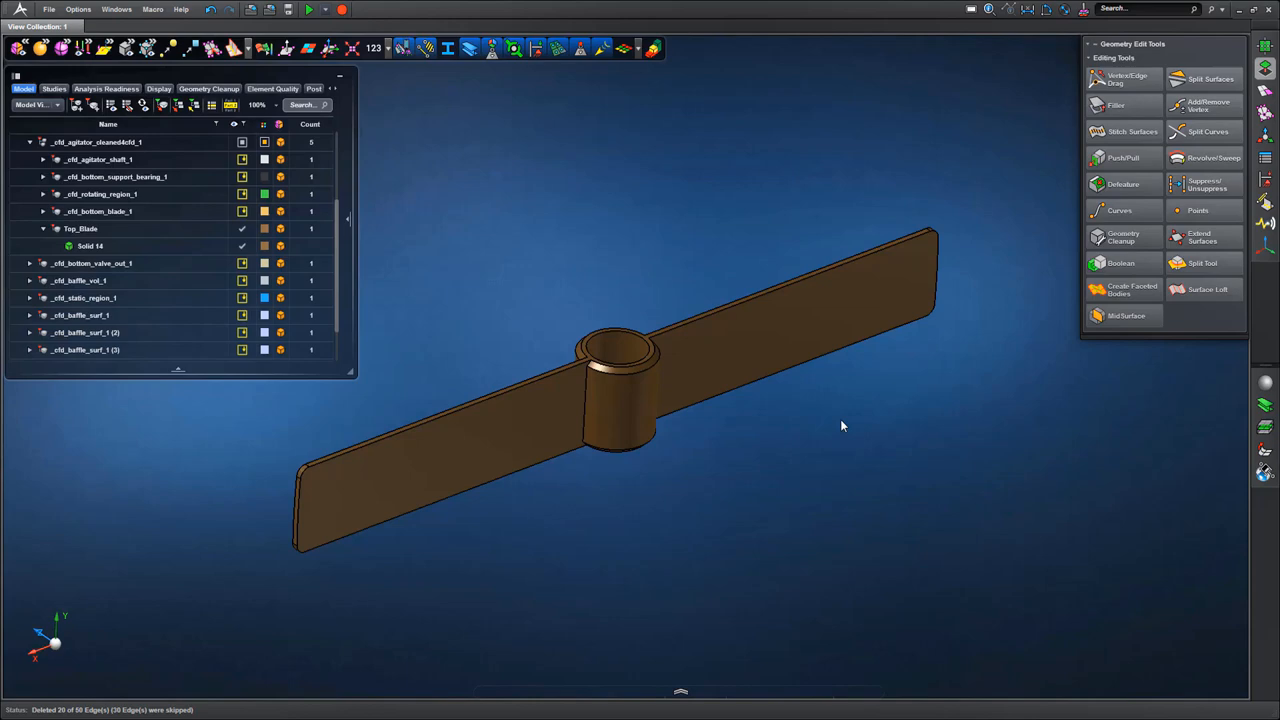
pyautogui.moveTo(434, 240)
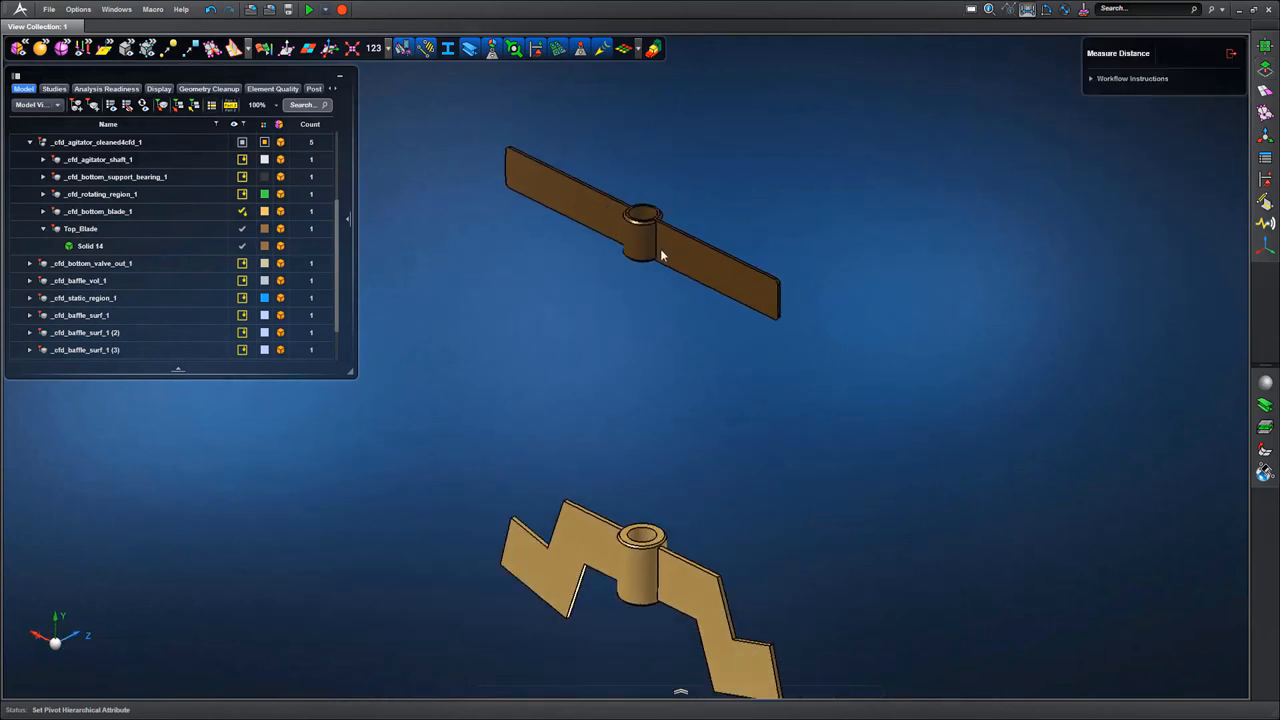
# - Measure the distance between the bottom and top blade hub edges, then begin transforming the top blade
pyautogui.click(642, 528)
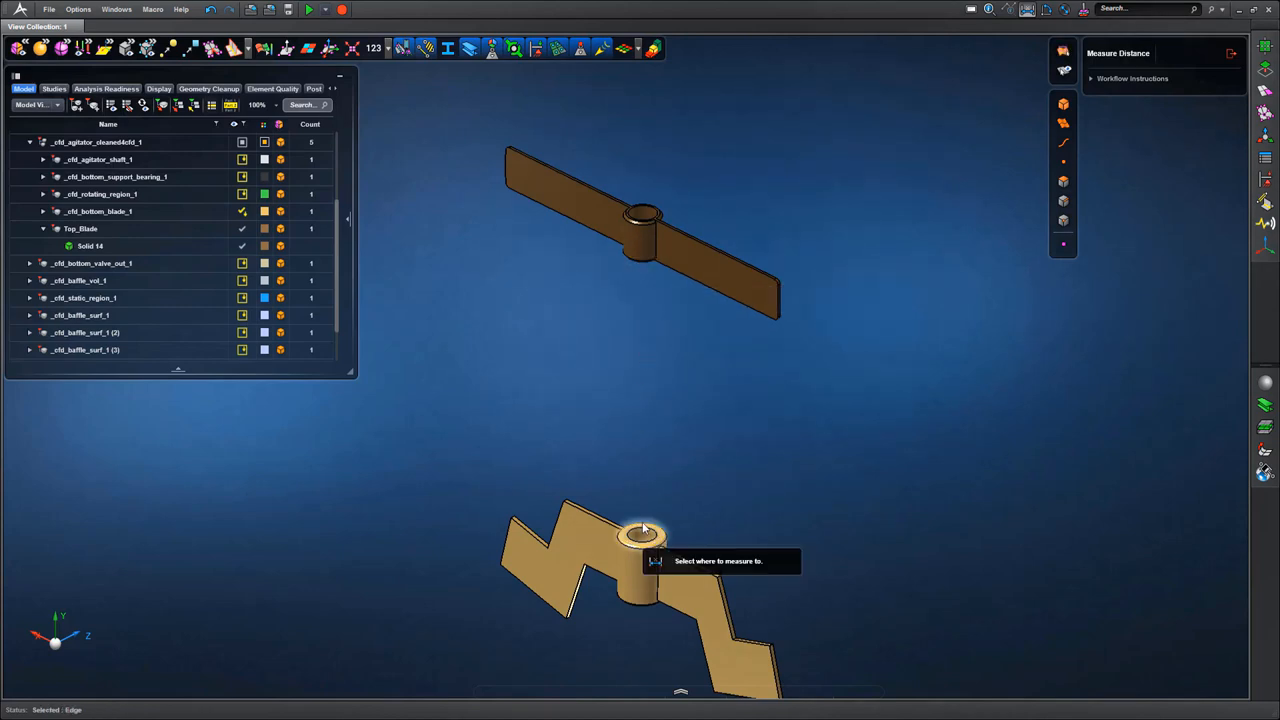
pyautogui.click(640, 512)
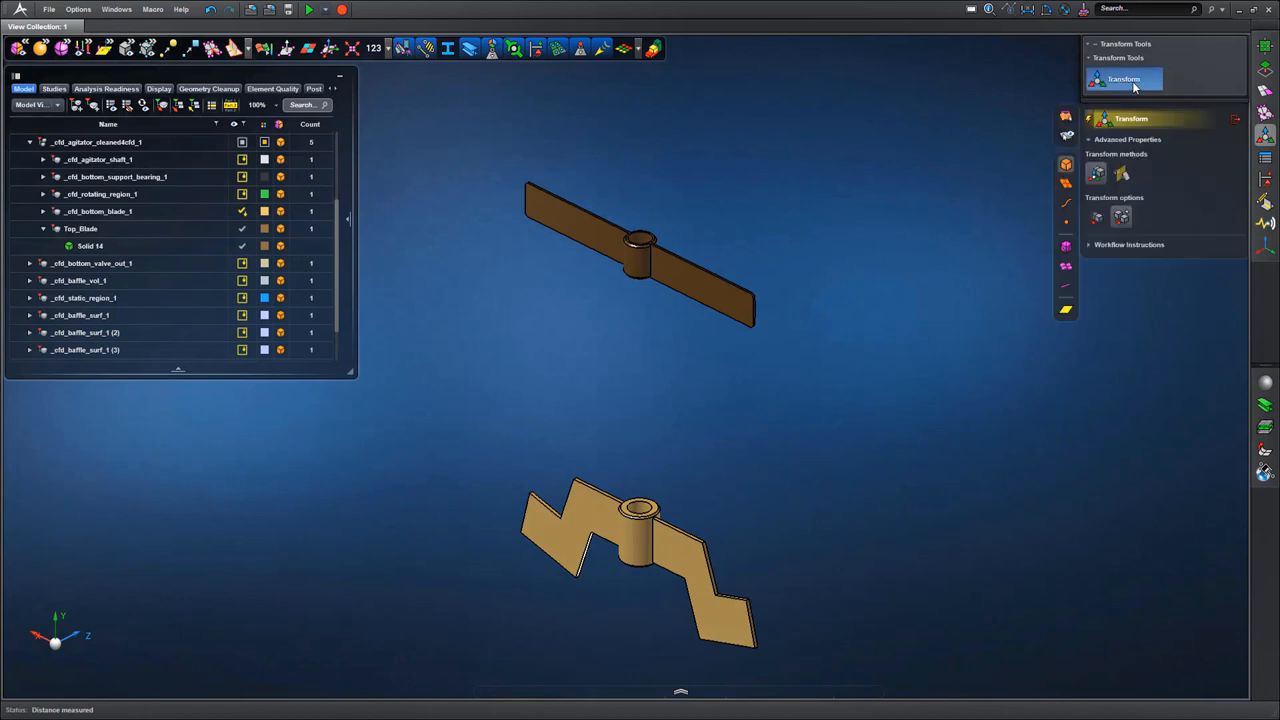
pyautogui.click(1124, 80)
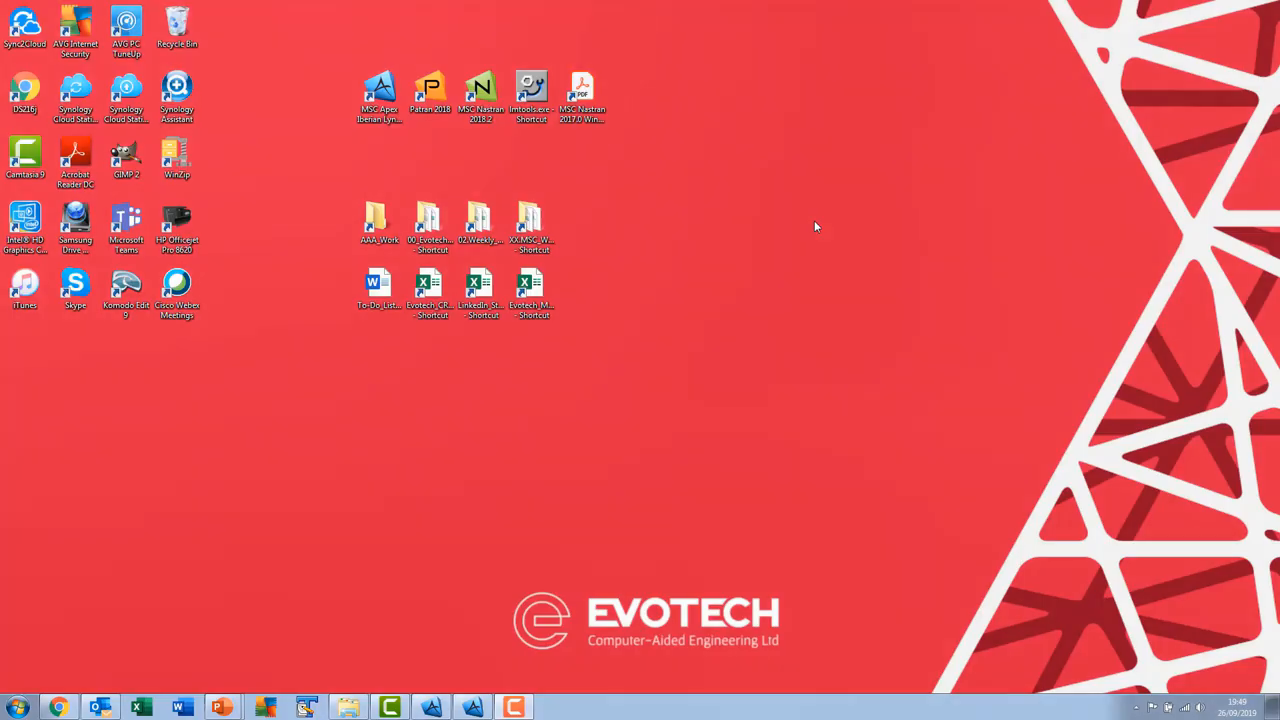
pyautogui.moveTo(480, 430)
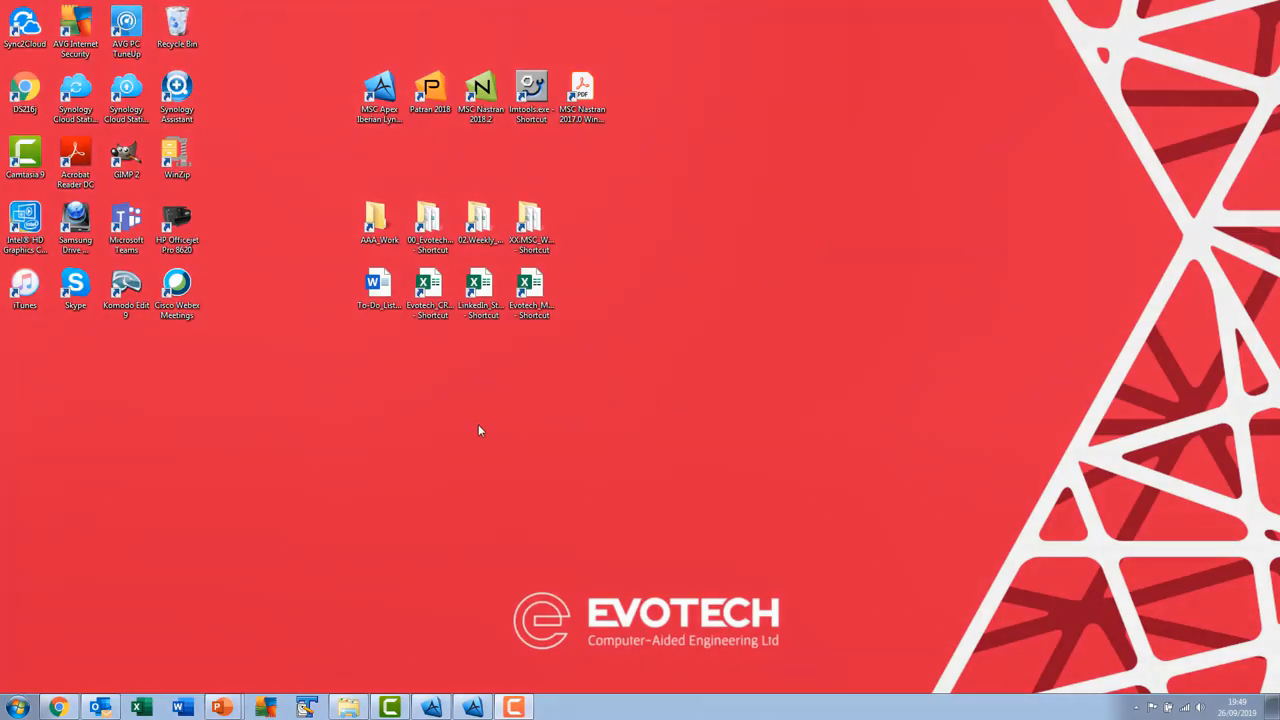
pyautogui.moveTo(288, 408)
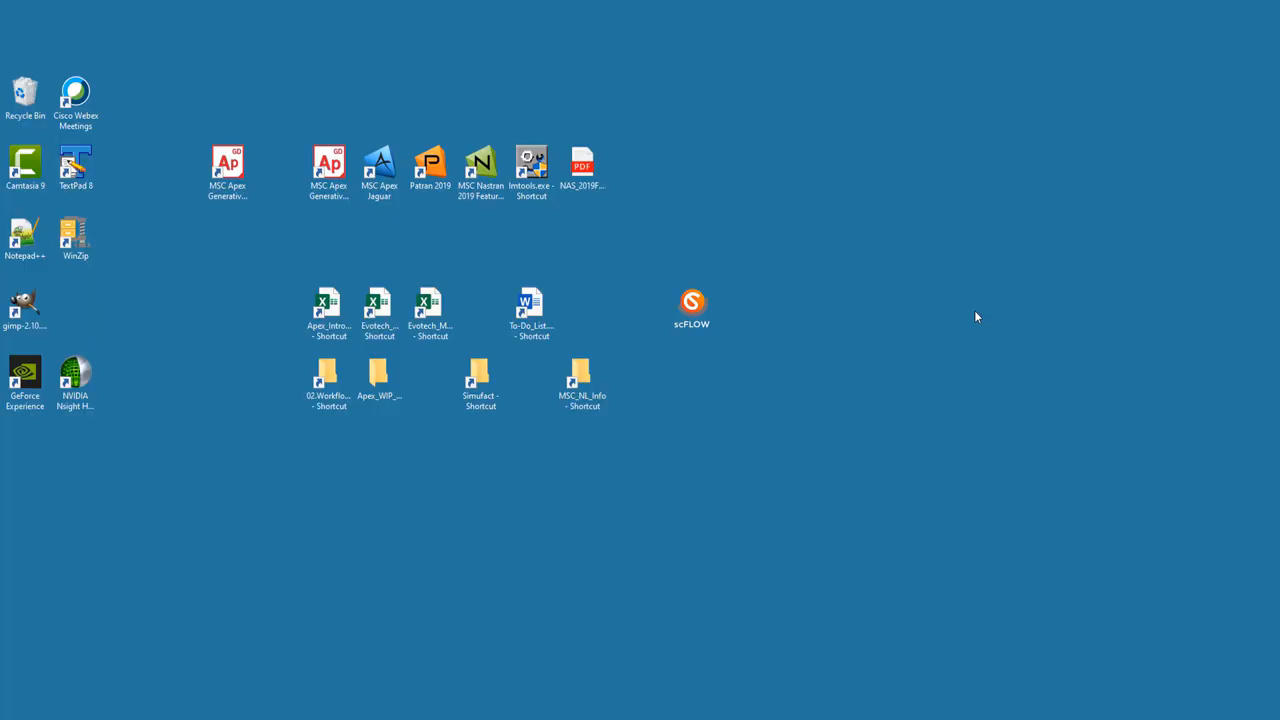
pyautogui.moveTo(706, 282)
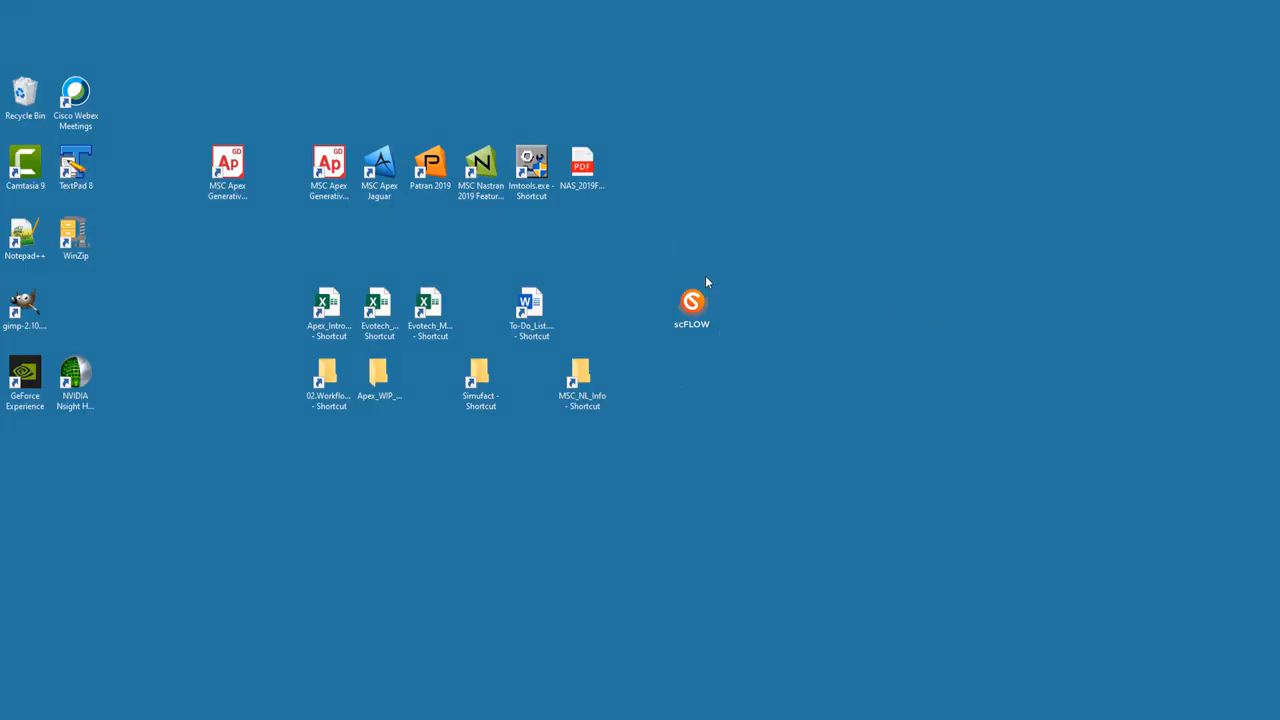
# - Launch scFLOW from the desktop shortcut, opening the tank project in the preprocessor
pyautogui.doubleClick(692, 304)
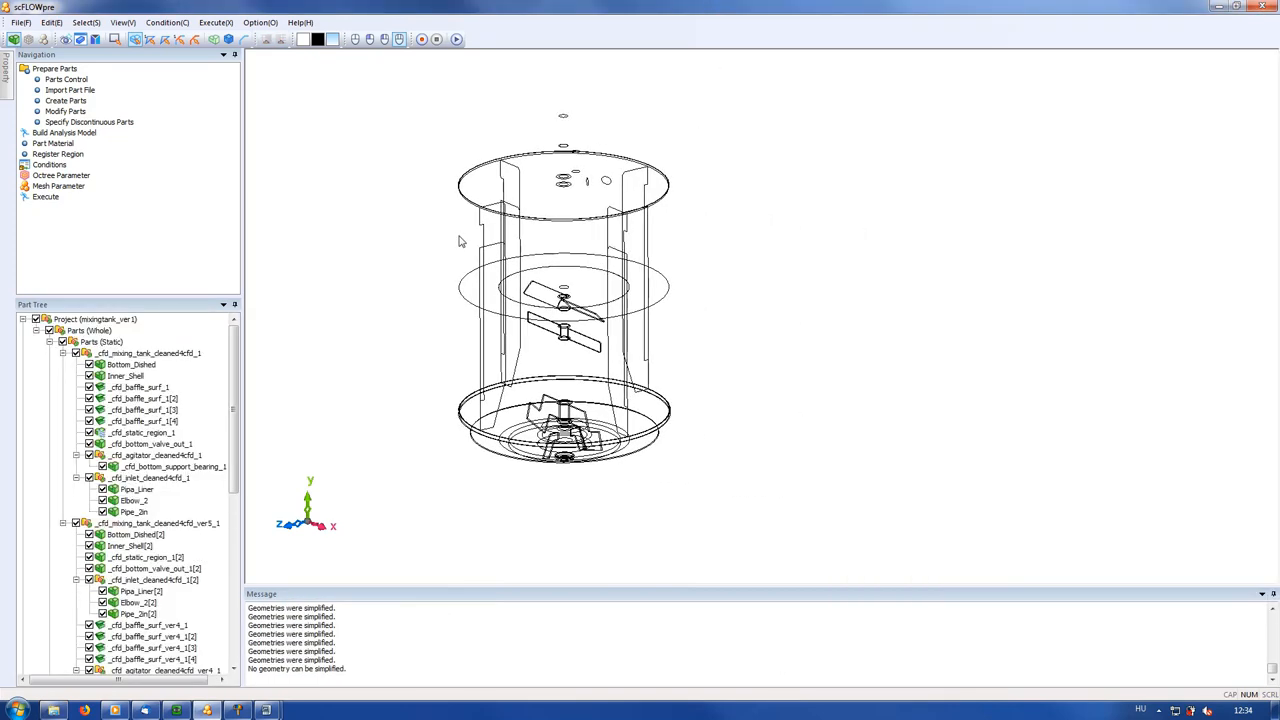
# - Delete the old Top_Blade part from the part tree
pyautogui.scroll(3)
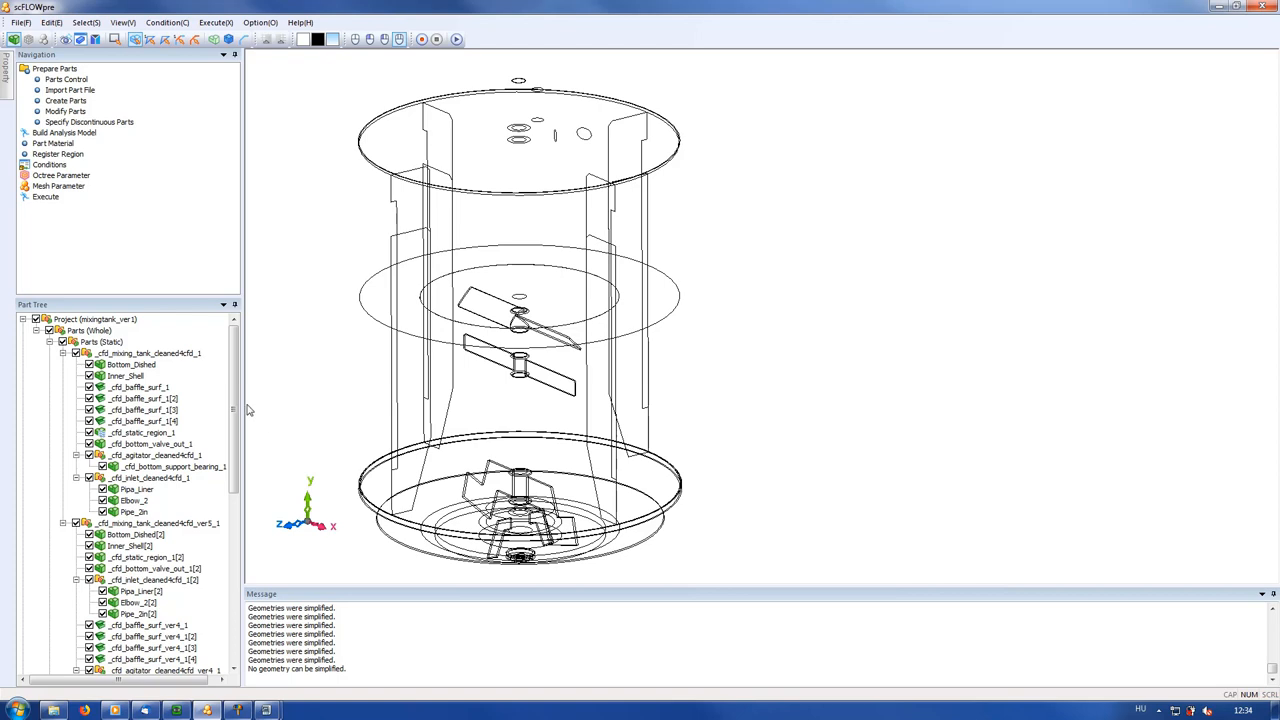
pyautogui.click(140, 388)
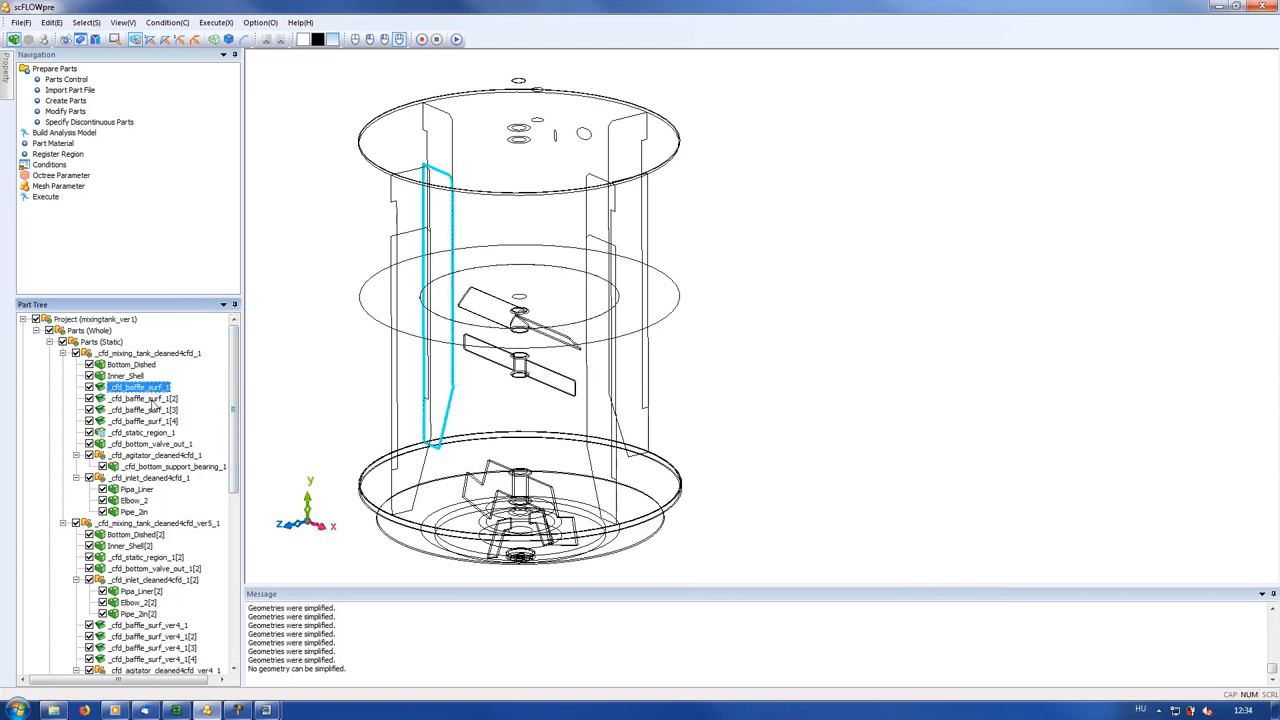
pyautogui.click(140, 420)
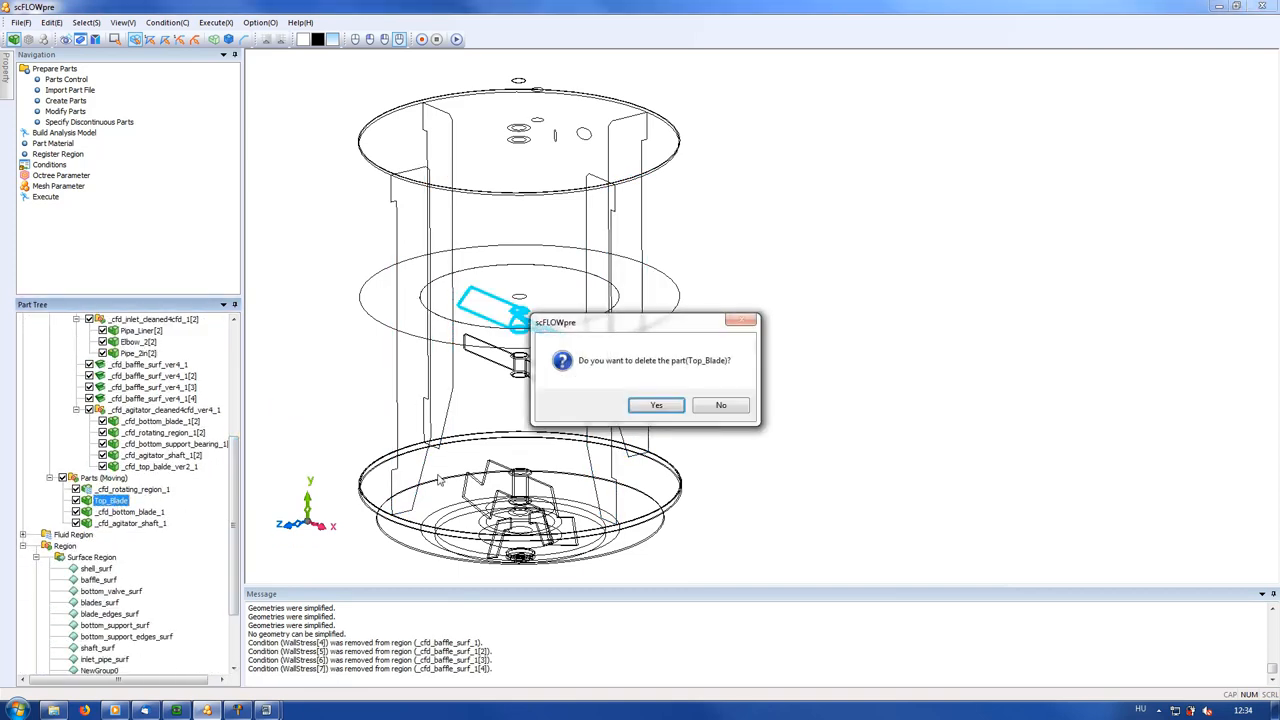
pyautogui.click(656, 404)
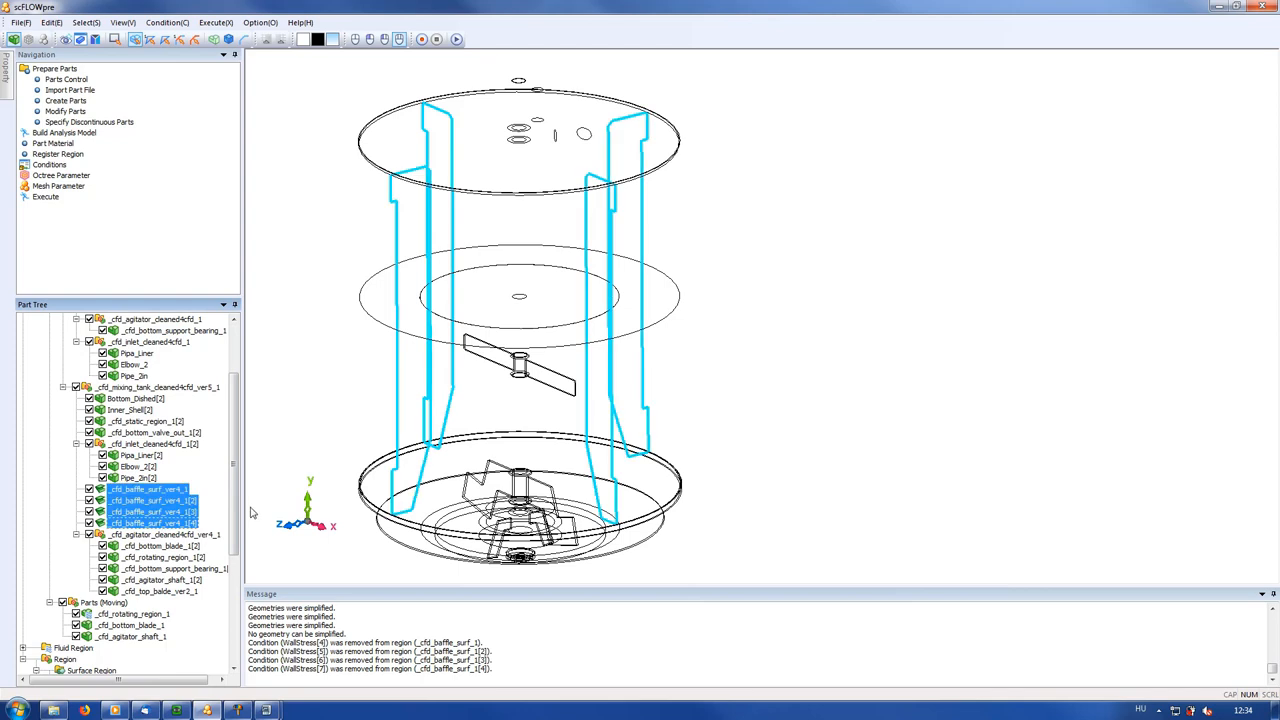
pyautogui.scroll(3)
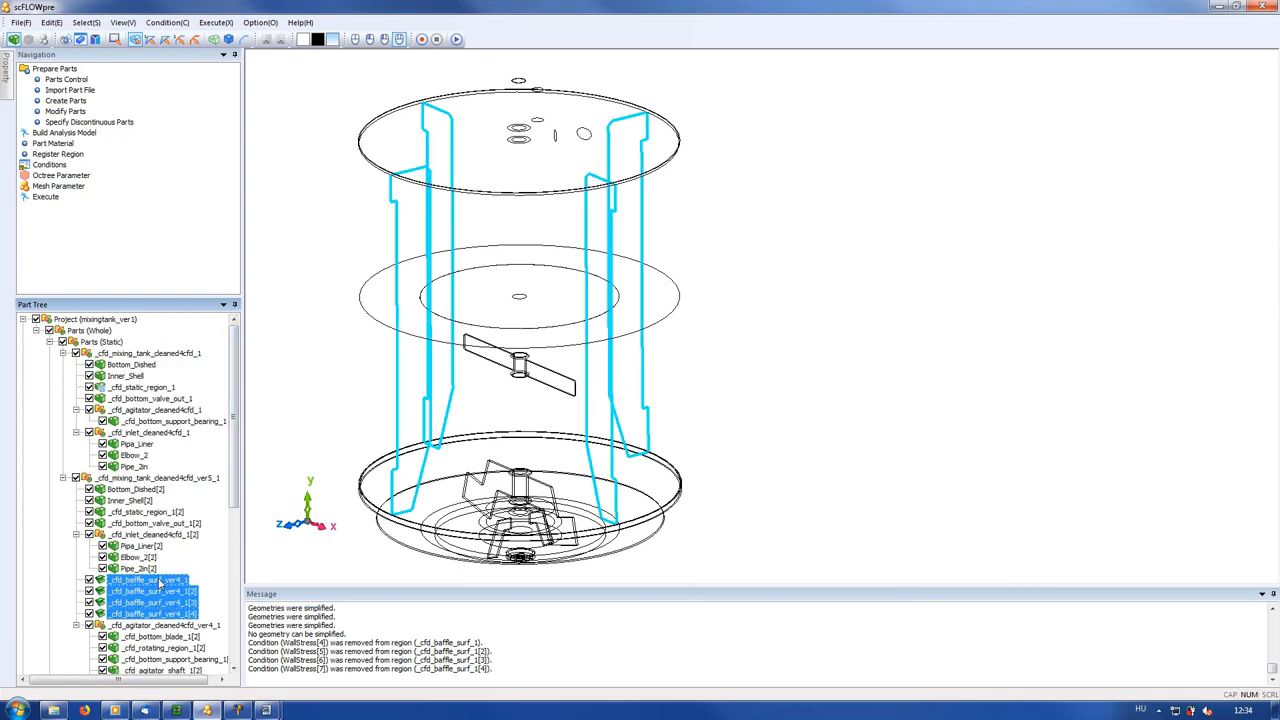
pyautogui.scroll(-3)
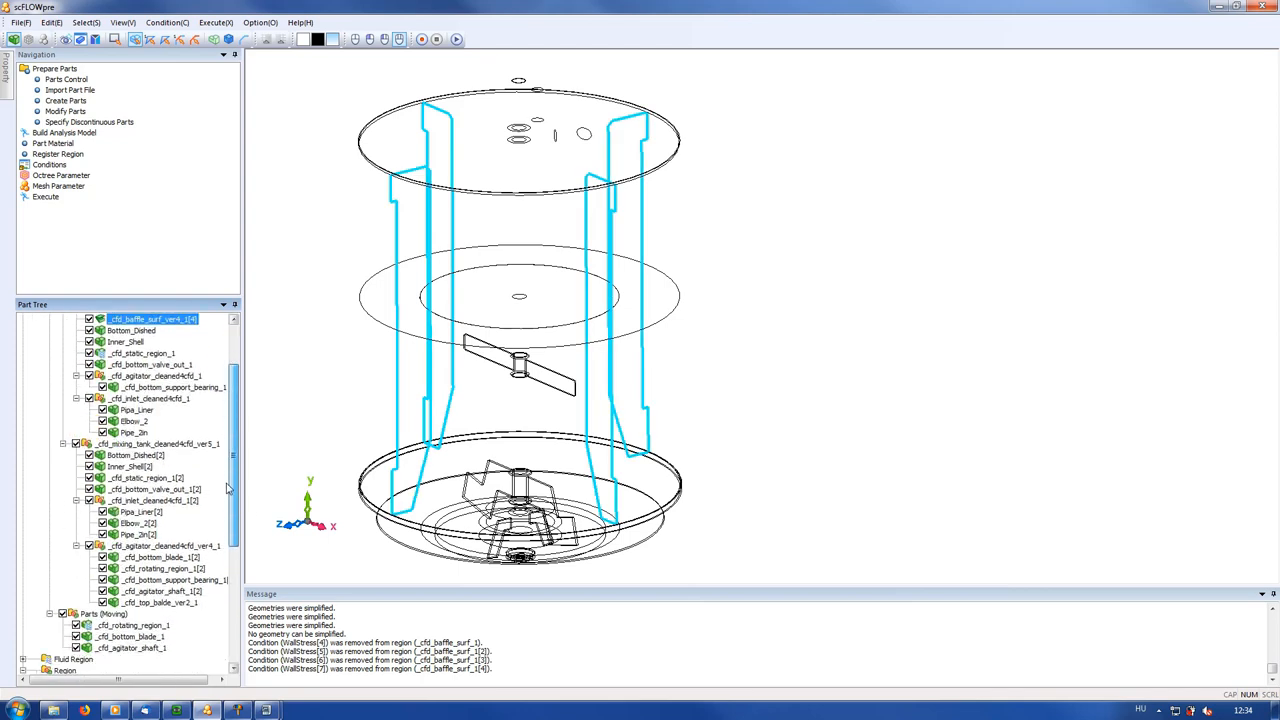
pyautogui.scroll(-3)
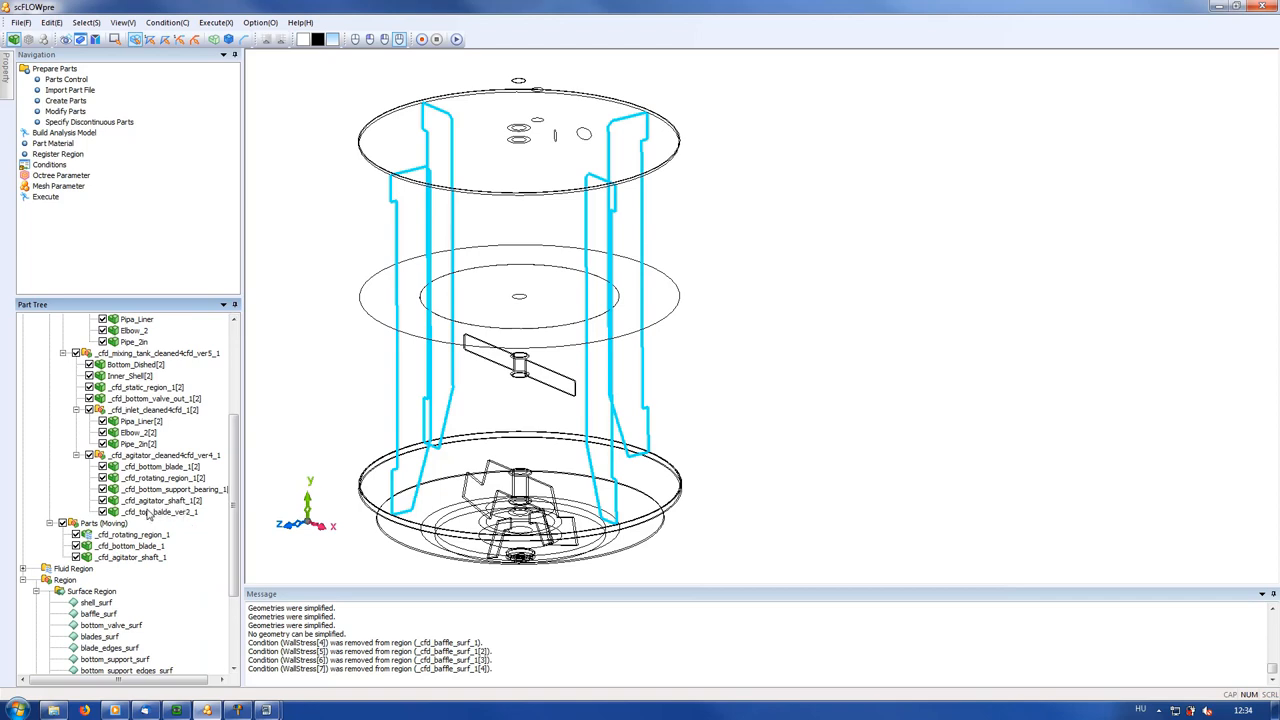
# - Select the new-version tank parts and verify the baffle and blades surface region assignments
pyautogui.click(132, 534)
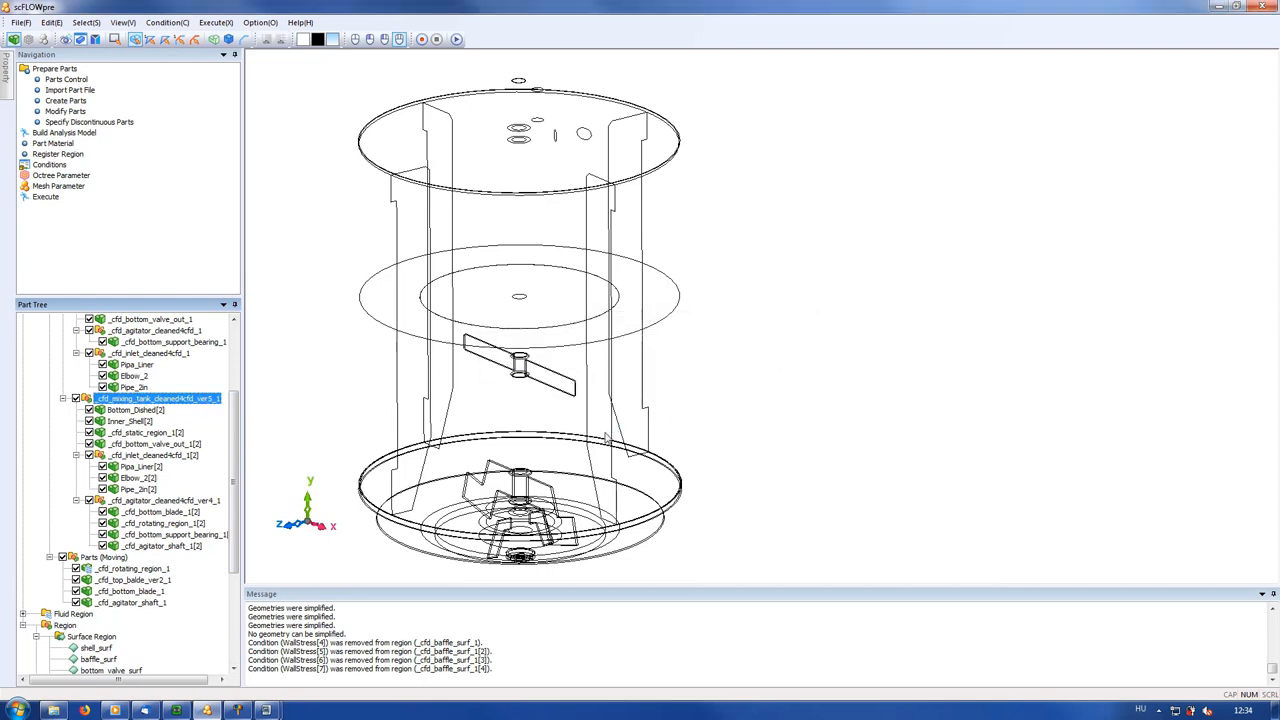
pyautogui.click(62, 398)
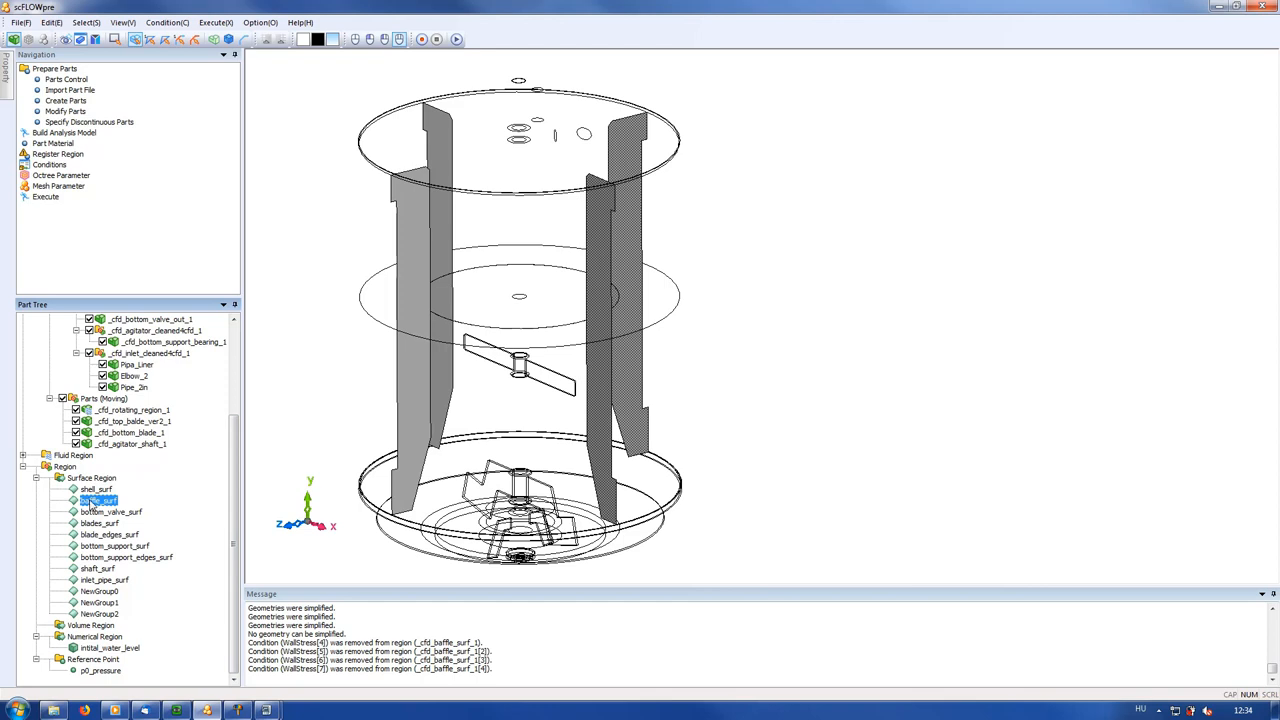
pyautogui.click(100, 524)
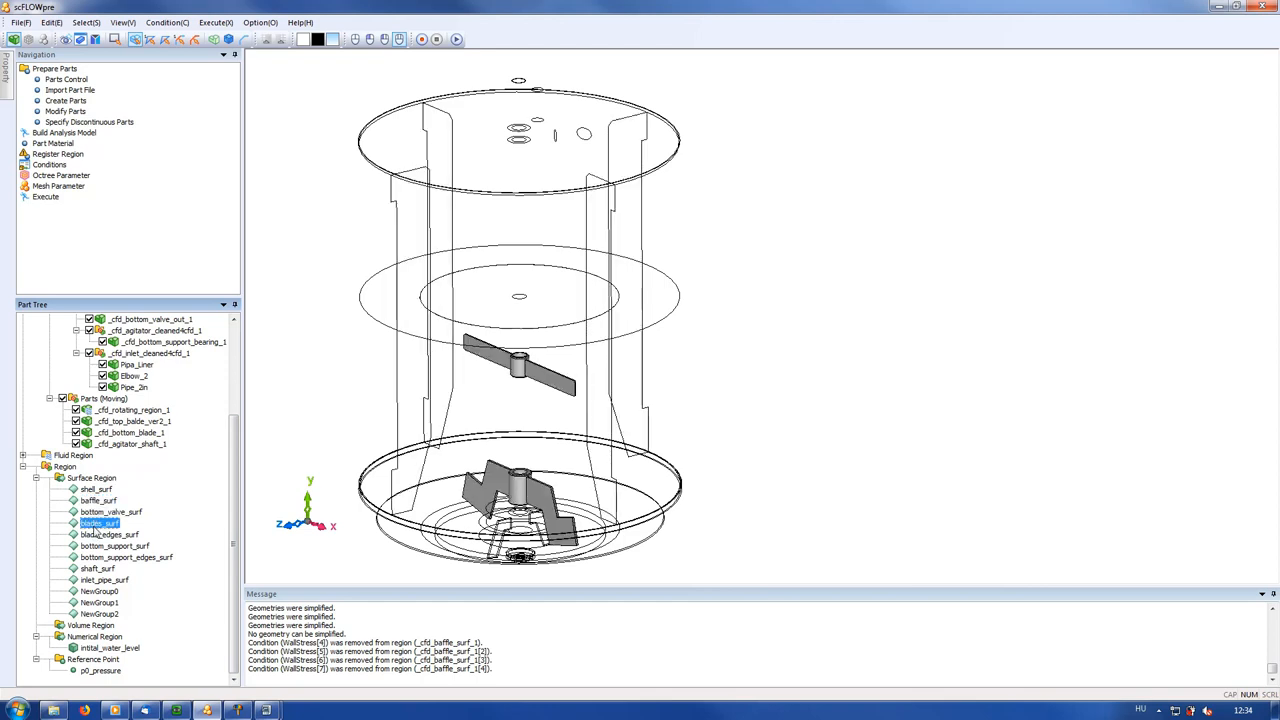
pyautogui.click(108, 534)
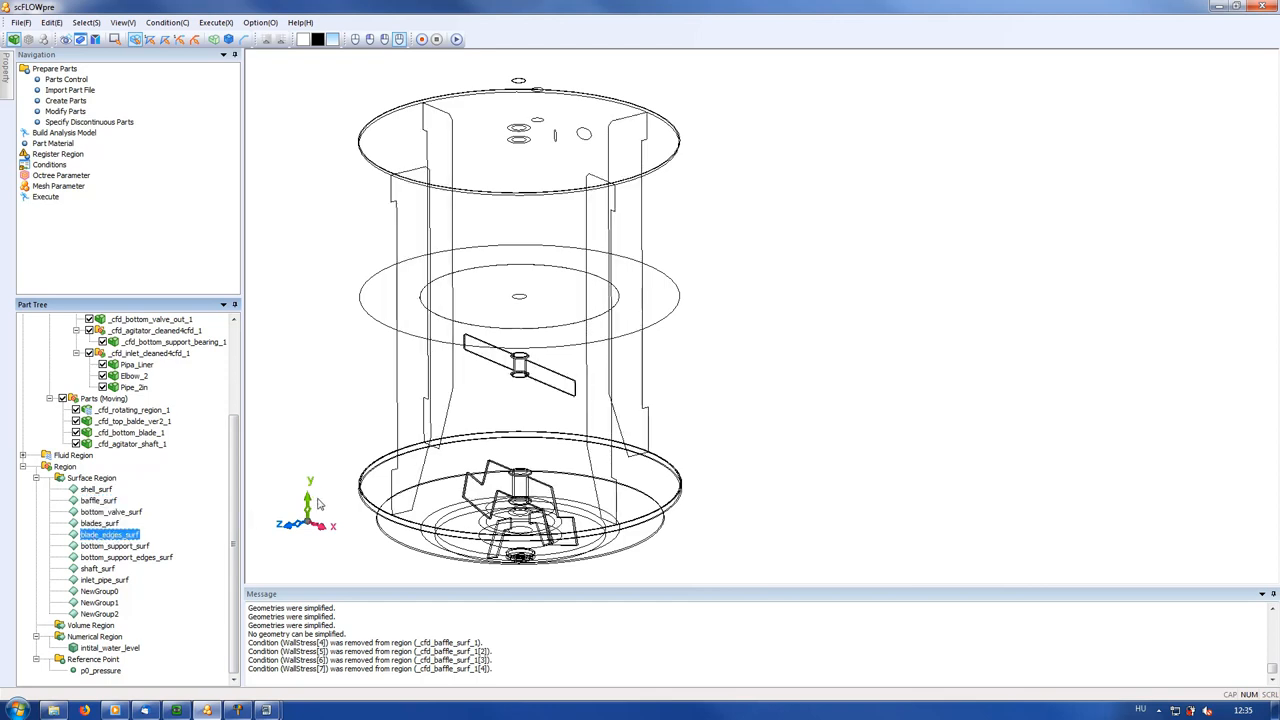
pyautogui.scroll(3)
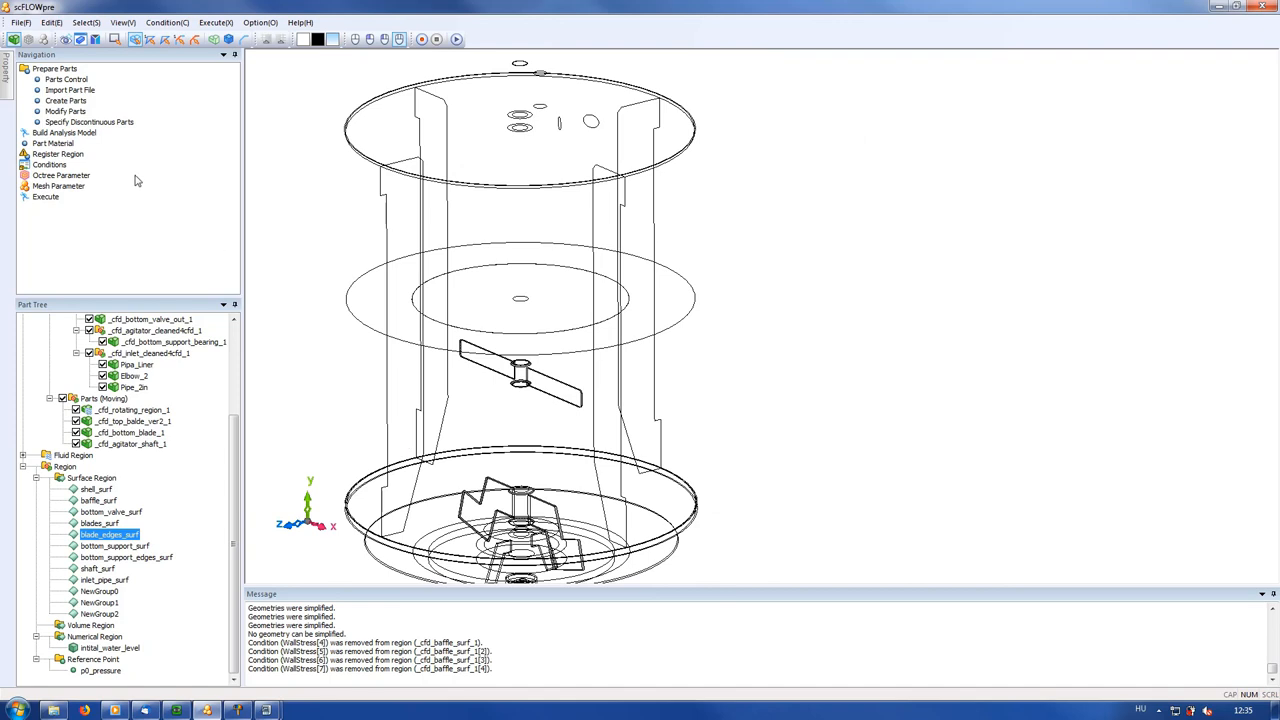
# - Build the analysis model and finish the MDL region wizard with no interference found
pyautogui.click(64, 132)
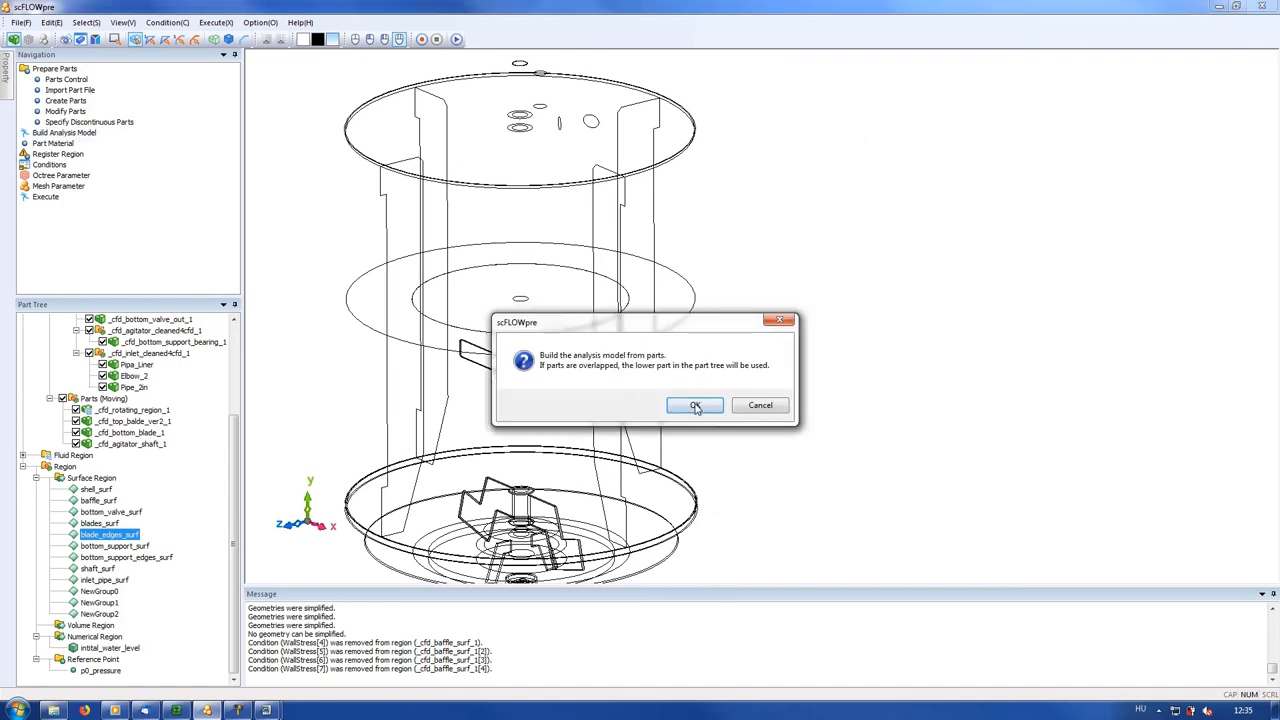
pyautogui.click(696, 404)
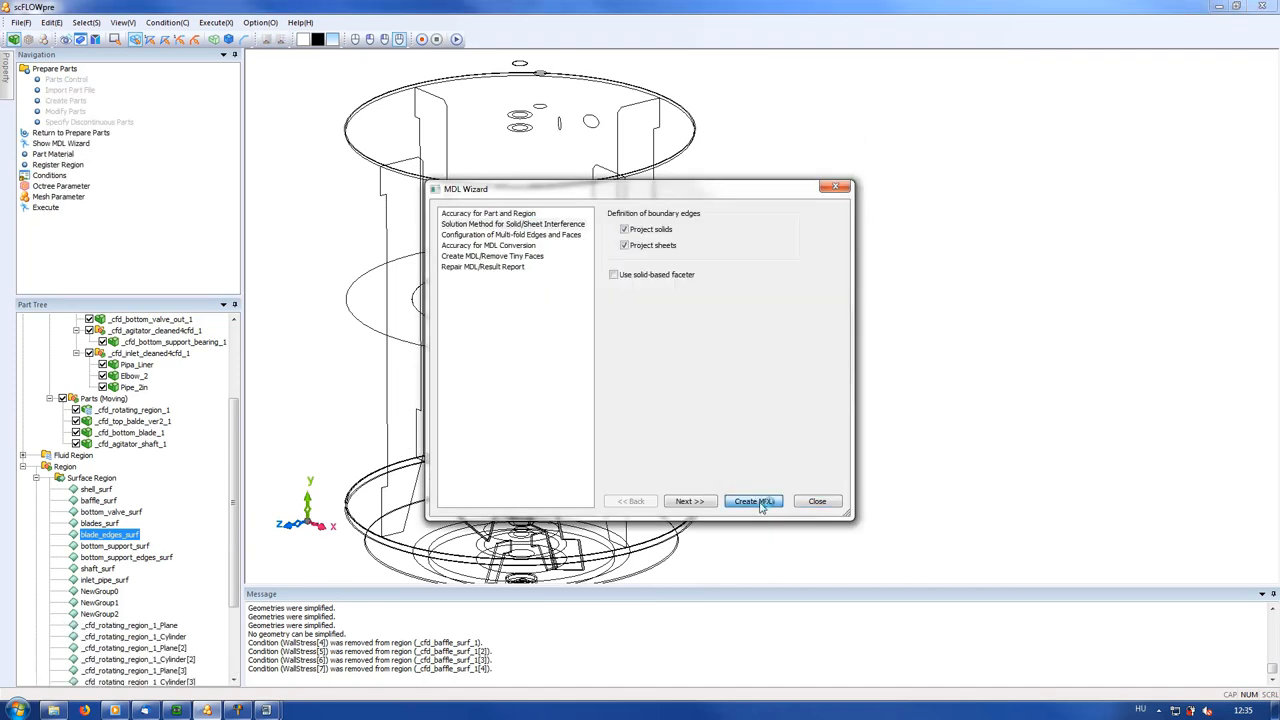
pyautogui.click(752, 500)
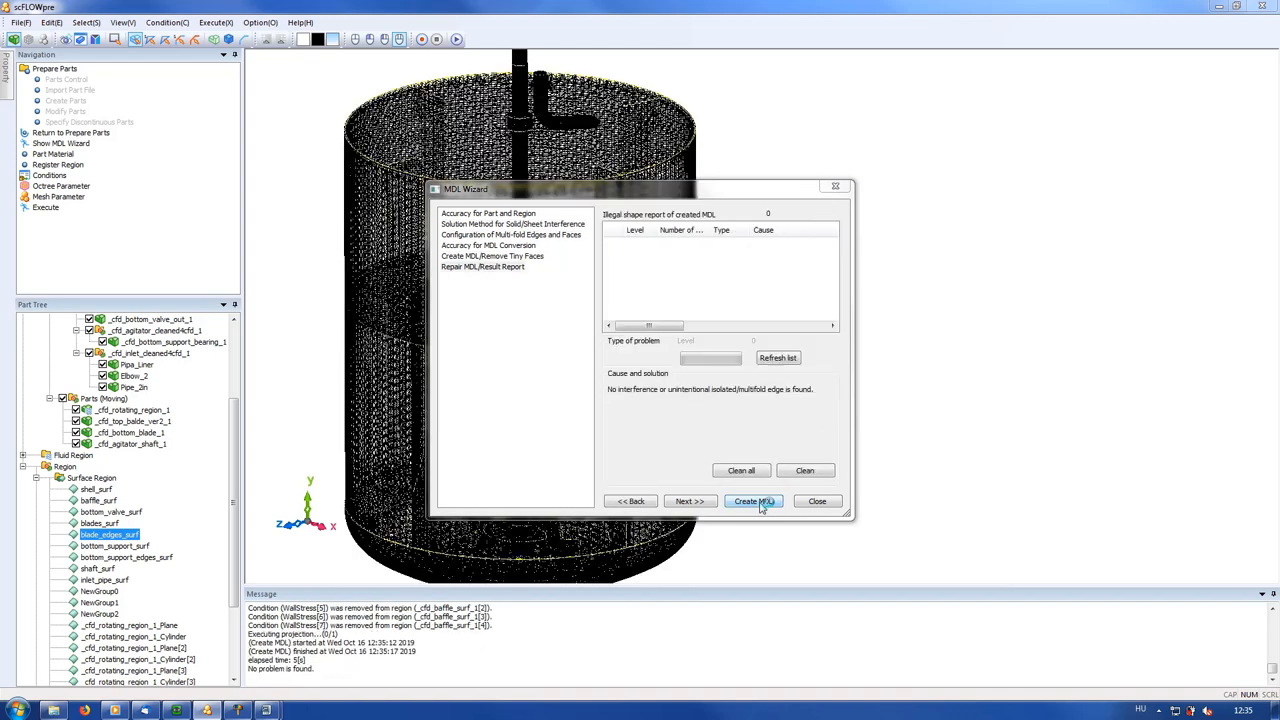
pyautogui.click(752, 500)
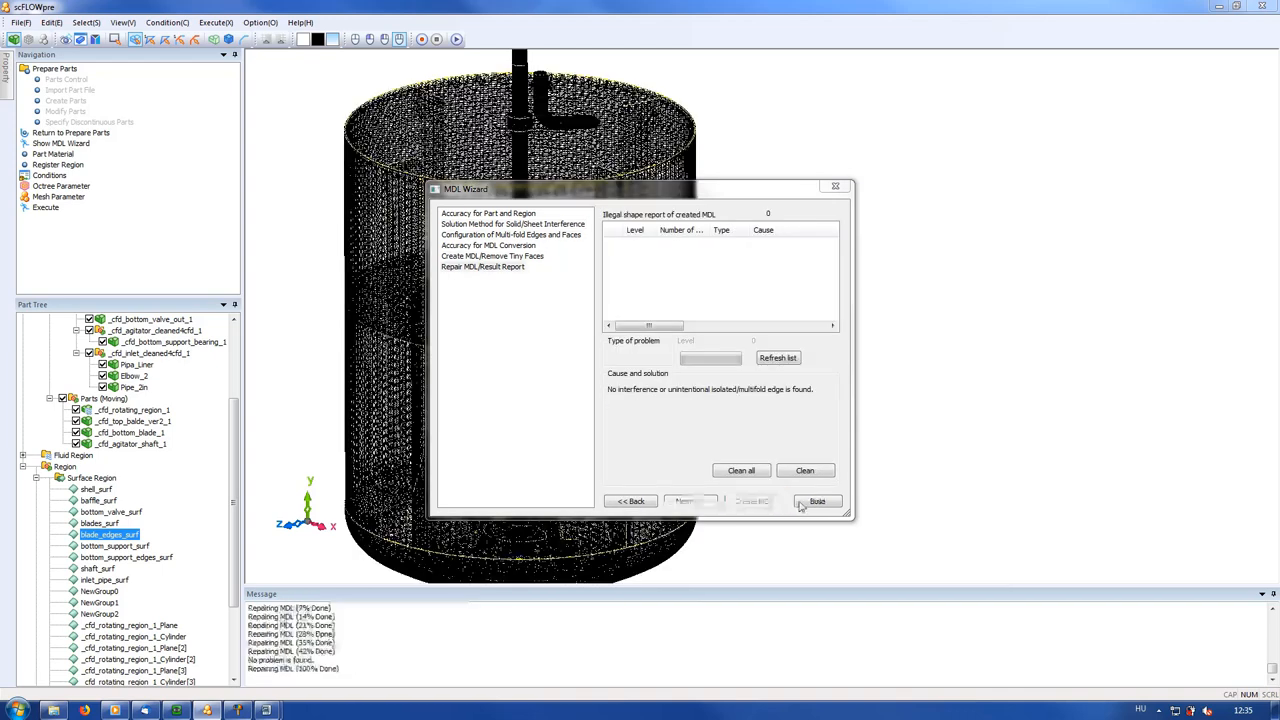
pyautogui.click(816, 500)
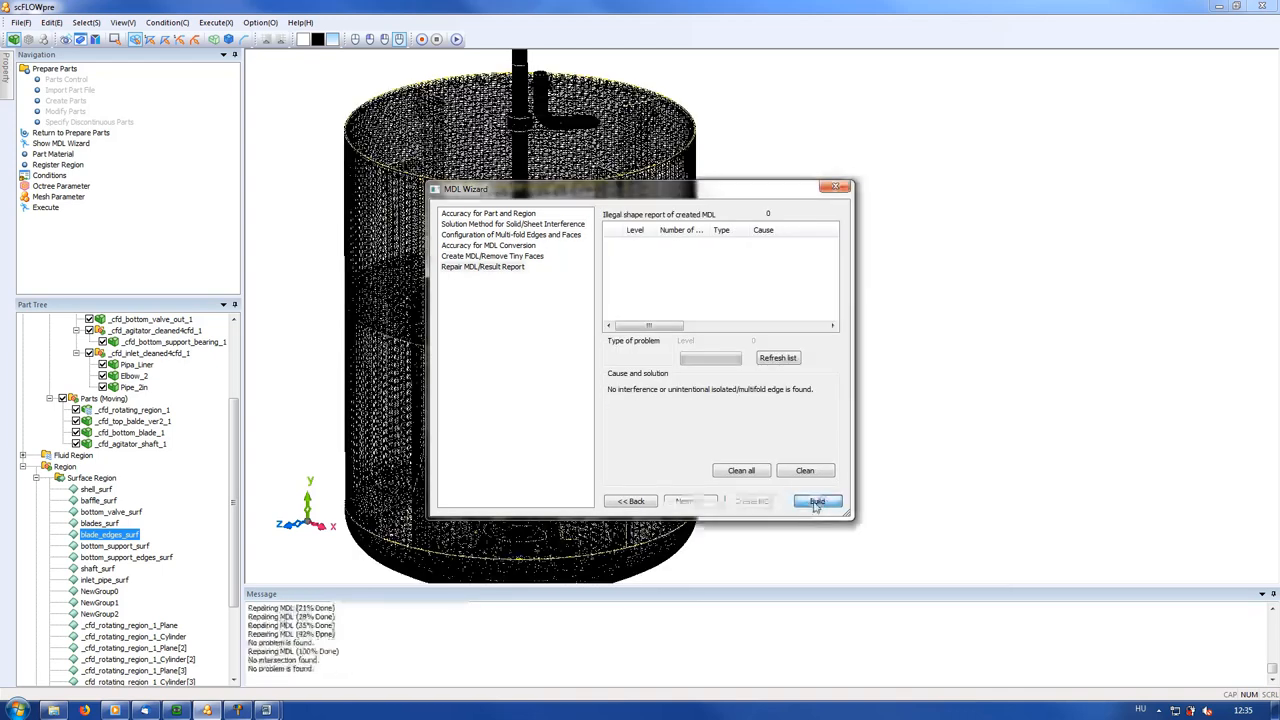
pyautogui.click(816, 500)
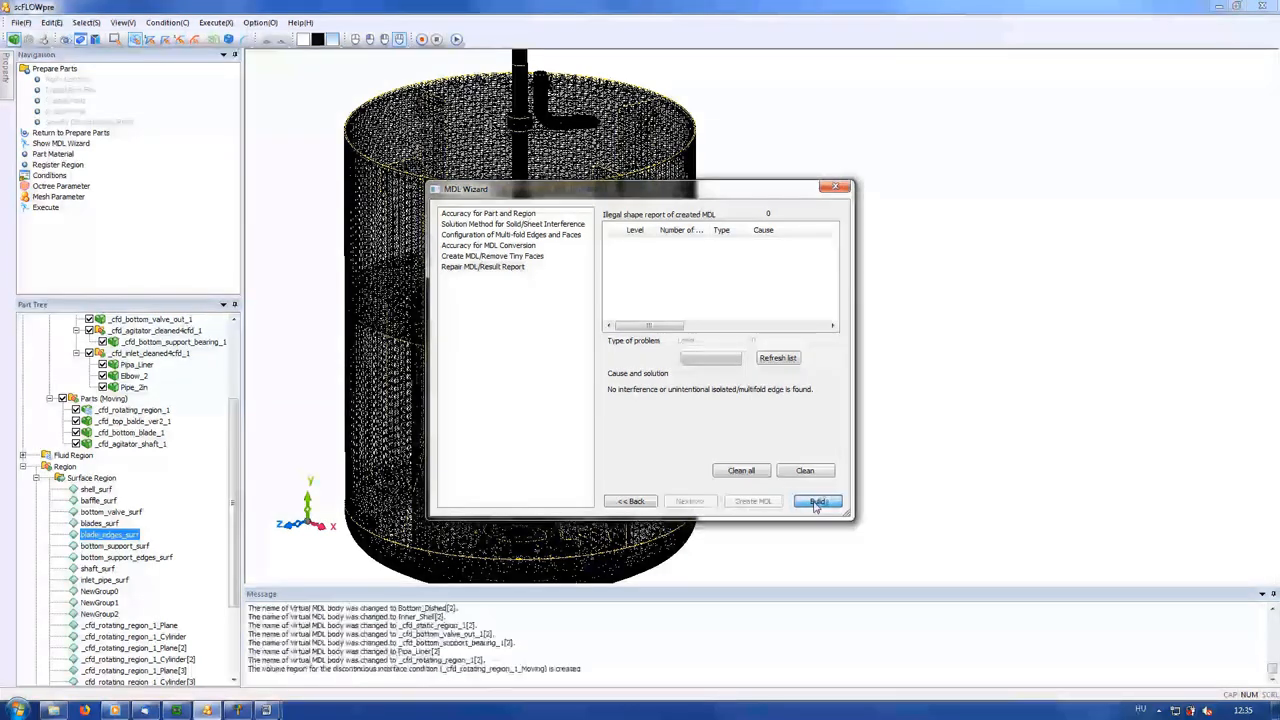
pyautogui.click(818, 500)
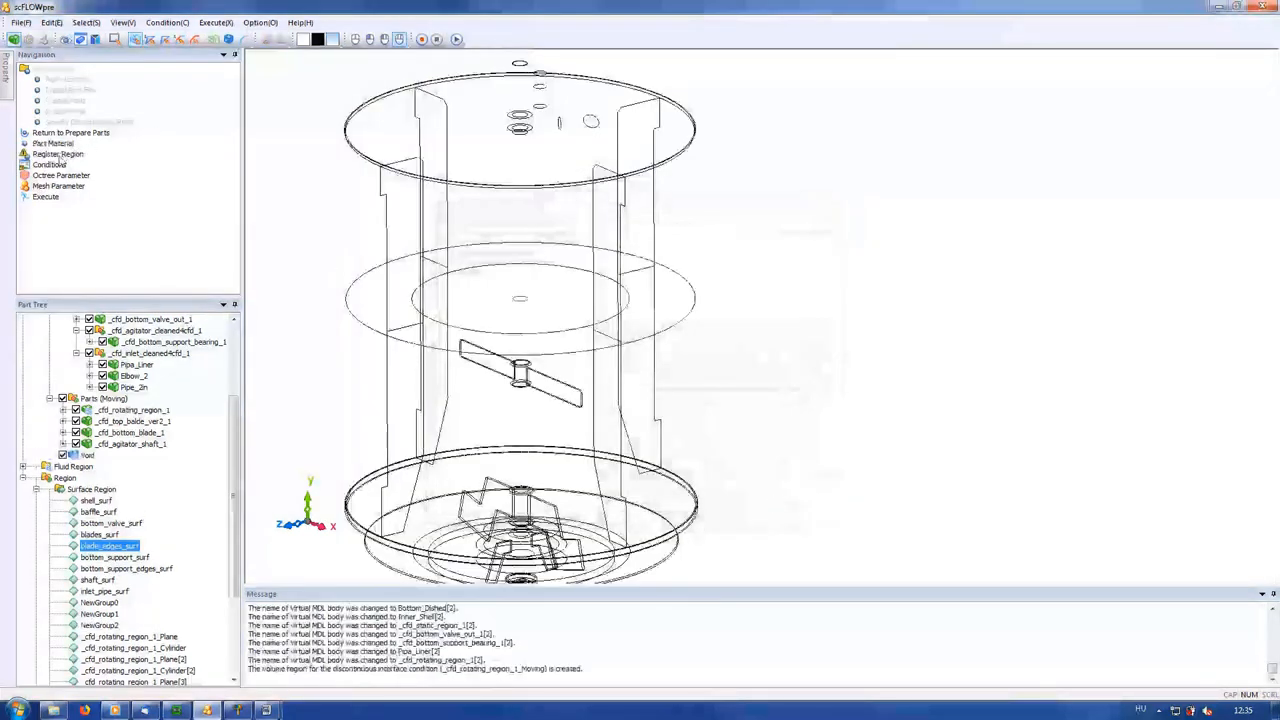
pyautogui.click(48, 164)
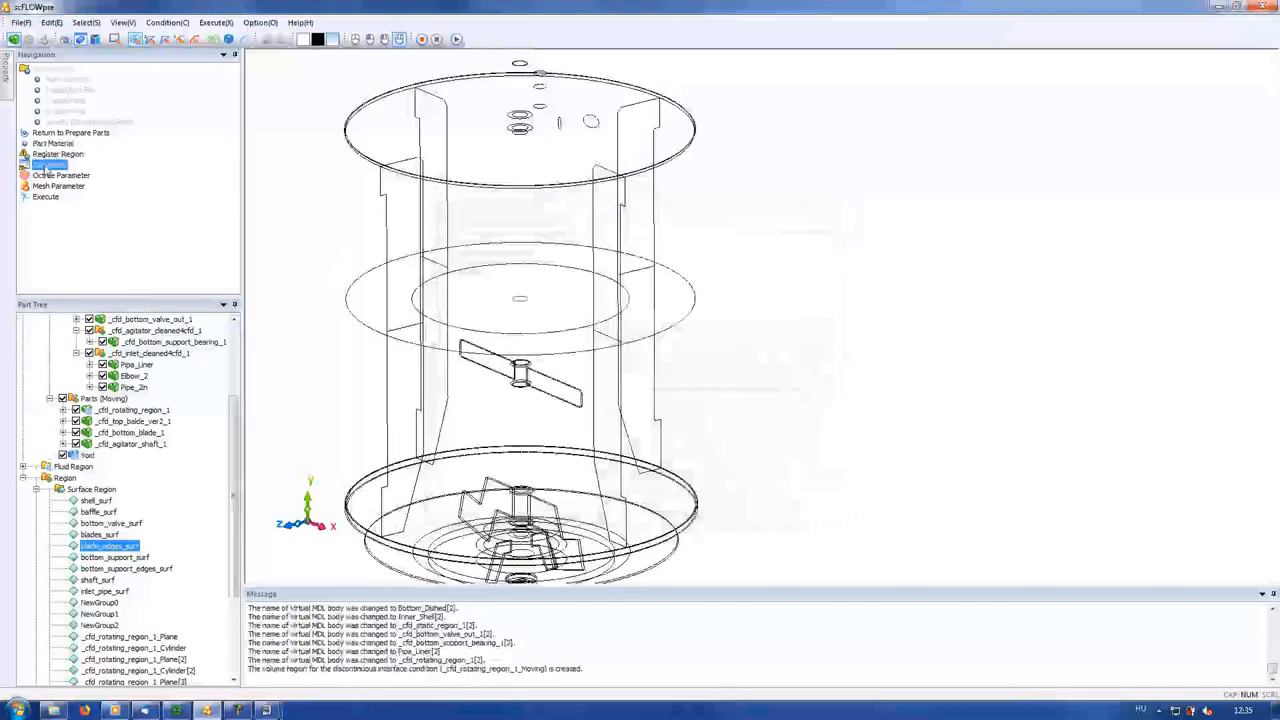
# - Set the rotating region's angular velocity to the rpm-versus-time table
pyautogui.click(48, 164)
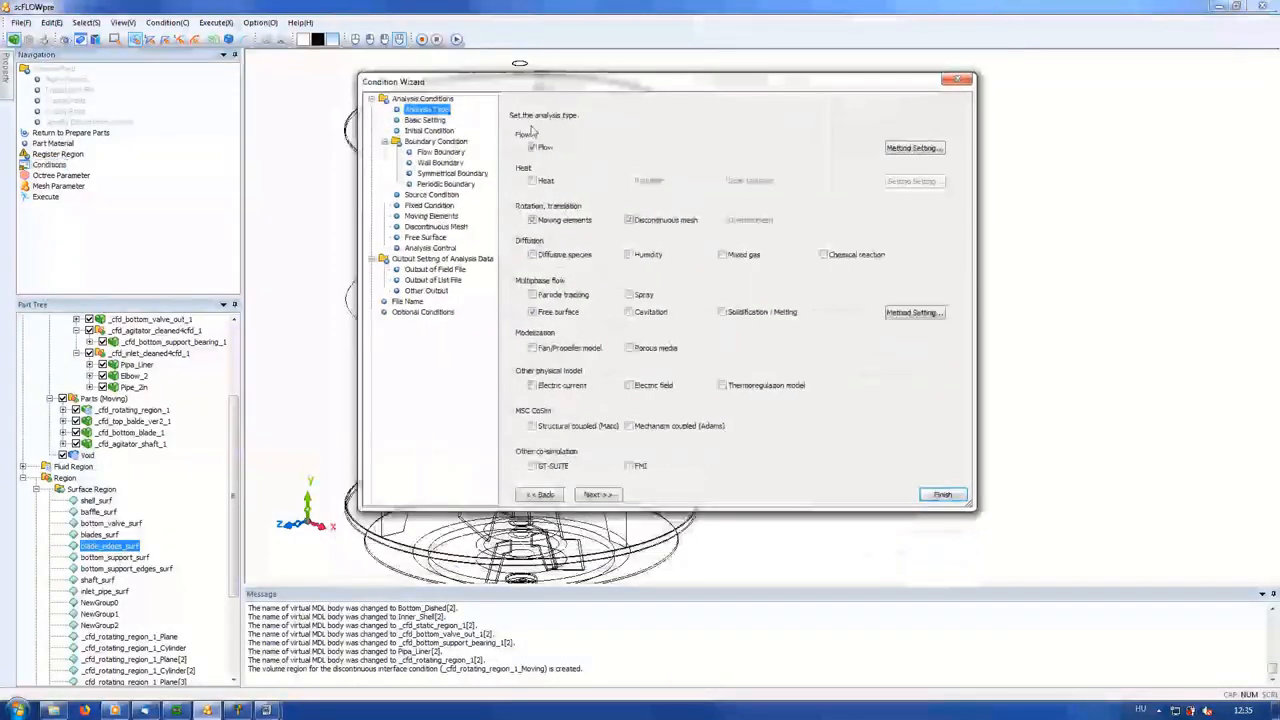
pyautogui.click(432, 216)
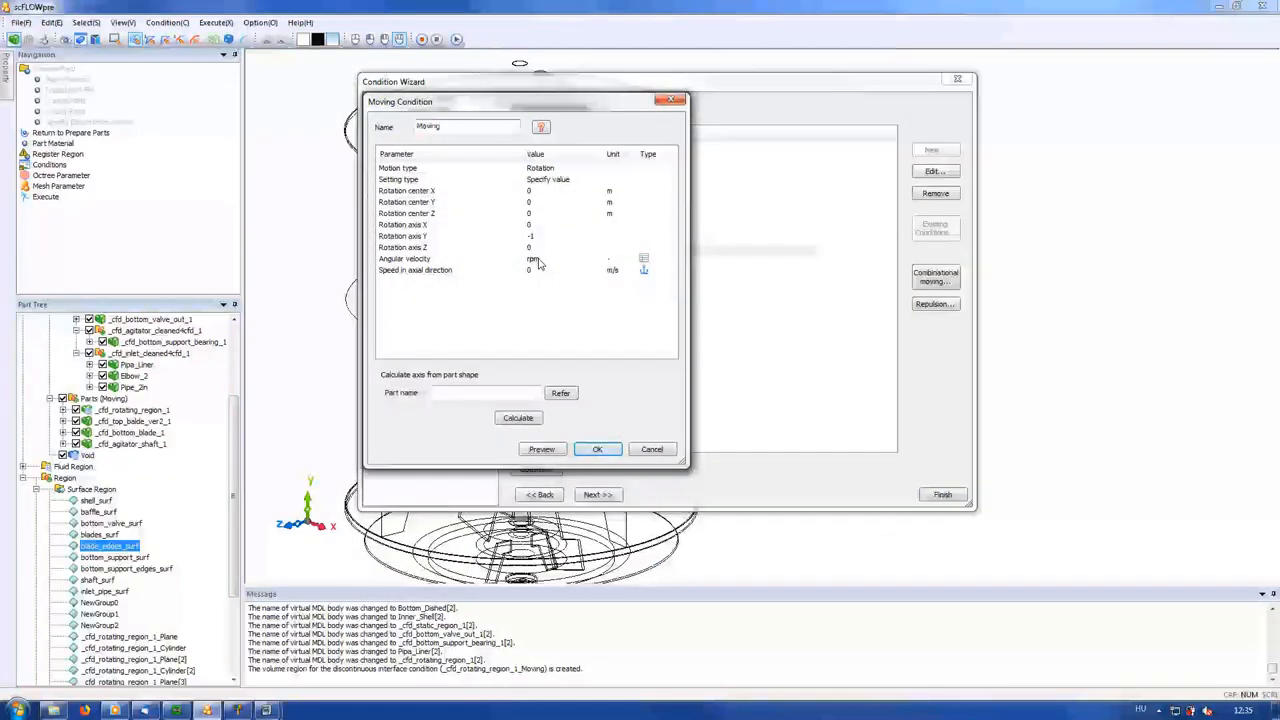
pyautogui.click(644, 260)
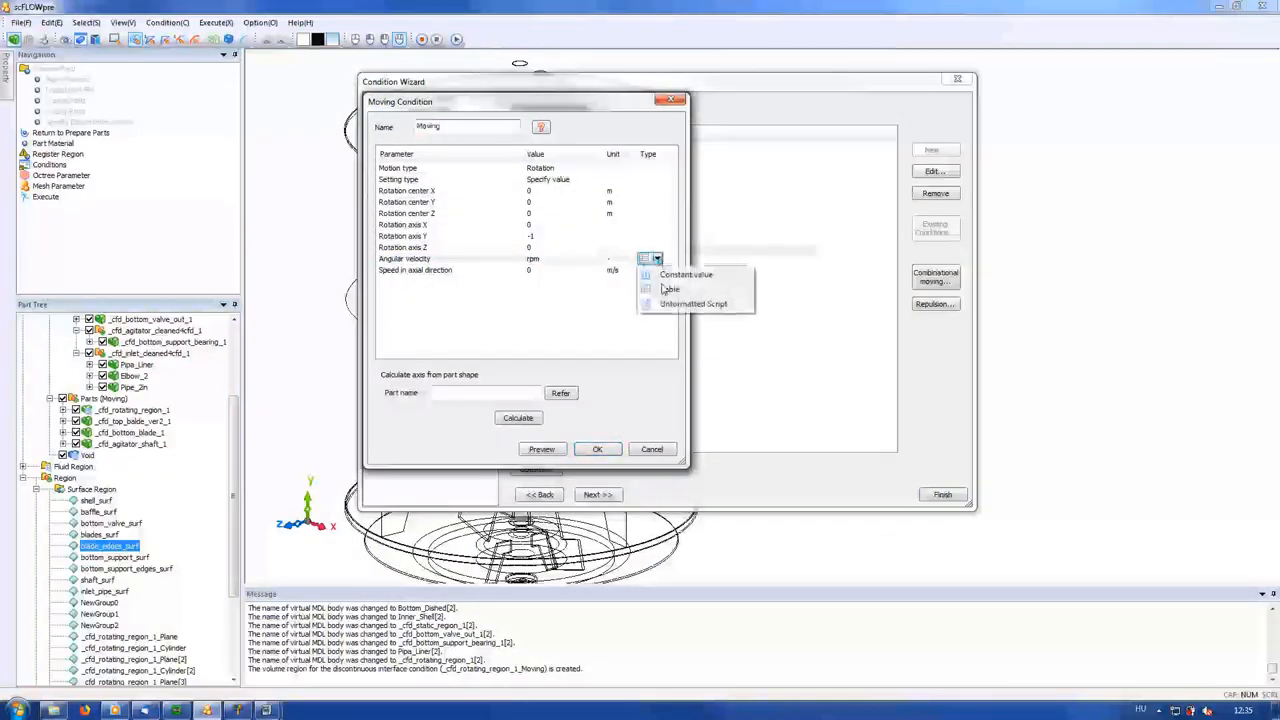
pyautogui.click(668, 288)
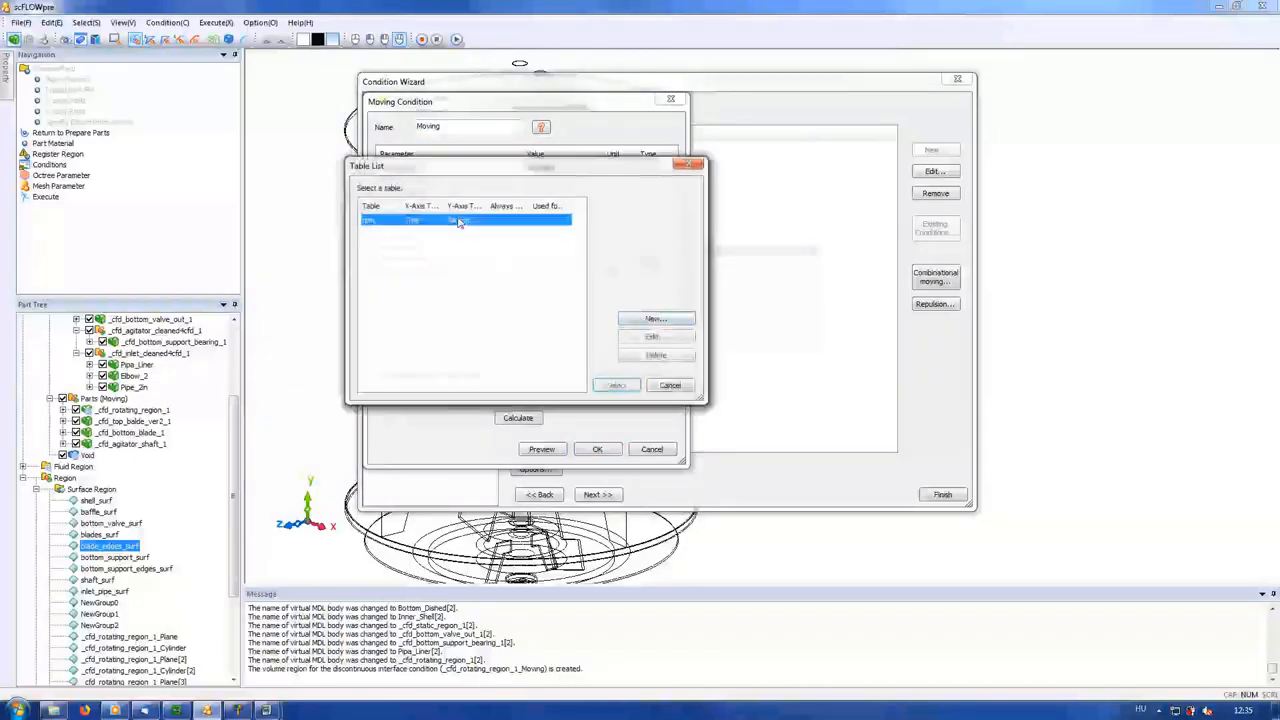
pyautogui.doubleClick(464, 220)
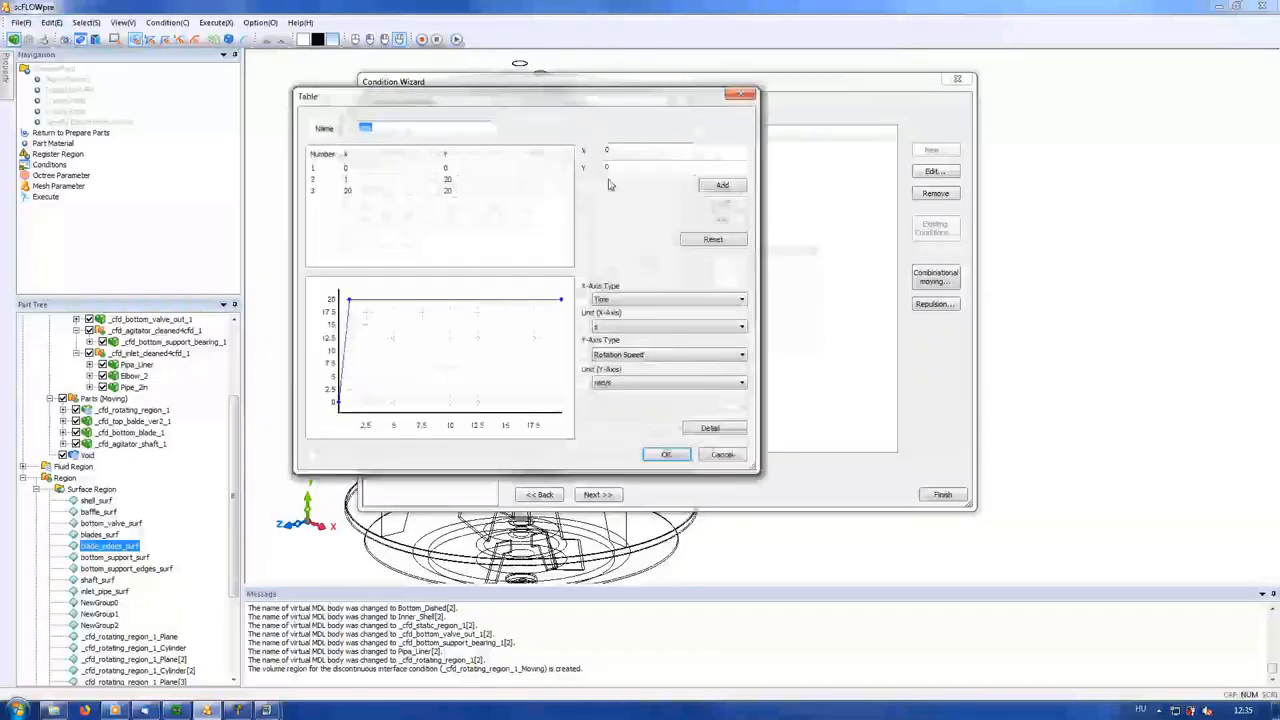
pyautogui.click(666, 454)
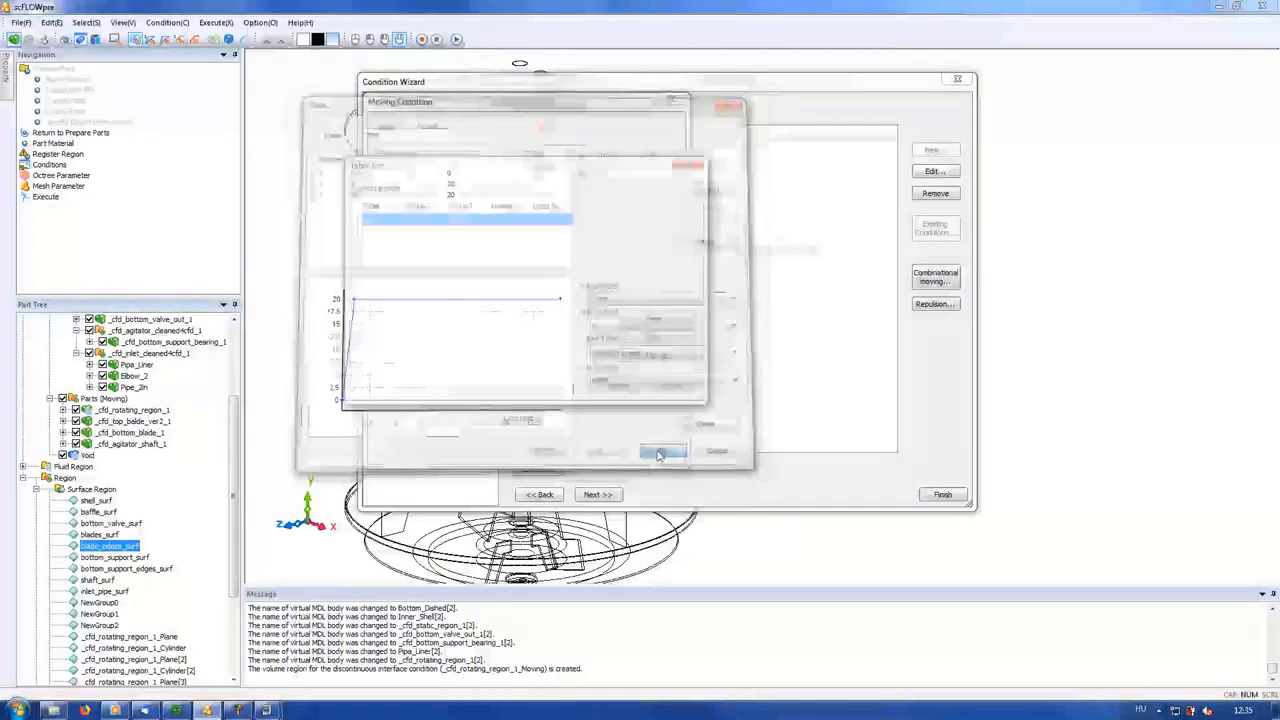
pyautogui.click(662, 452)
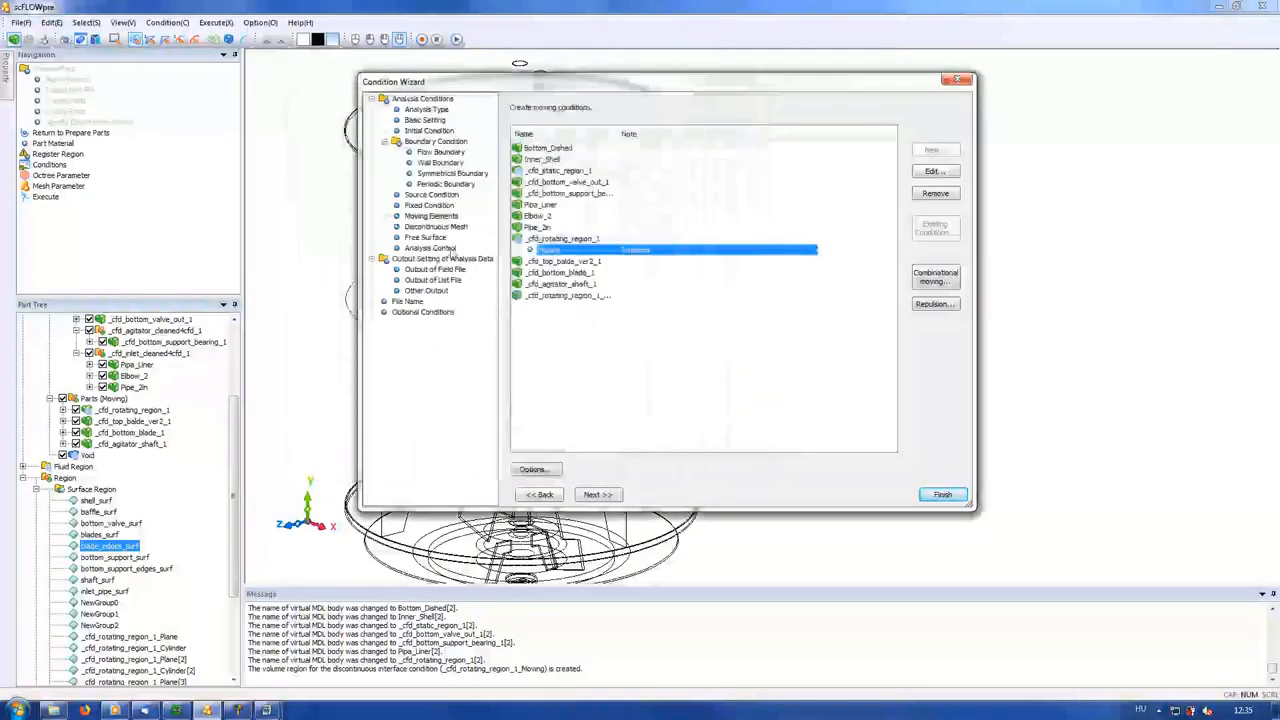
# - Review the free surface settings and finish the analysis conditions wizard
pyautogui.click(424, 236)
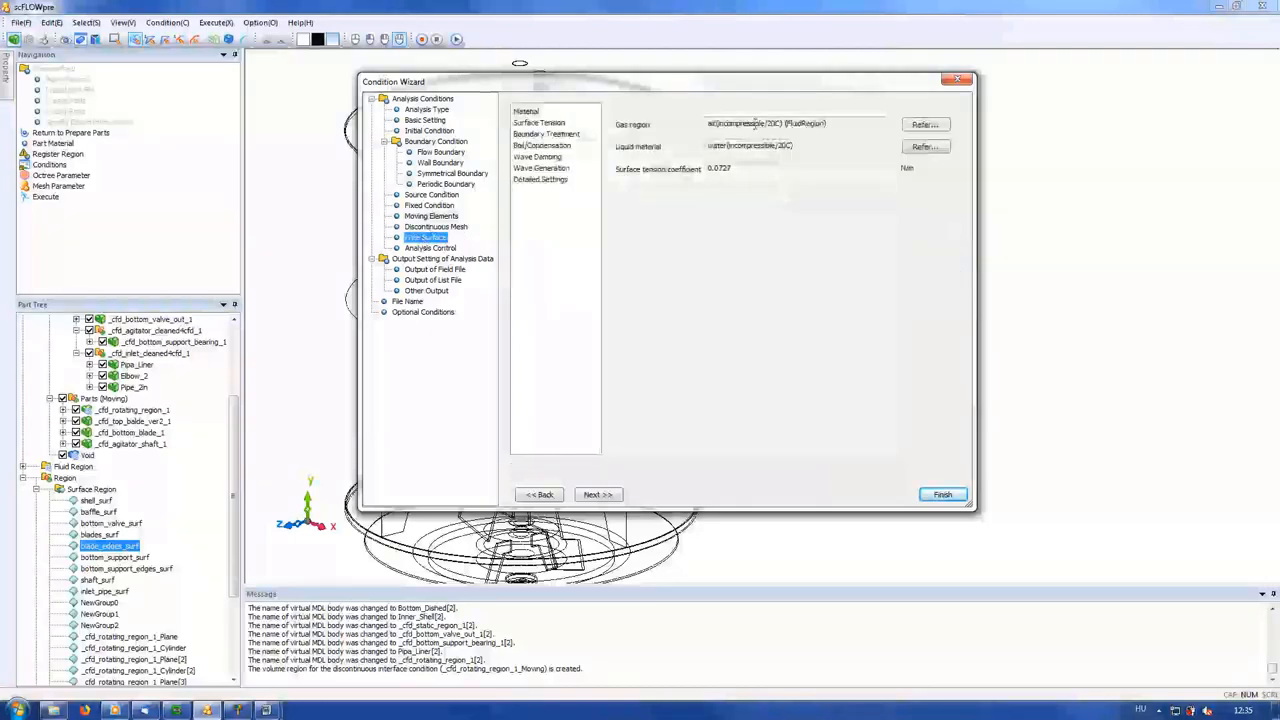
pyautogui.click(940, 494)
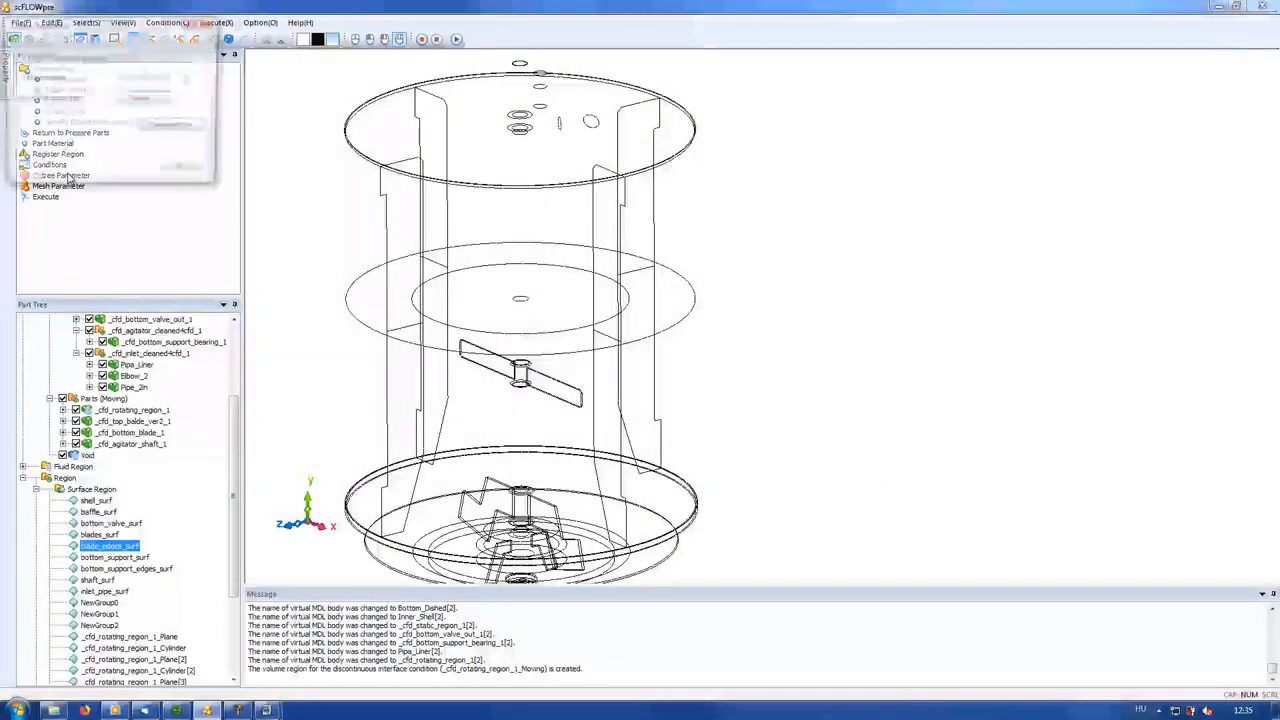
# - Run the meshingtank VBScript to mesh the whole tank
pyautogui.click(62, 176)
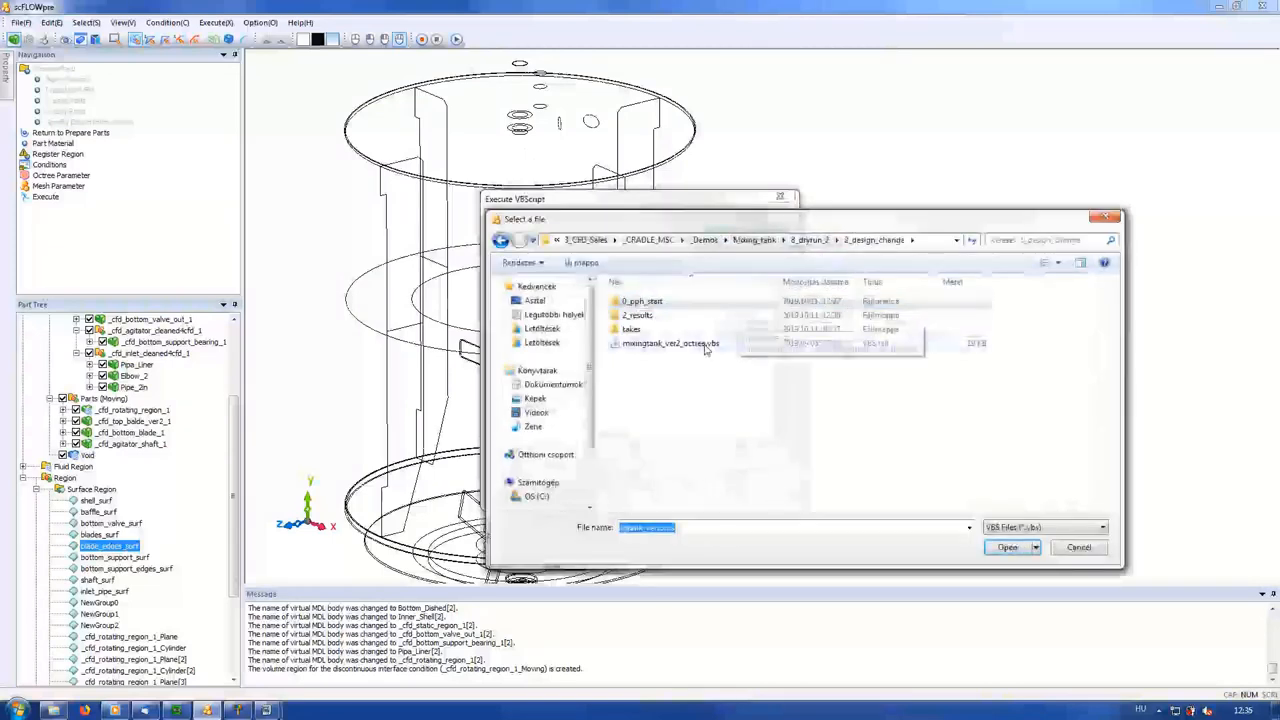
pyautogui.click(1008, 548)
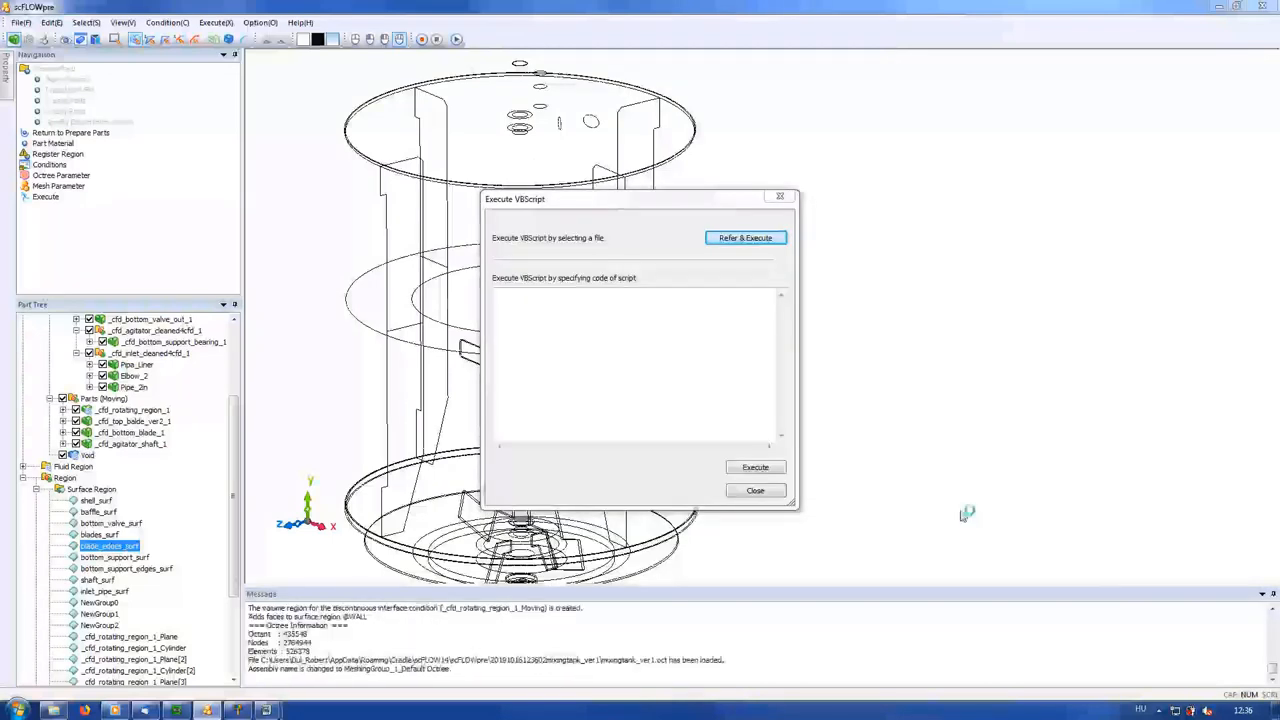
pyautogui.click(744, 238)
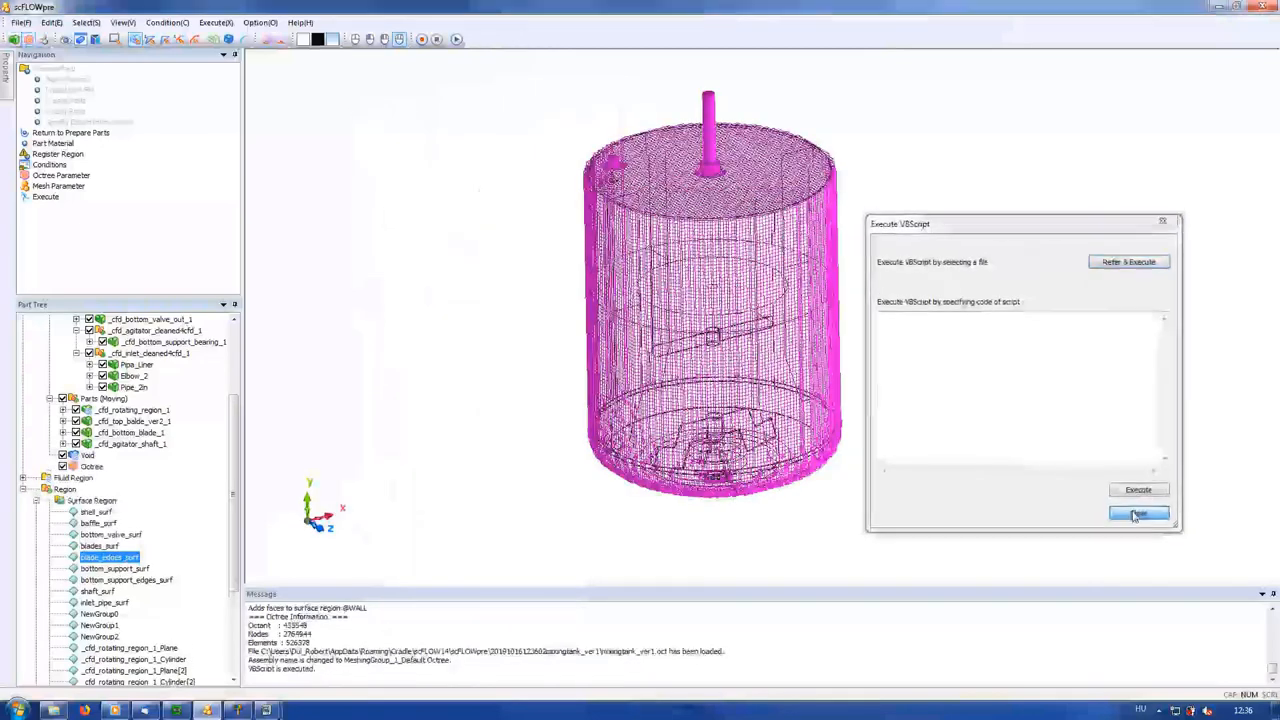
pyautogui.click(1138, 512)
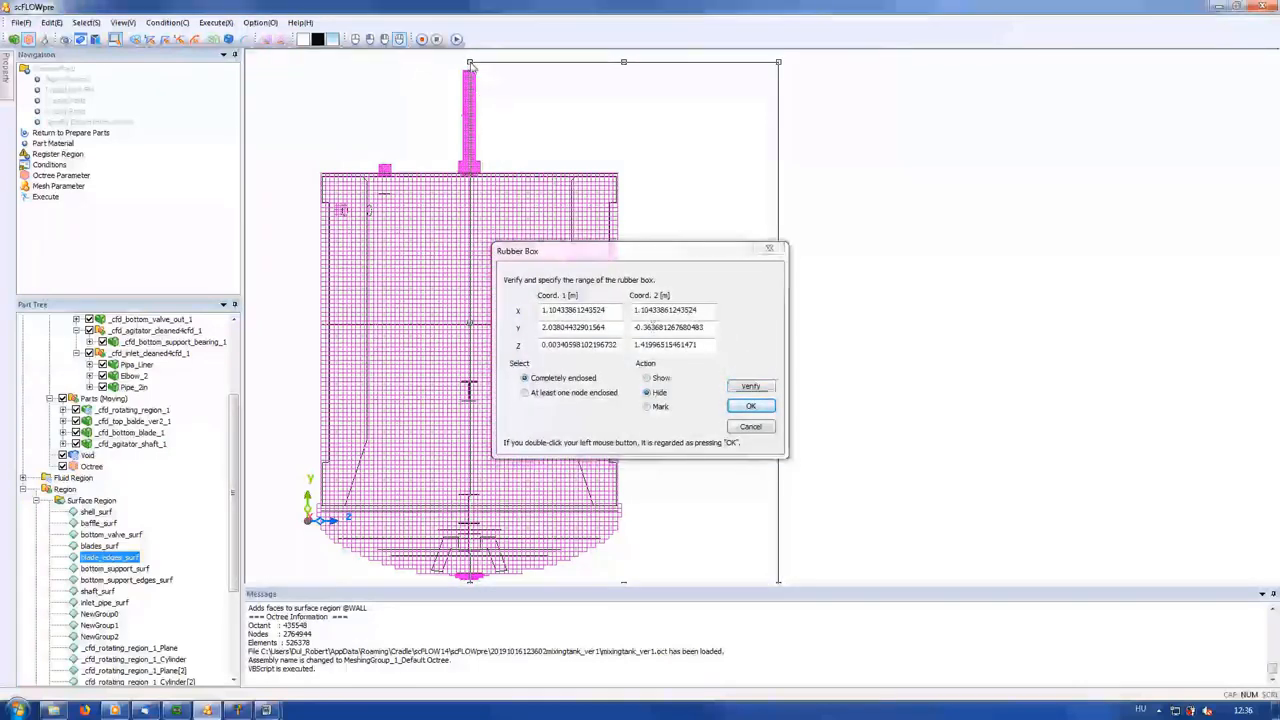
# - Choose and apply the rubber box action for the boxed elements
pyautogui.click(648, 378)
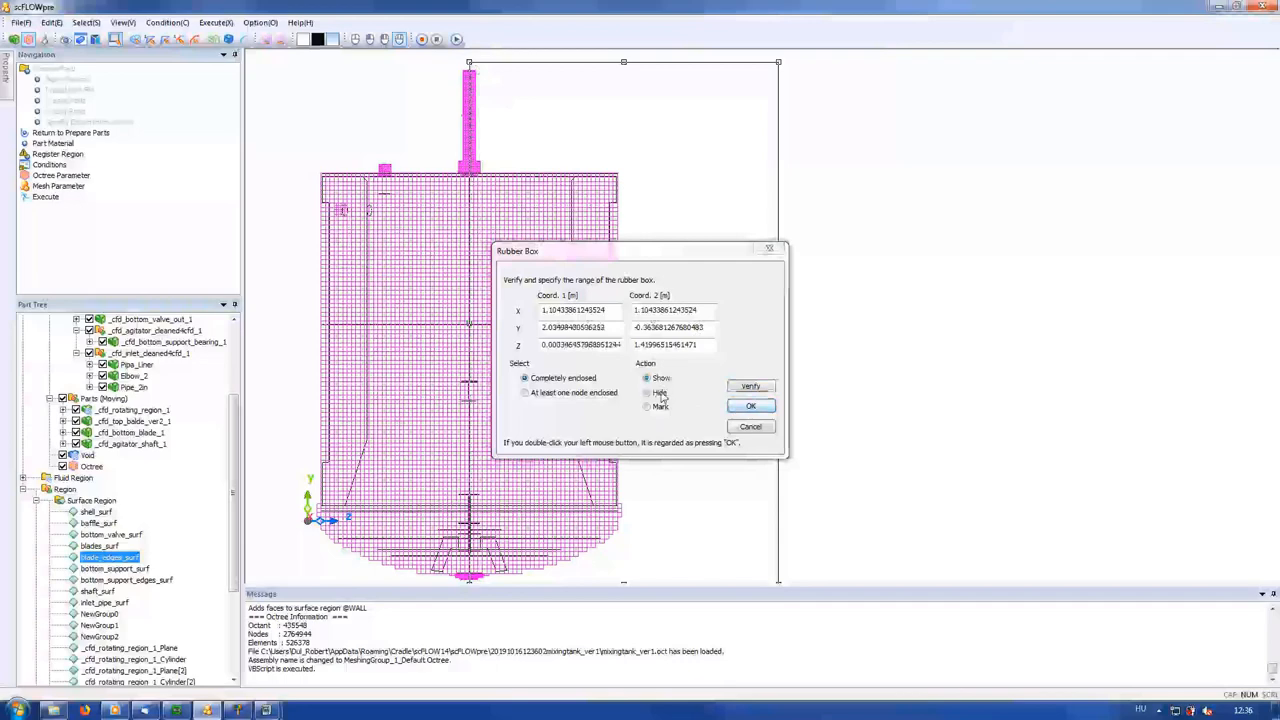
pyautogui.click(750, 404)
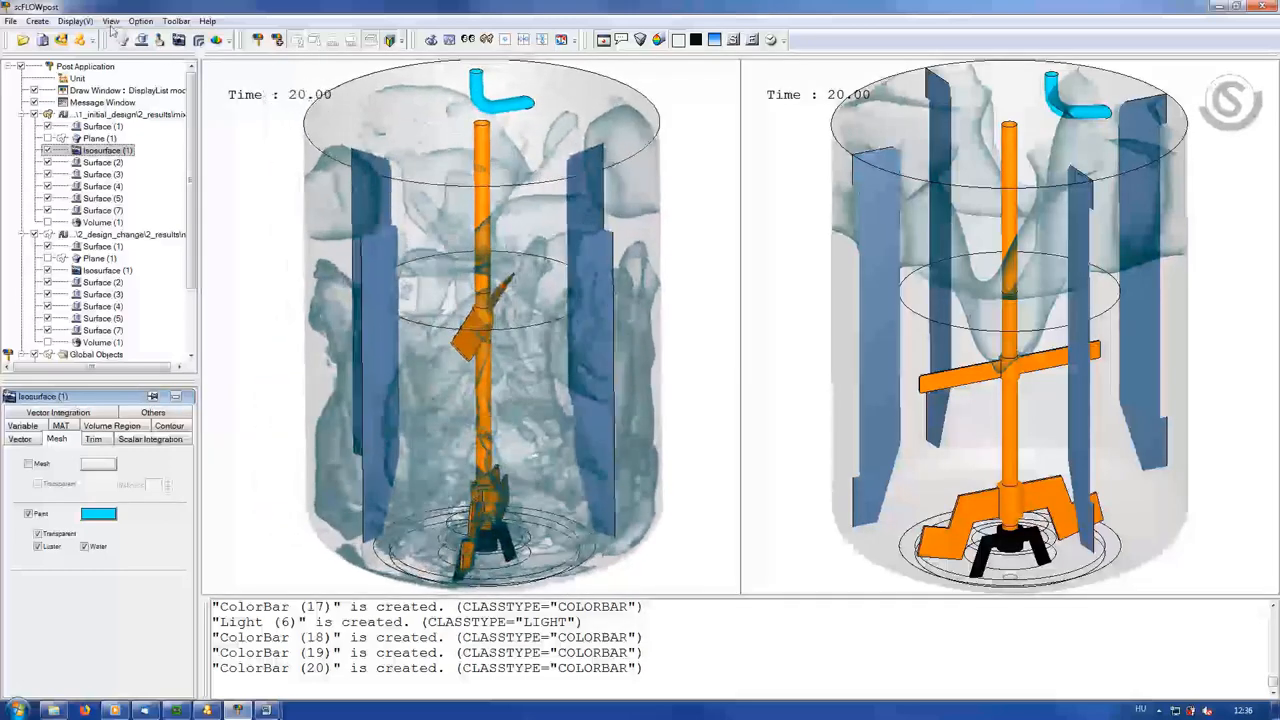
# - Select the Camera global object and start recording the side-by-side comparison animation
pyautogui.click(112, 20)
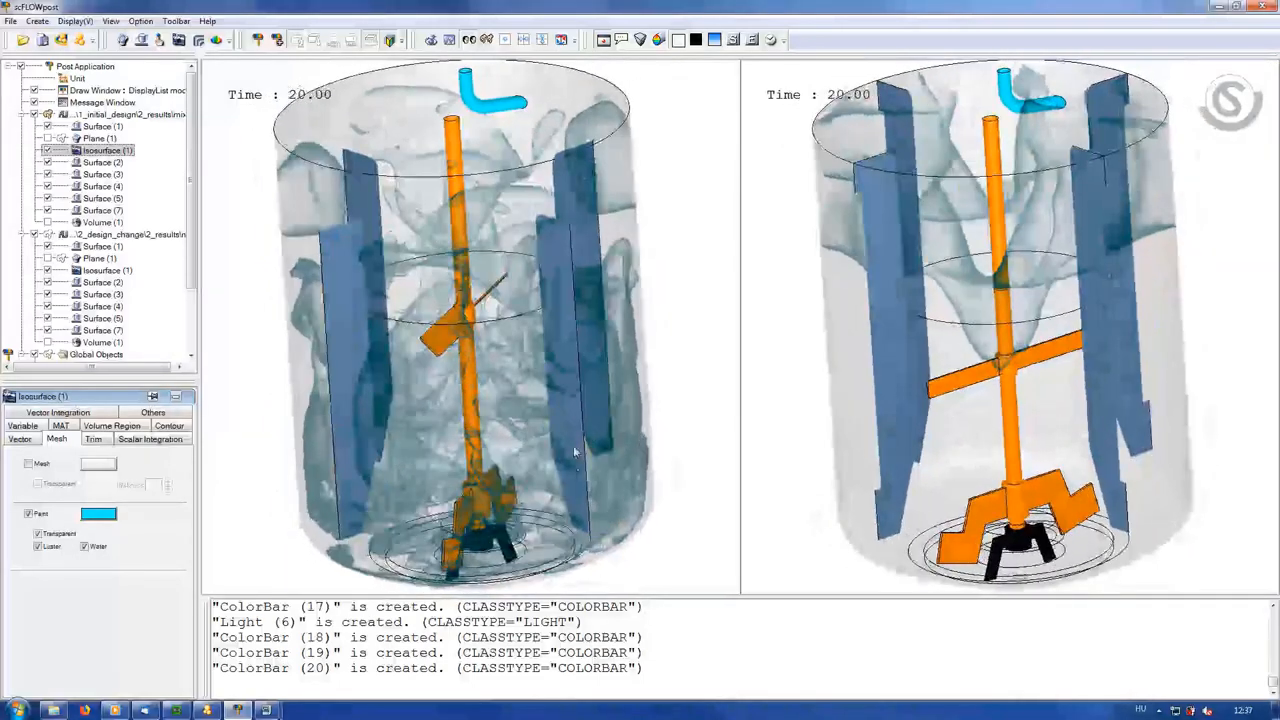
pyautogui.scroll(-3)
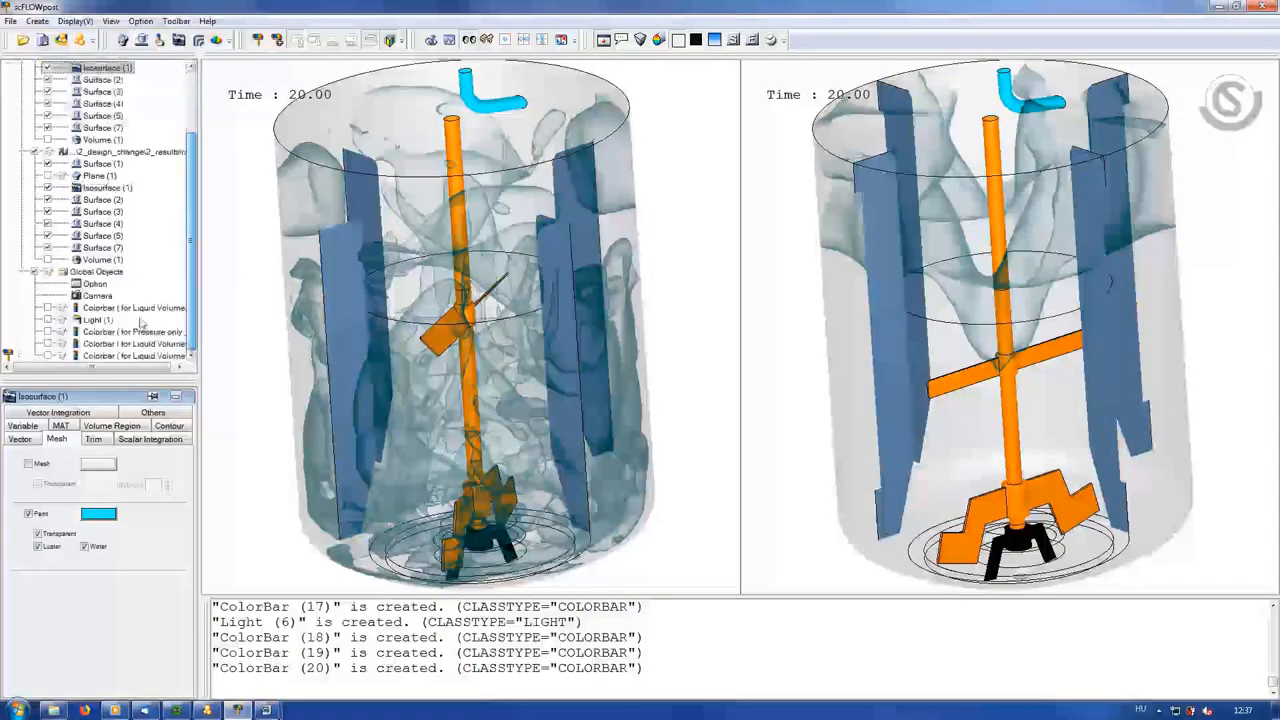
pyautogui.click(96, 296)
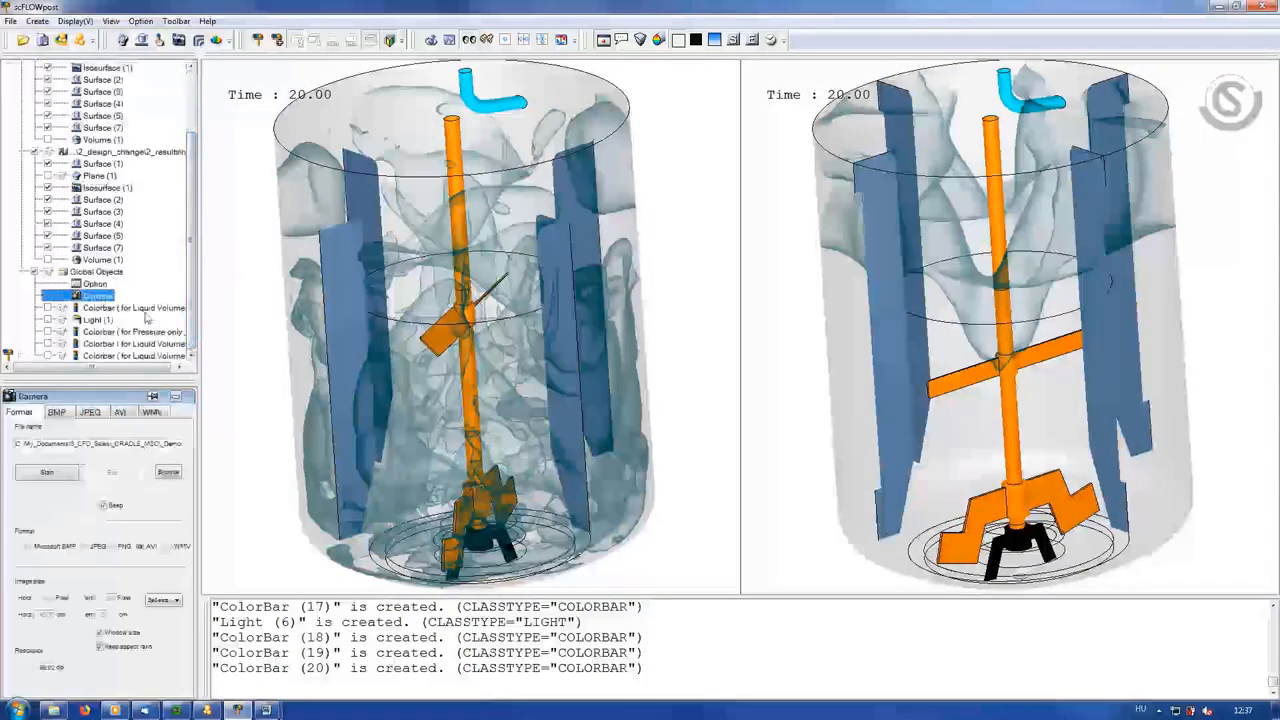
pyautogui.click(98, 296)
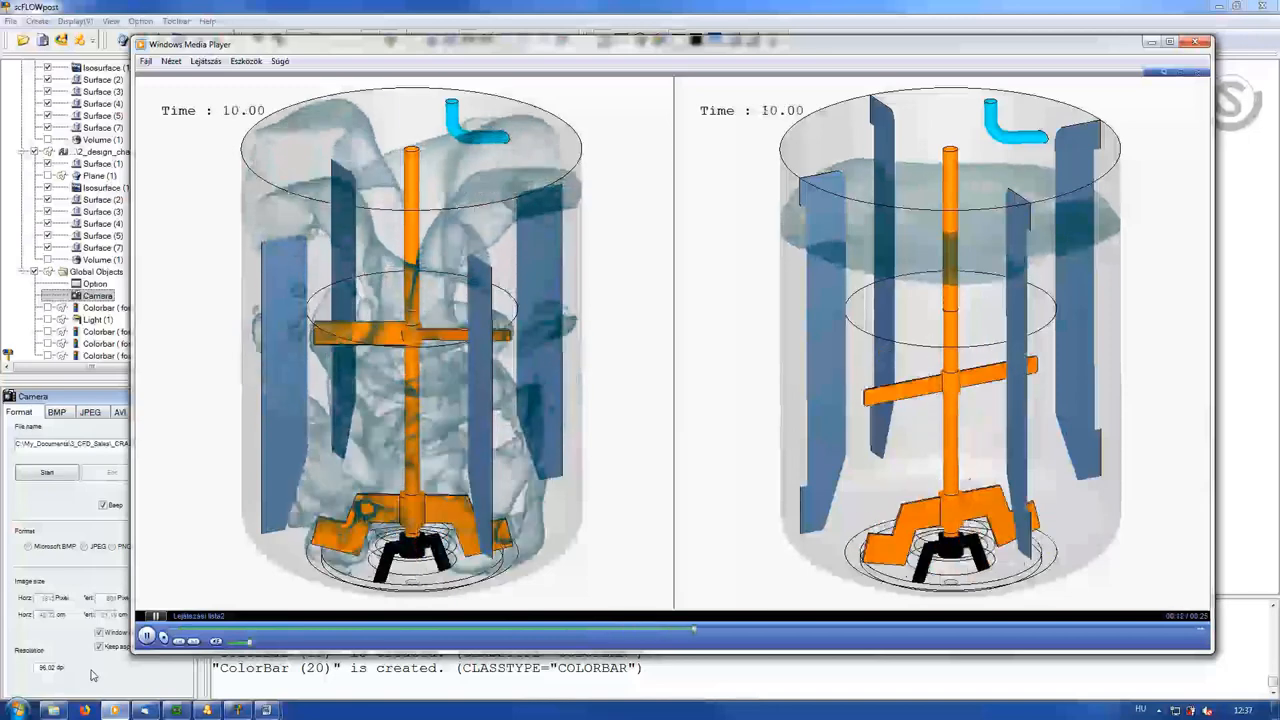
# - Play the recorded old-versus-new agitator comparison video
pyautogui.click(144, 636)
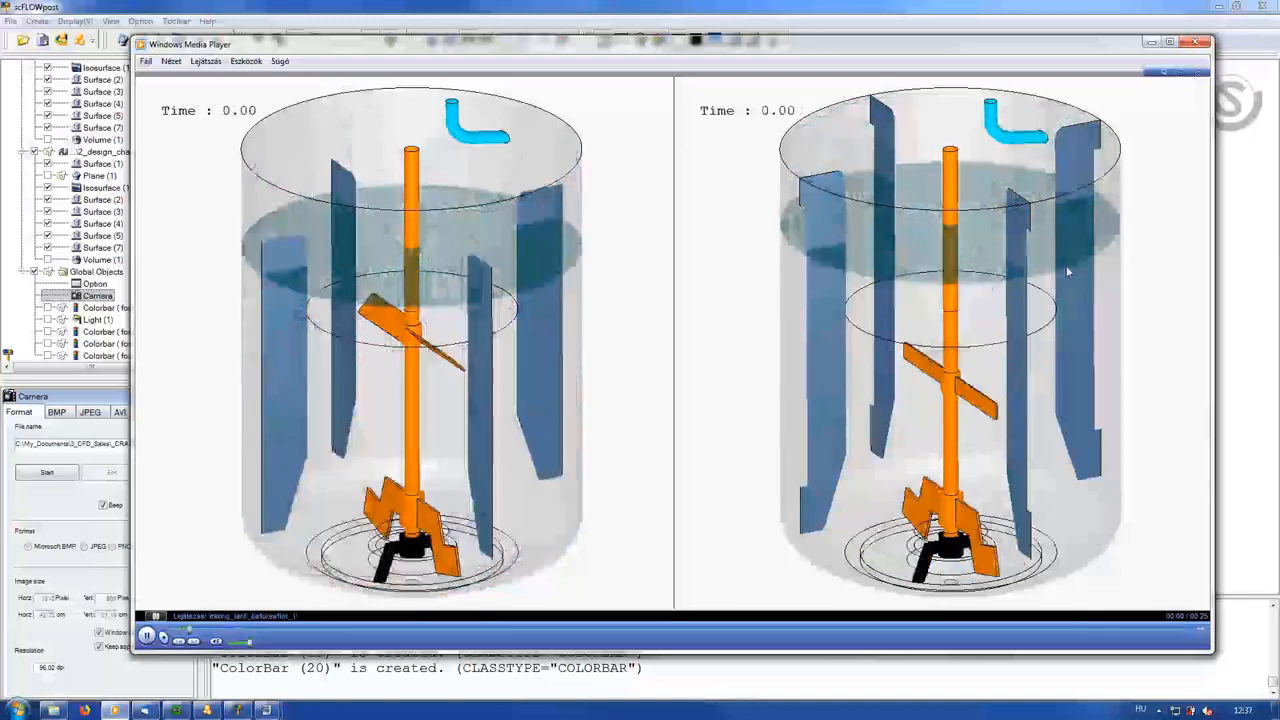
pyautogui.click(146, 638)
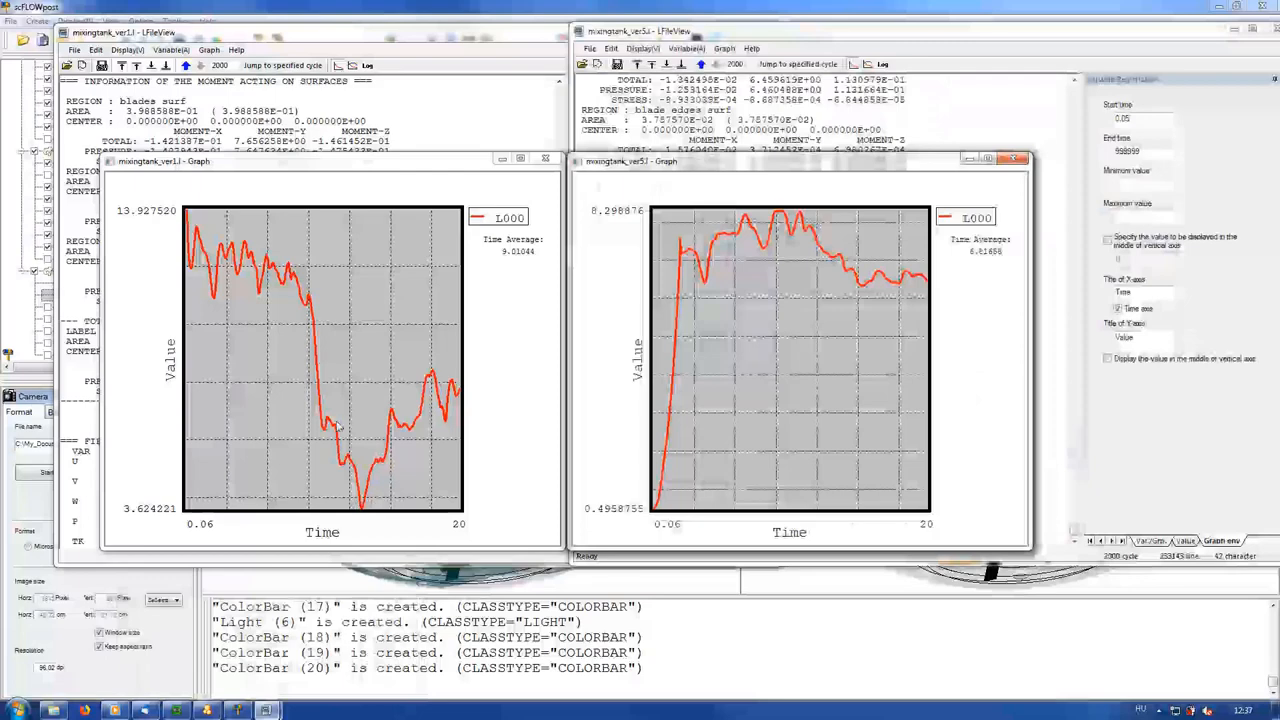
pyautogui.moveTo(648, 470)
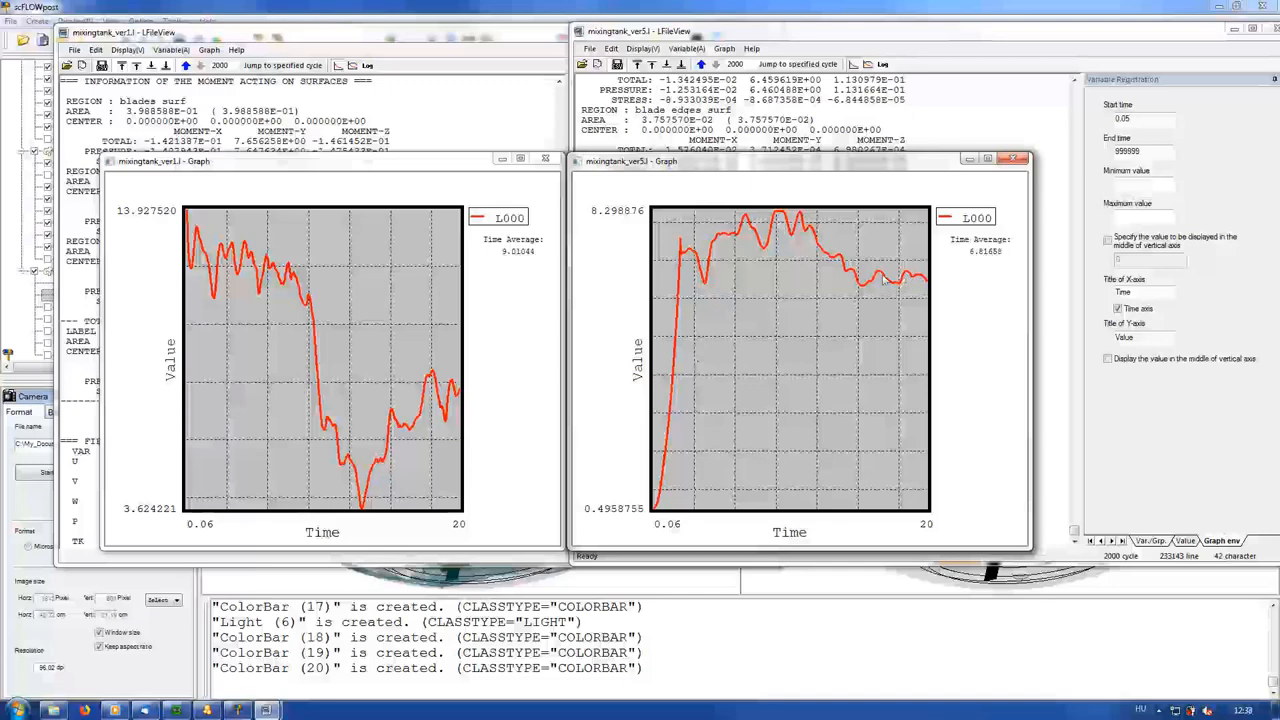
pyautogui.moveTo(740, 516)
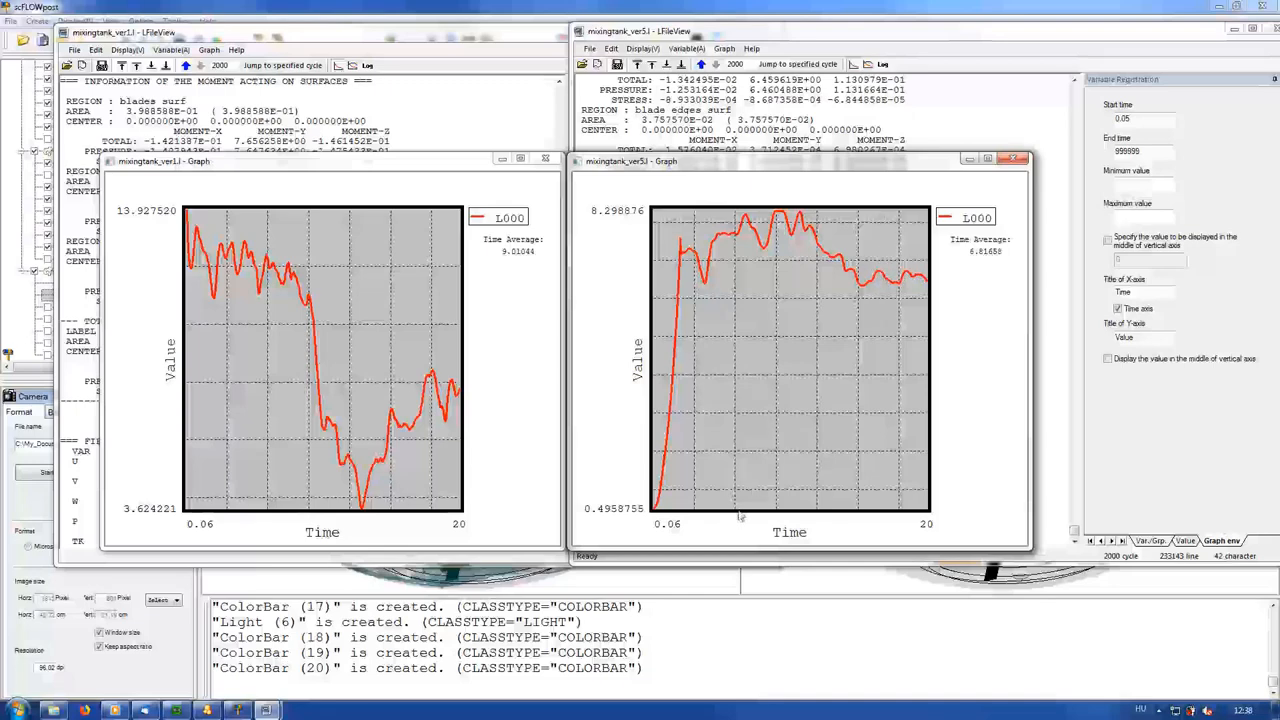